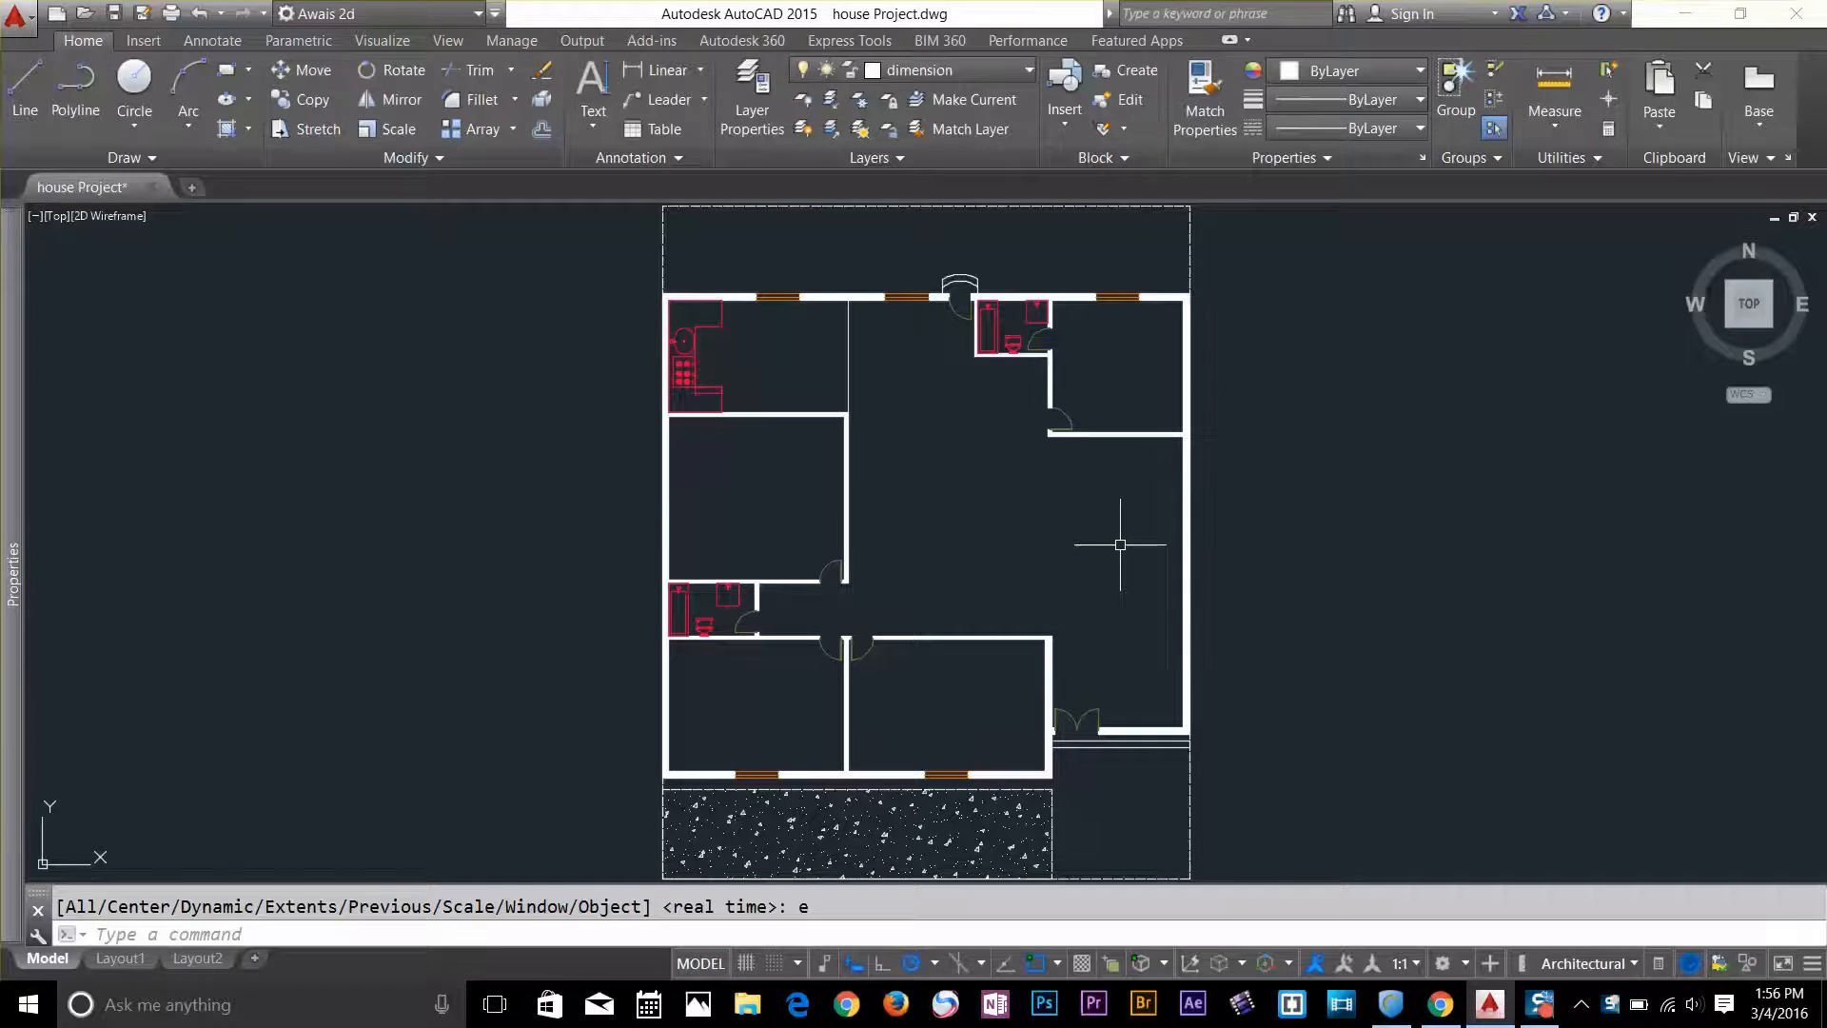
mouse_move(1040, 524)
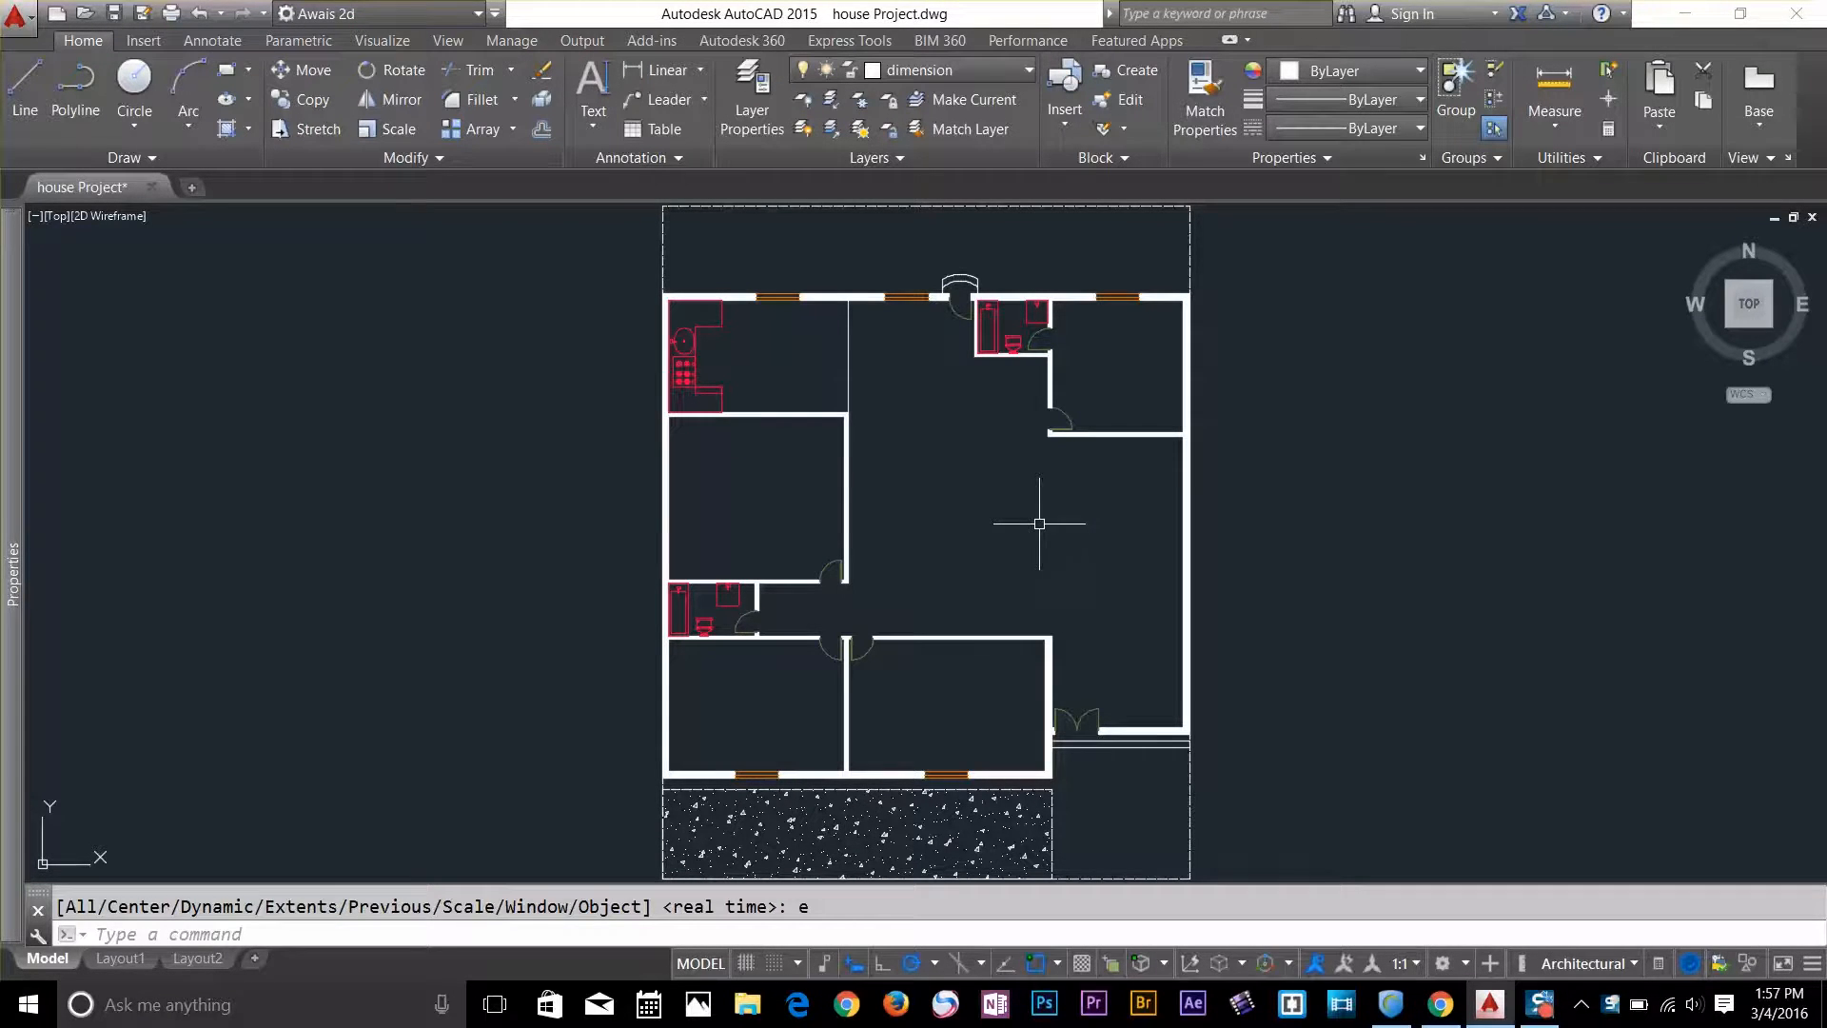
Step: Bring up the Text Style settings with the ST command
text(ST)
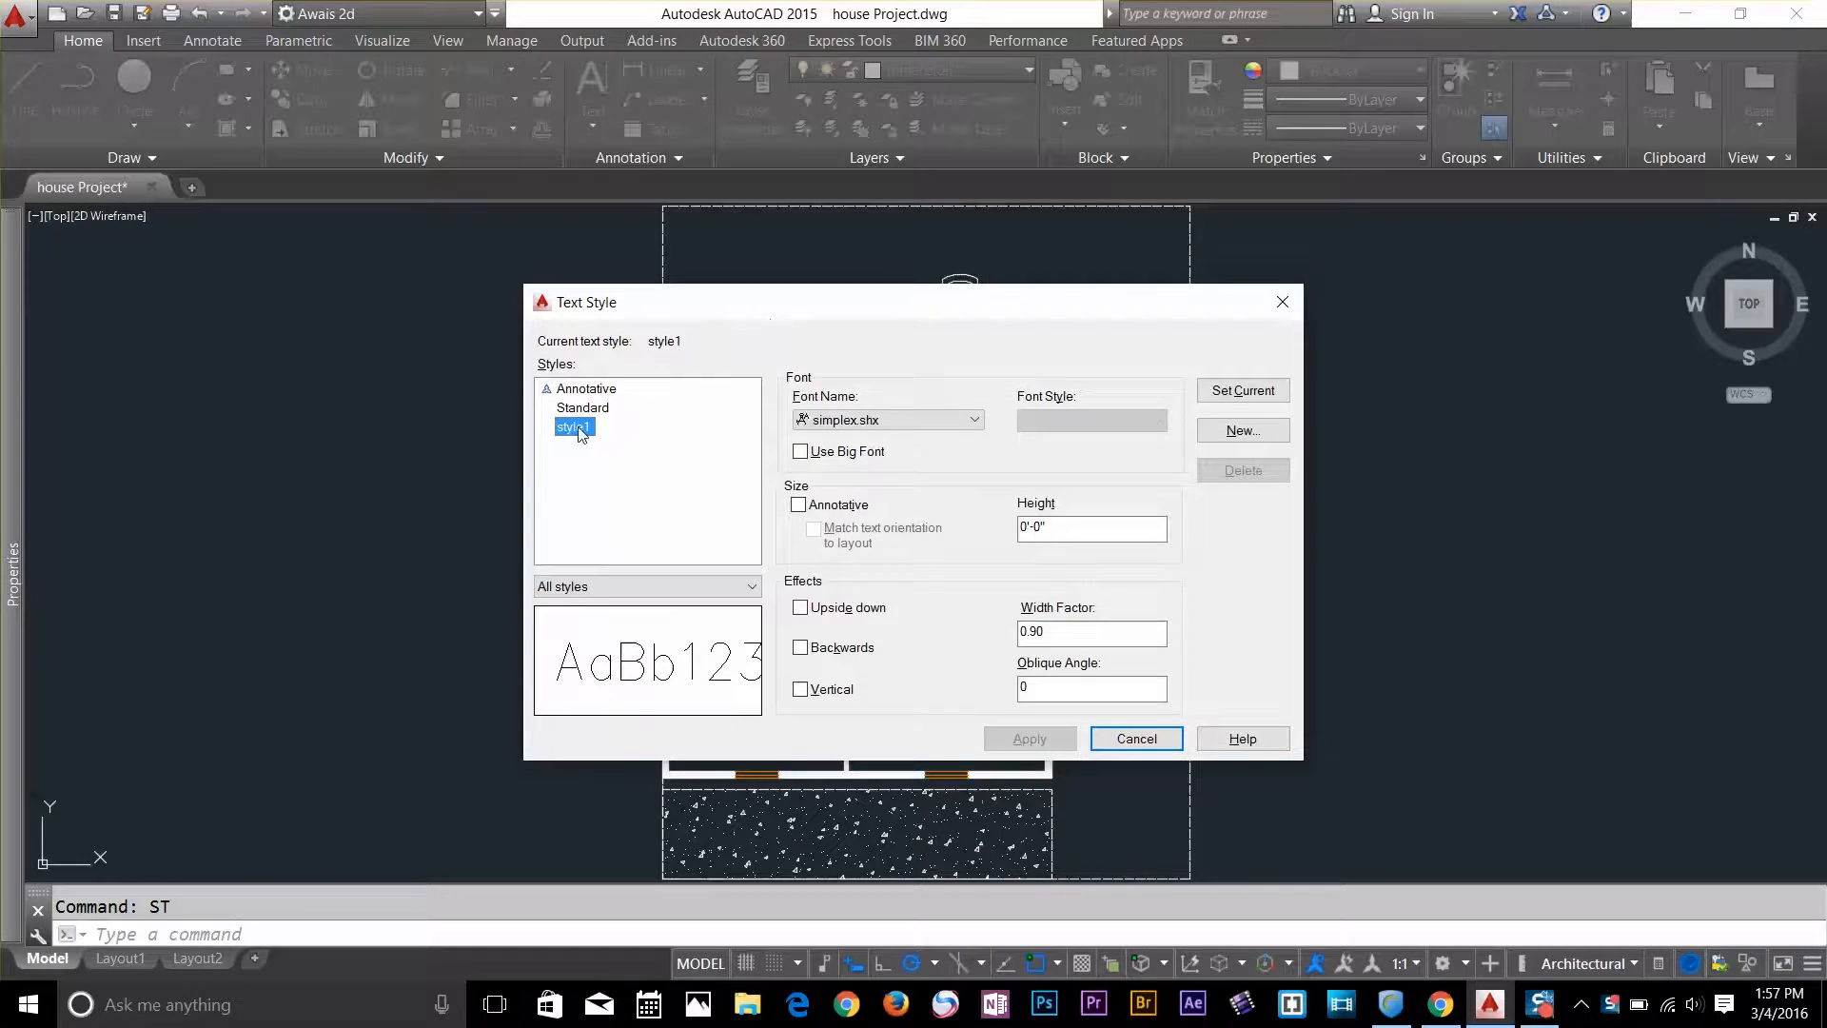
mouse_move(624, 446)
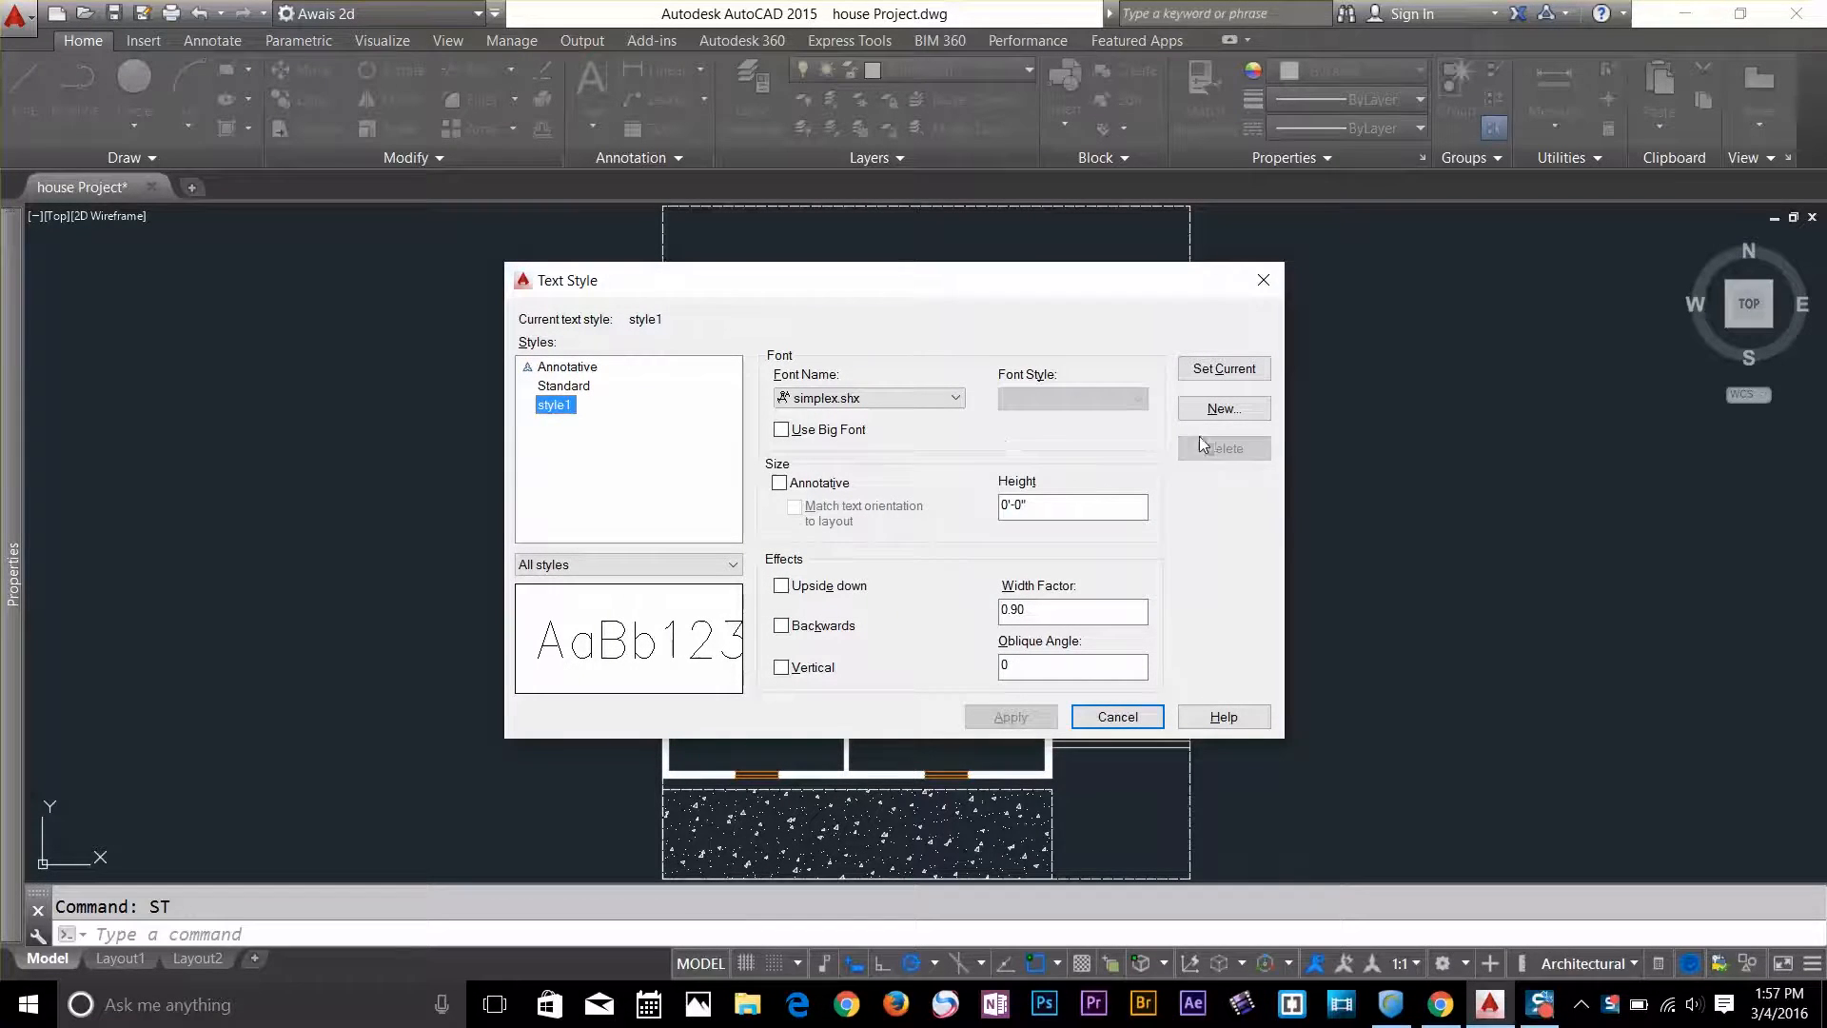
Step: Create a new text style named 'mine' and make it current
click(1222, 407)
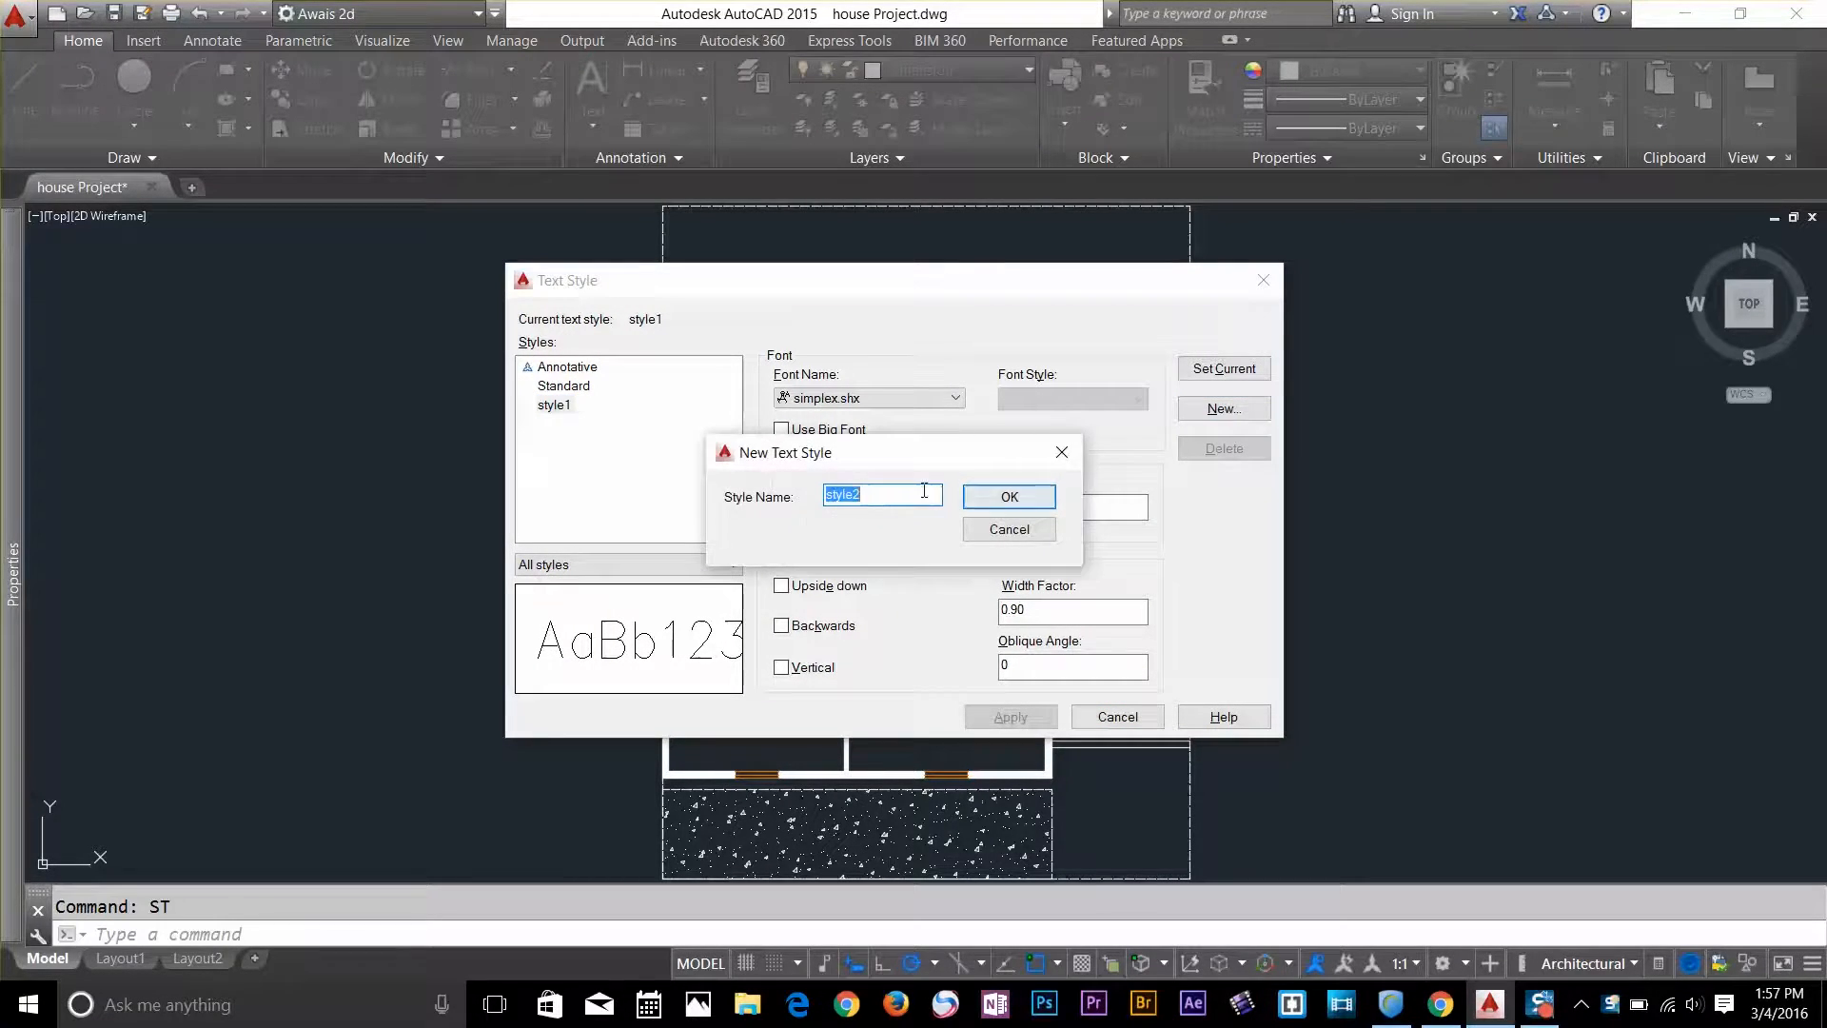
click(1009, 496)
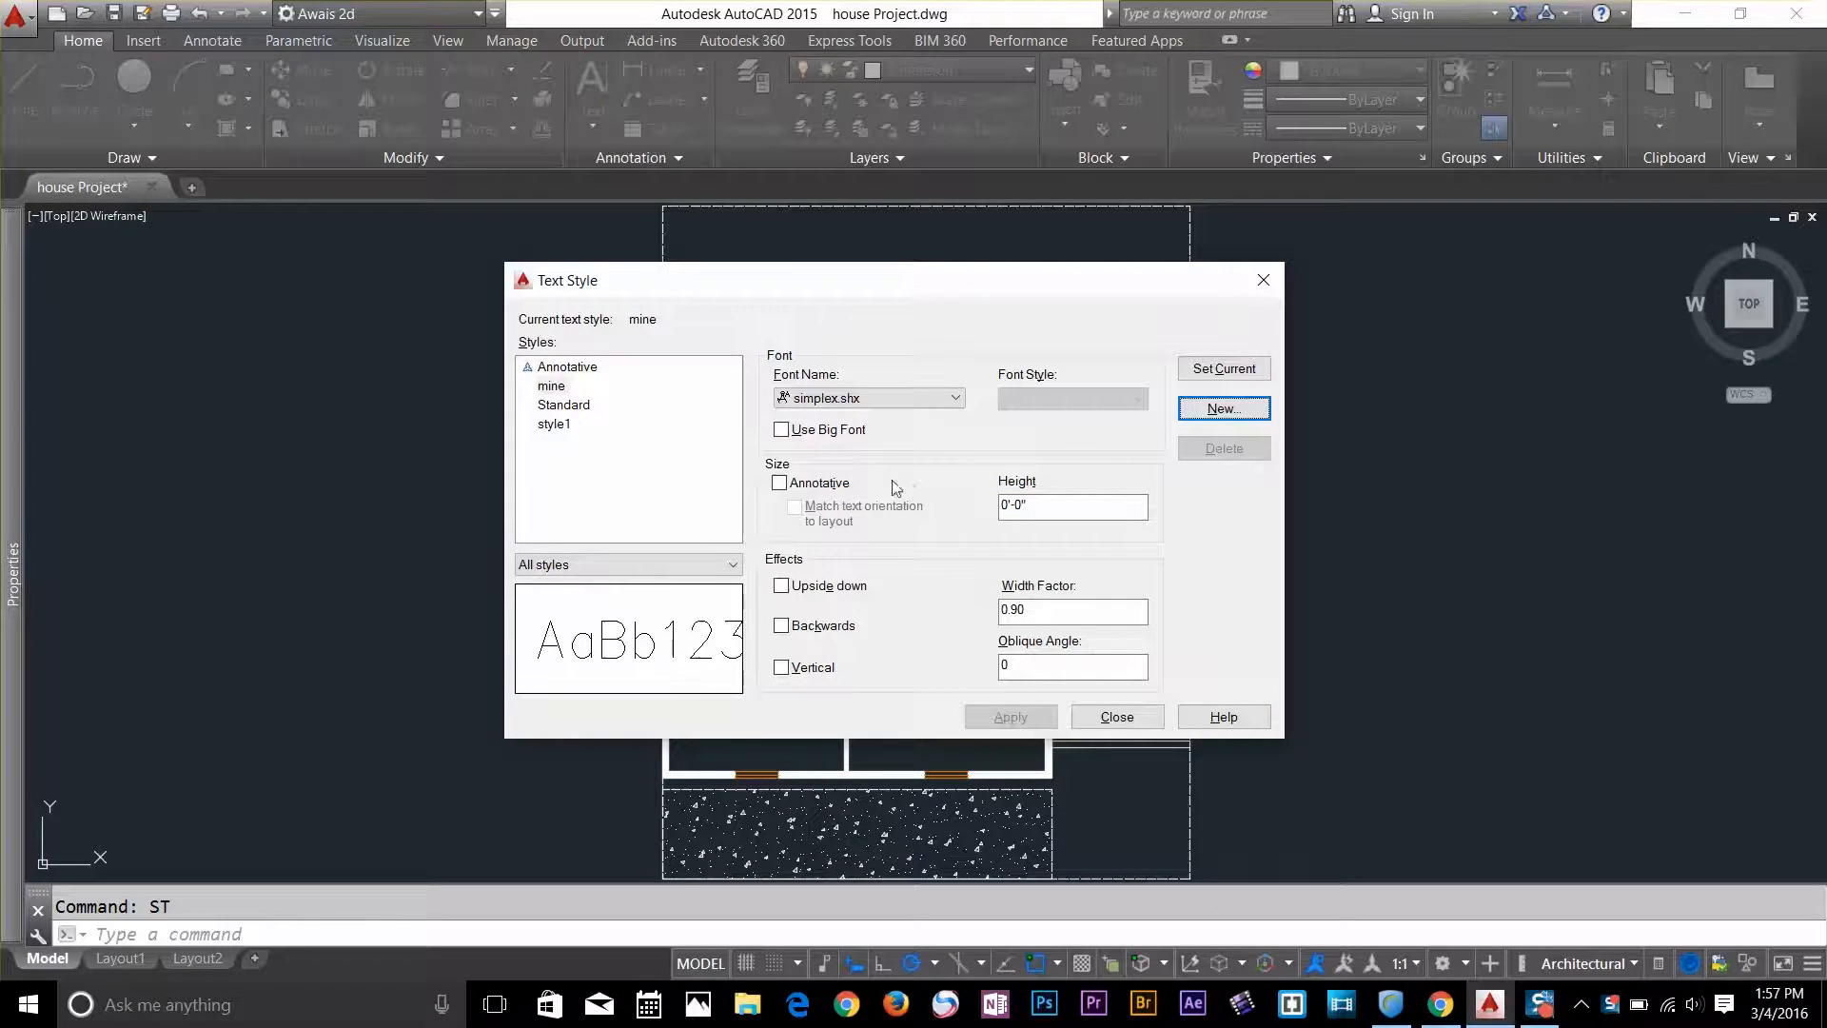
click(868, 398)
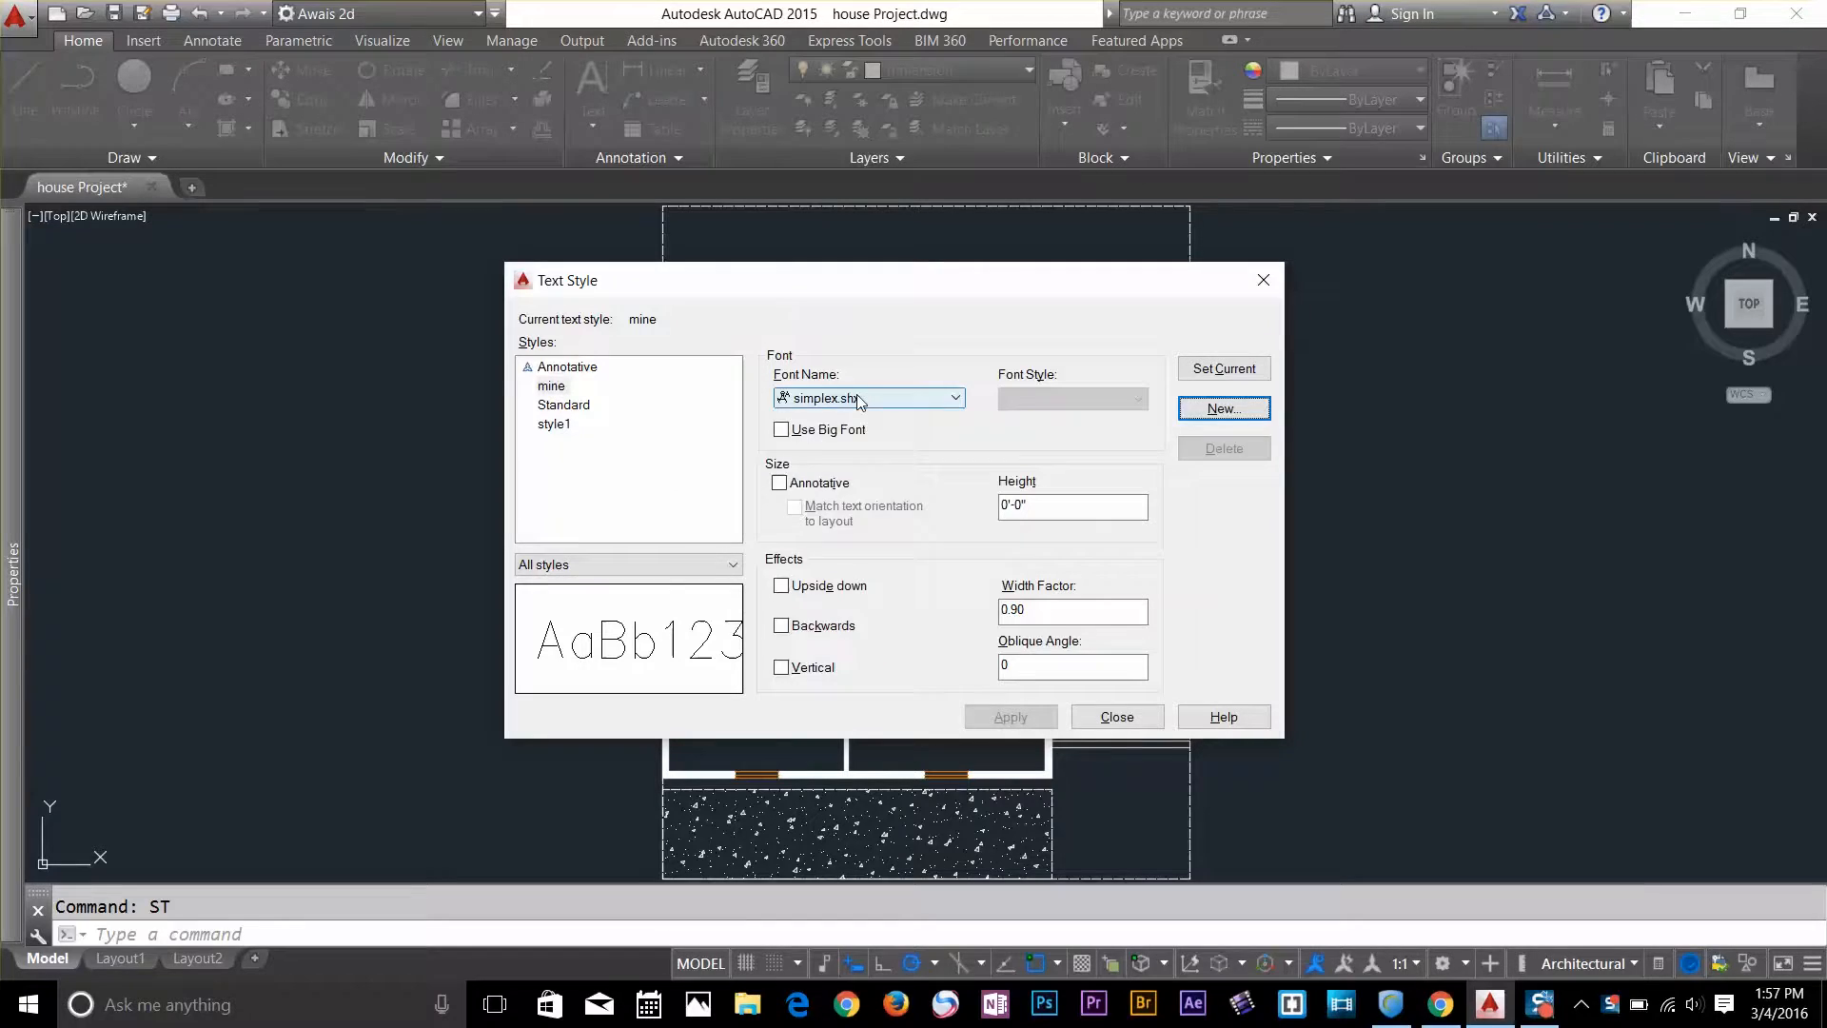
click(956, 398)
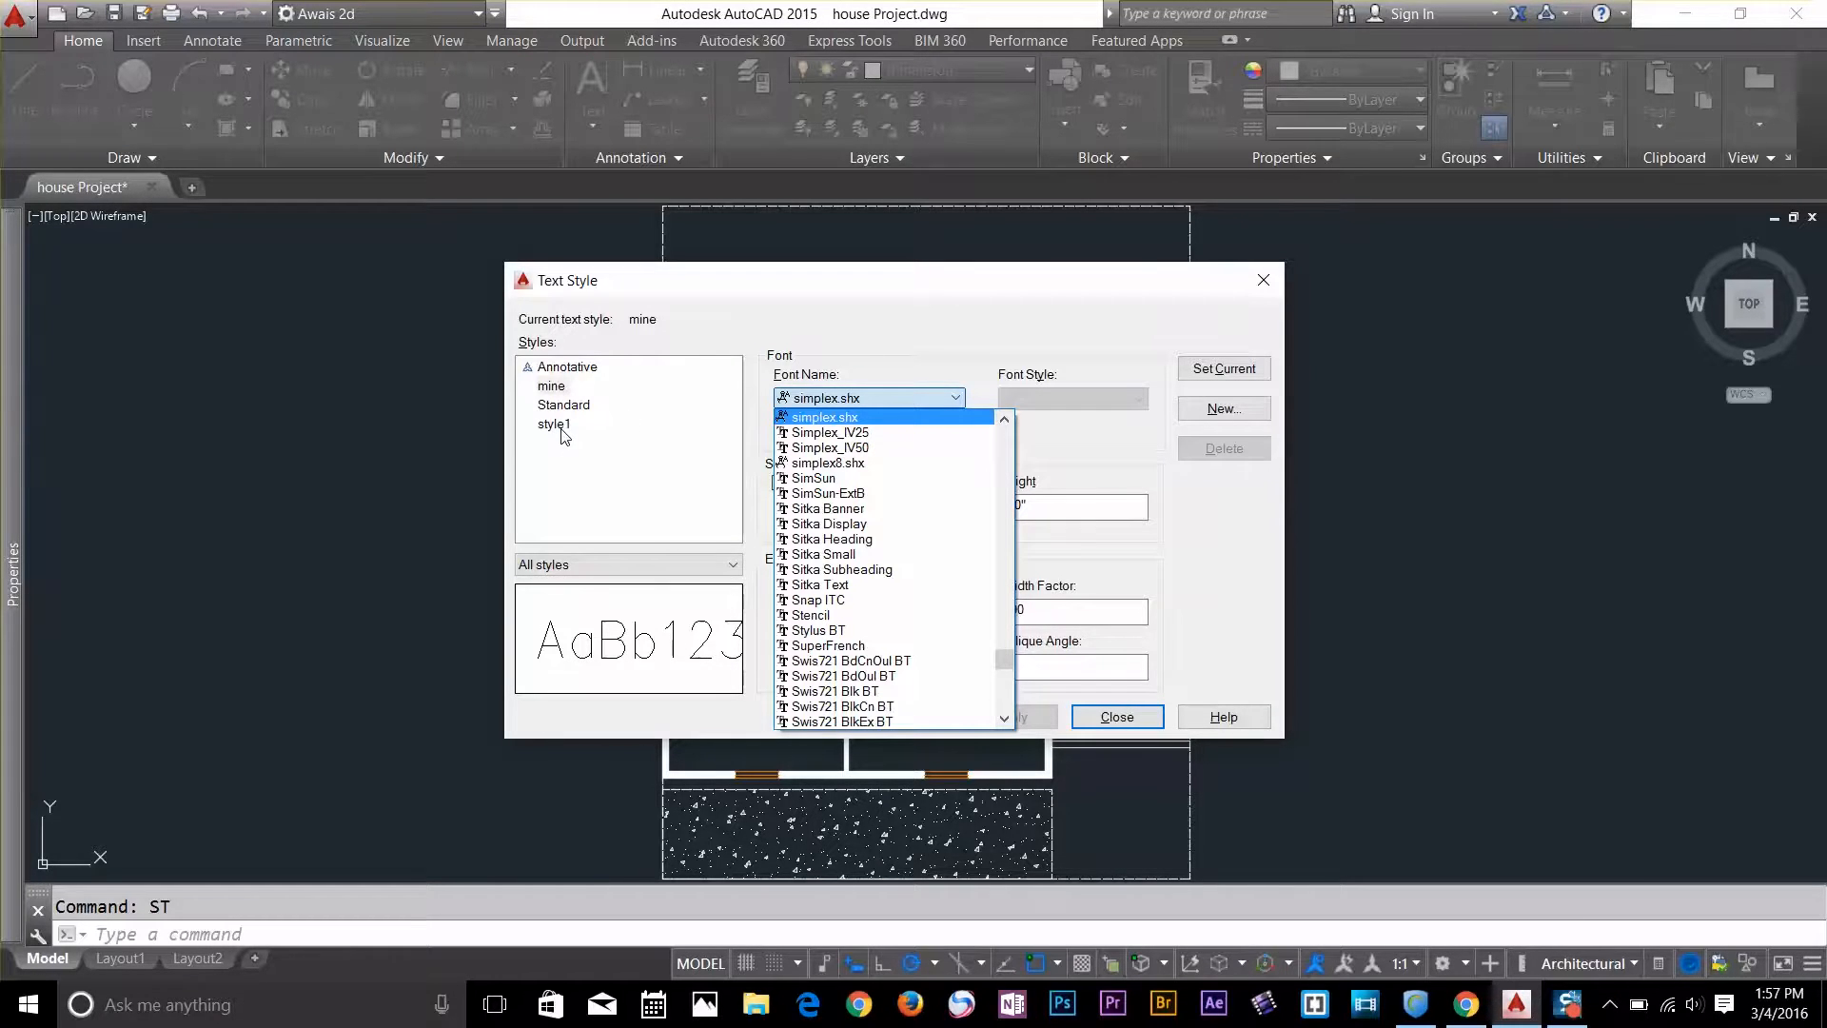
click(828, 432)
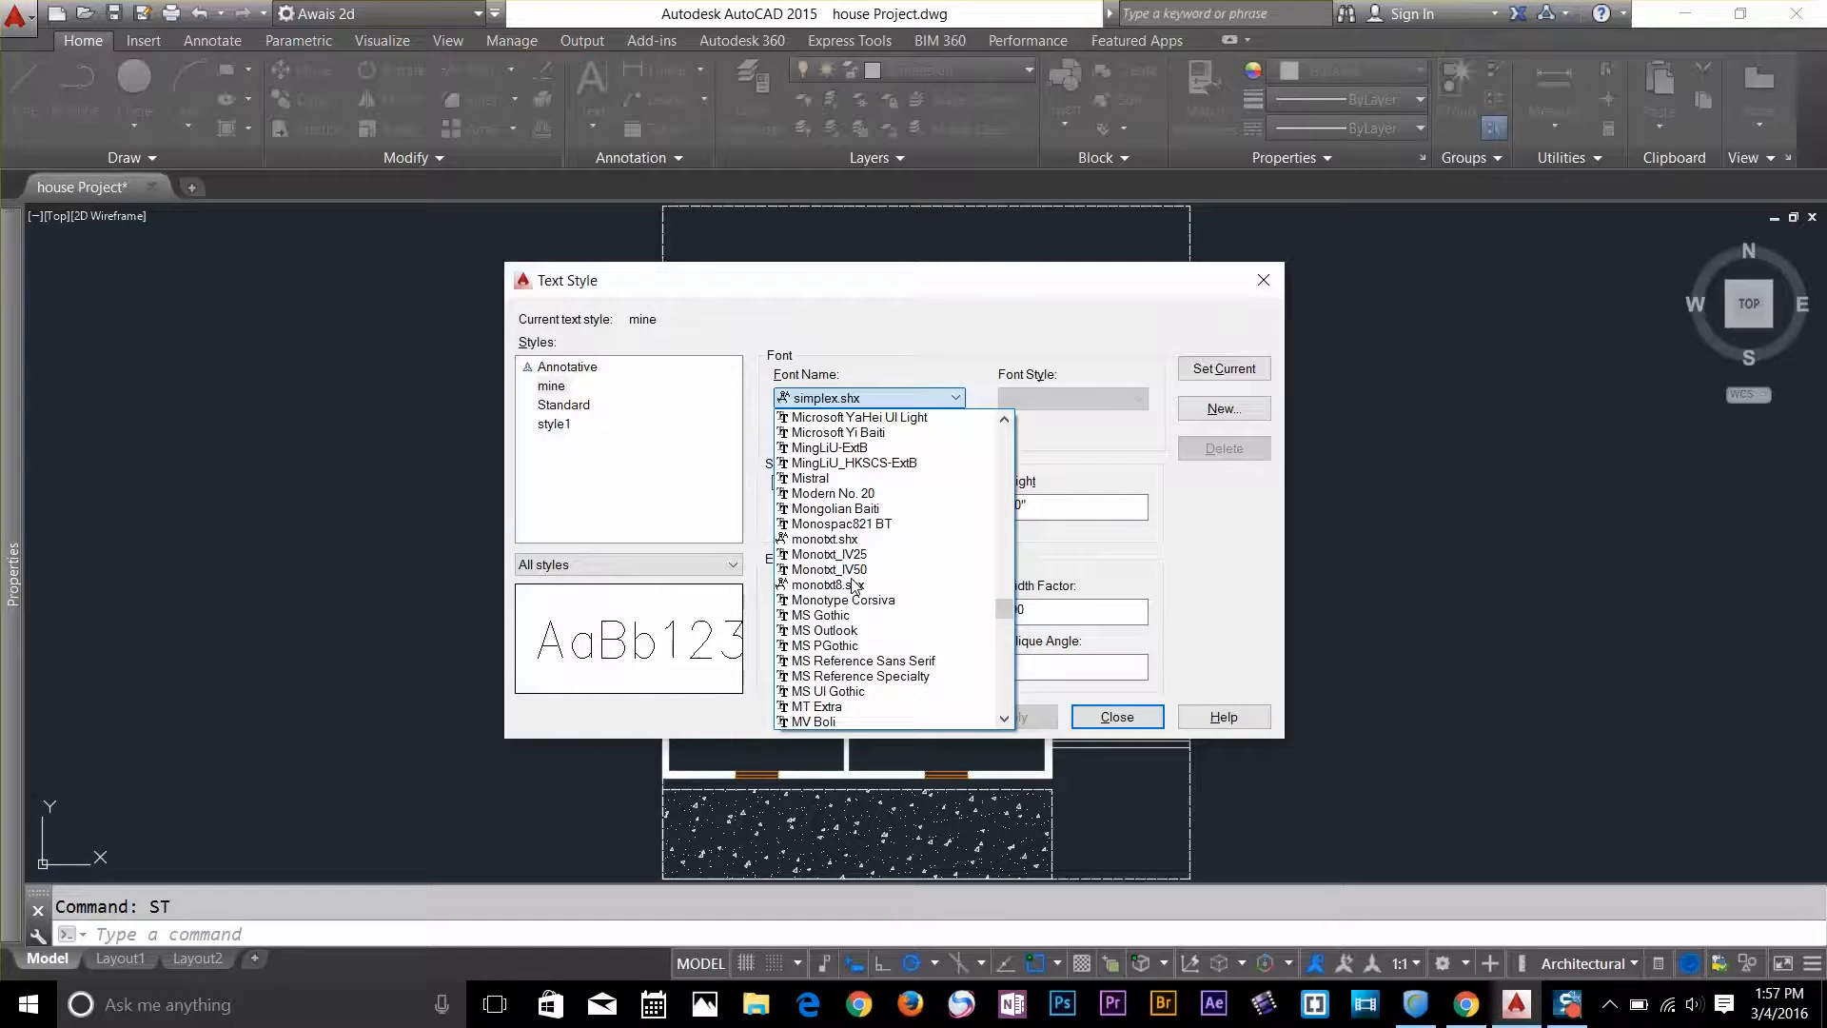
click(826, 645)
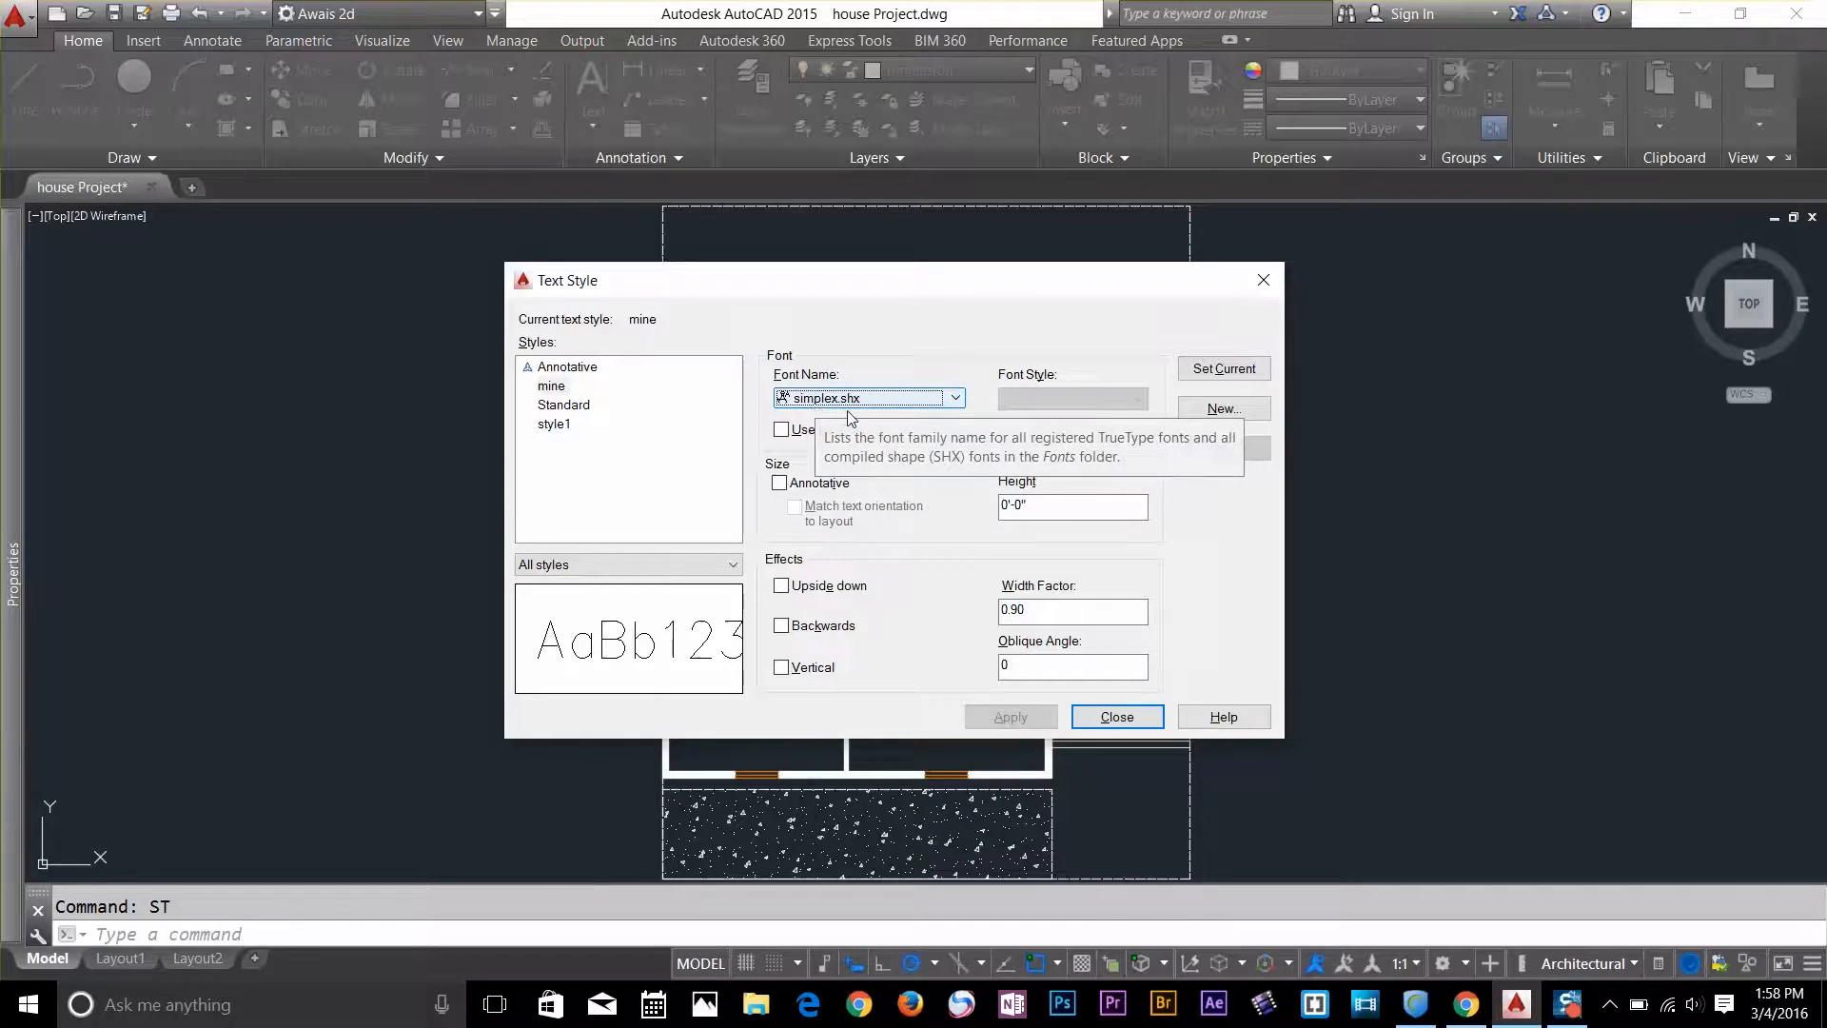
mouse_move(995, 428)
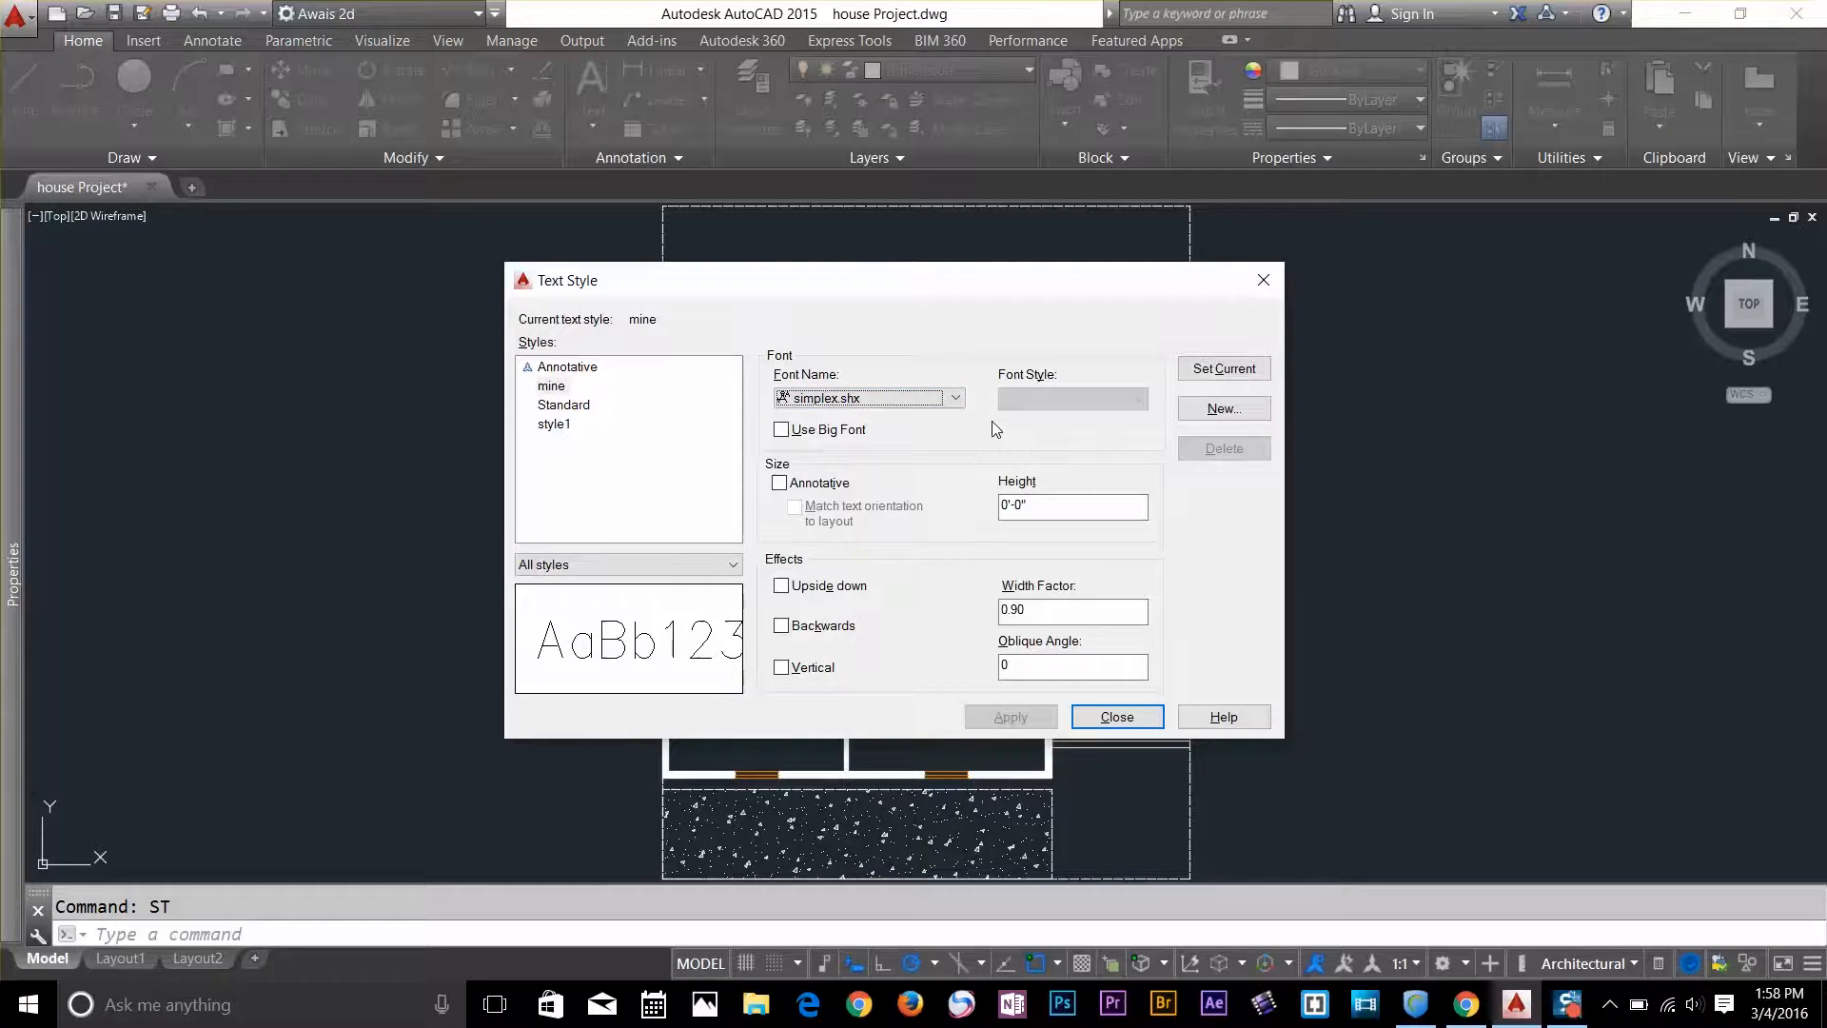
mouse_move(967, 531)
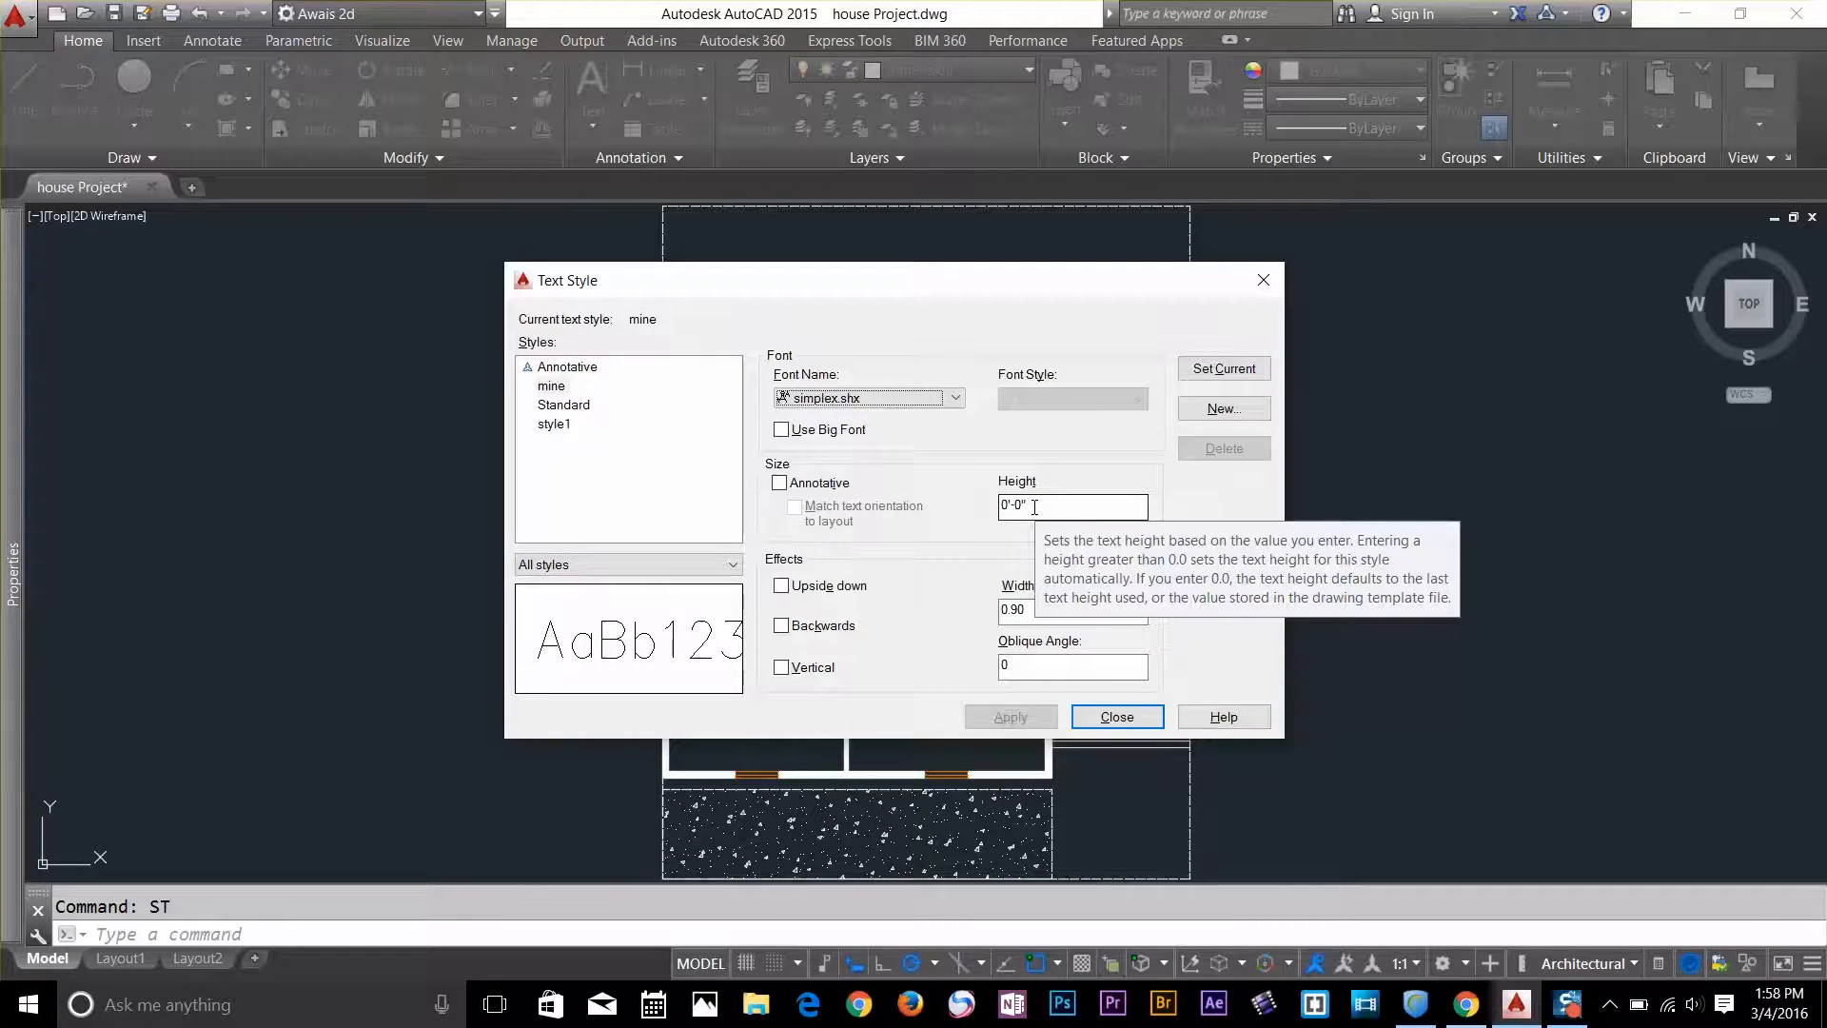
mouse_move(990, 548)
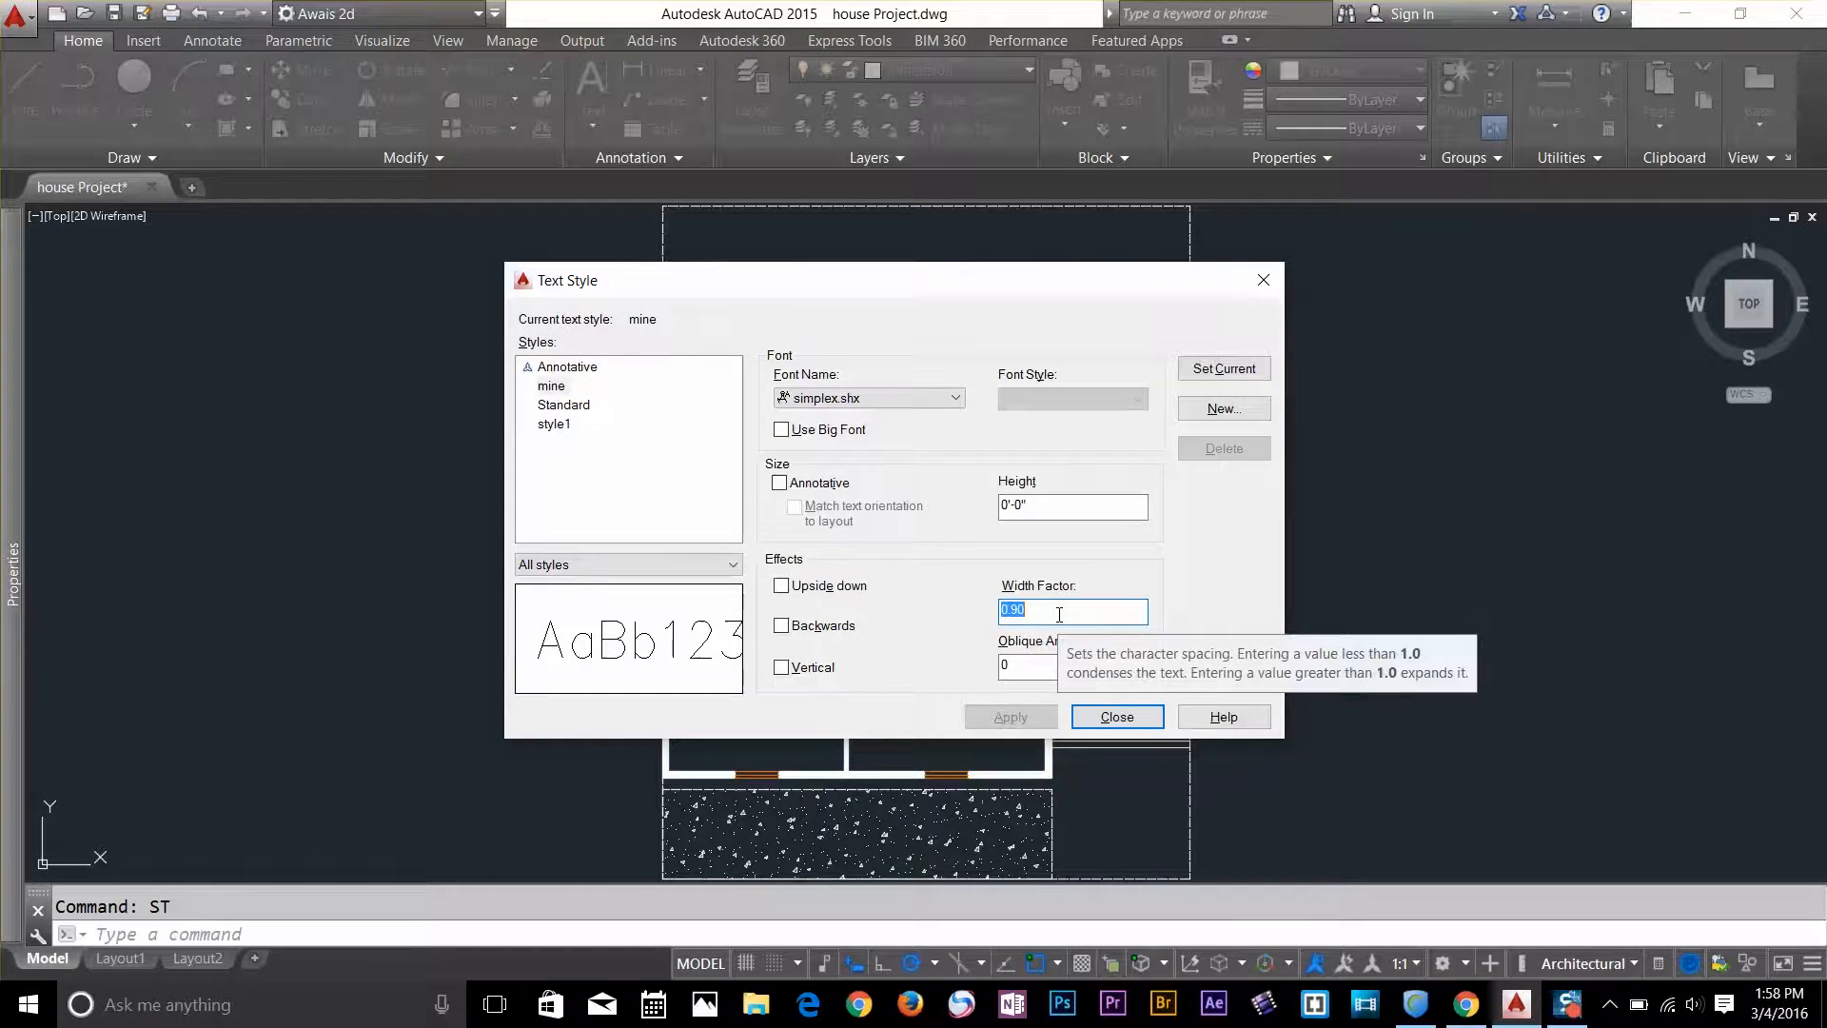
Step: Give the 'mine' style a width factor of 0.8 and apply it
text(.8)
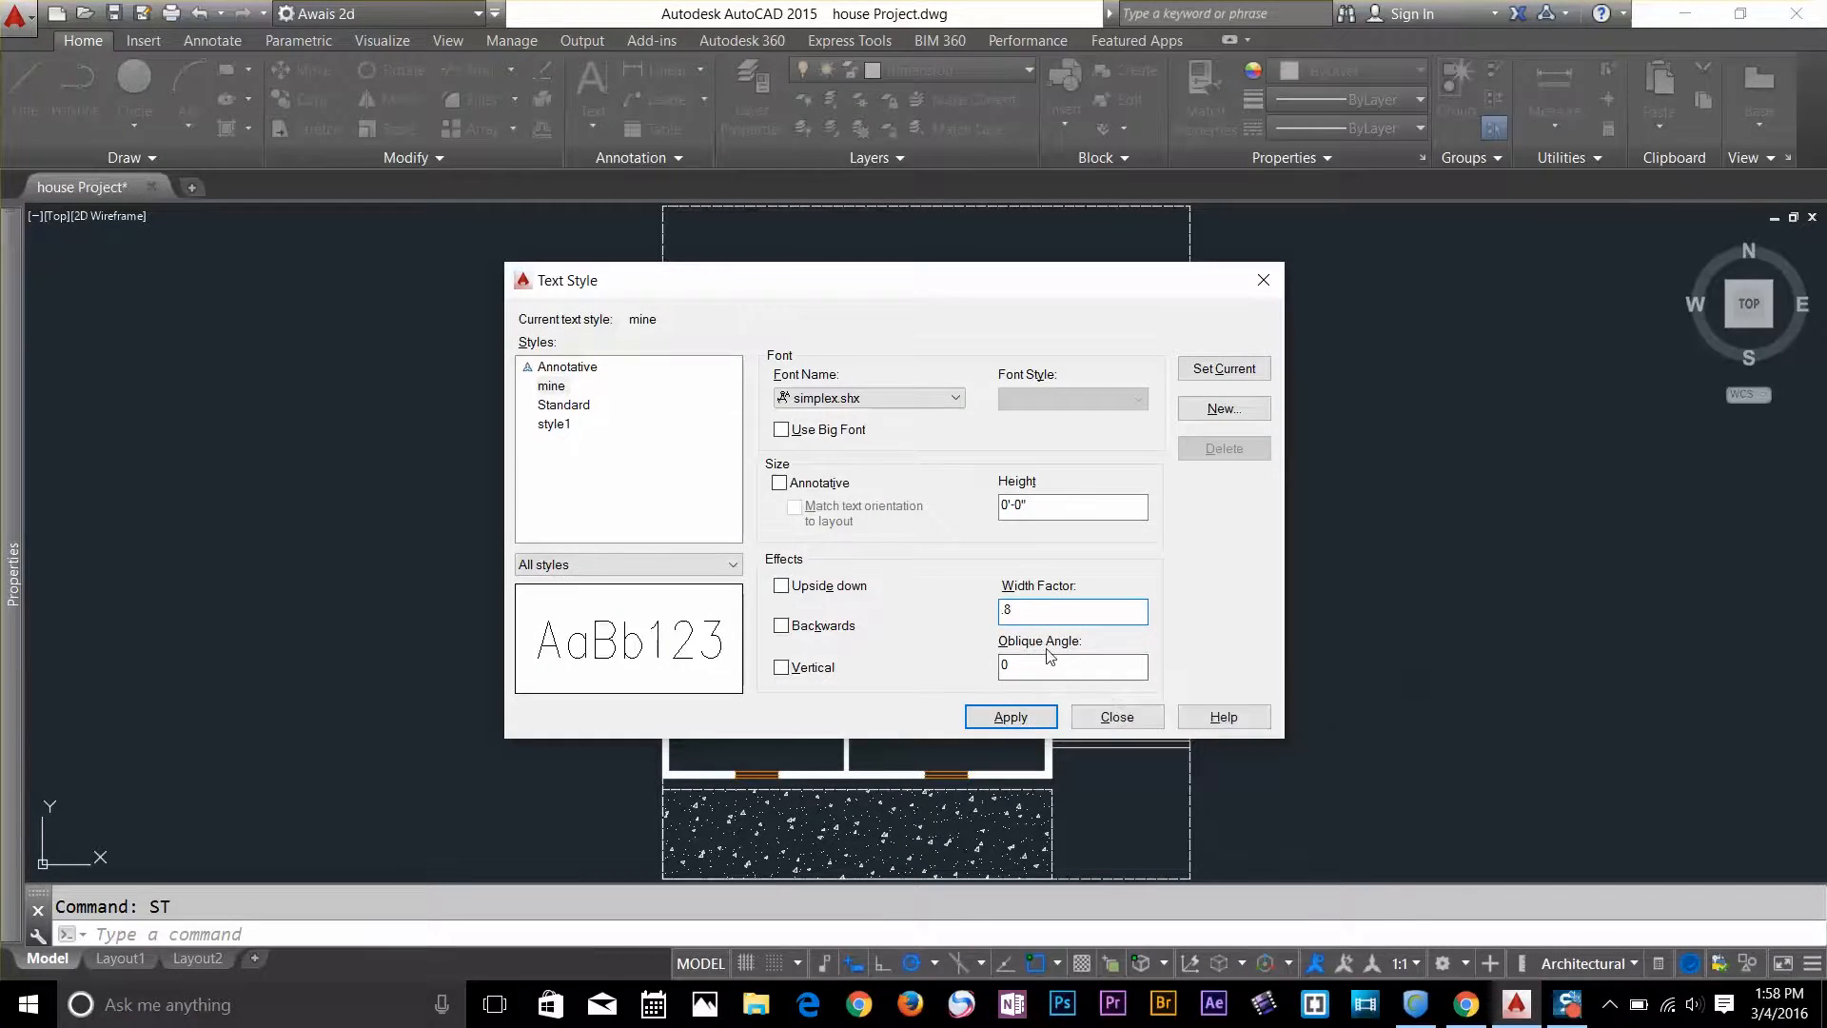
click(1070, 667)
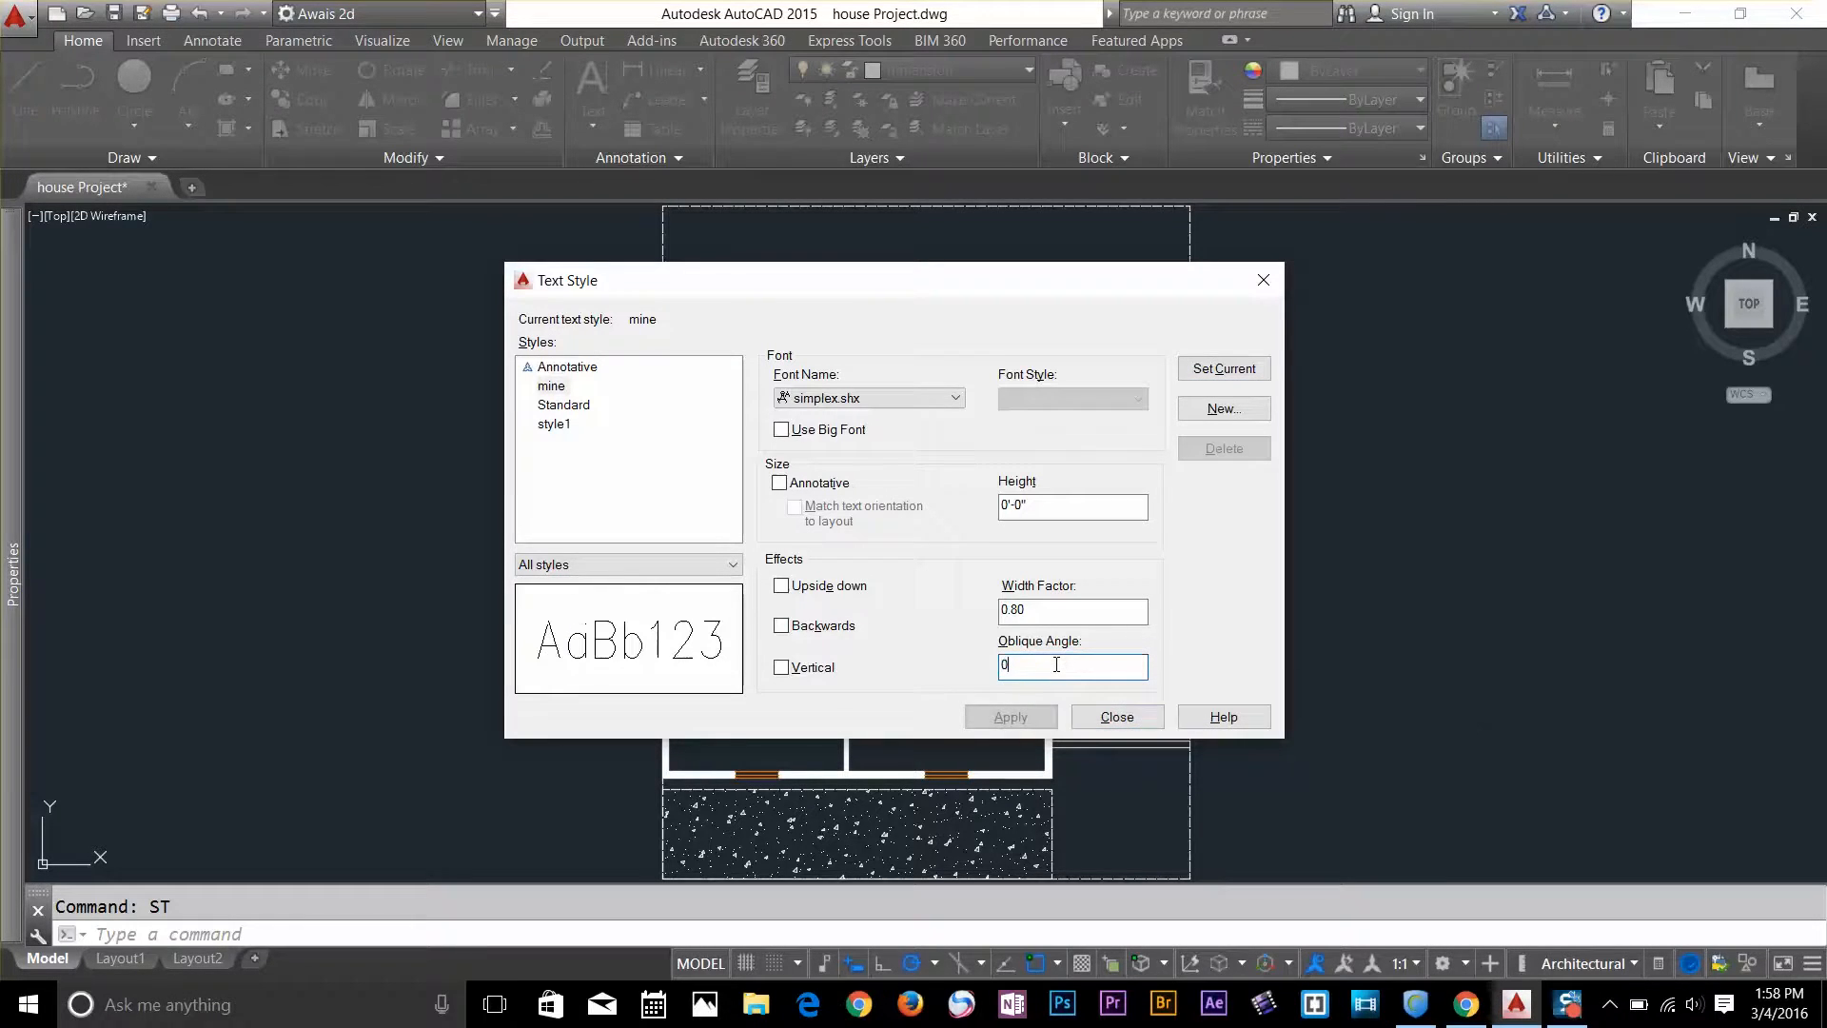
Step: Preview upside-down, backwards and vertical effects, keep 'mine' upright and set it current
click(780, 584)
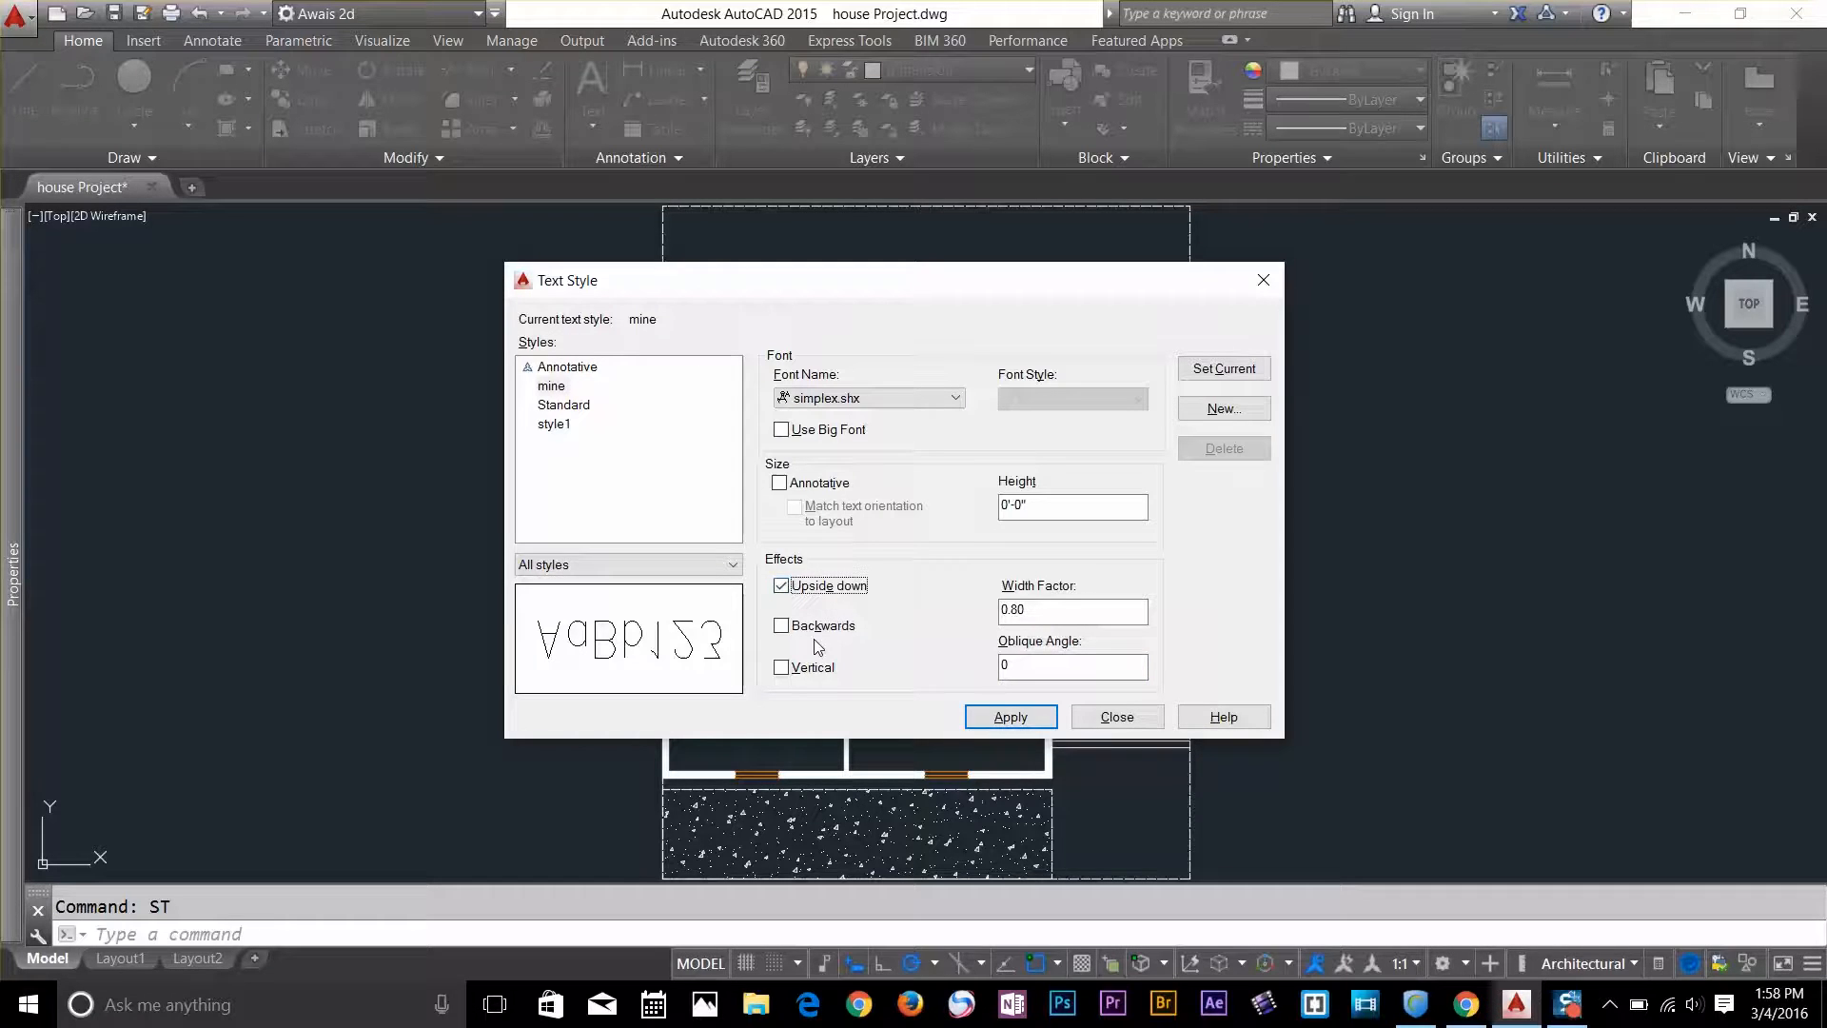
click(780, 624)
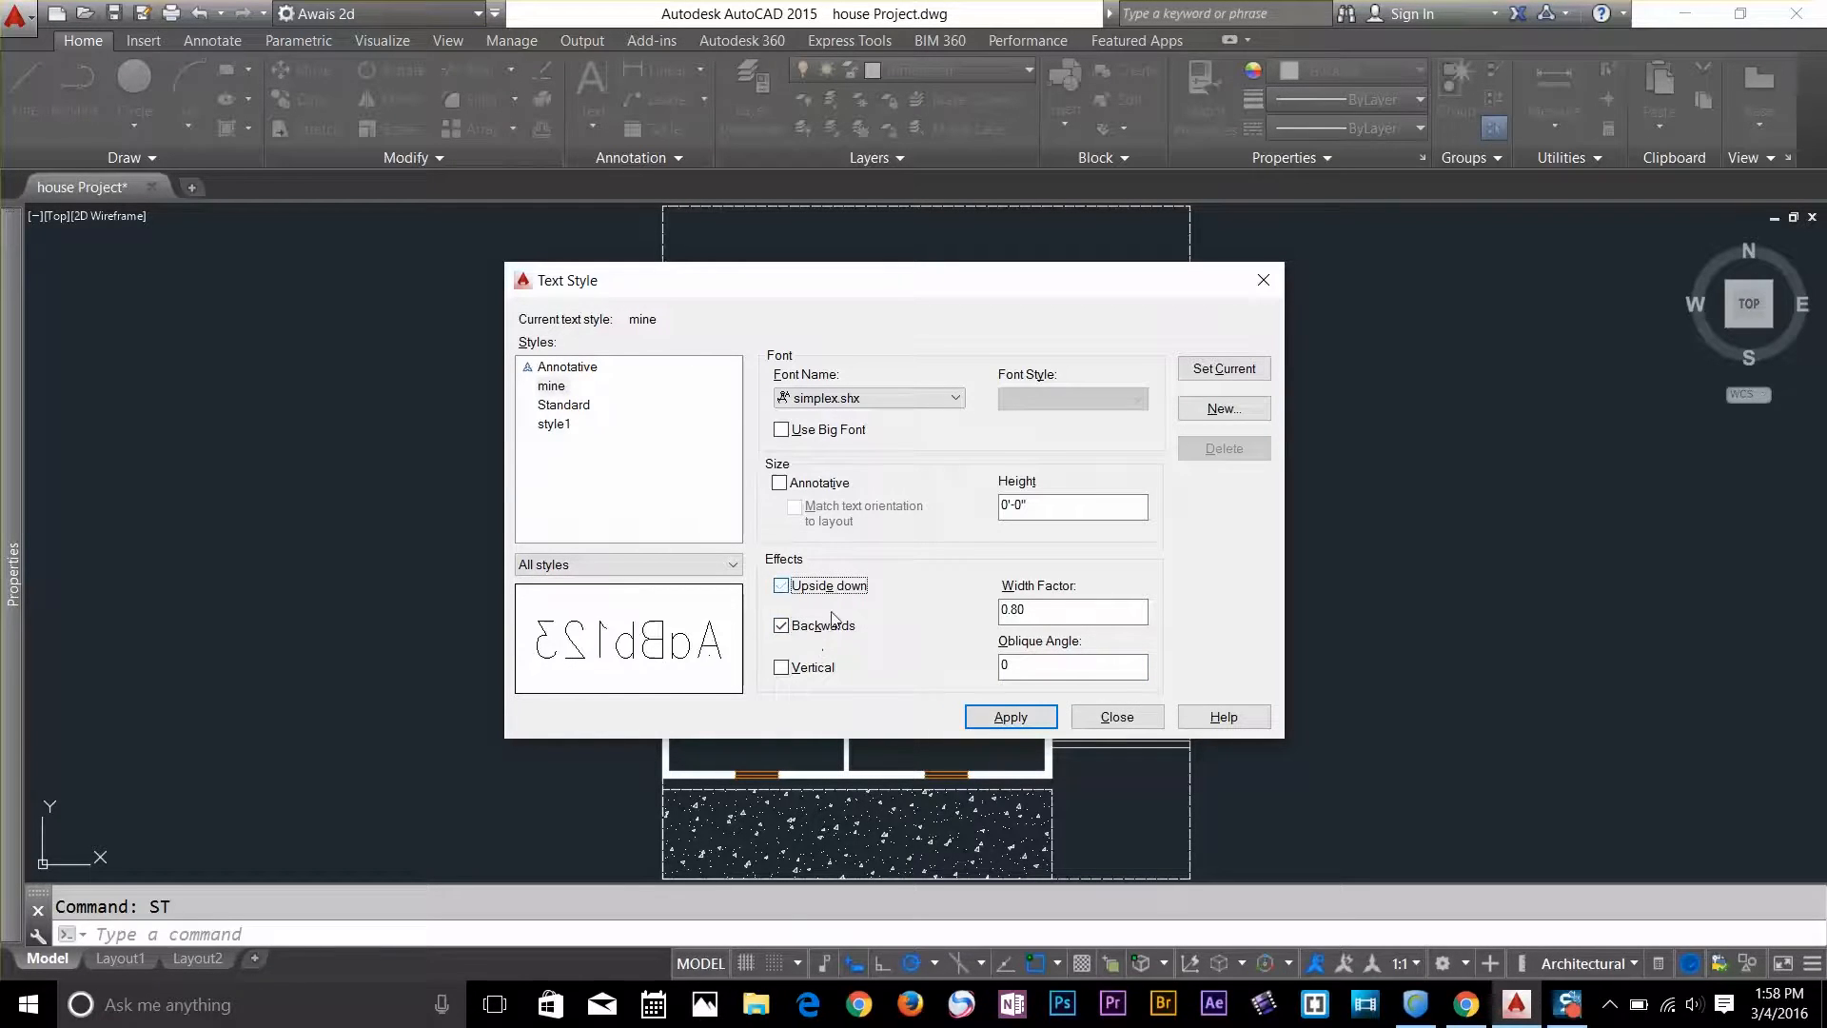
click(780, 666)
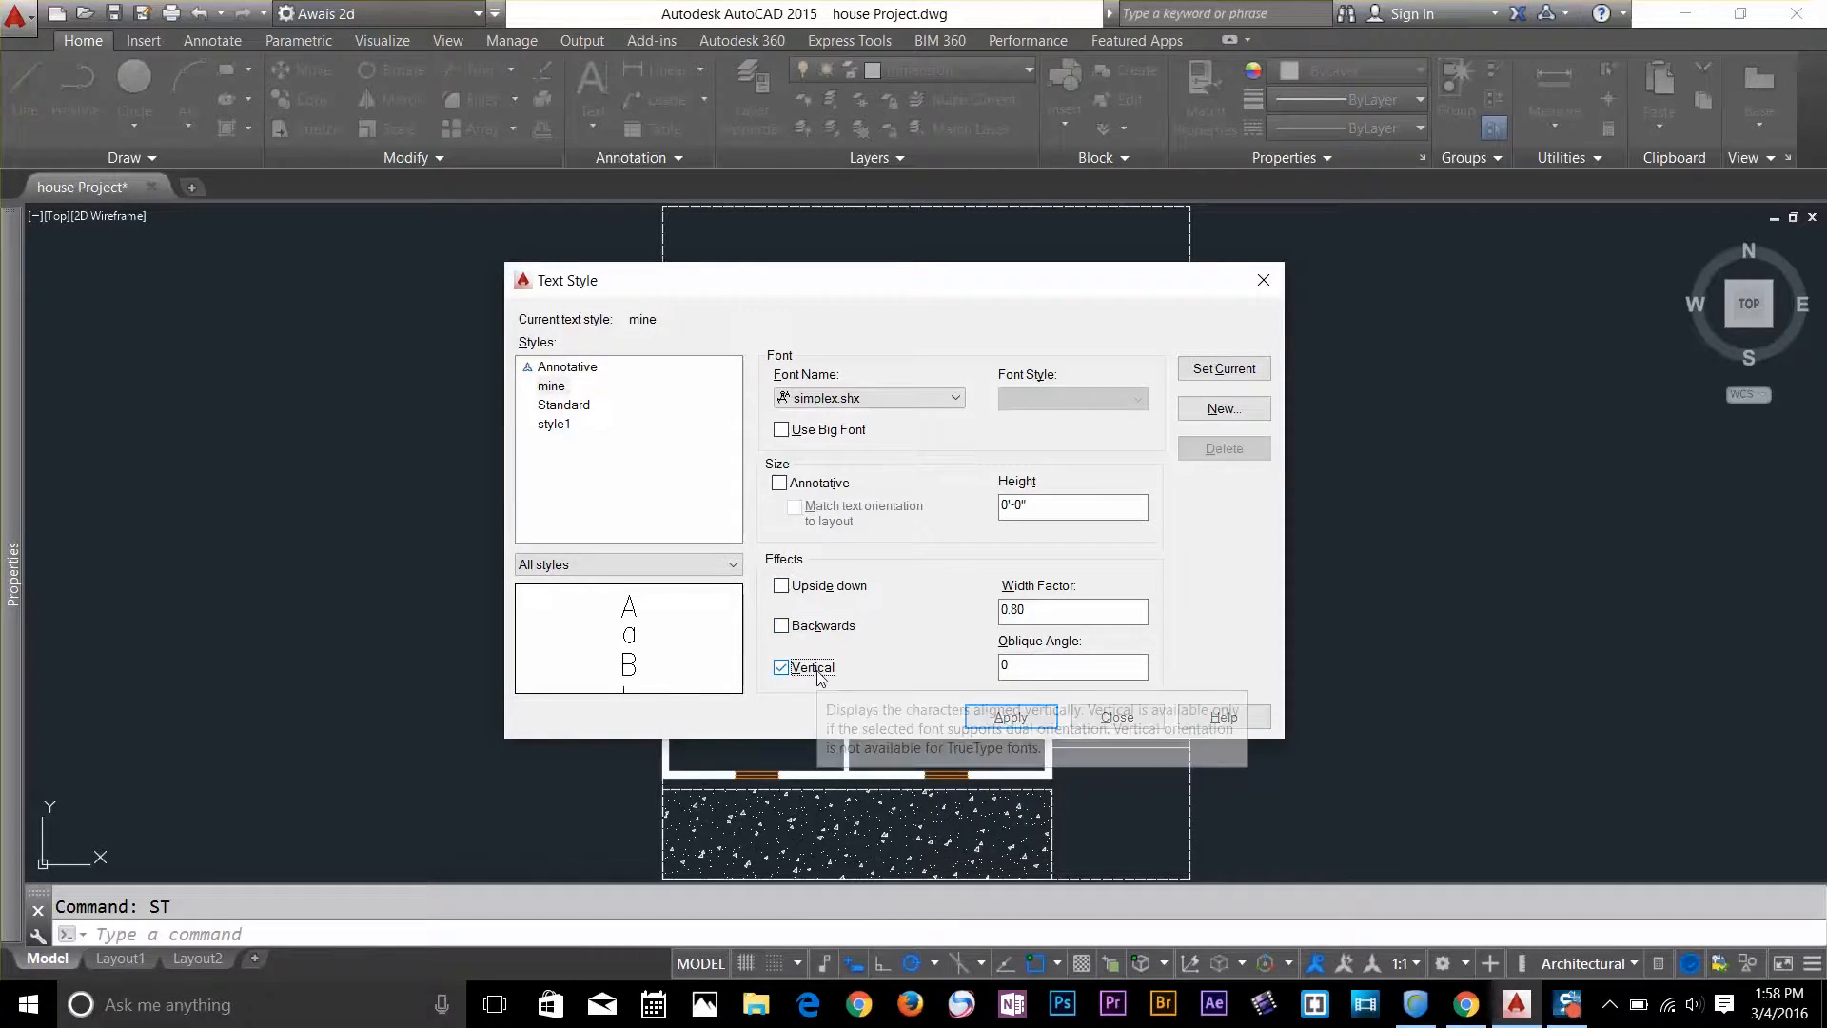
click(780, 666)
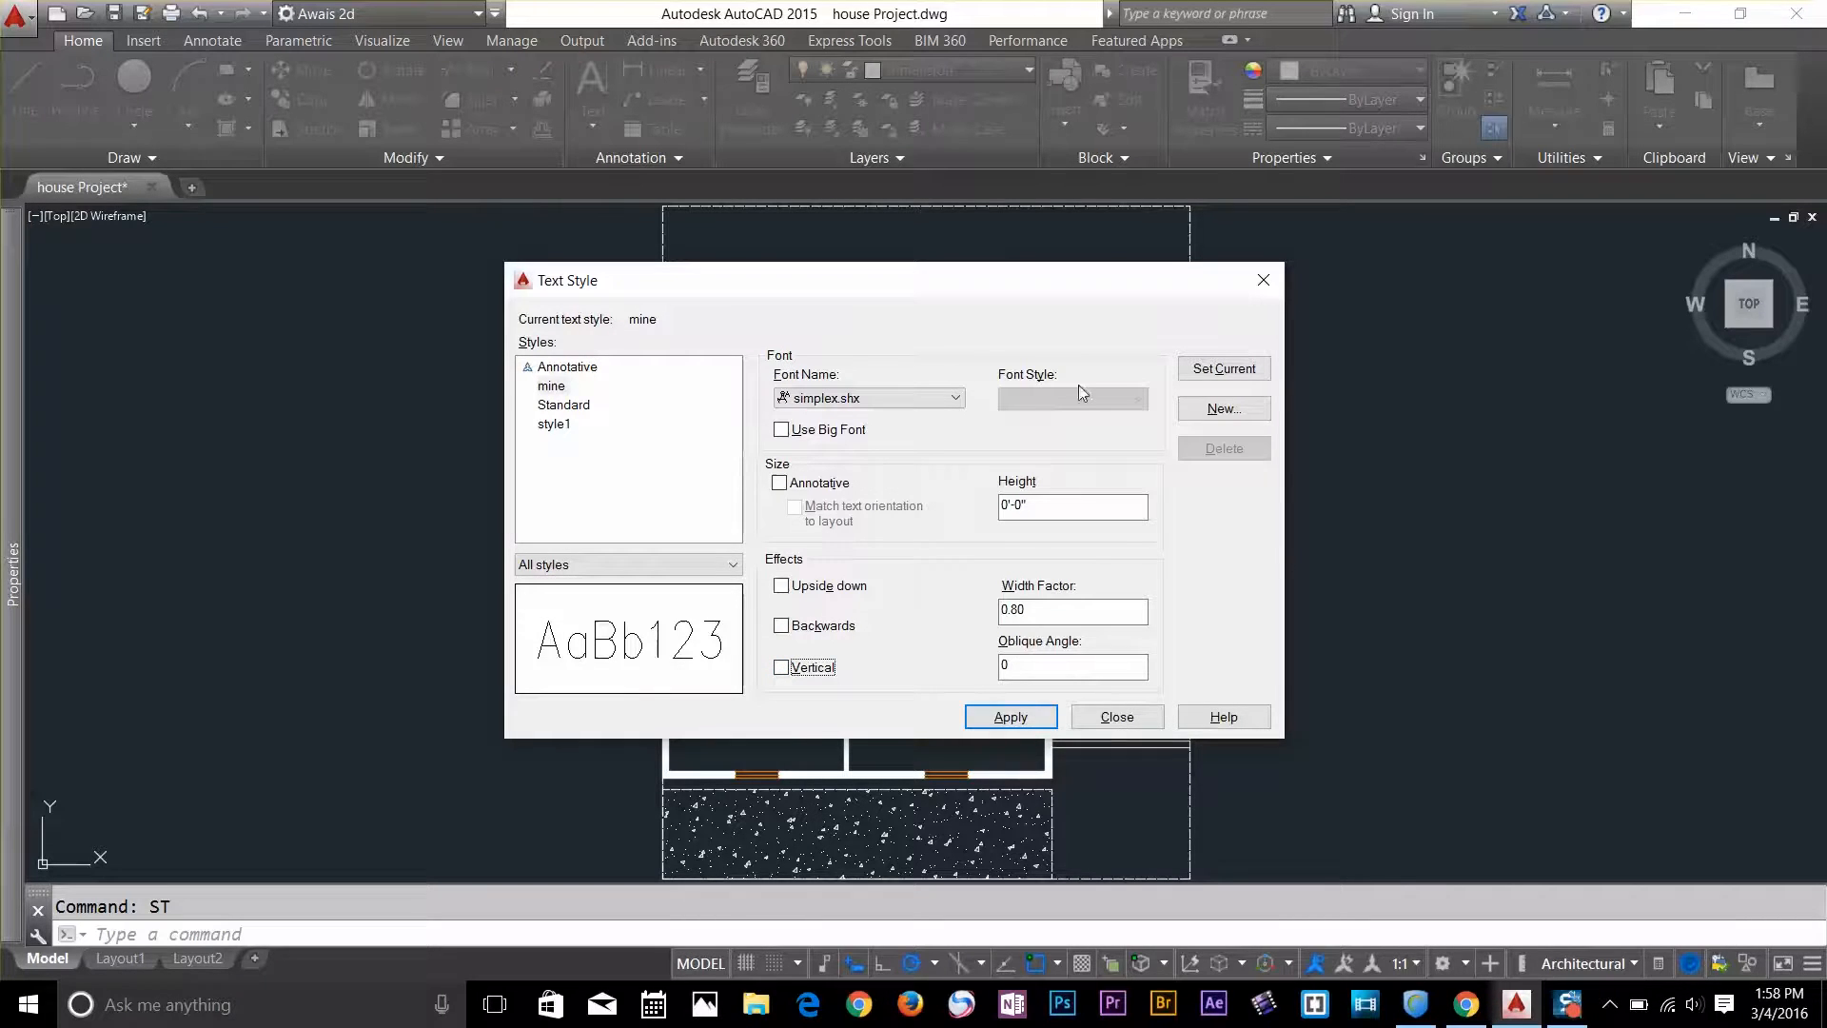
click(1009, 716)
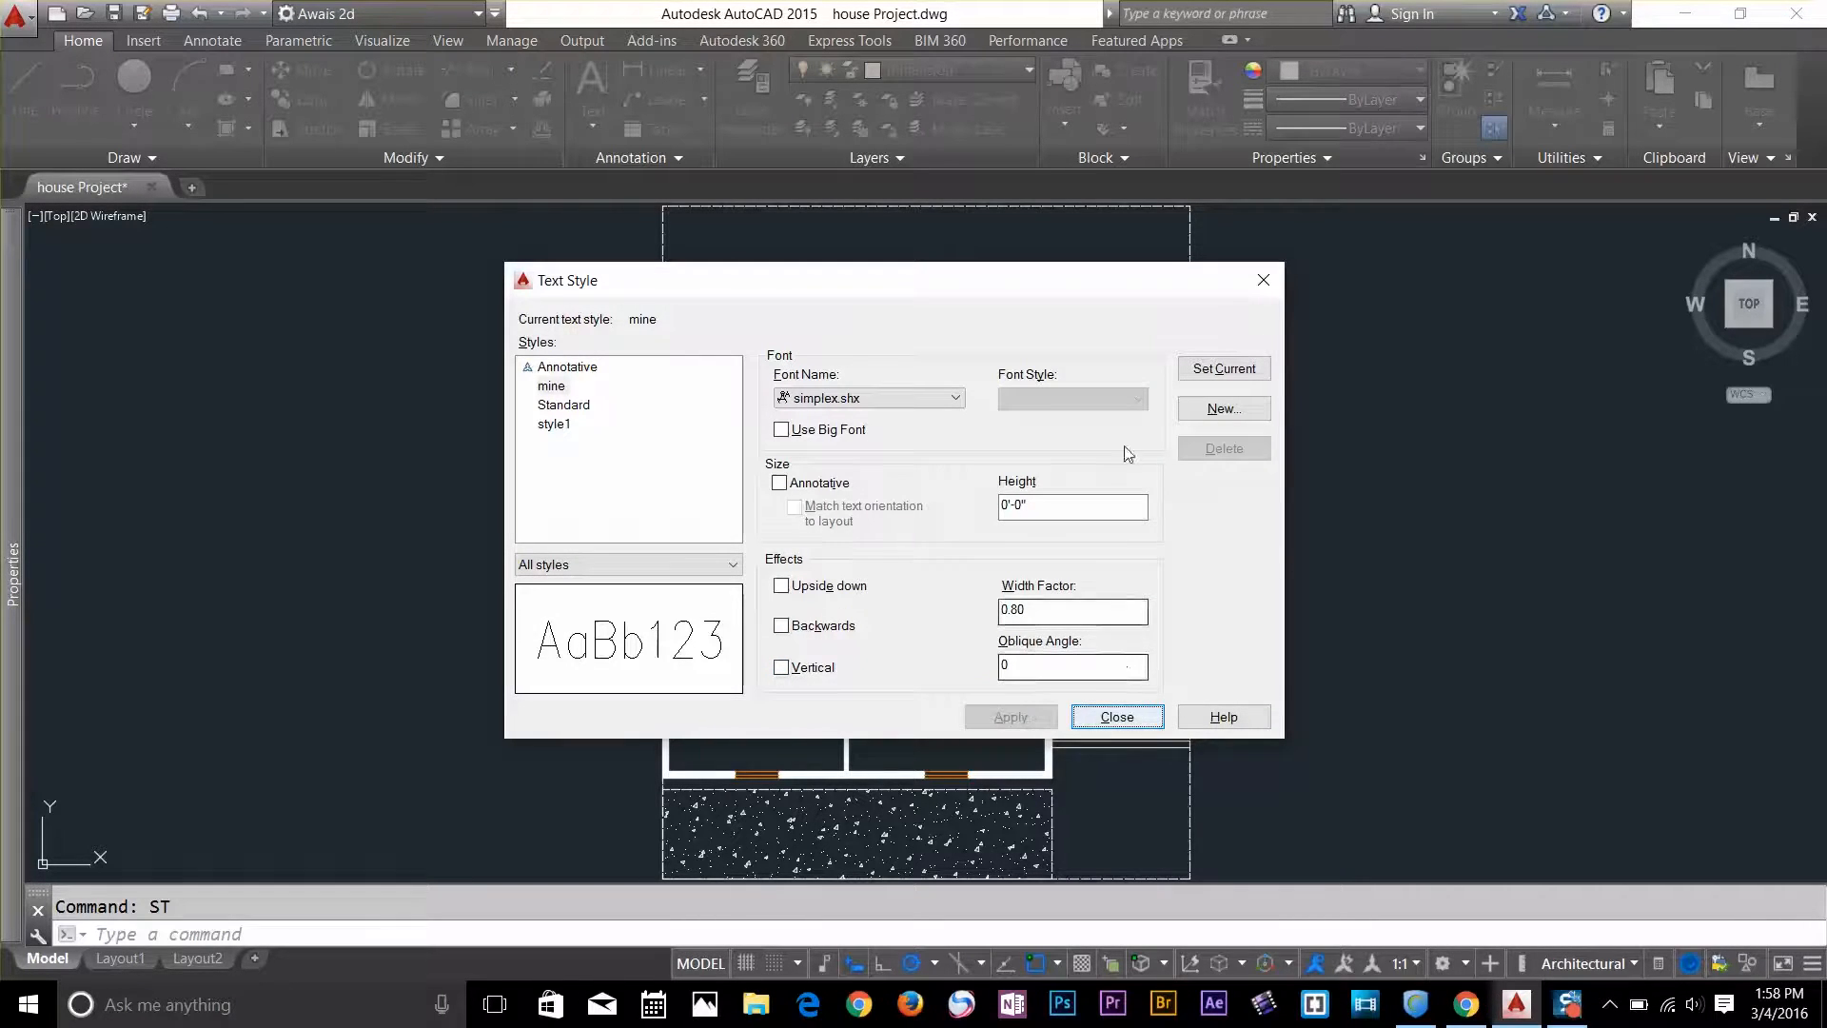
click(552, 386)
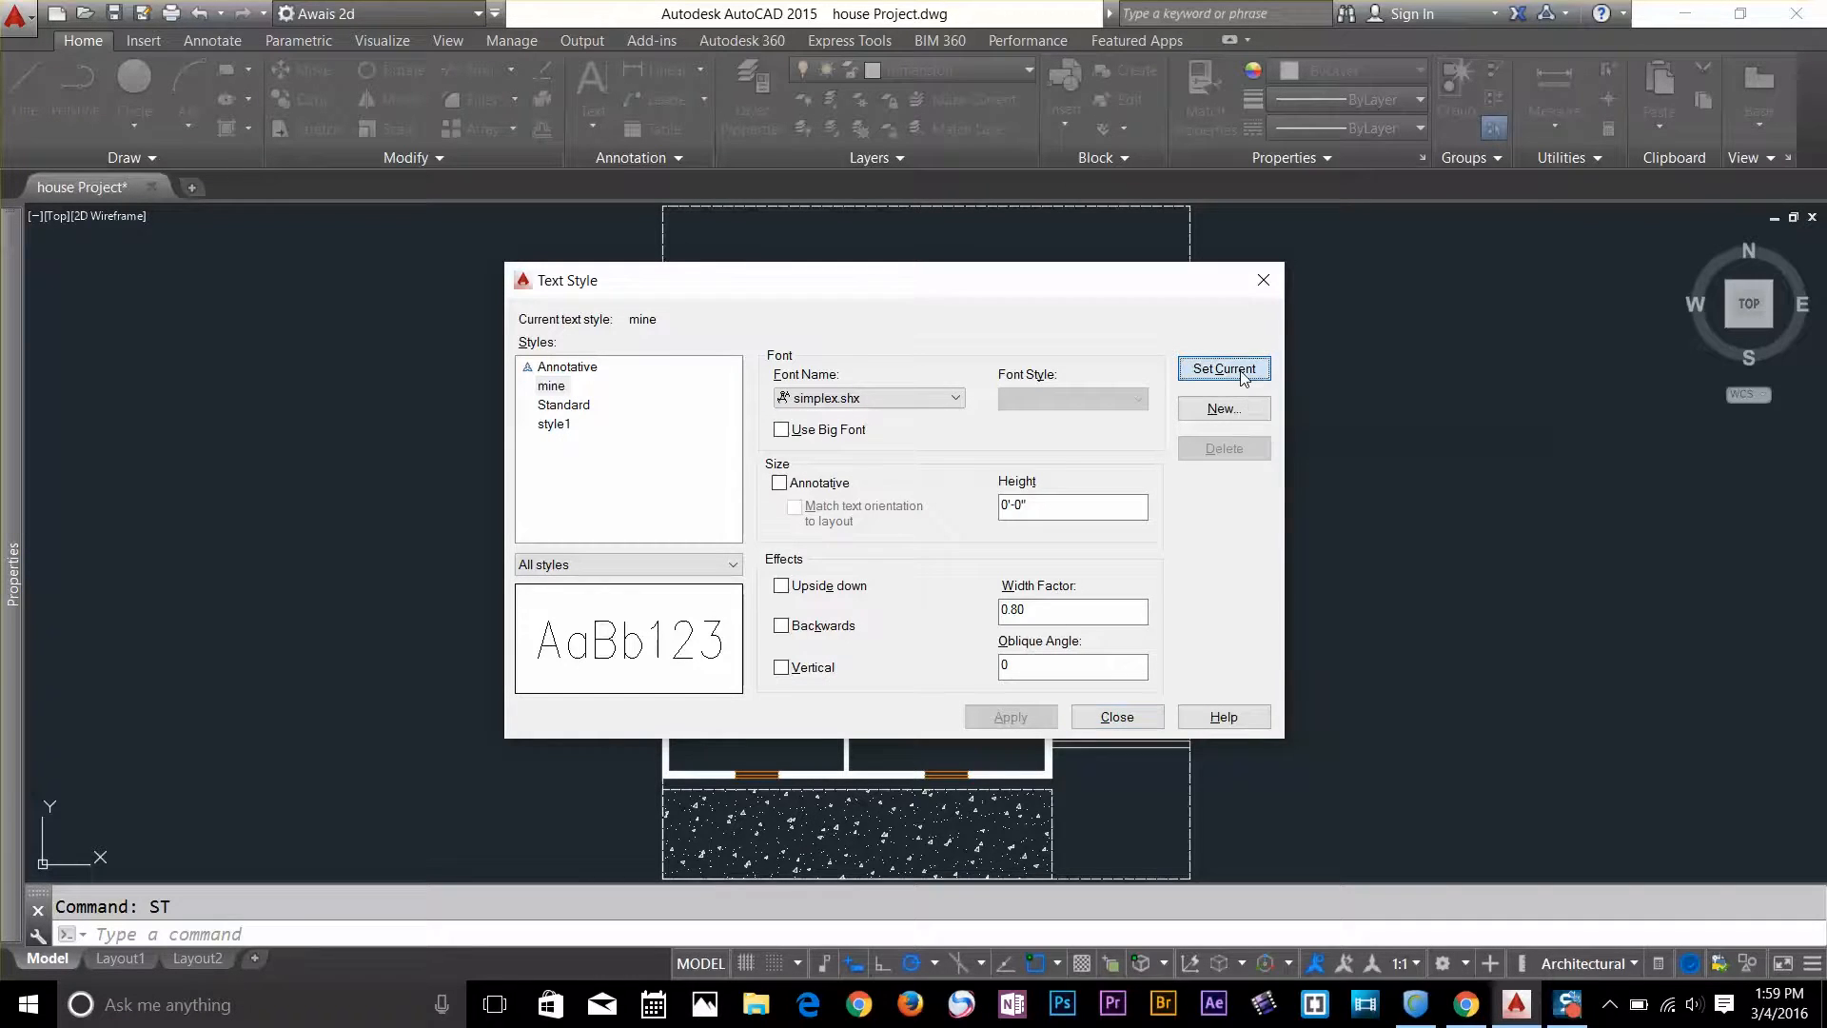
click(1115, 717)
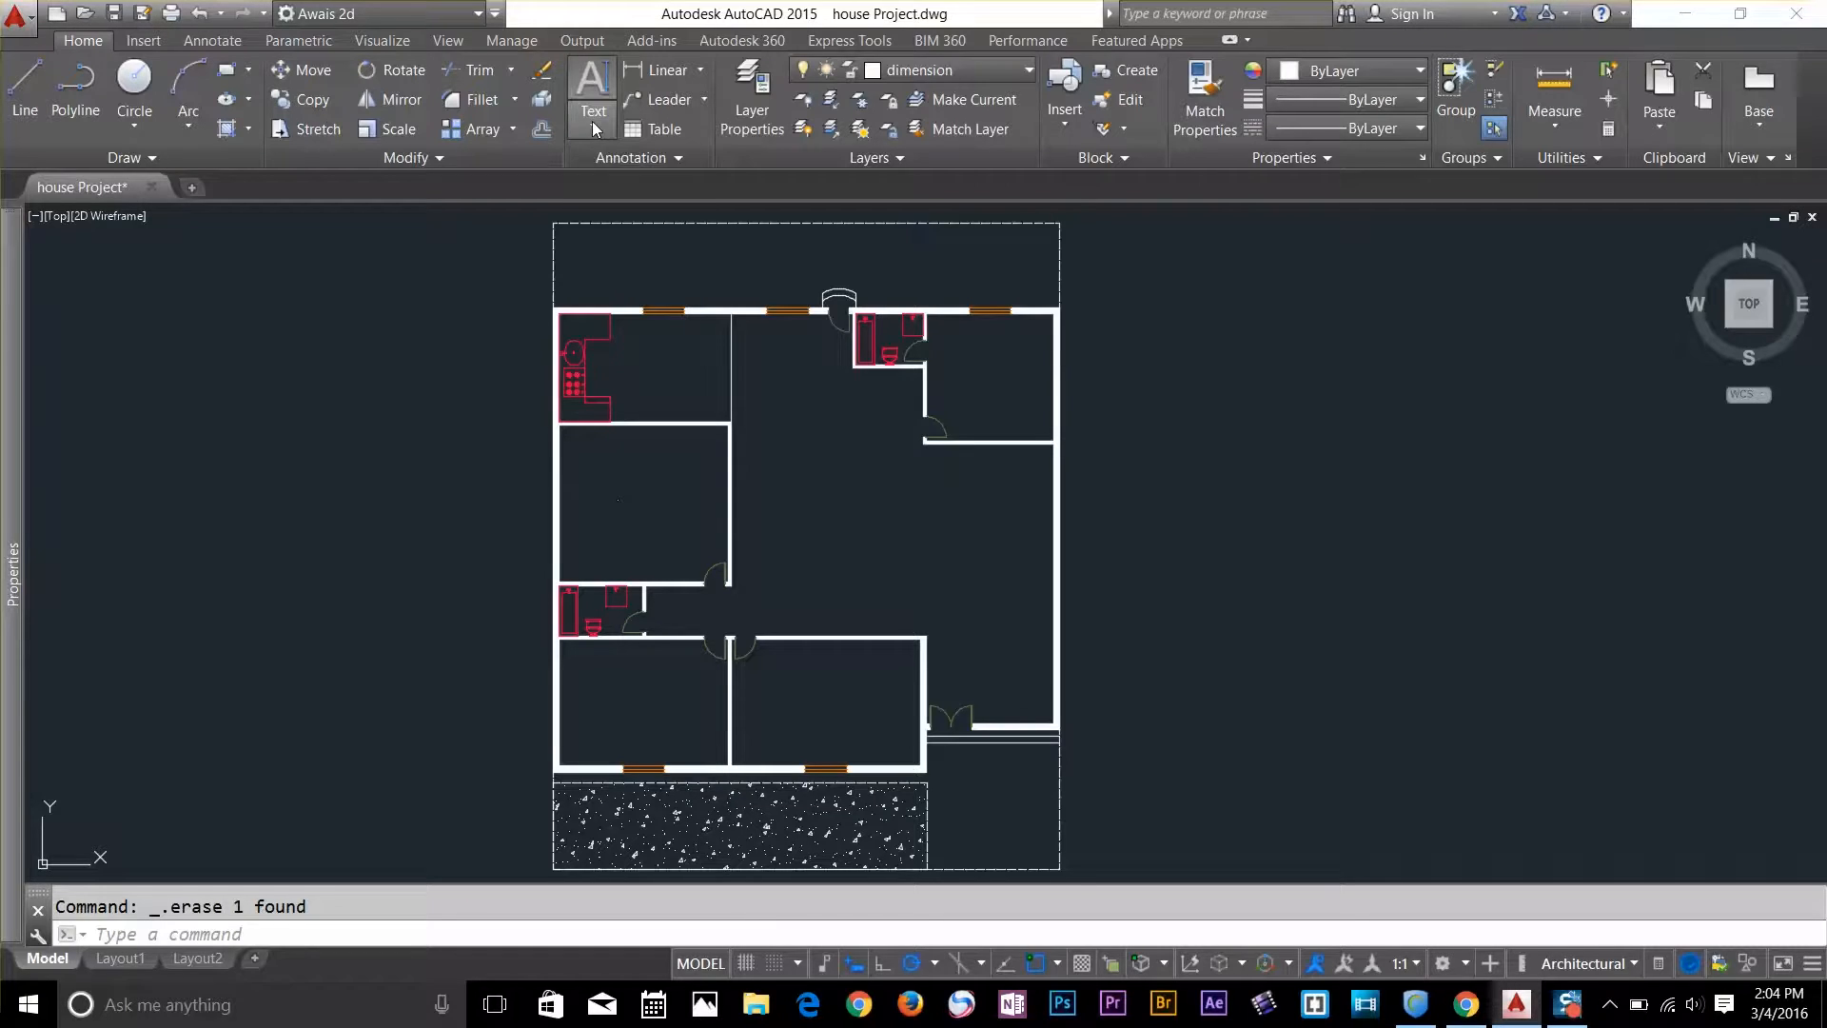
Step: Start a single-line text label from the Home tab's Text choices
click(592, 93)
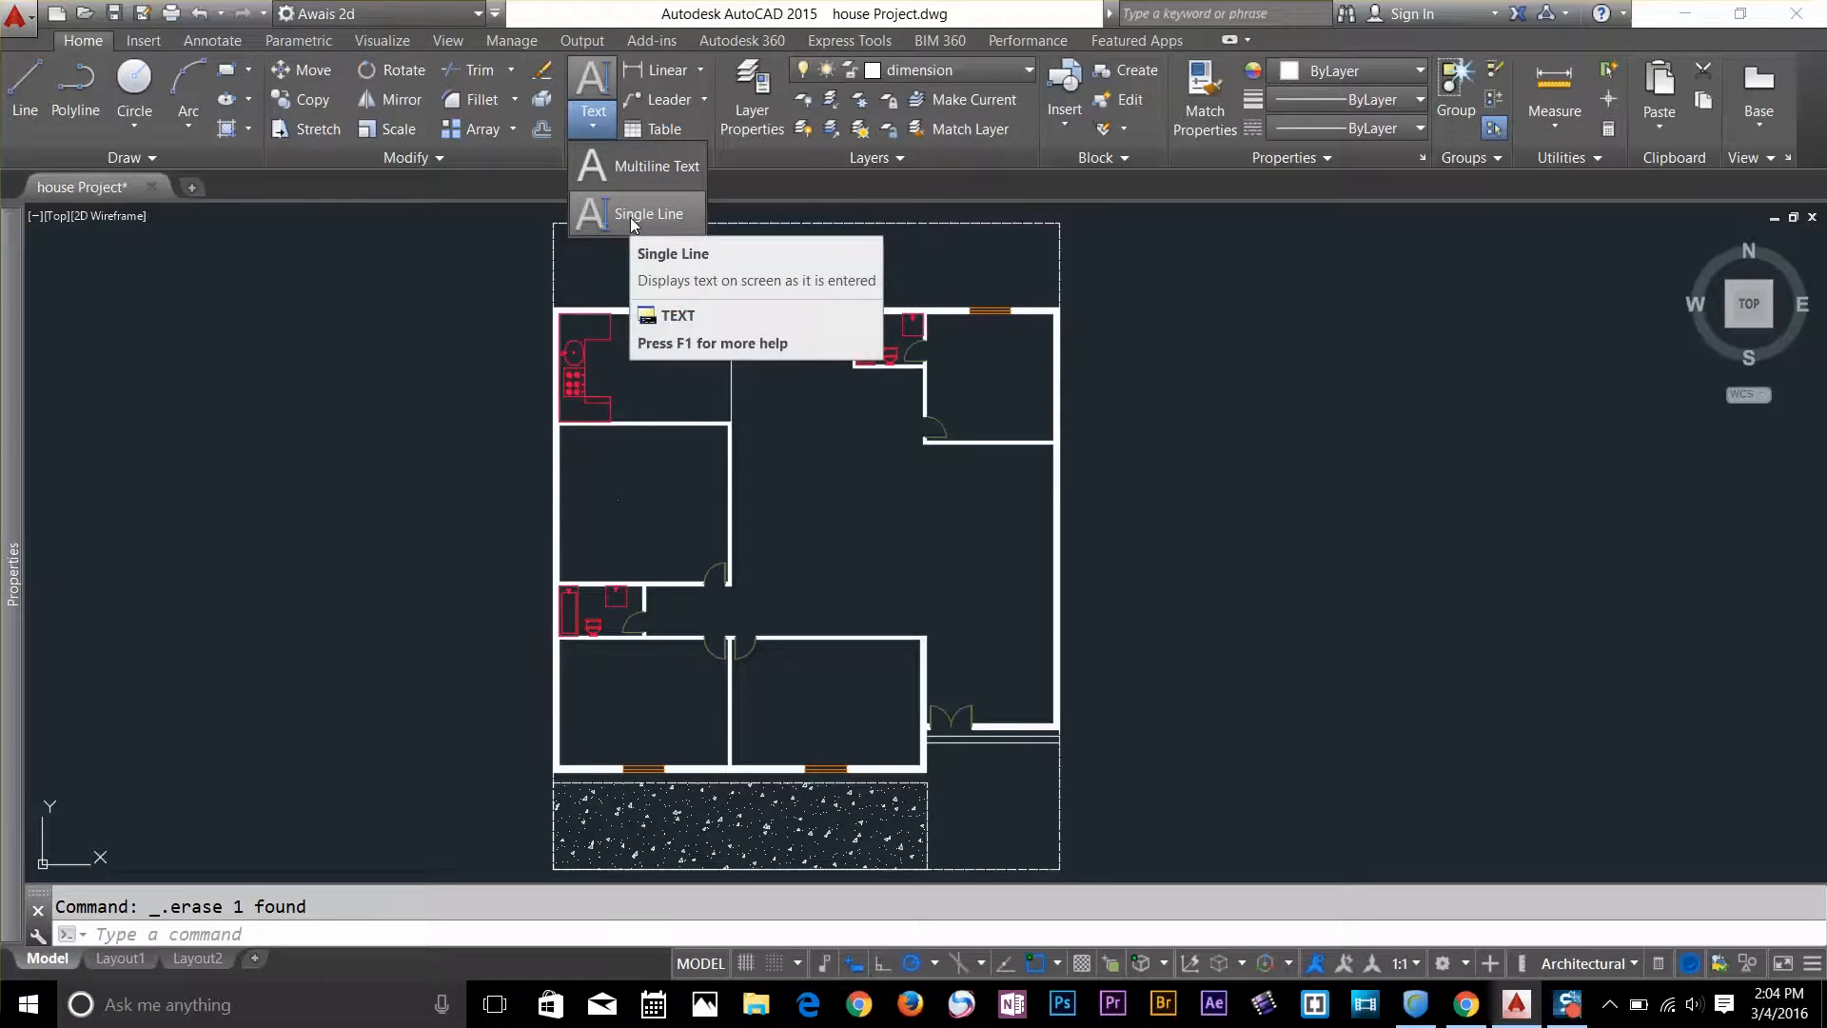
click(649, 213)
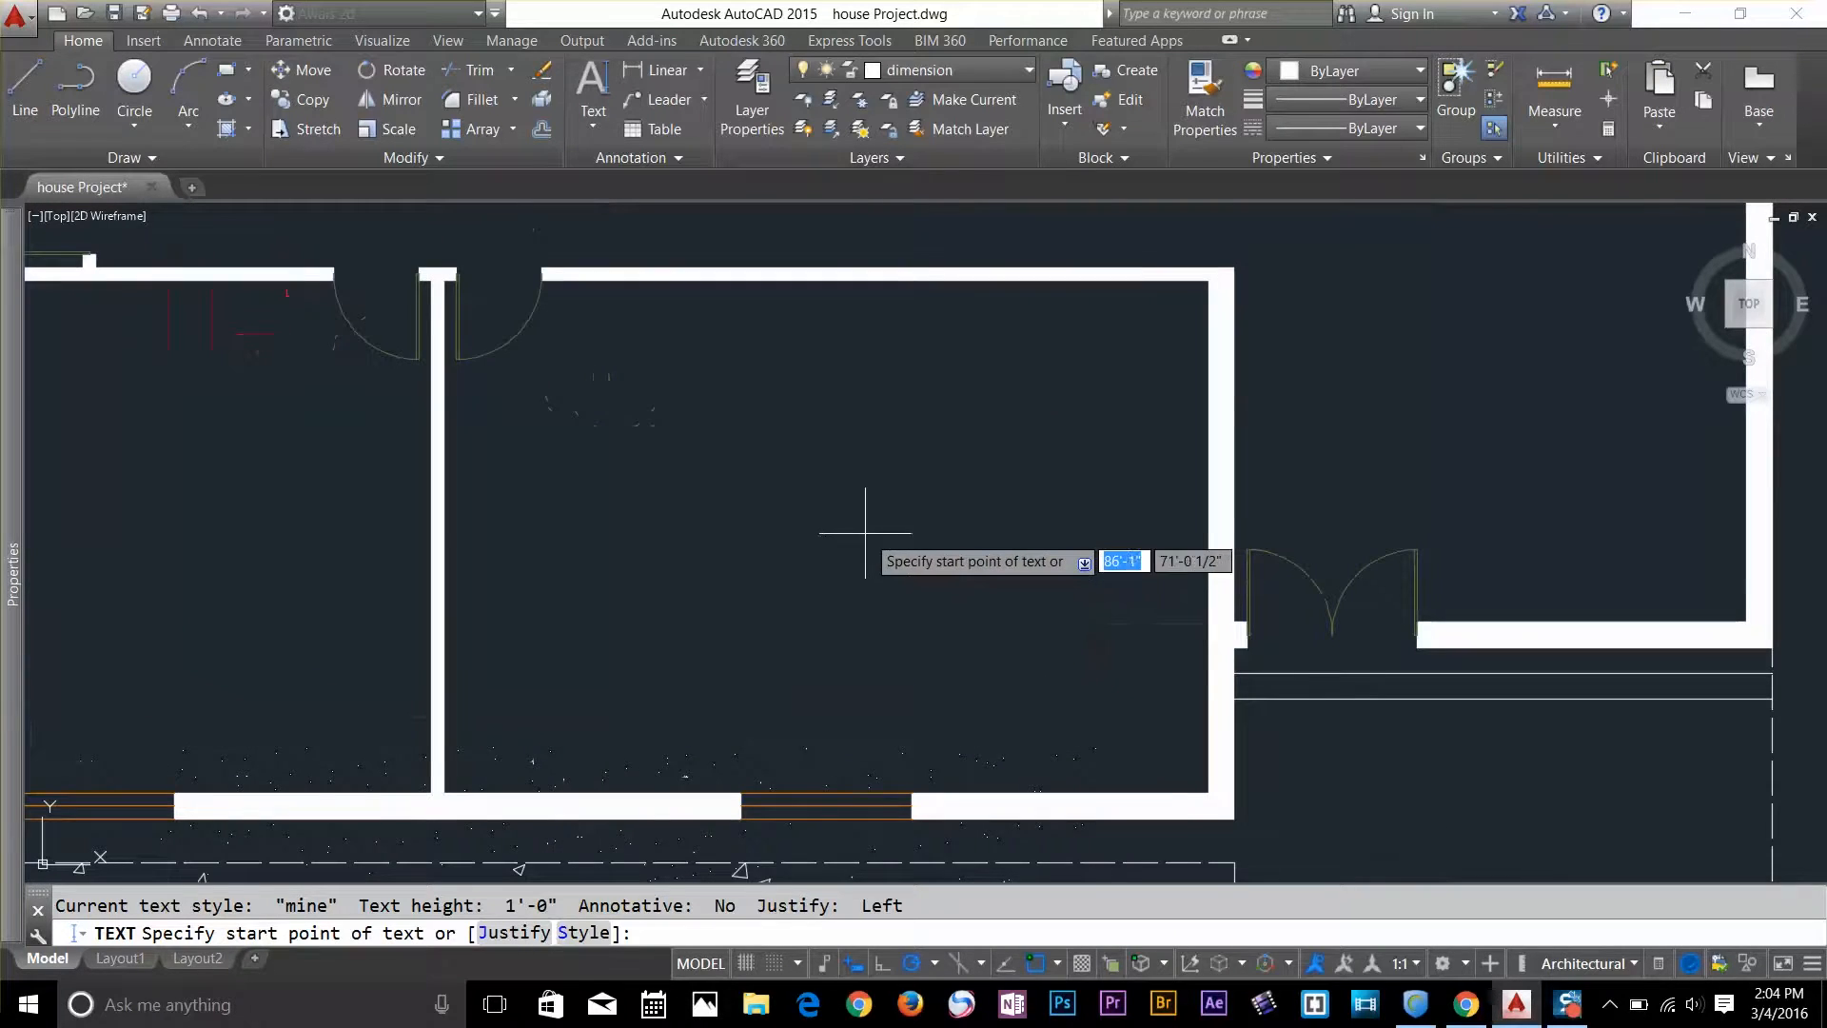
mouse_move(605, 531)
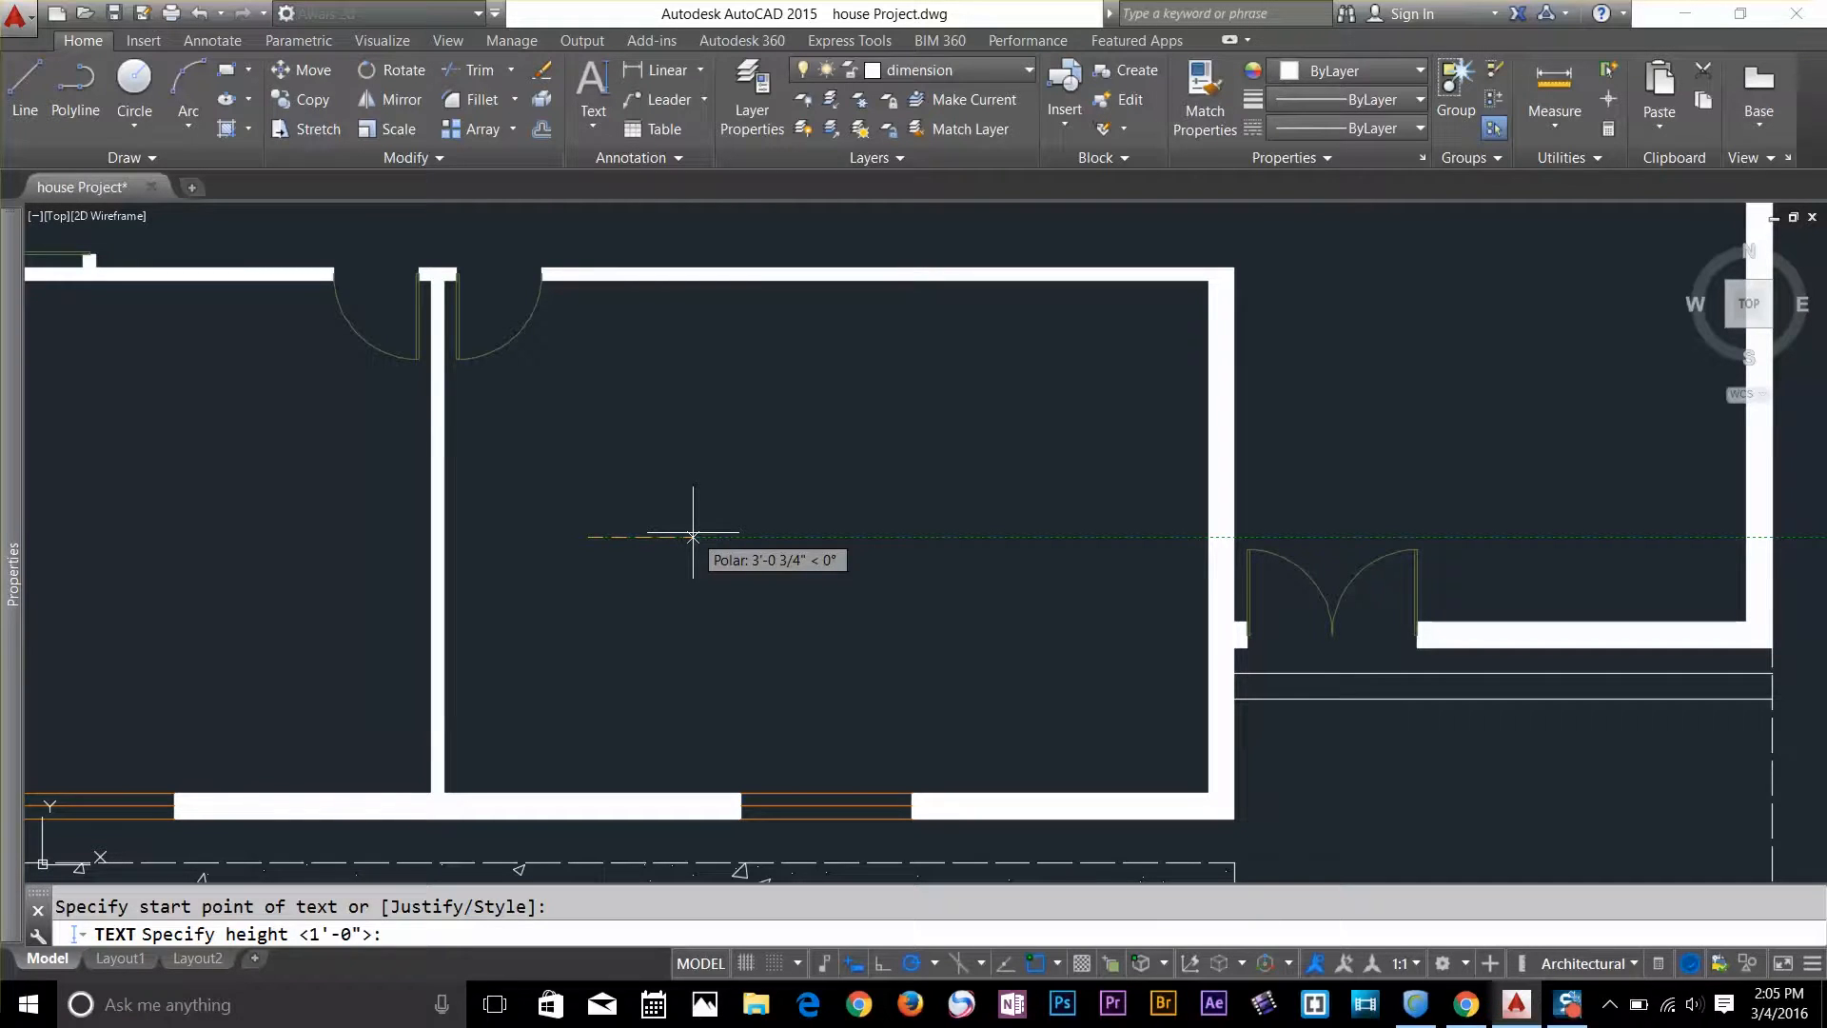
Step: Write a height-9 label reading 'Bedroom' with 'main' on the line below
text(9)
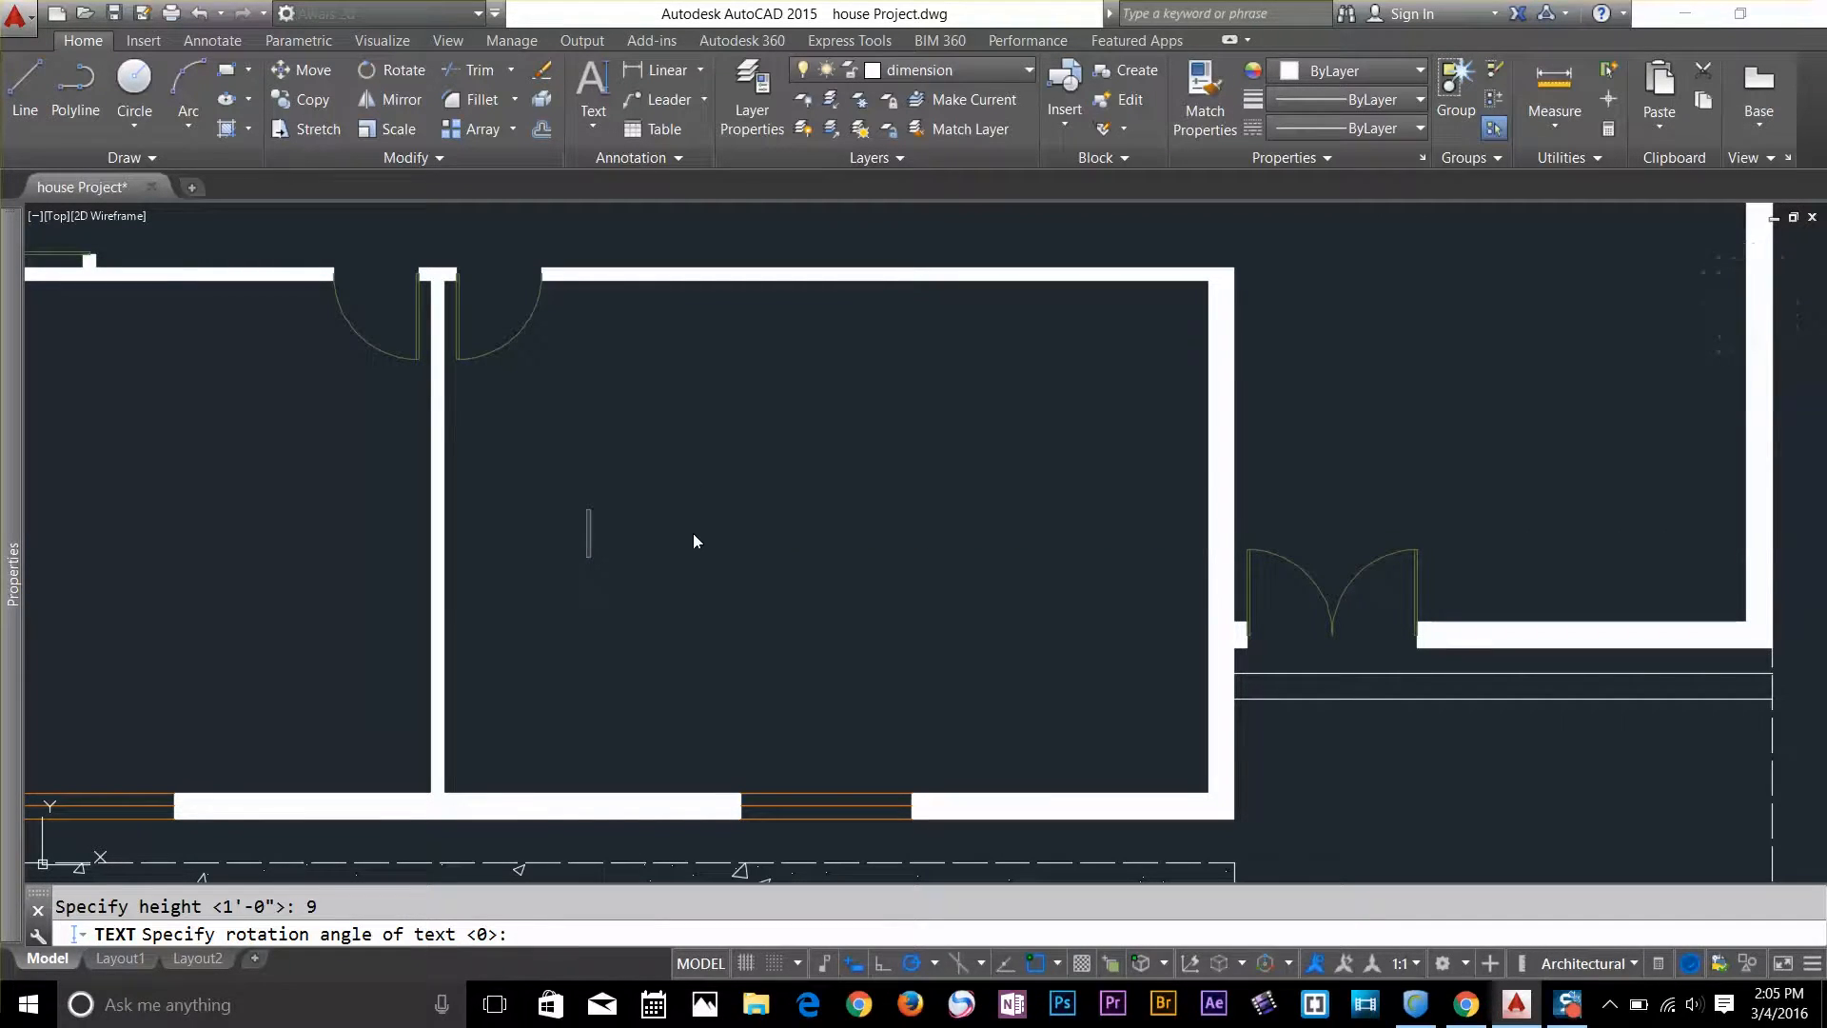
mouse_move(715, 541)
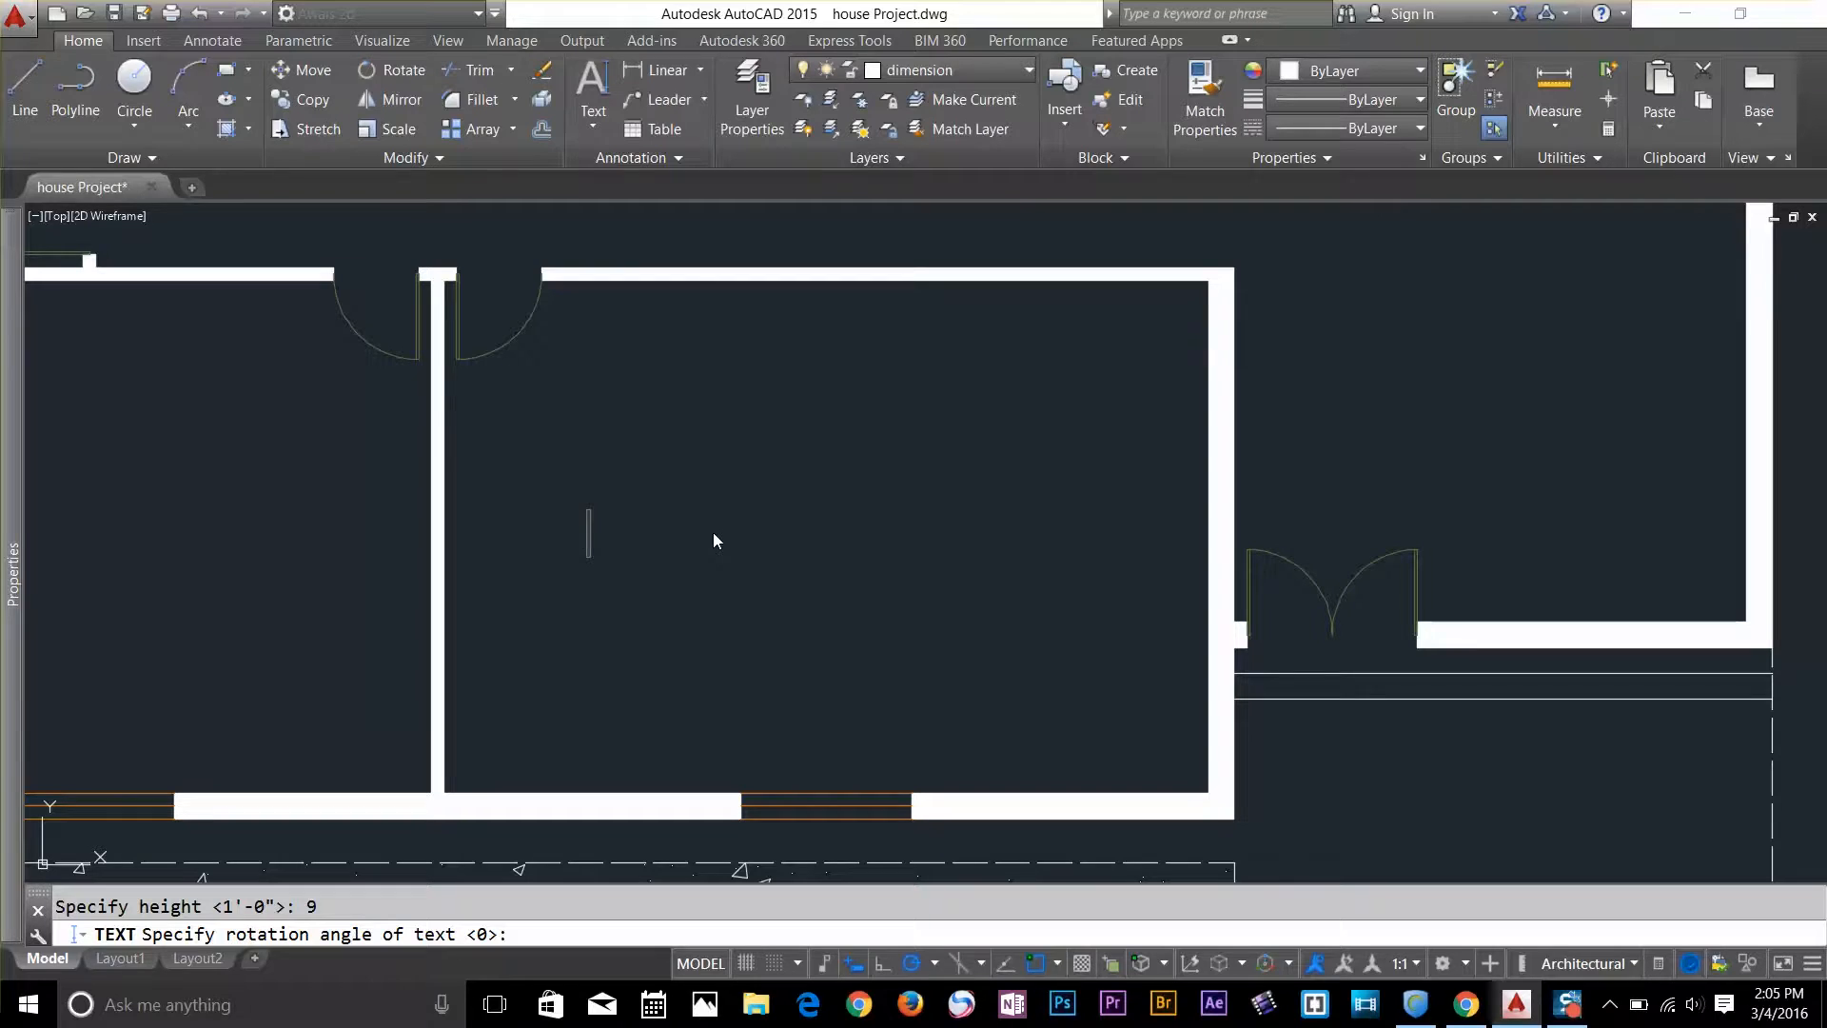
text(Bedro)
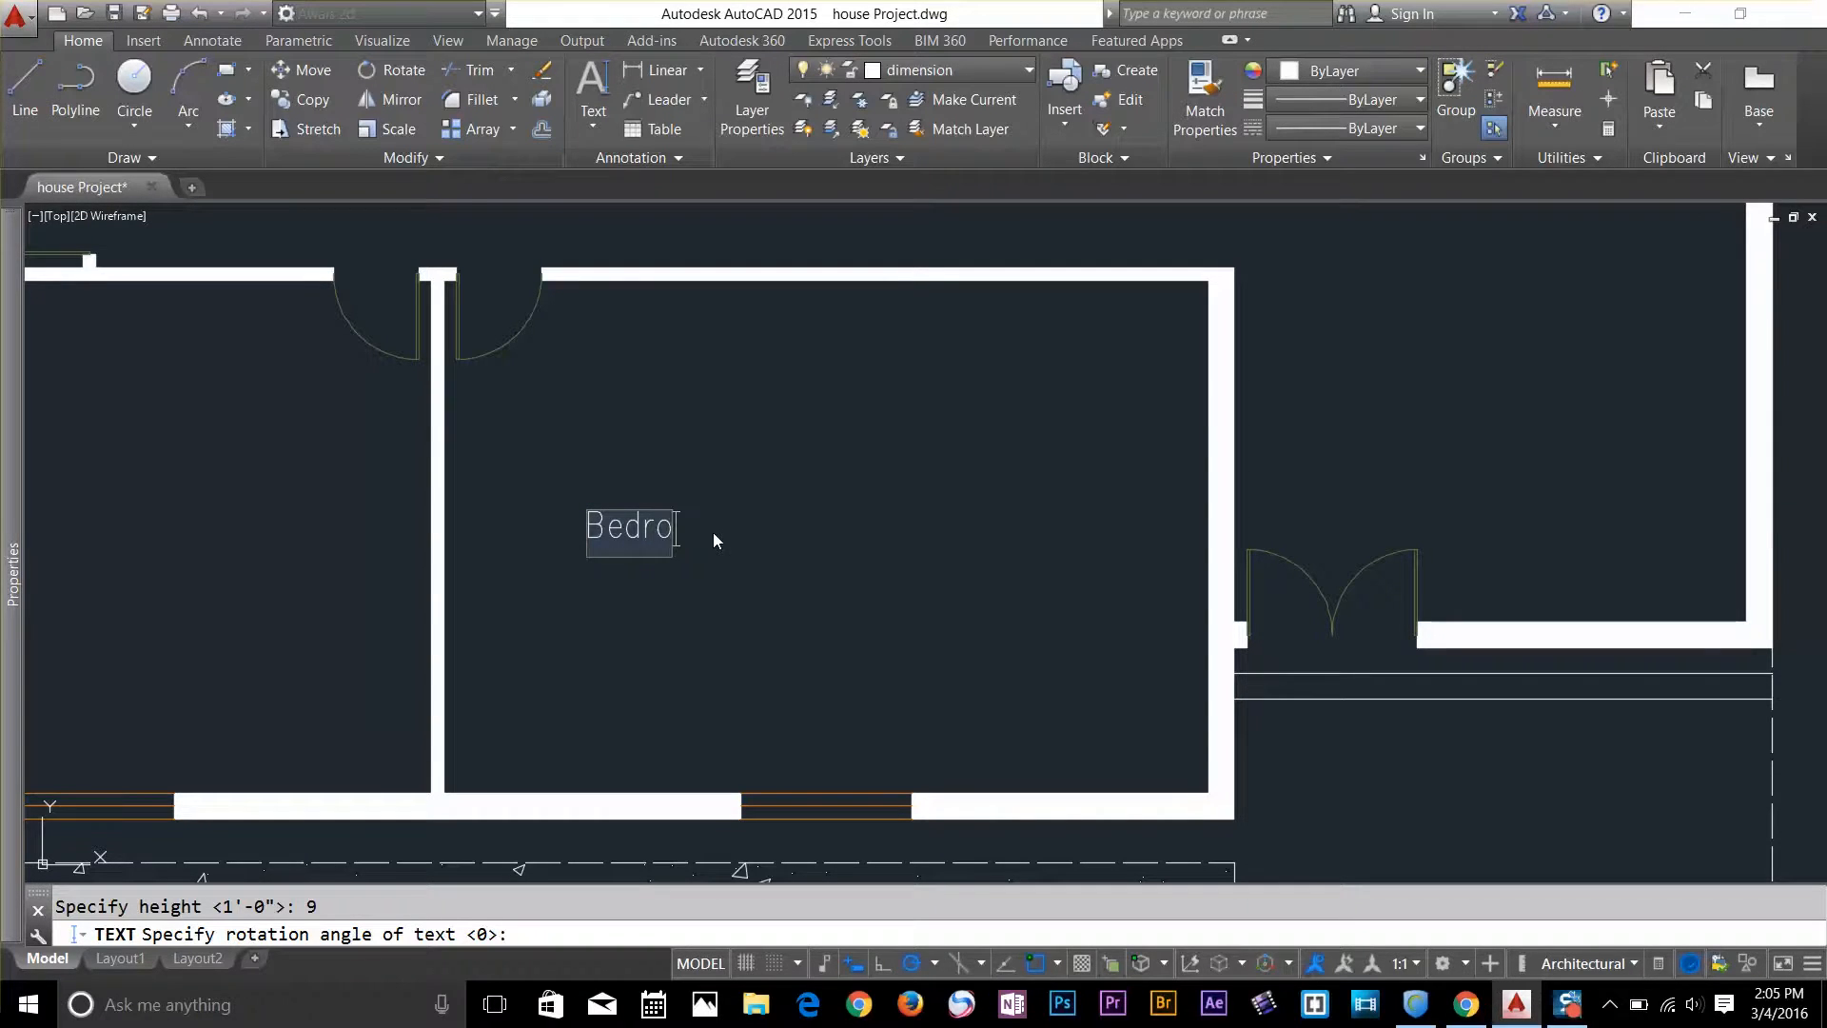
text(om)
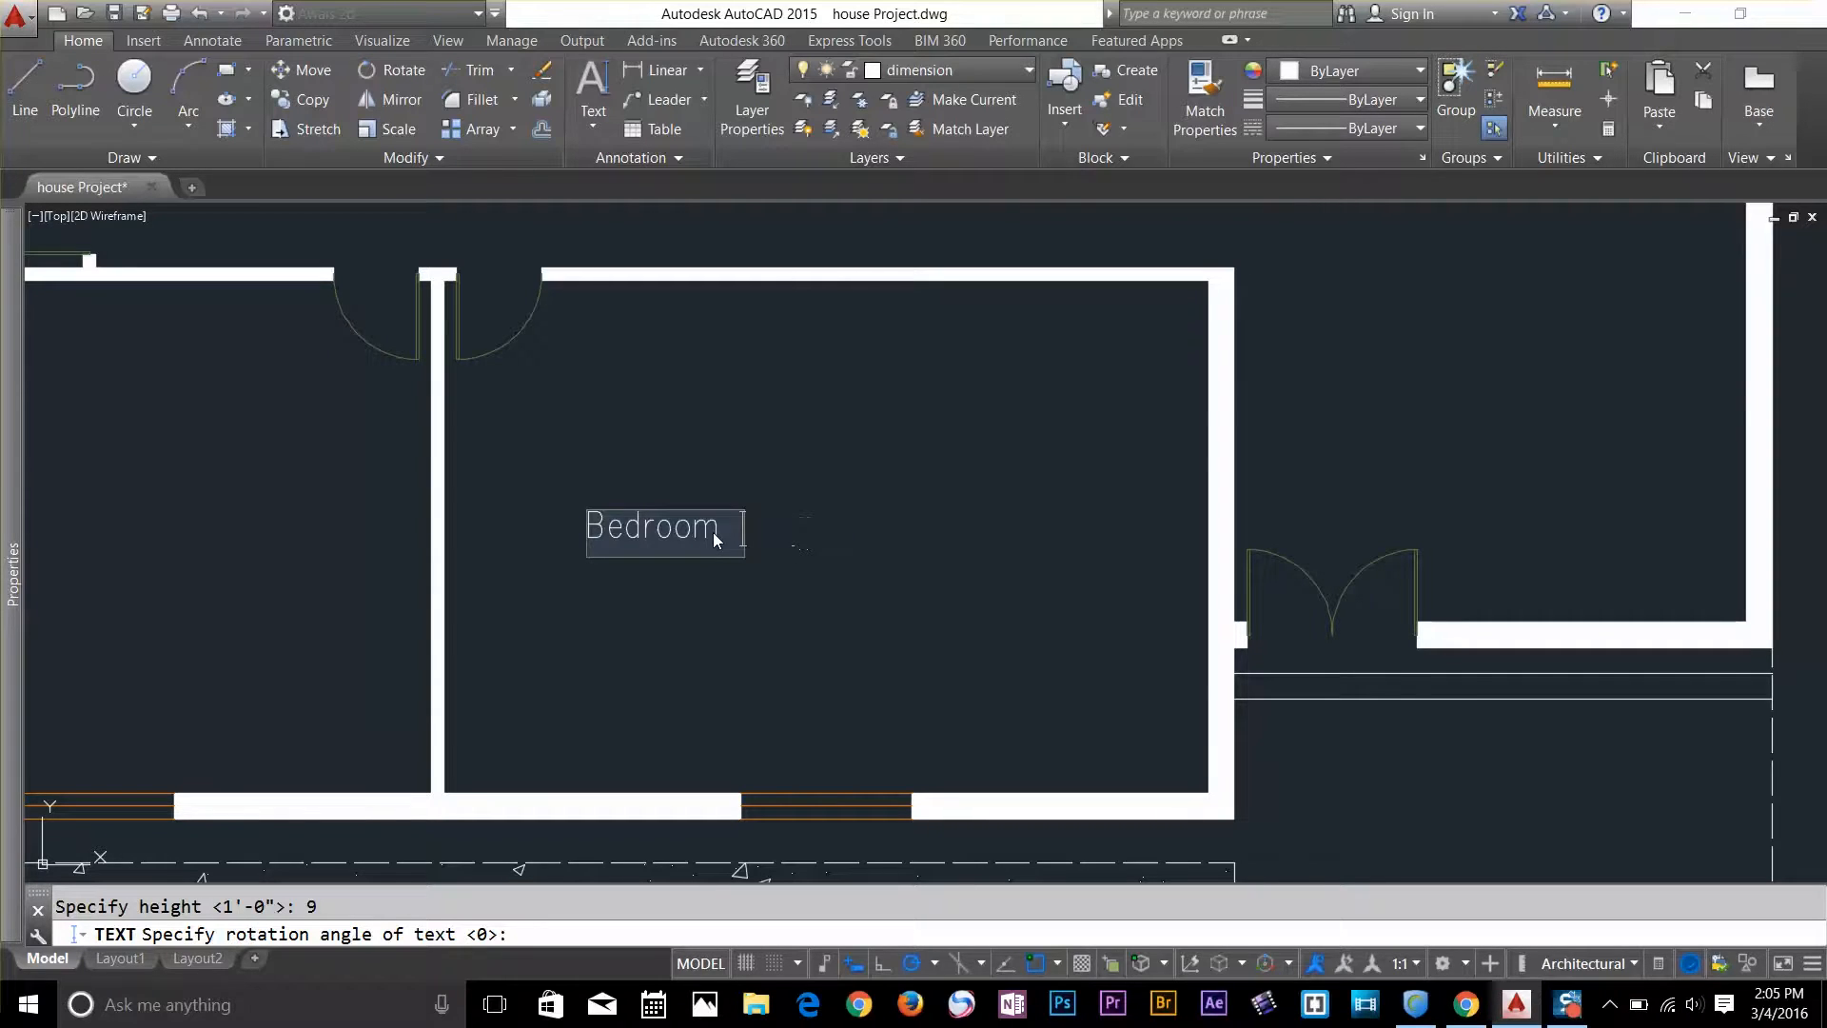
text(main)
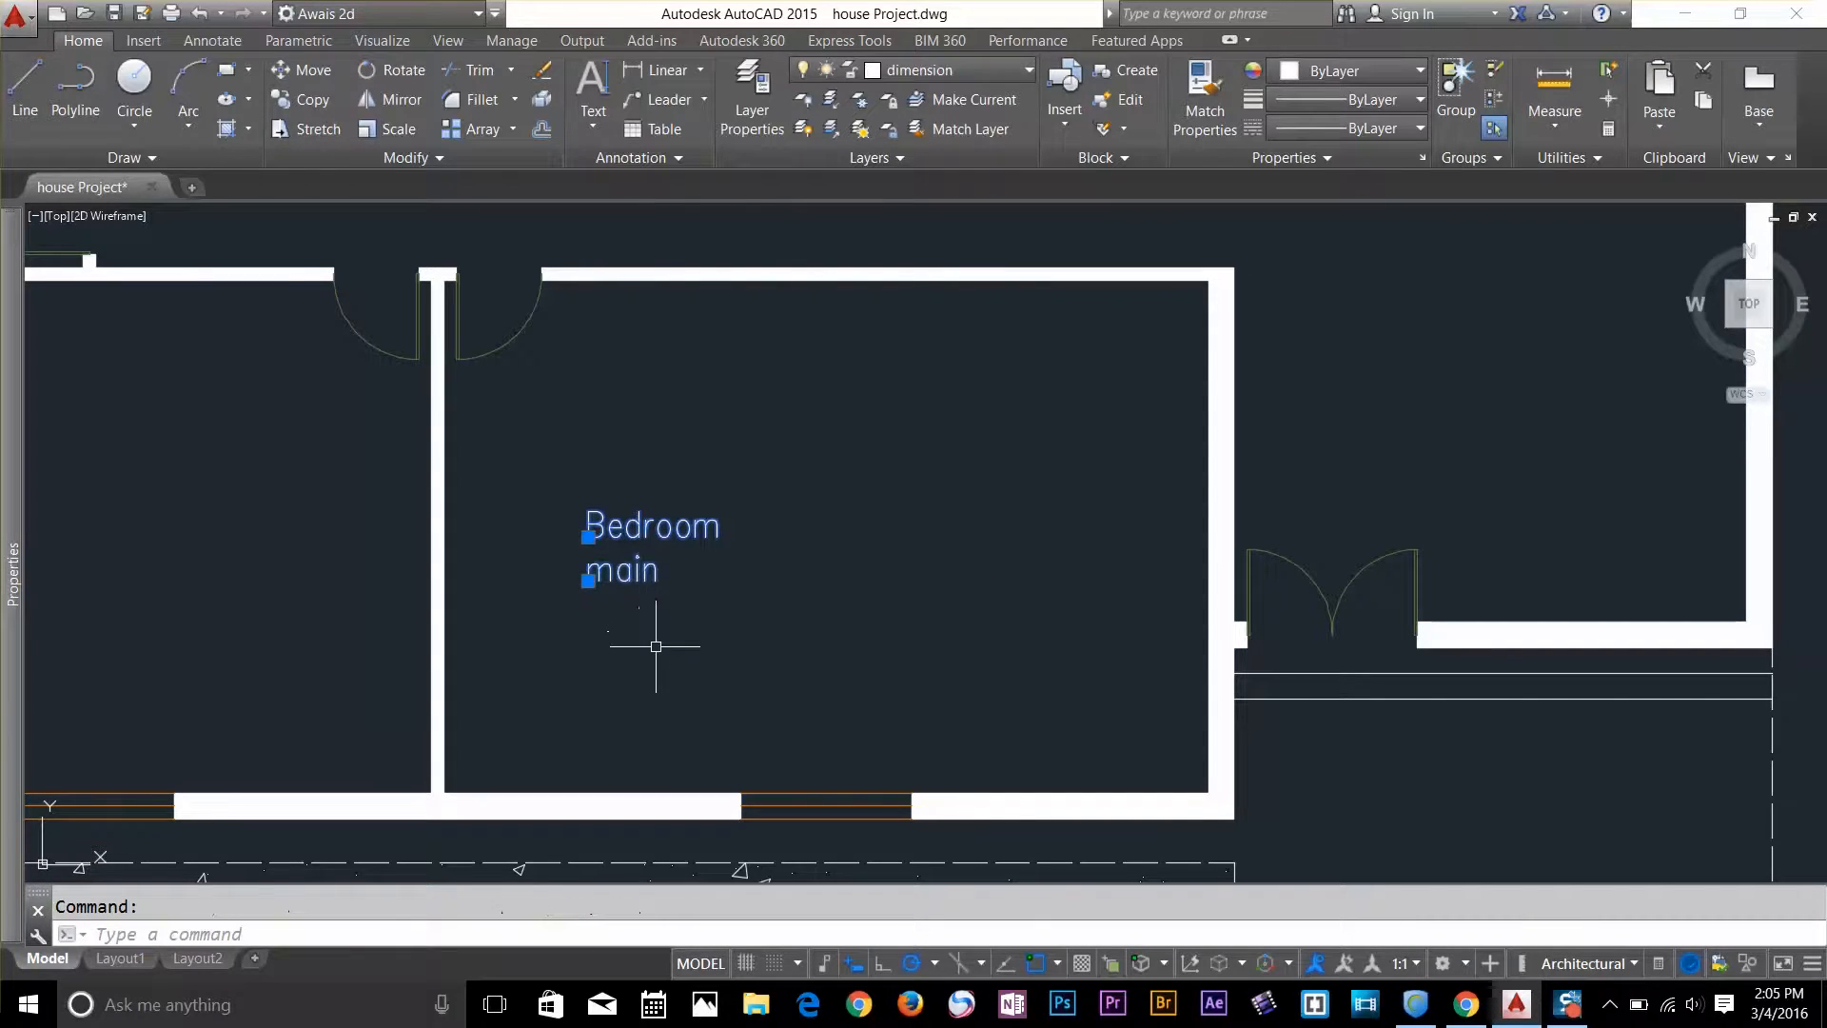
key(Escape)
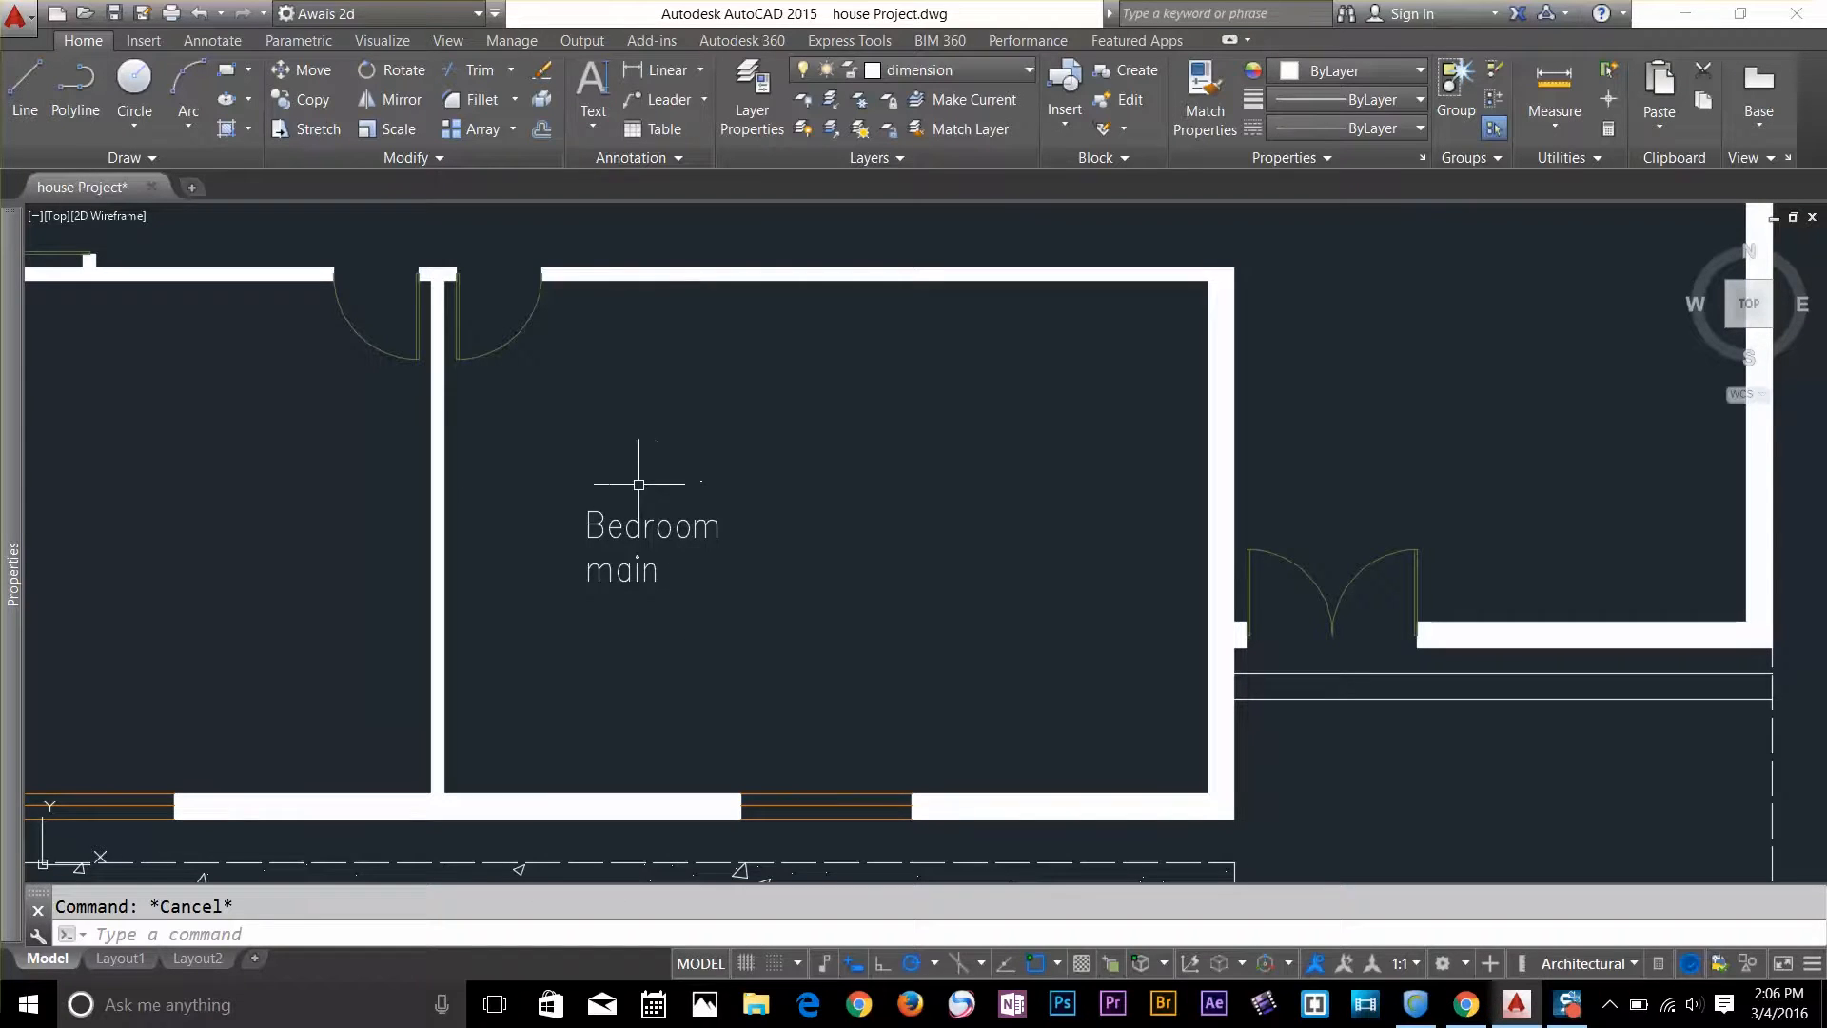
mouse_move(579, 485)
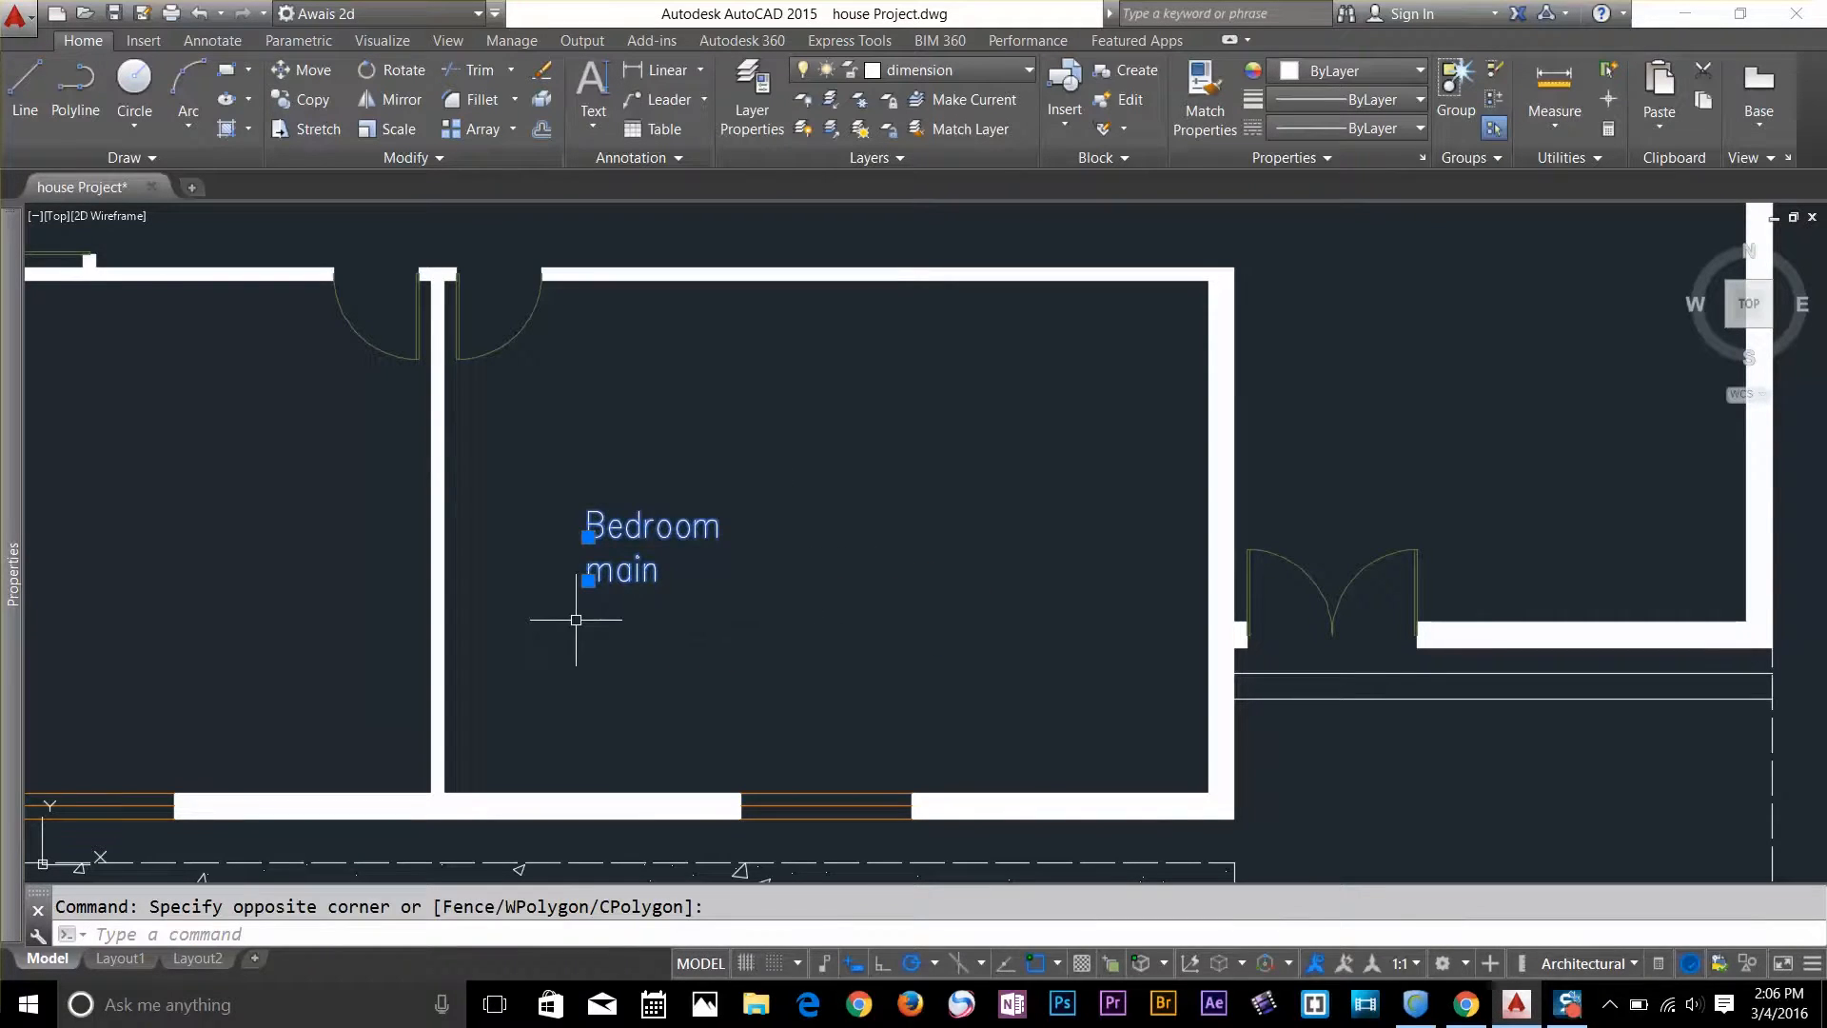
Step: Show the label's Properties (PR) and keep its existing text style
text(PR)
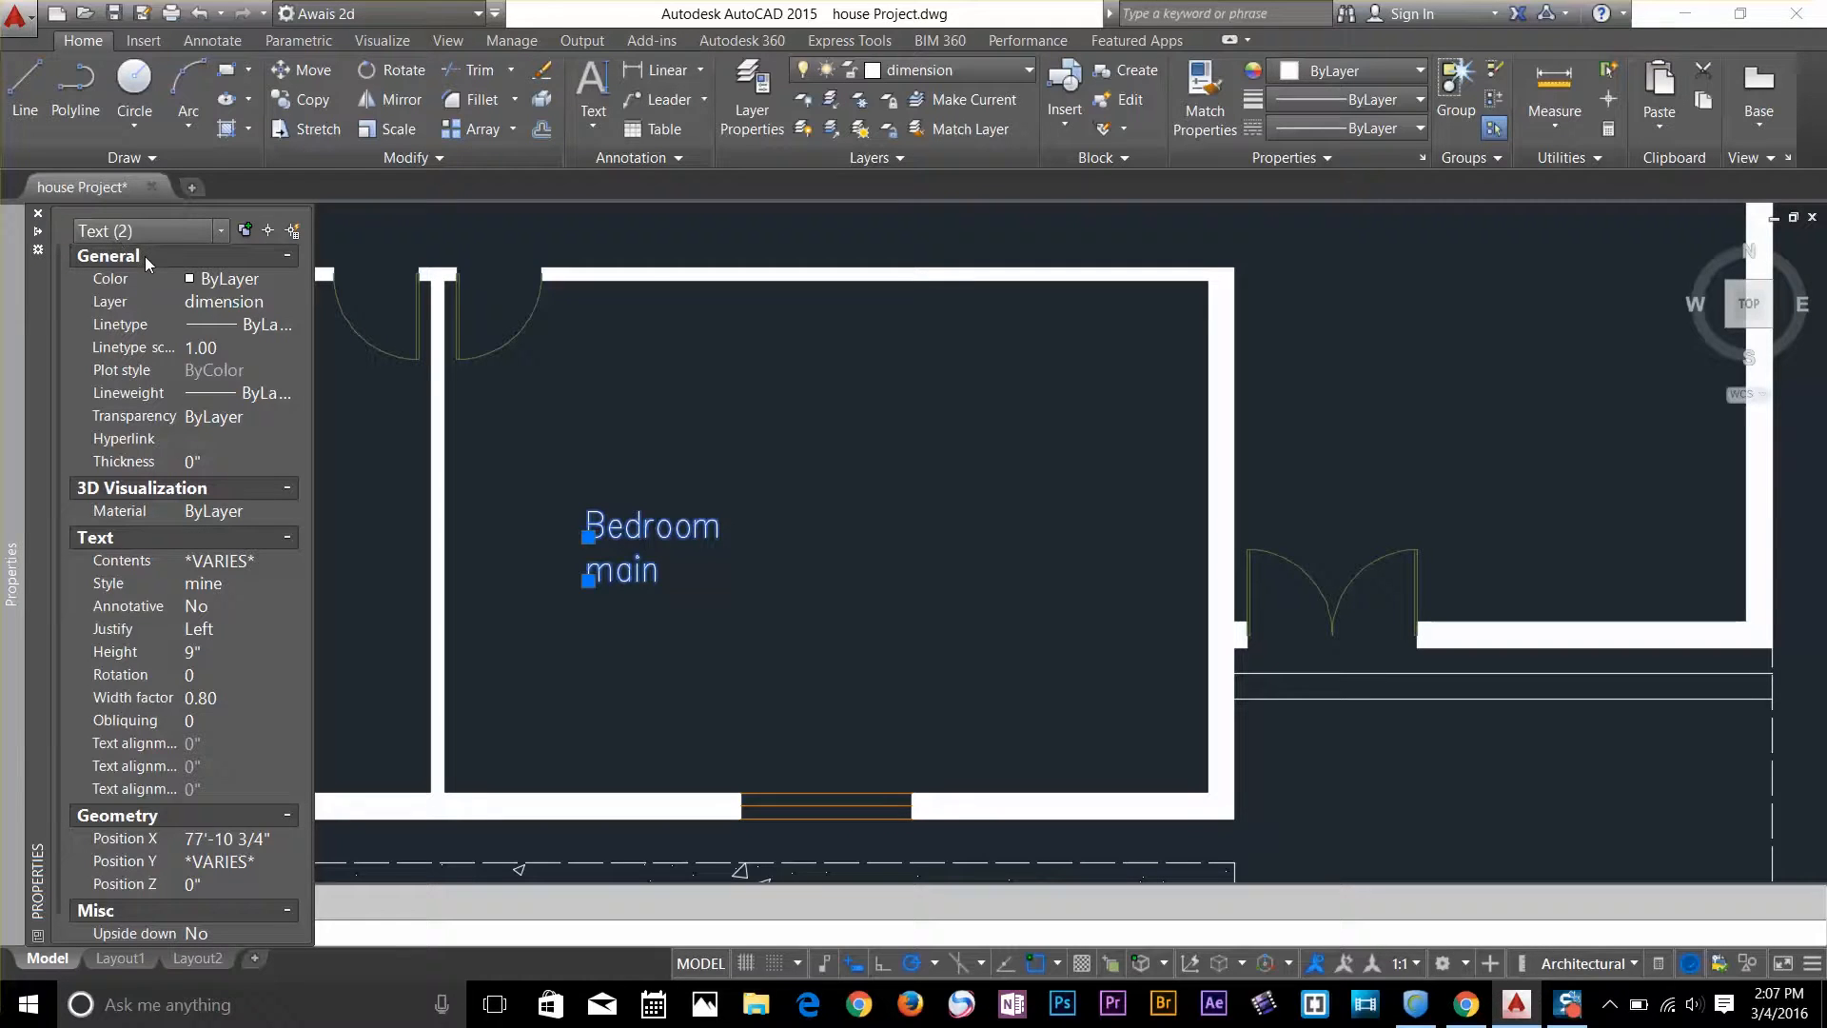
mouse_move(154, 293)
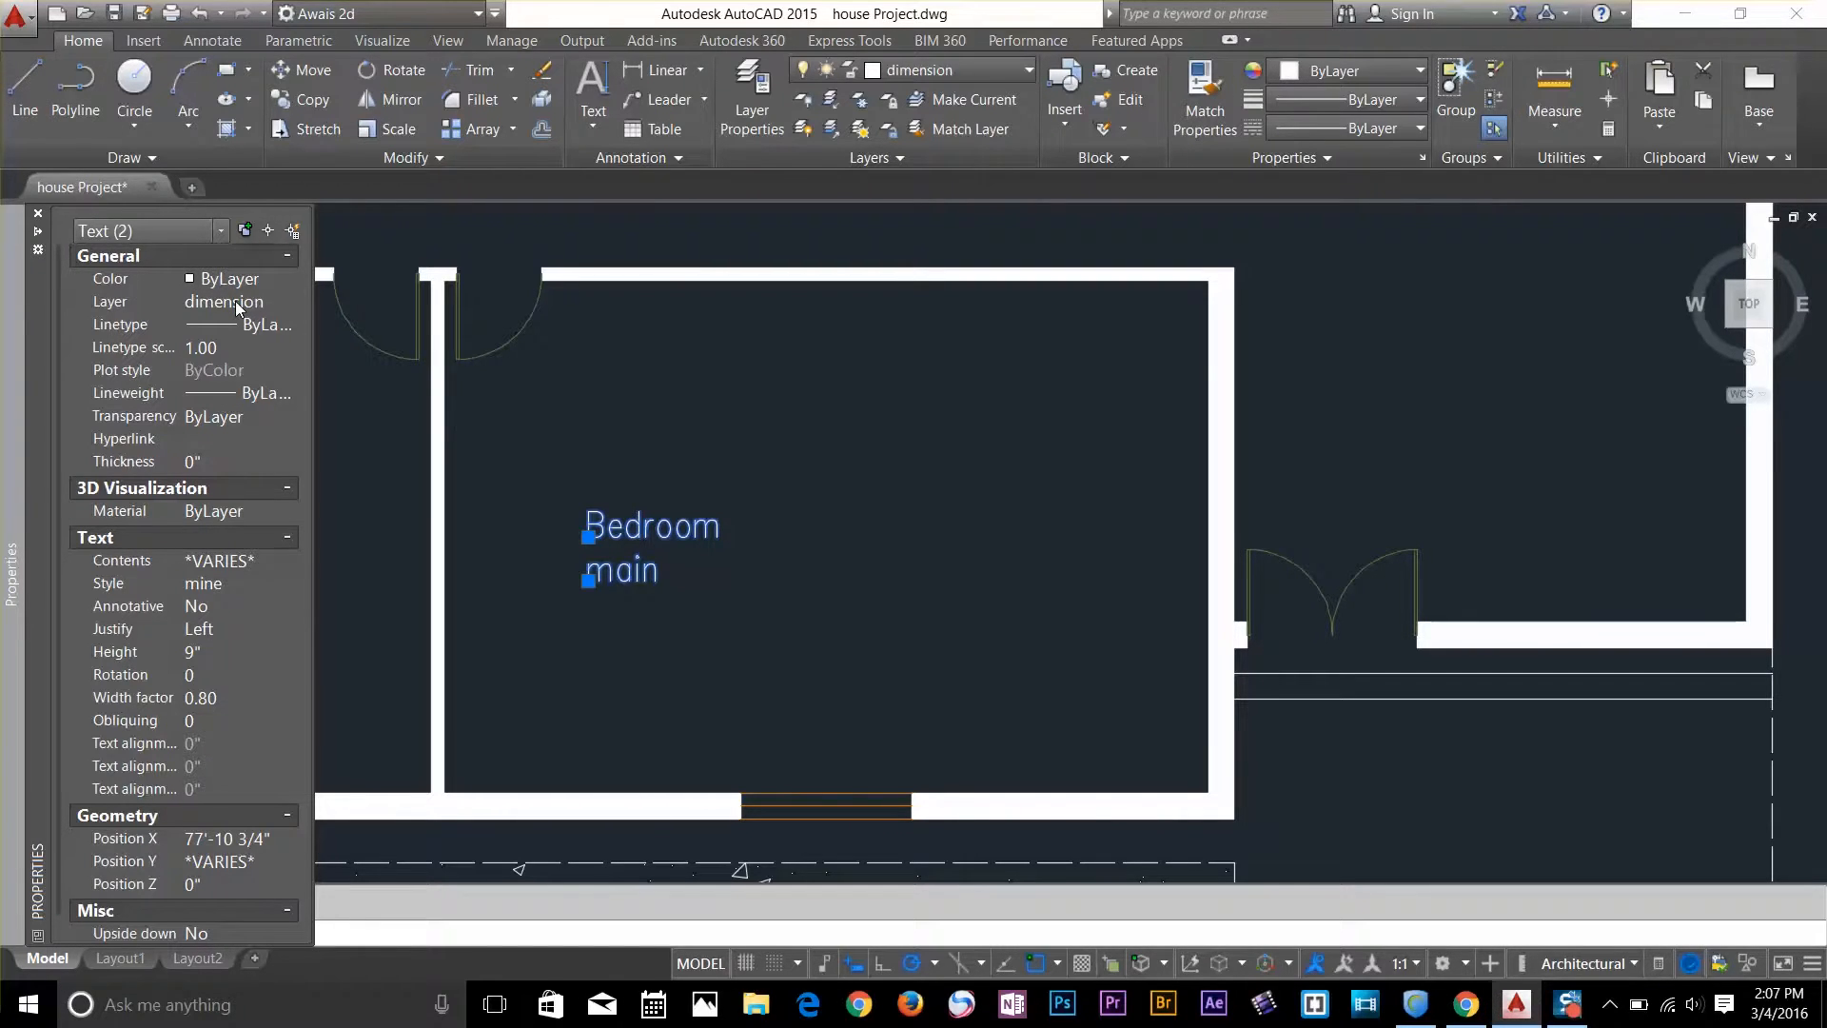
mouse_move(230, 337)
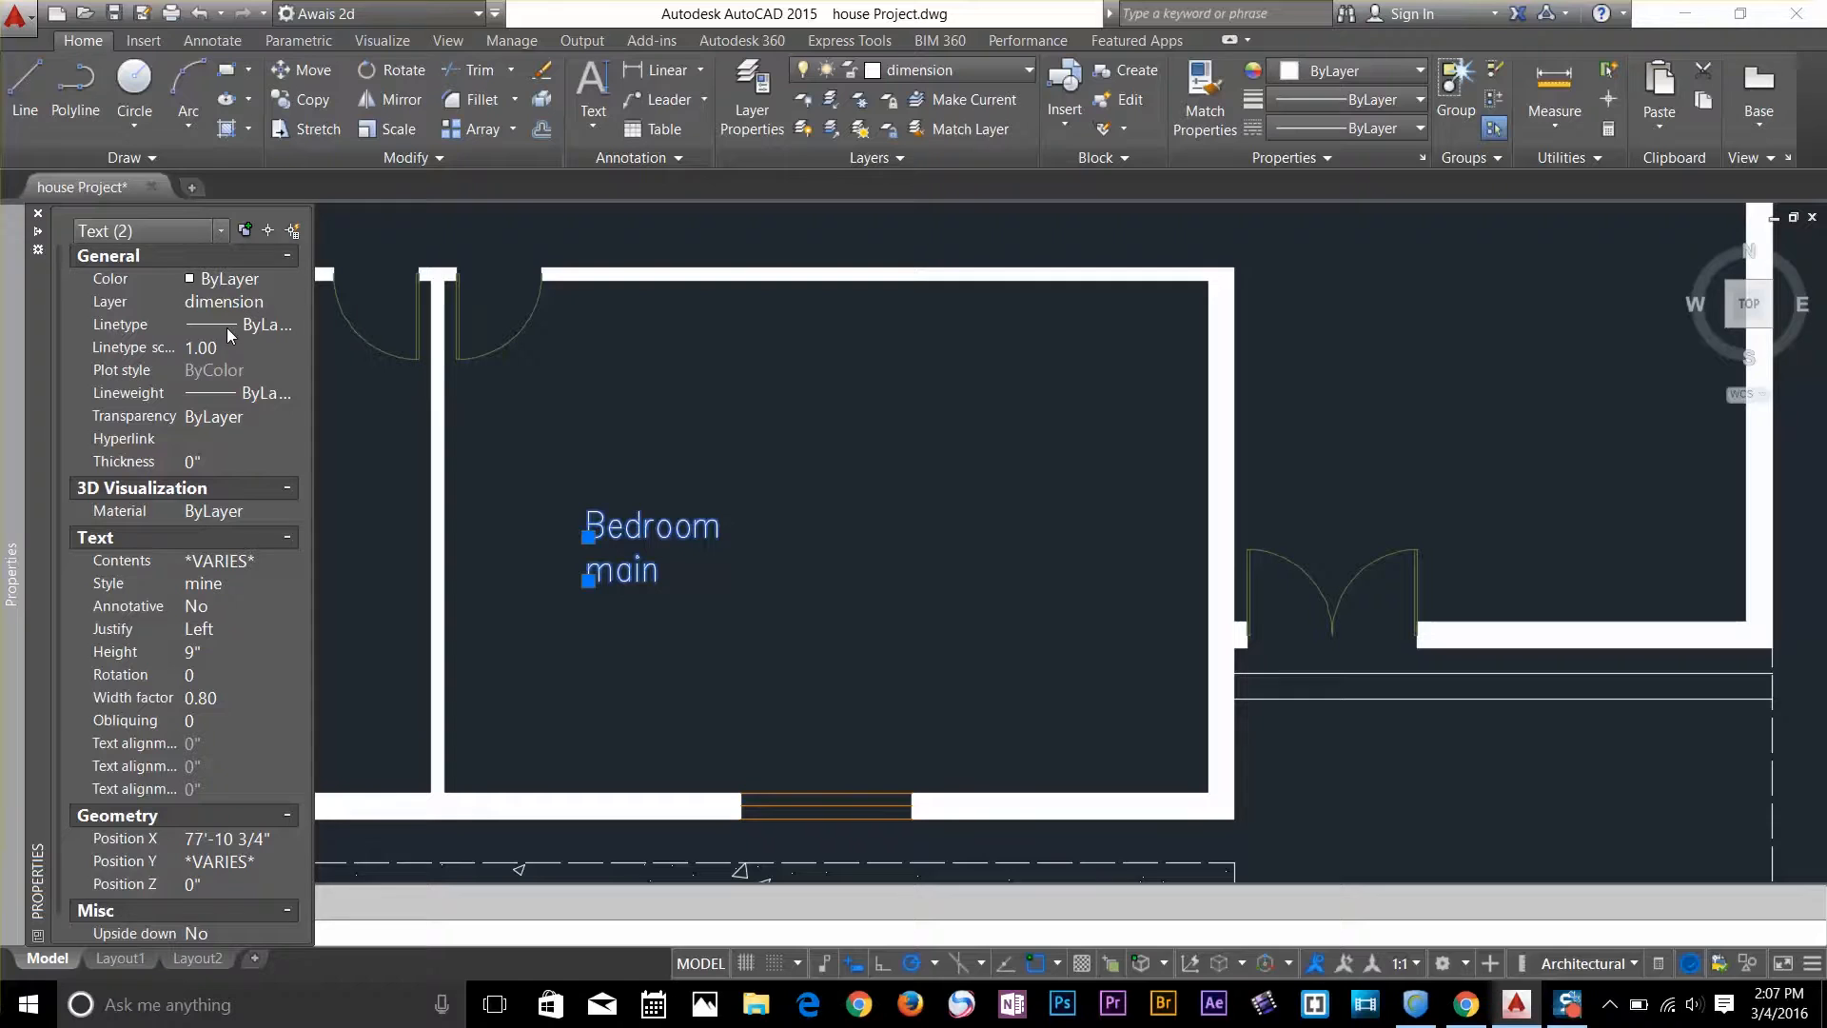
mouse_move(196, 438)
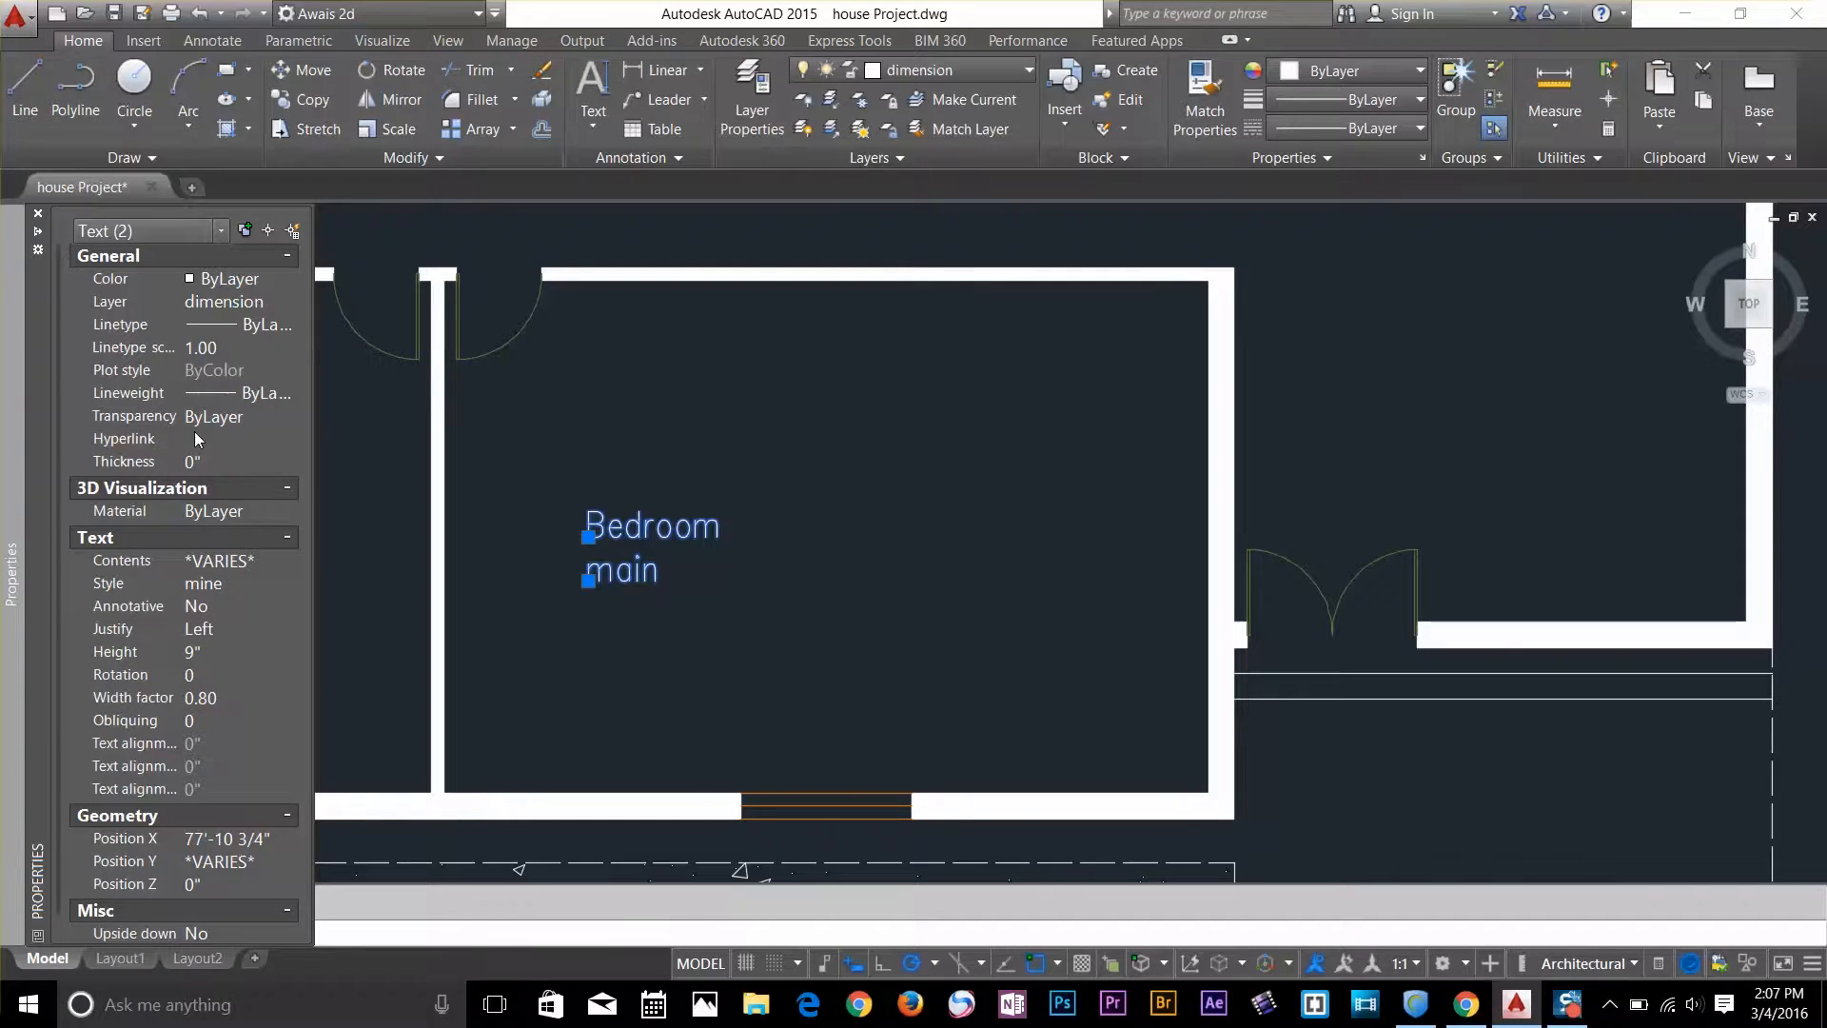
scroll(down, 3)
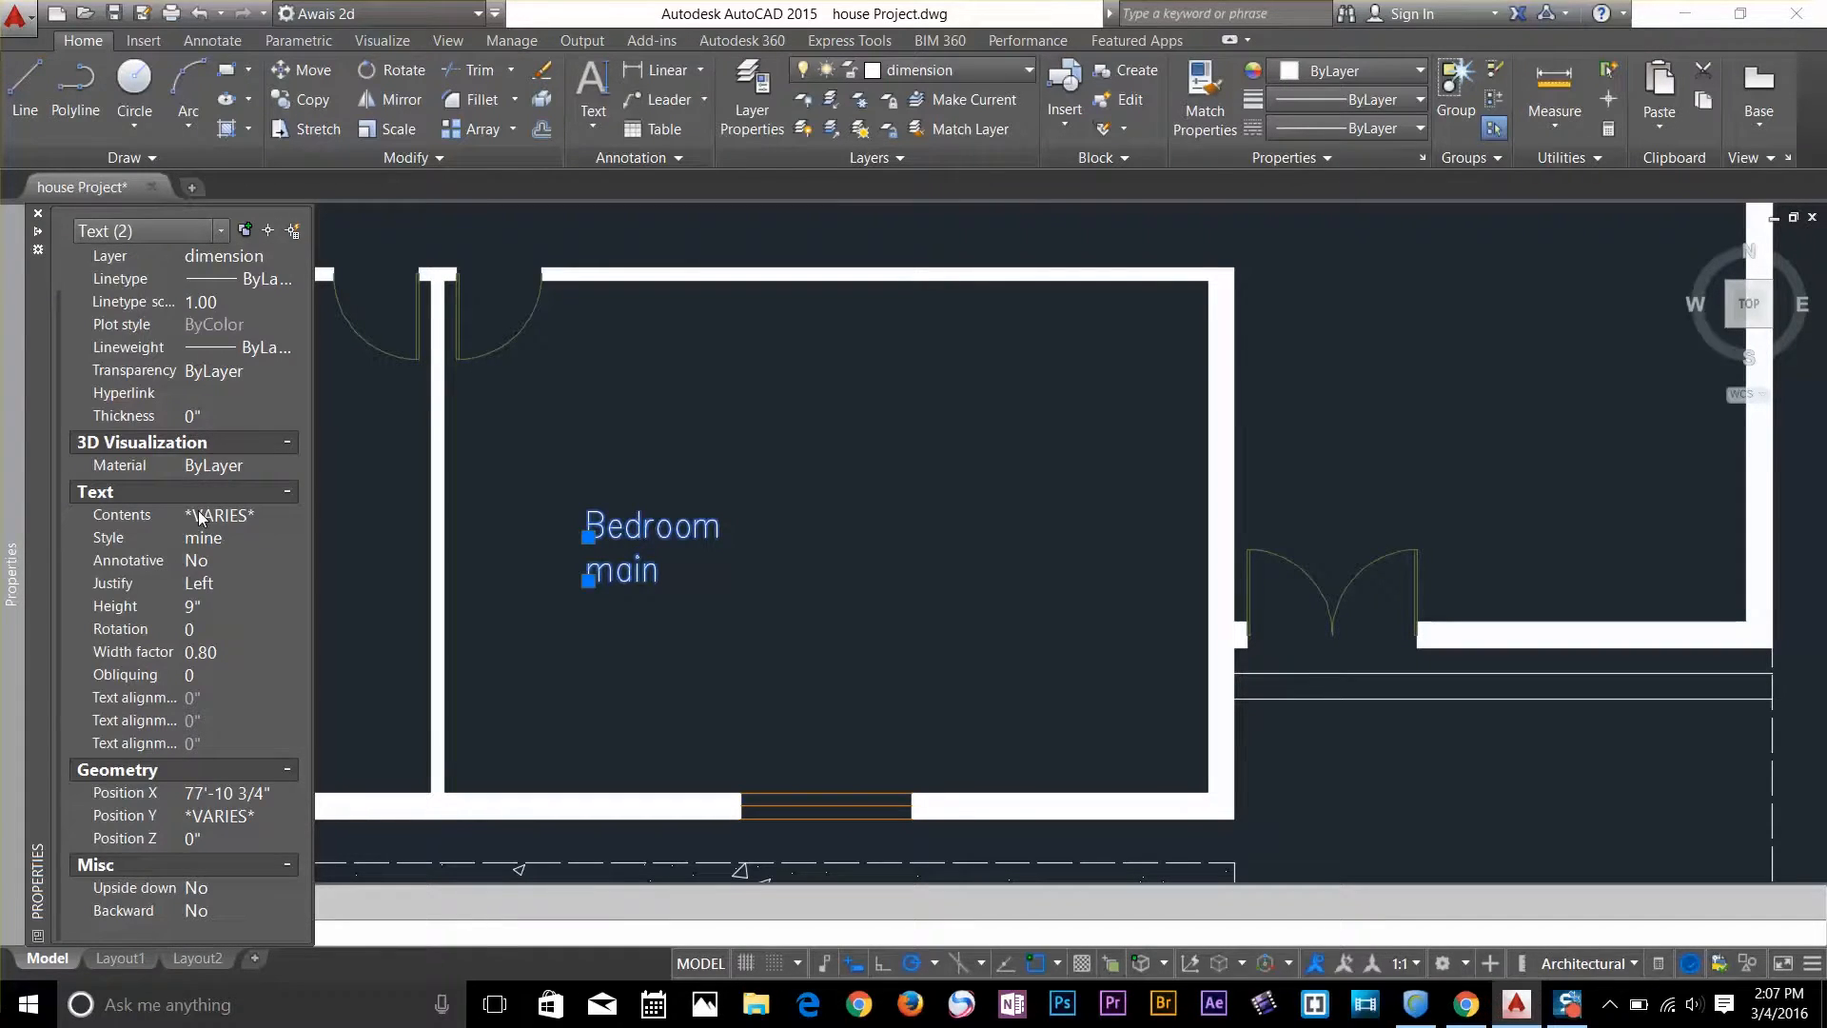
click(204, 536)
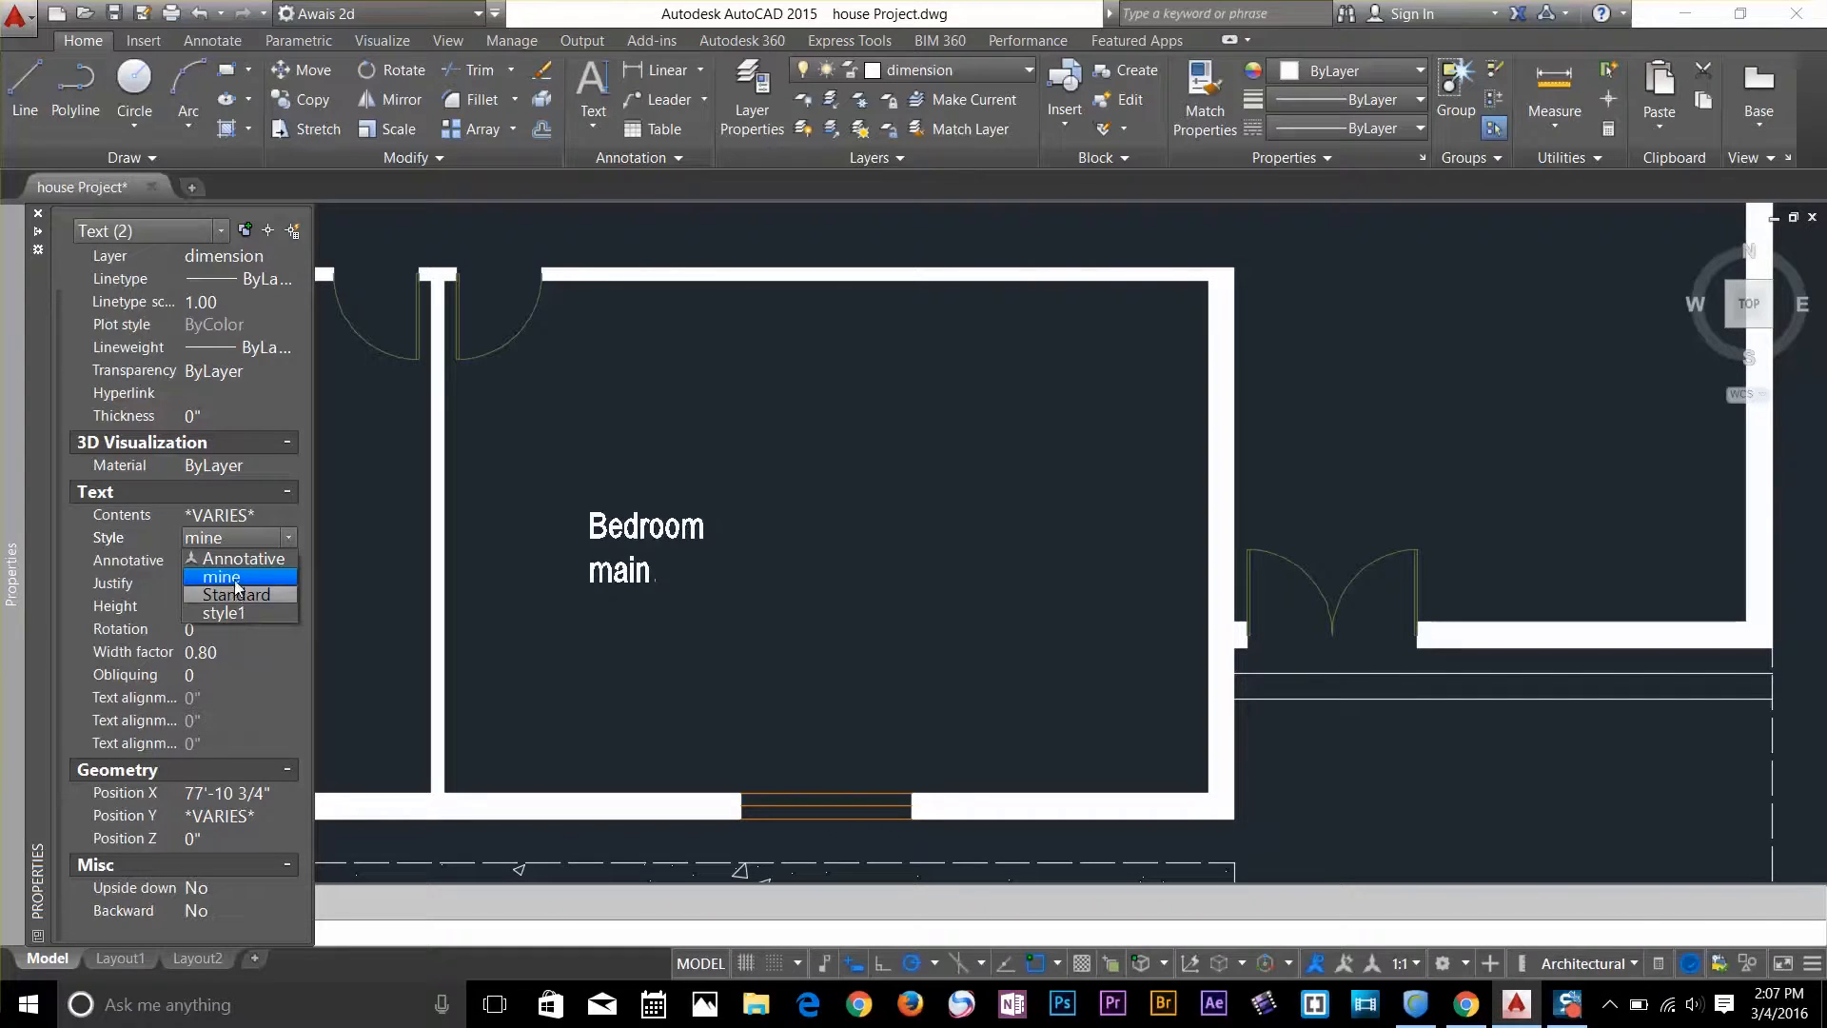
click(221, 579)
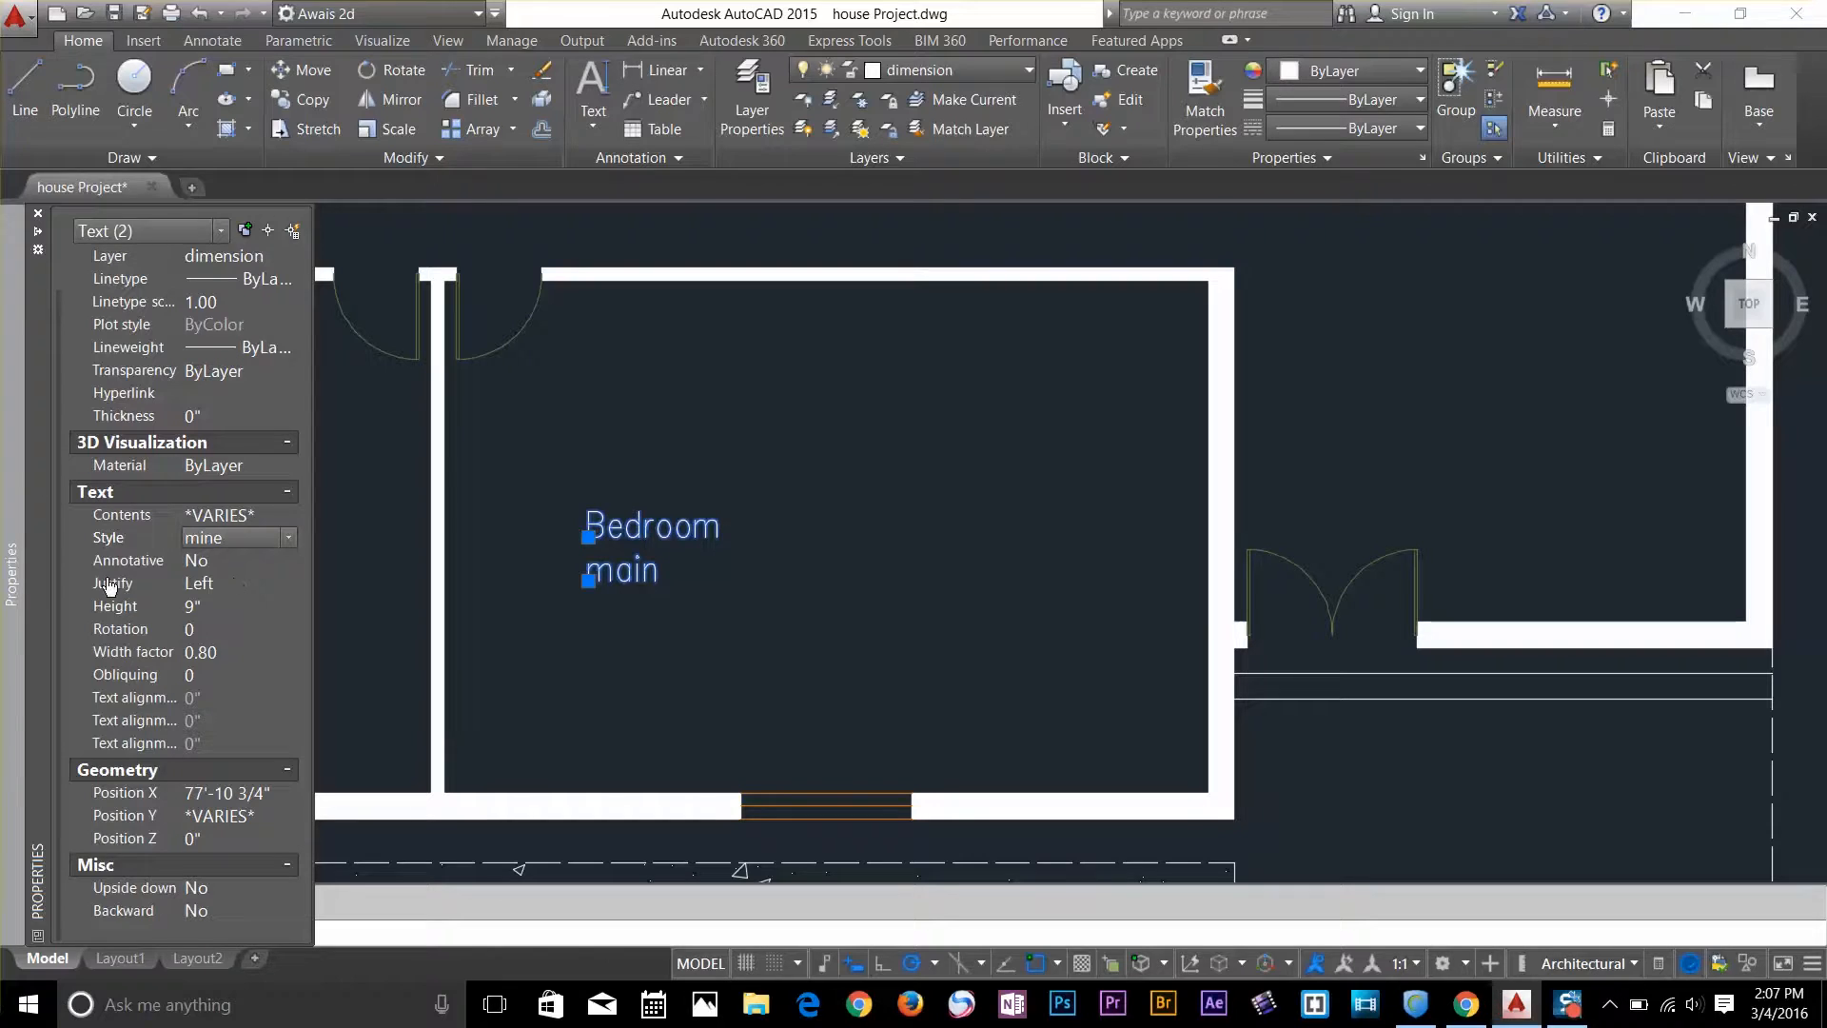
Step: Set Justify to Middle, confirm 9" height and rotation, then hide the properties
click(288, 583)
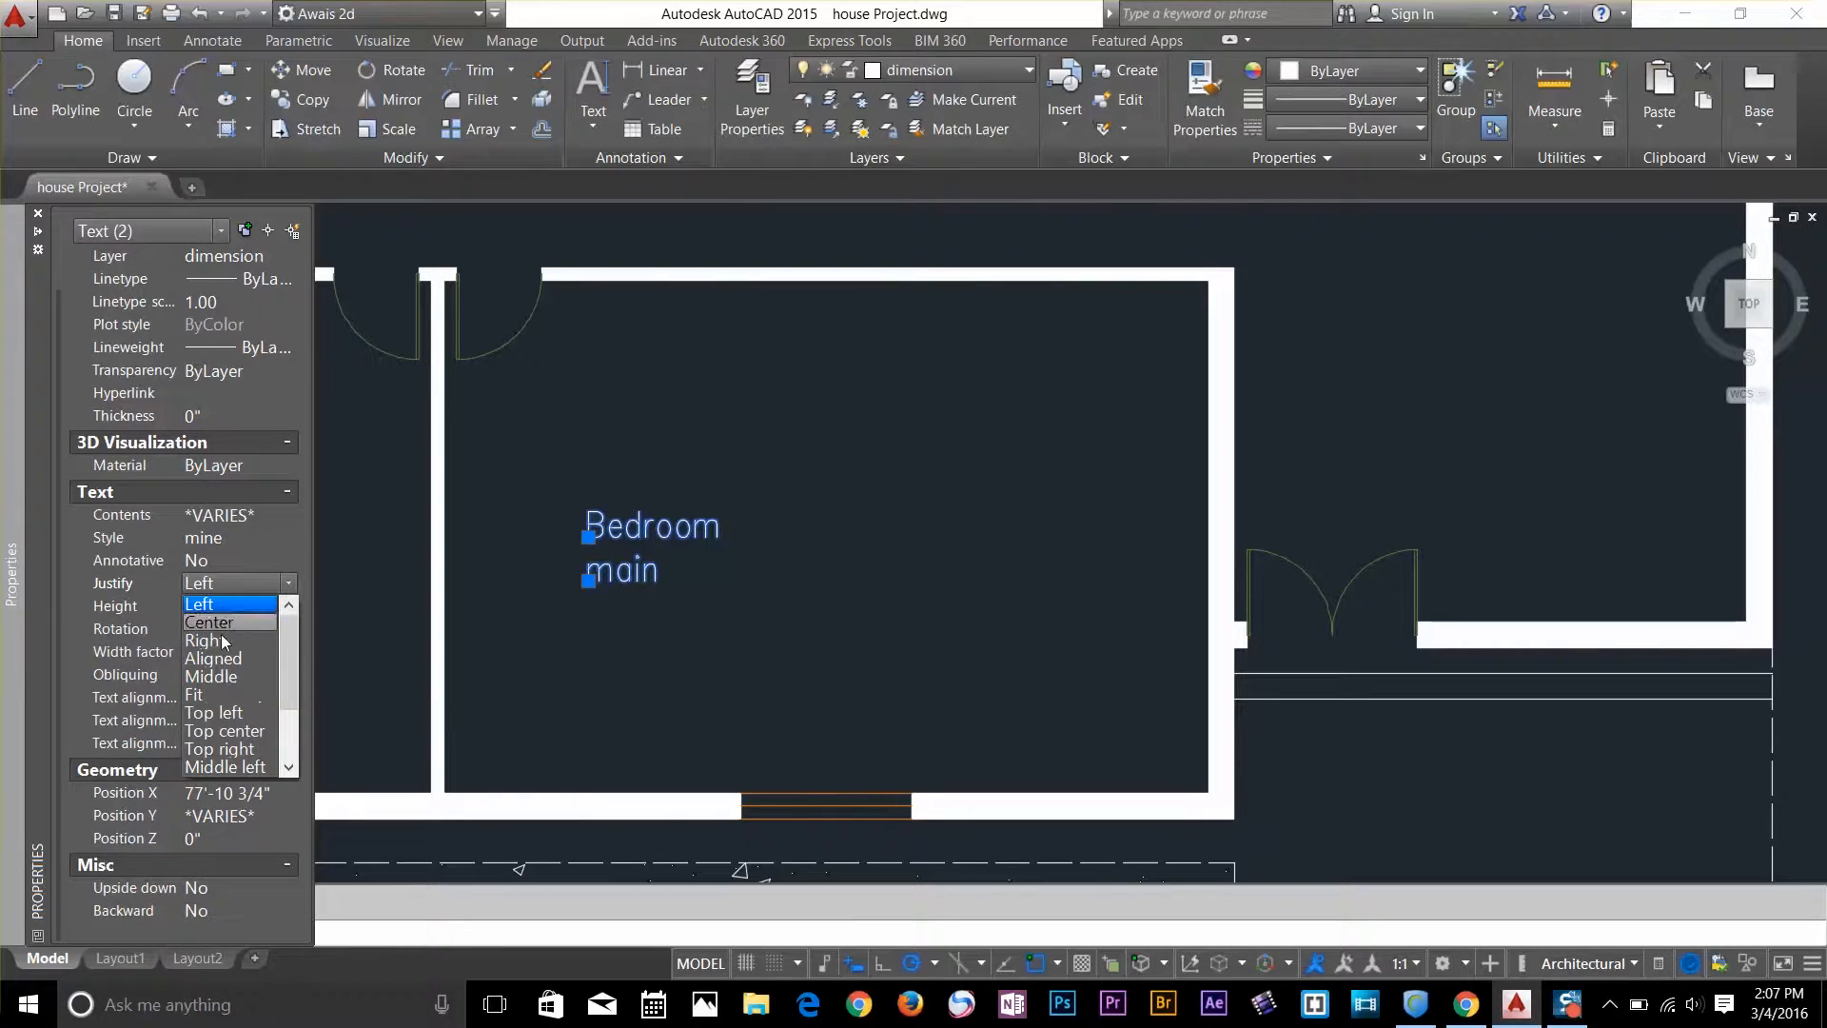
click(212, 676)
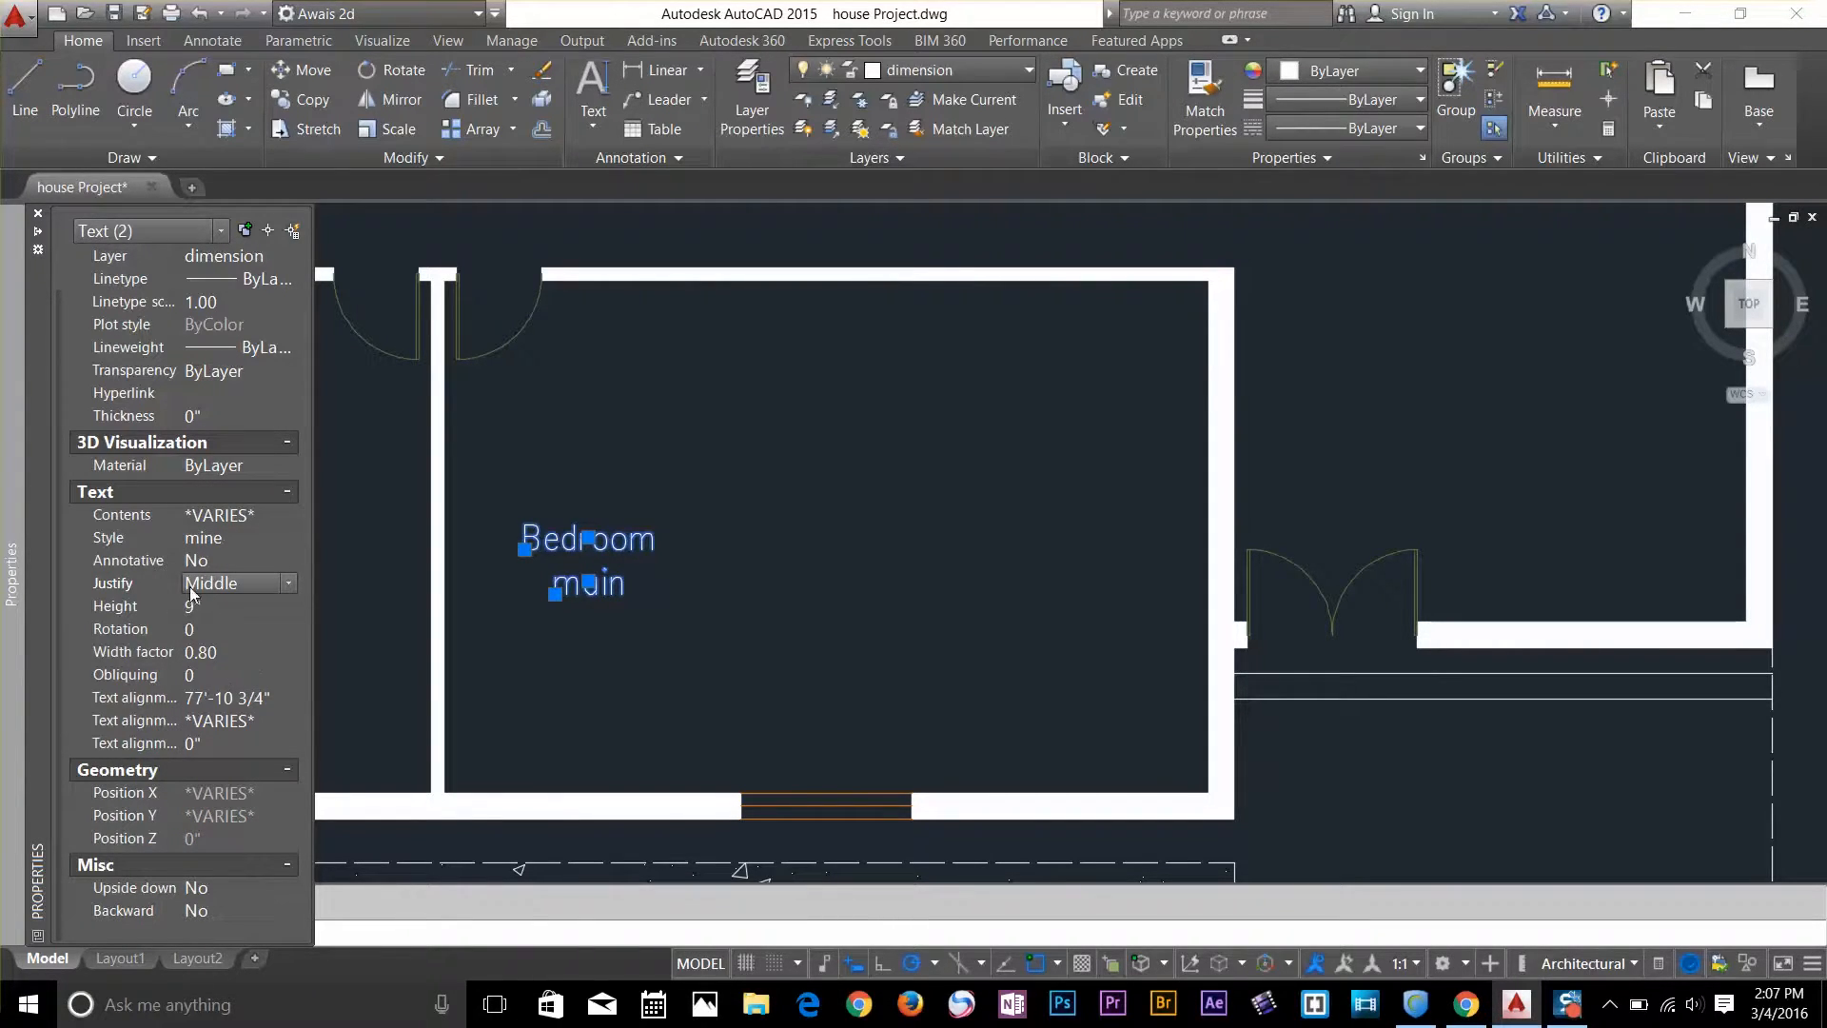
click(227, 605)
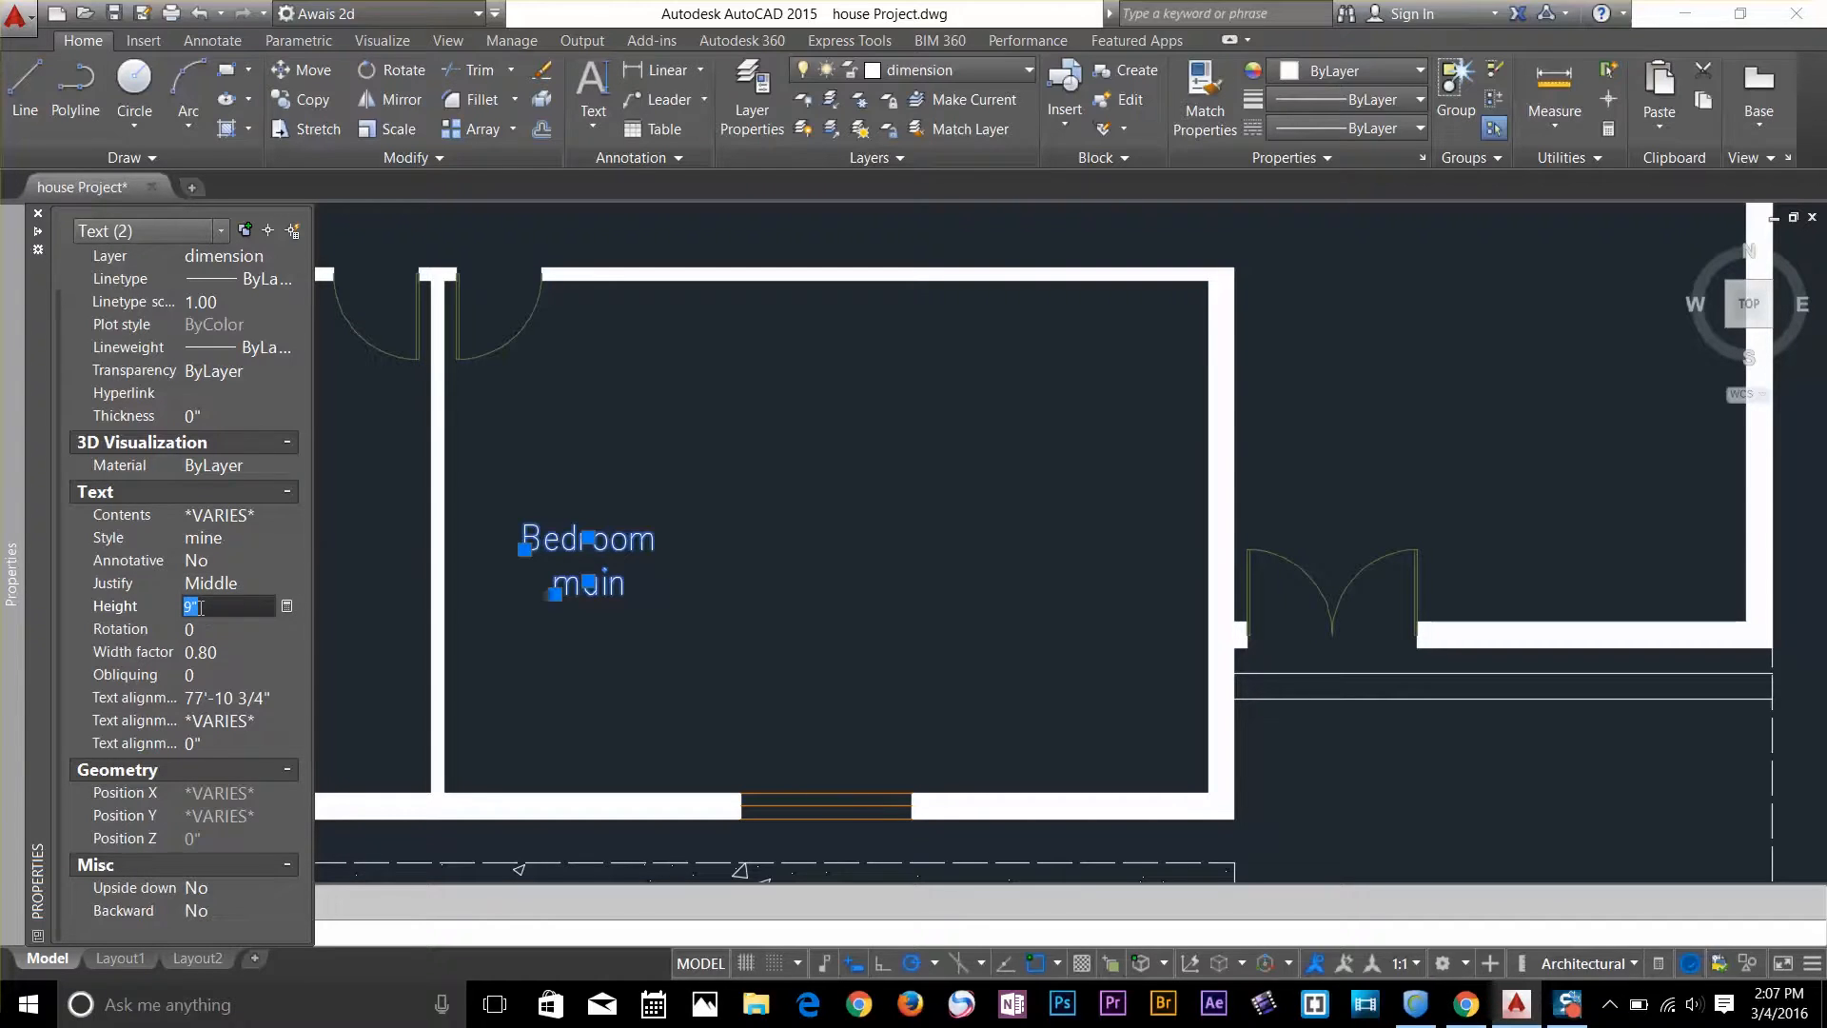
click(227, 630)
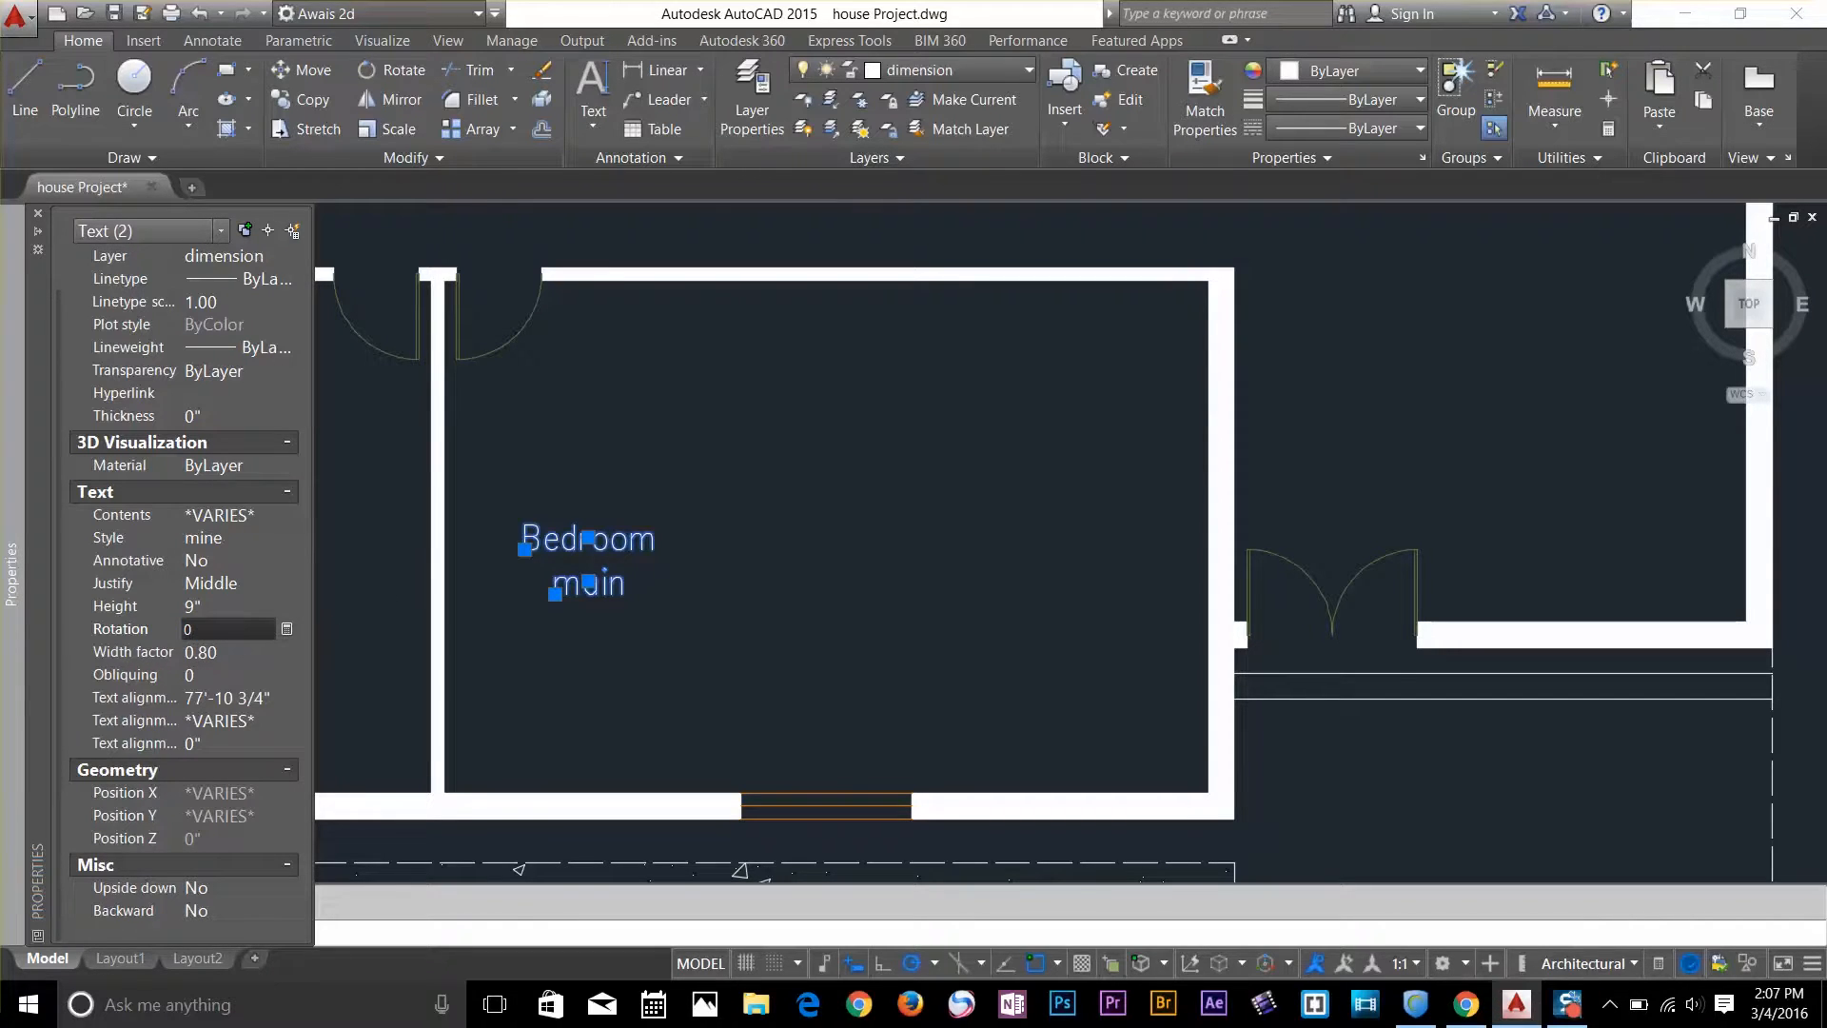
click(227, 605)
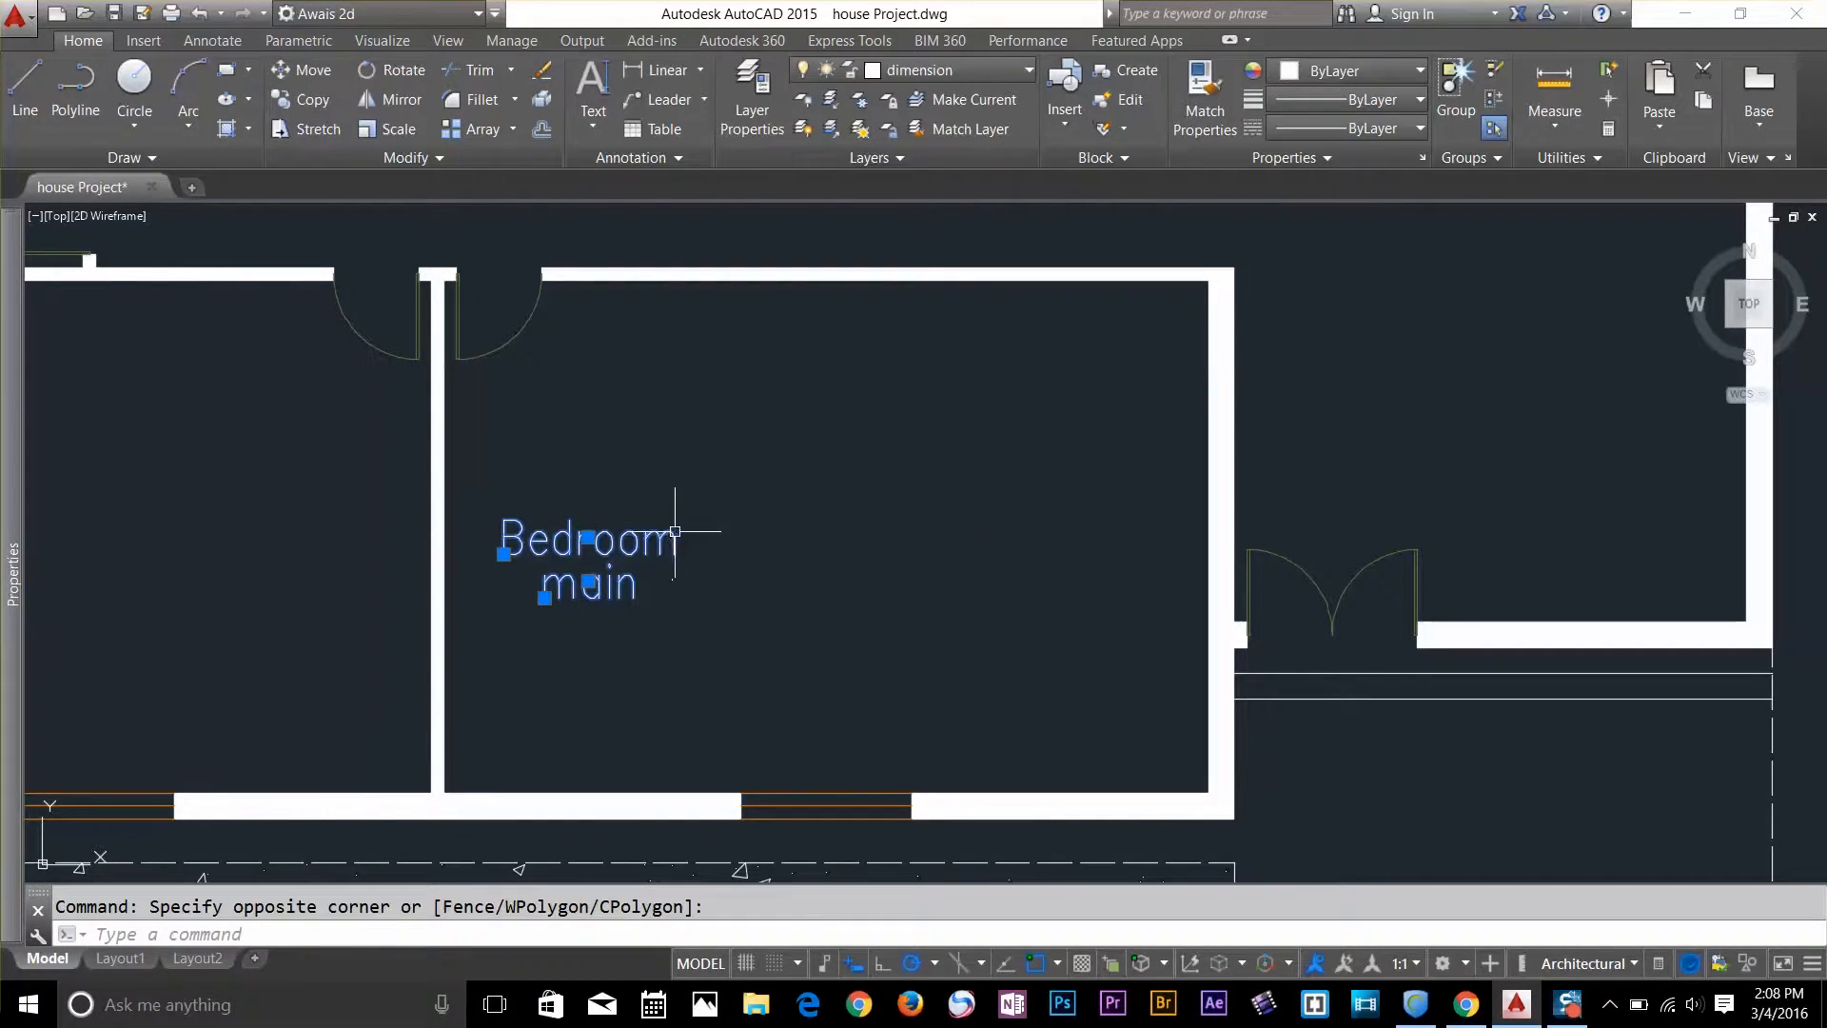
mouse_move(659, 577)
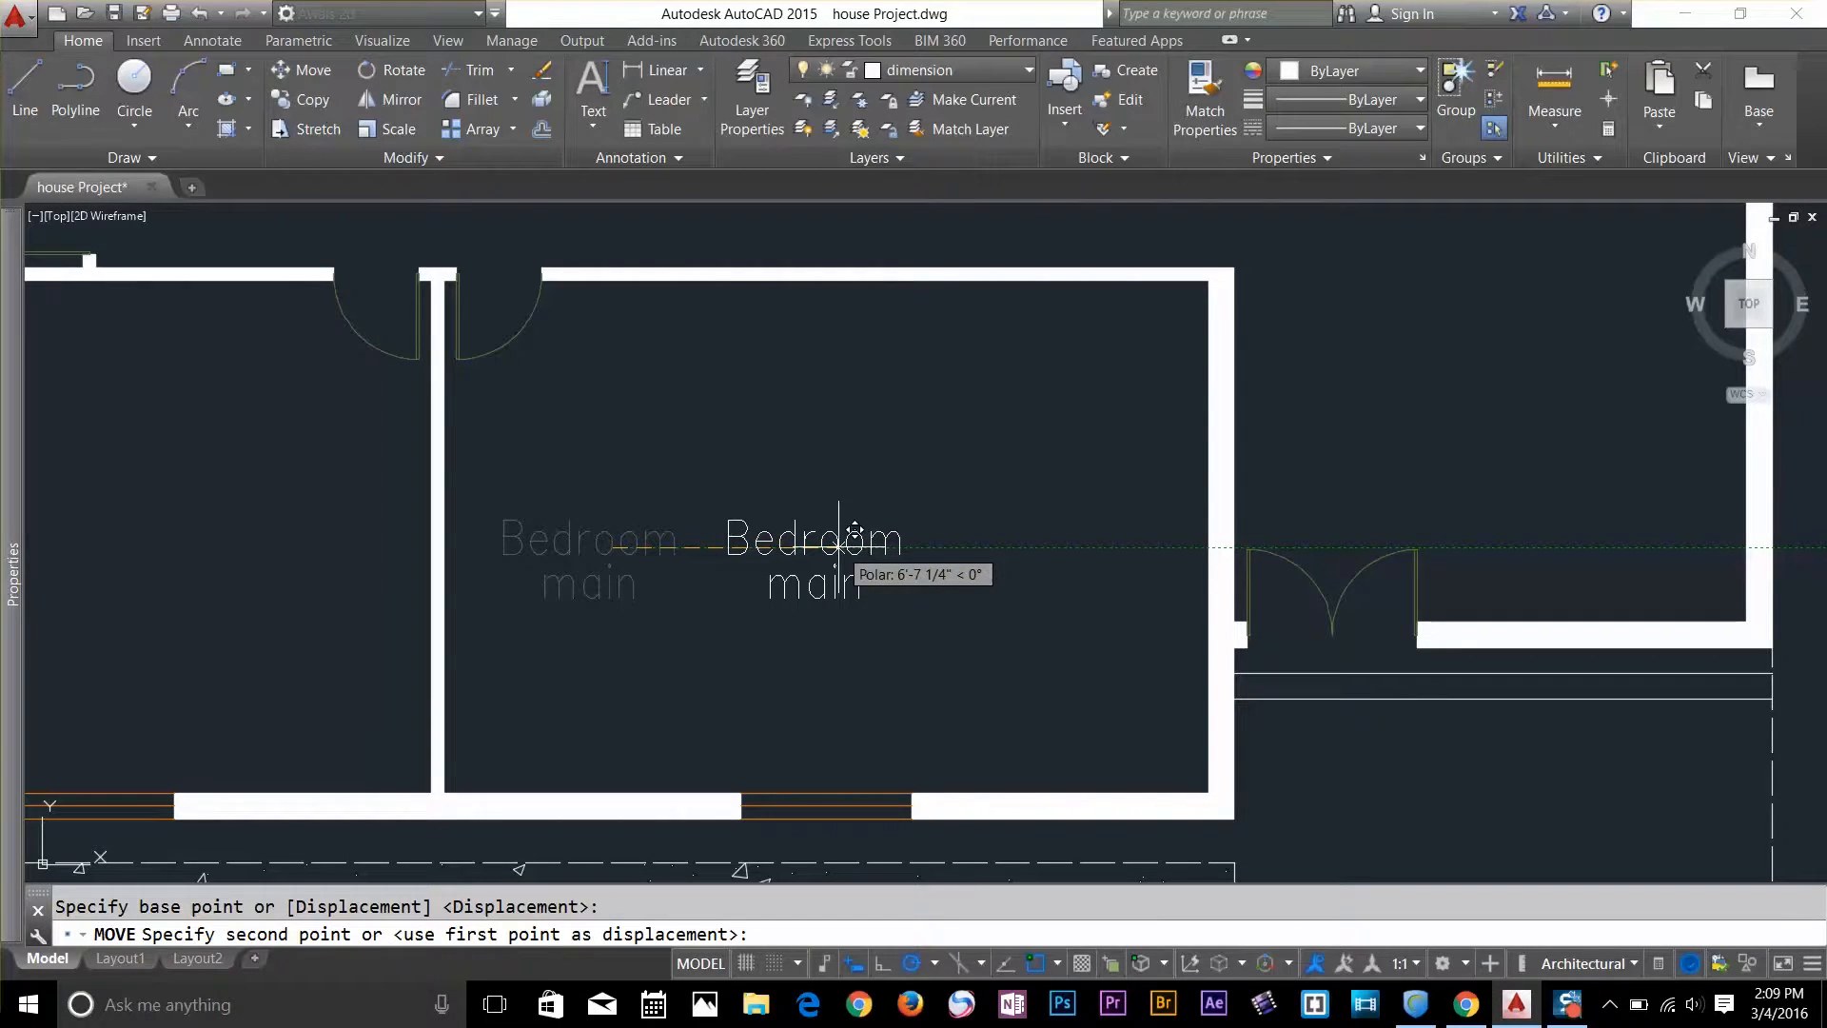
Step: Place the 'Bedroom main' label at the bedroom's centre
click(840, 539)
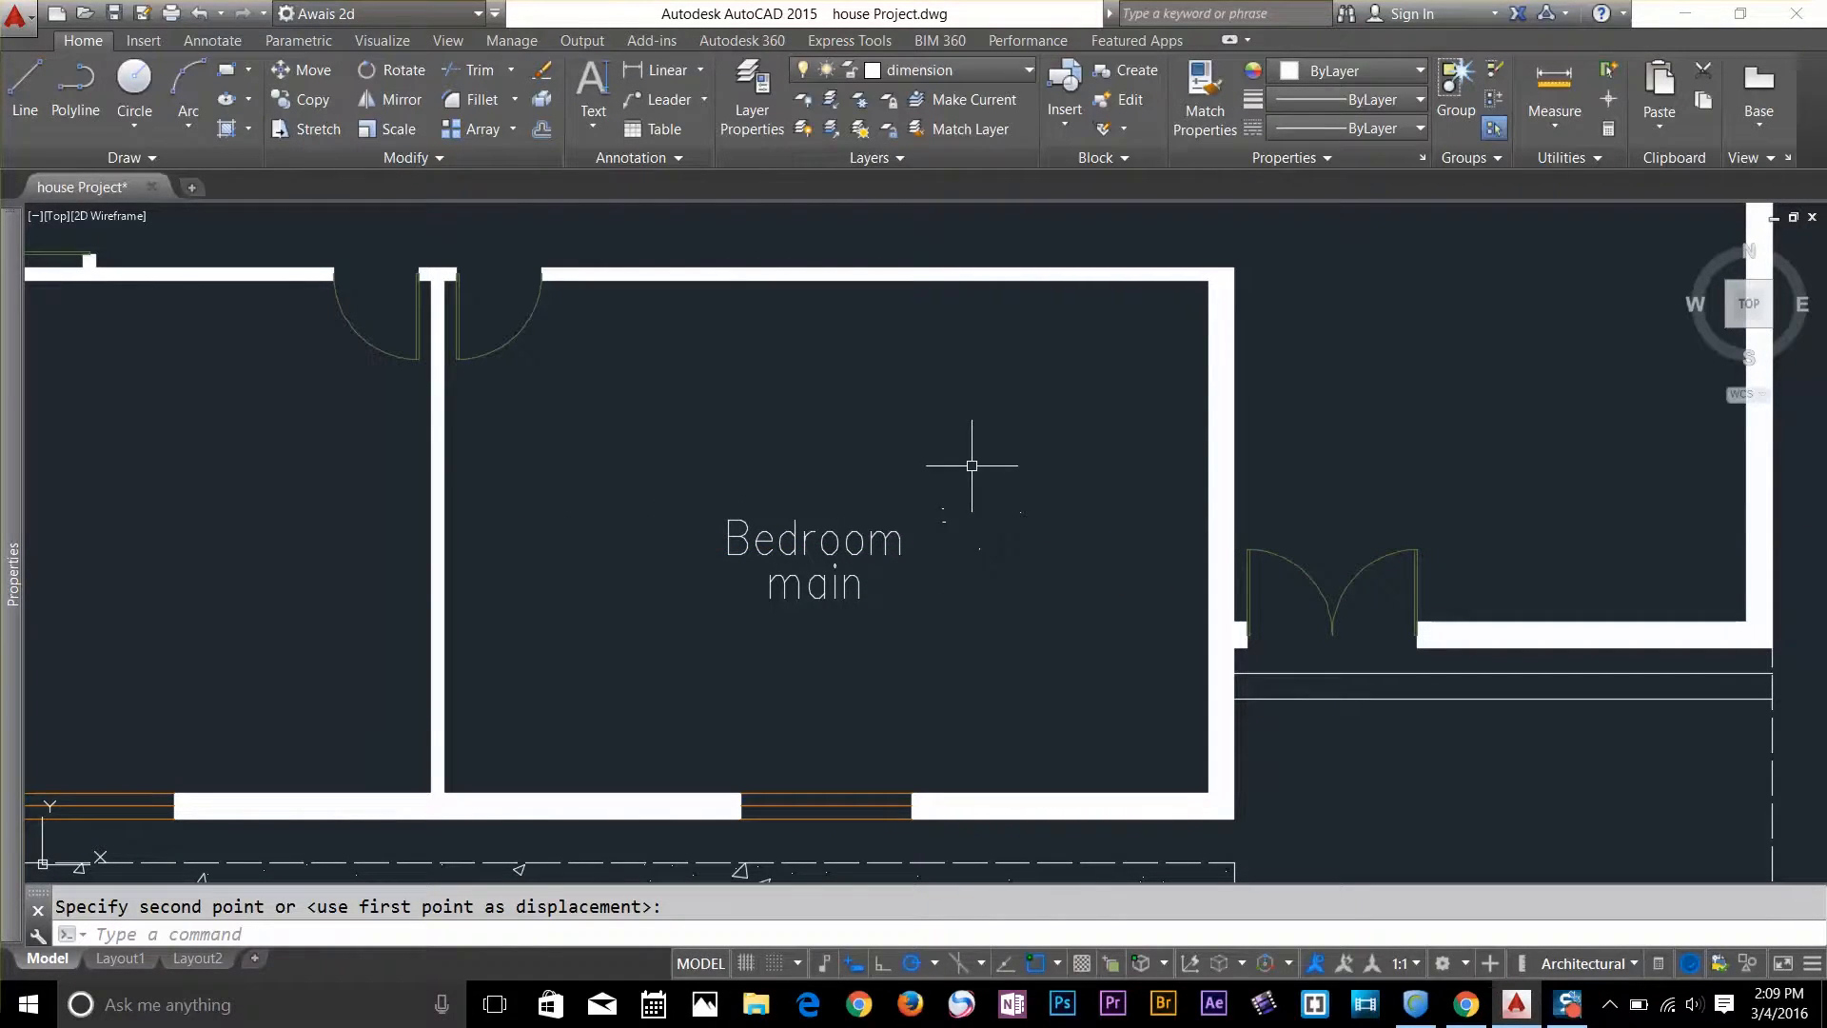
mouse_move(855, 496)
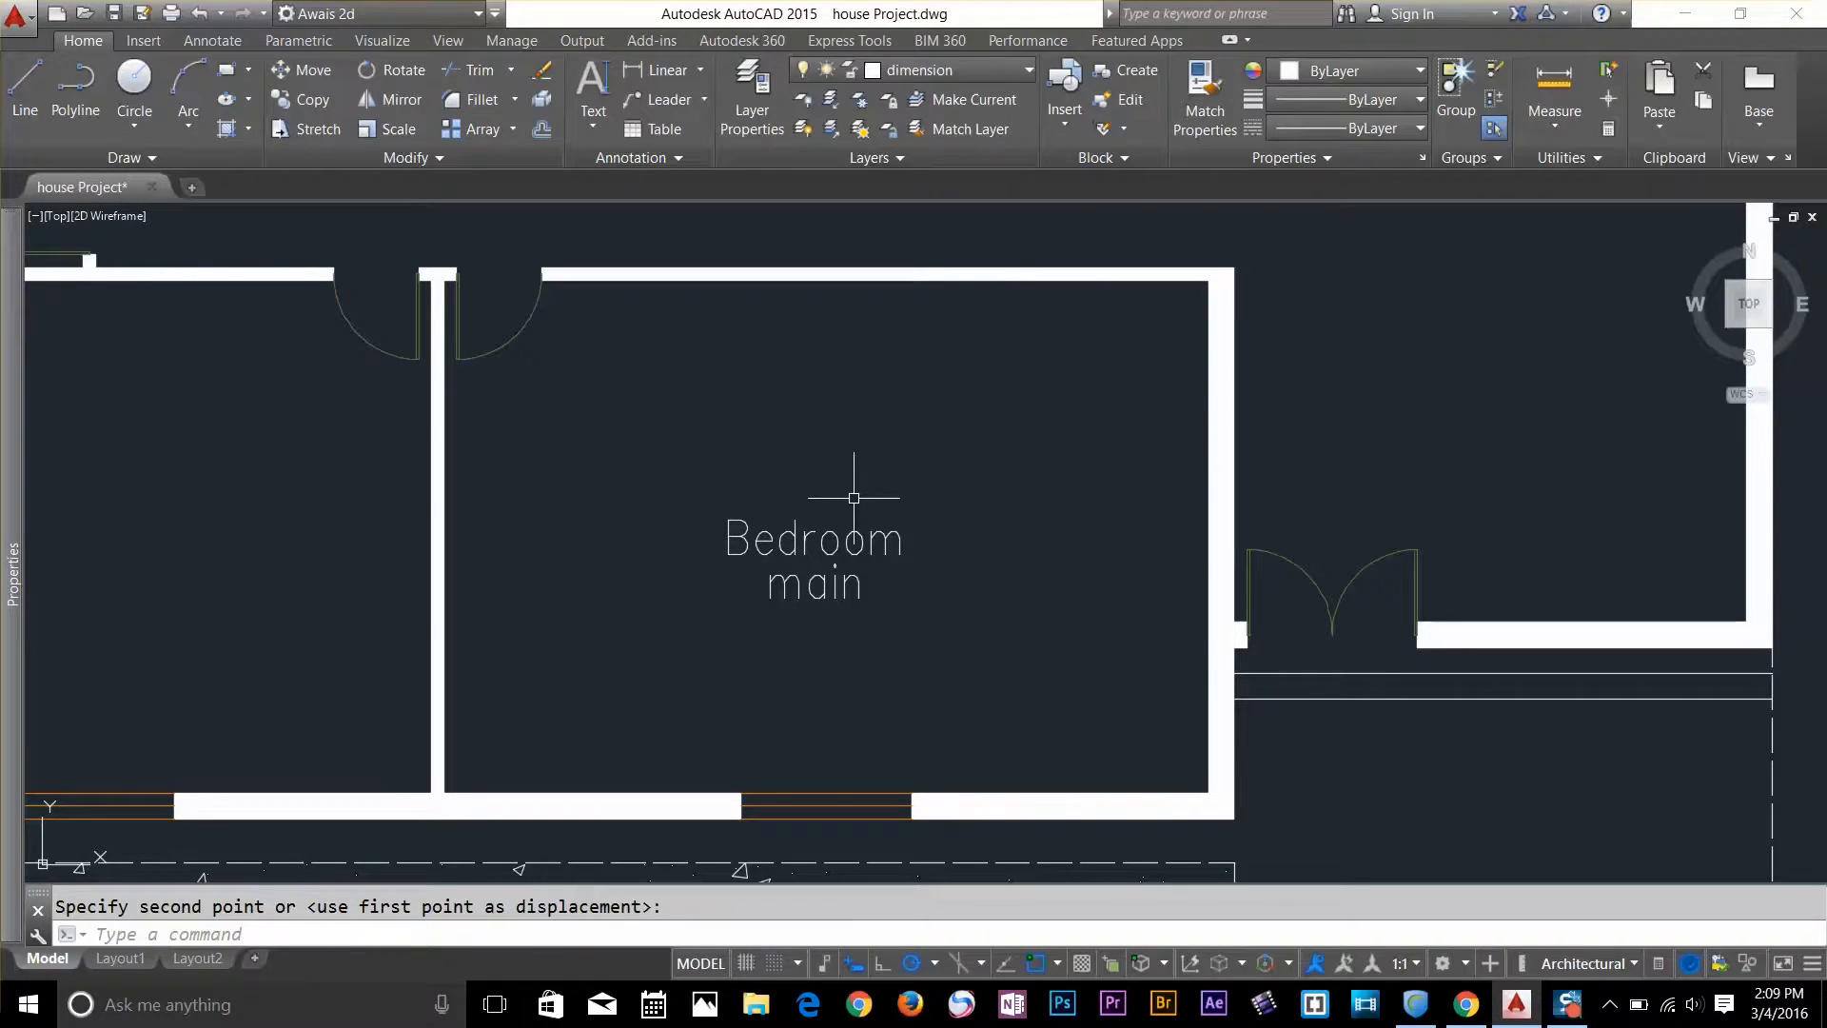
click(309, 99)
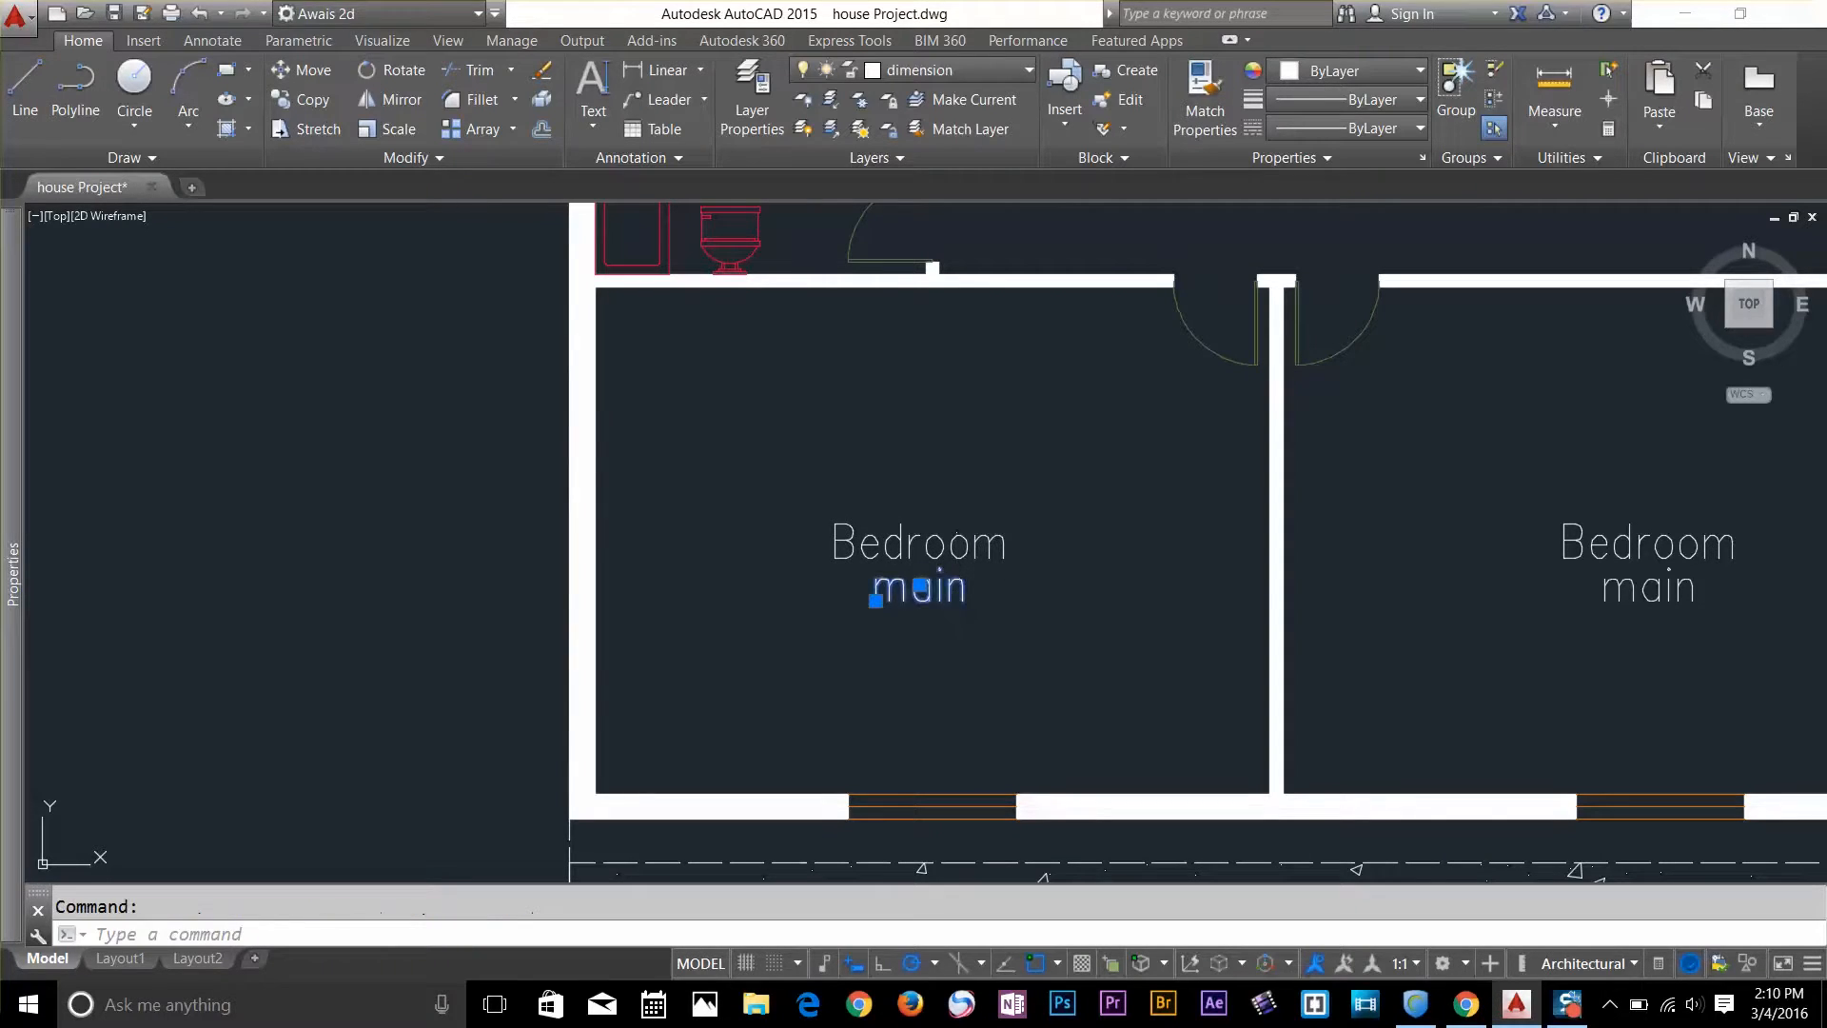
Step: Clear the 'main' line from the left bedroom label and delete the leftover text object
double_click(917, 588)
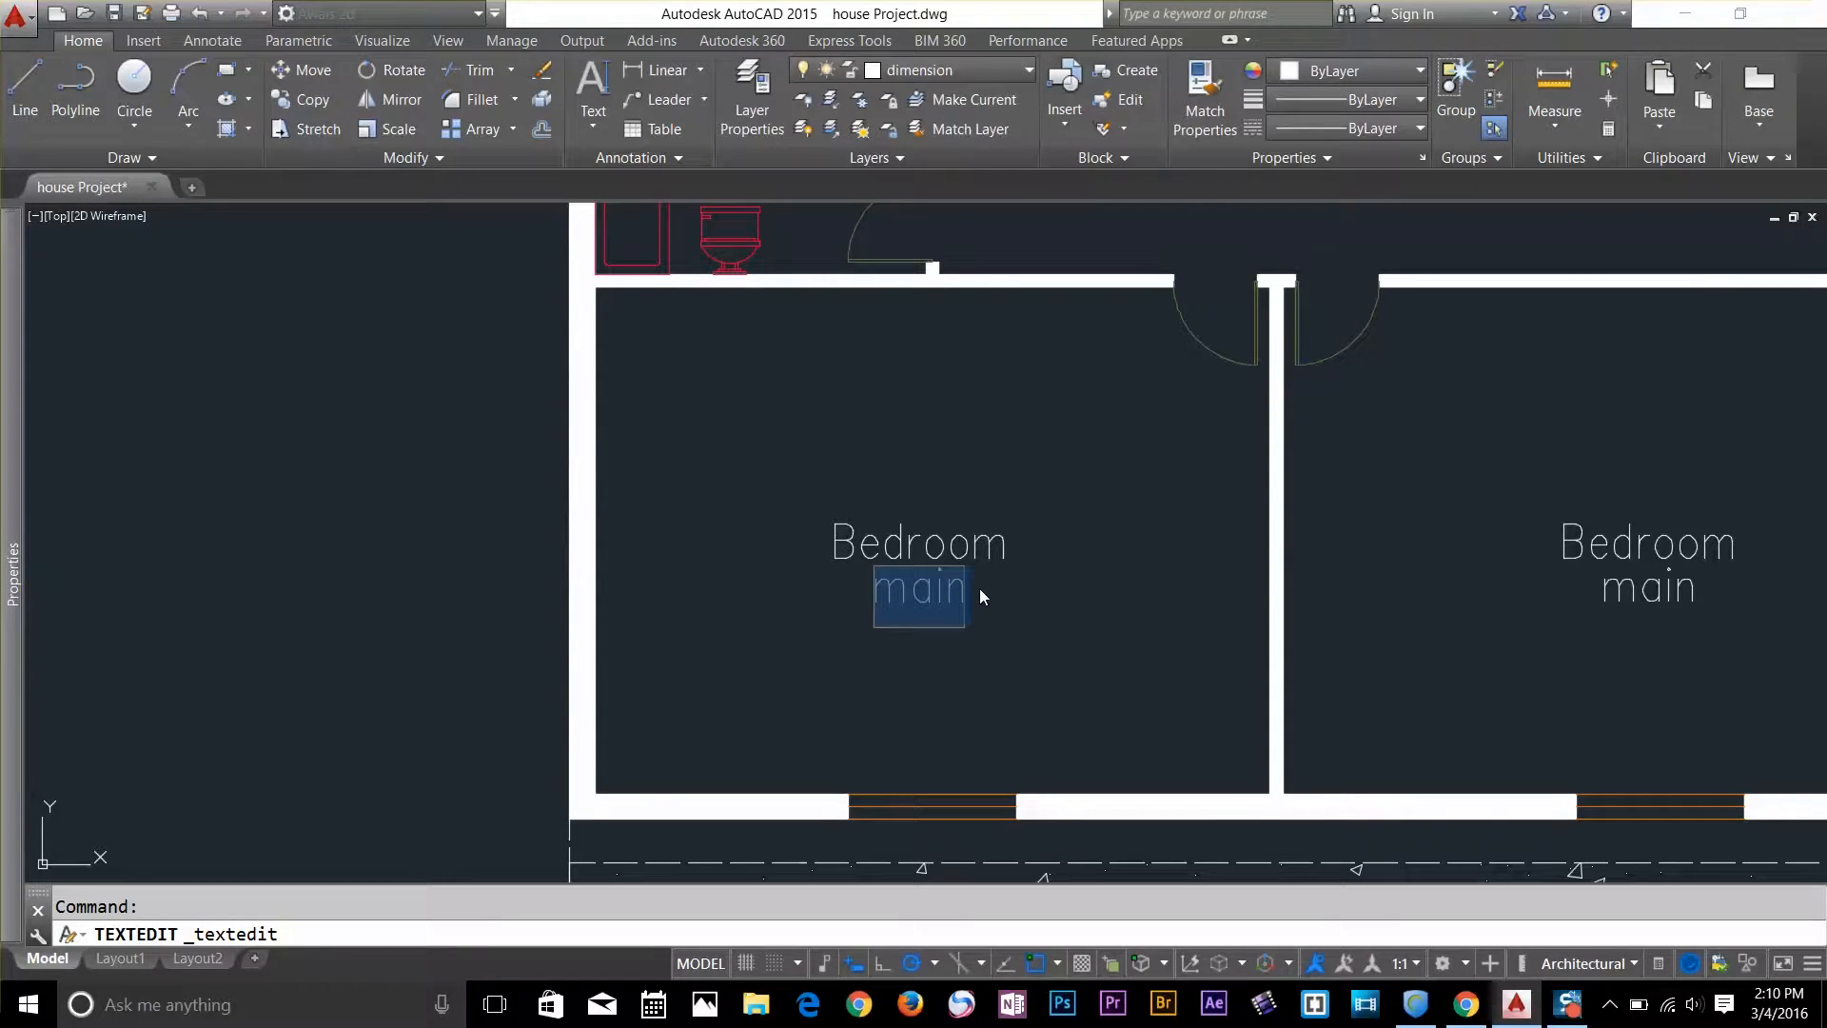
text(2)
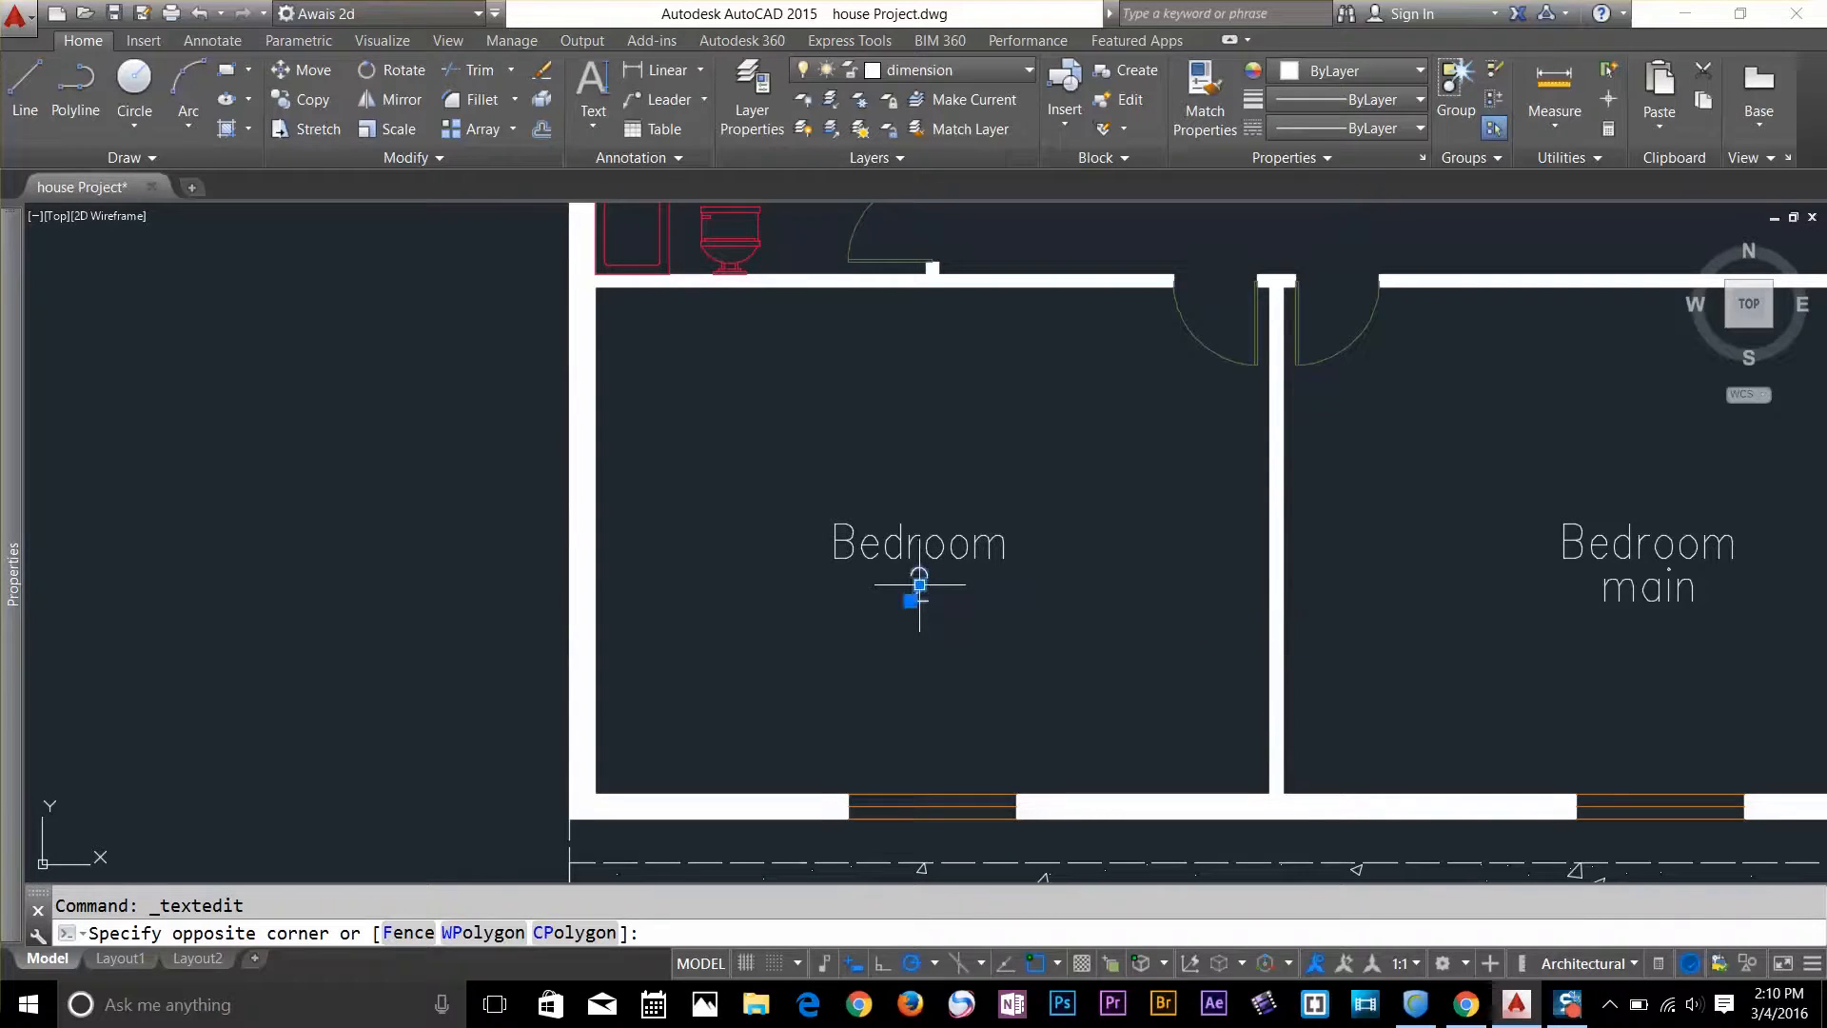
click(918, 600)
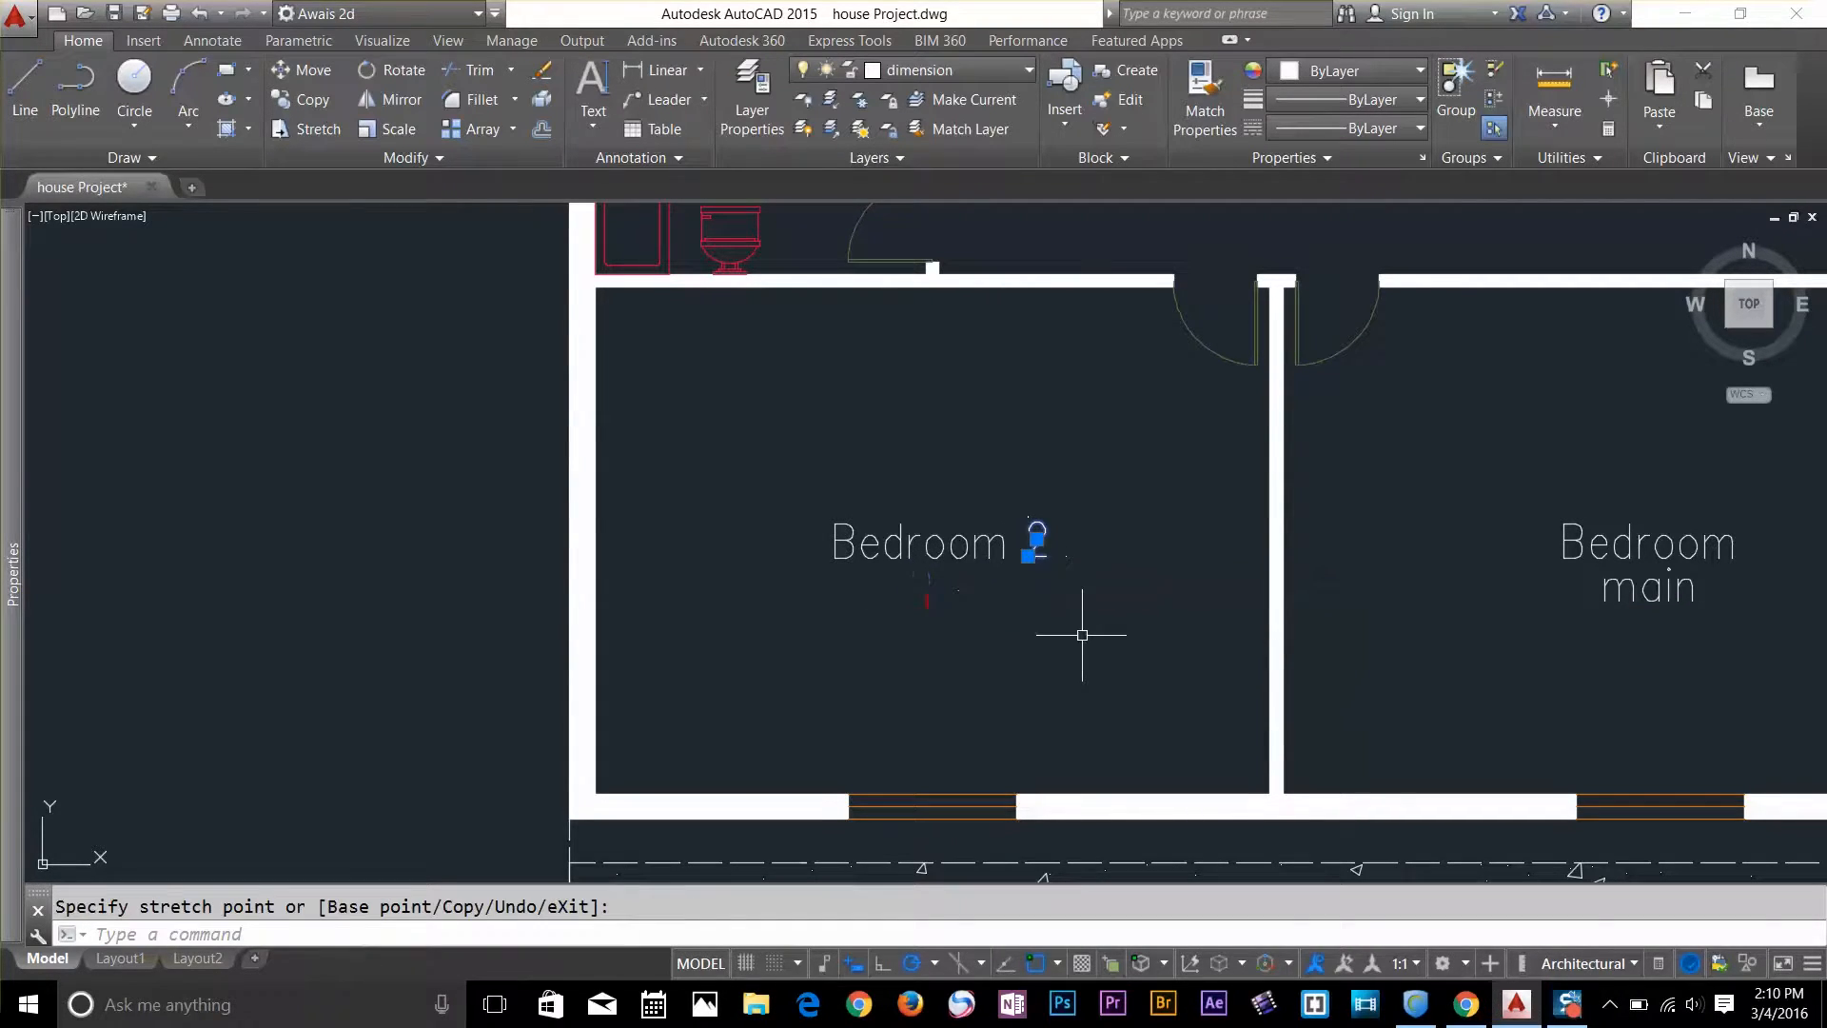
key(Escape)
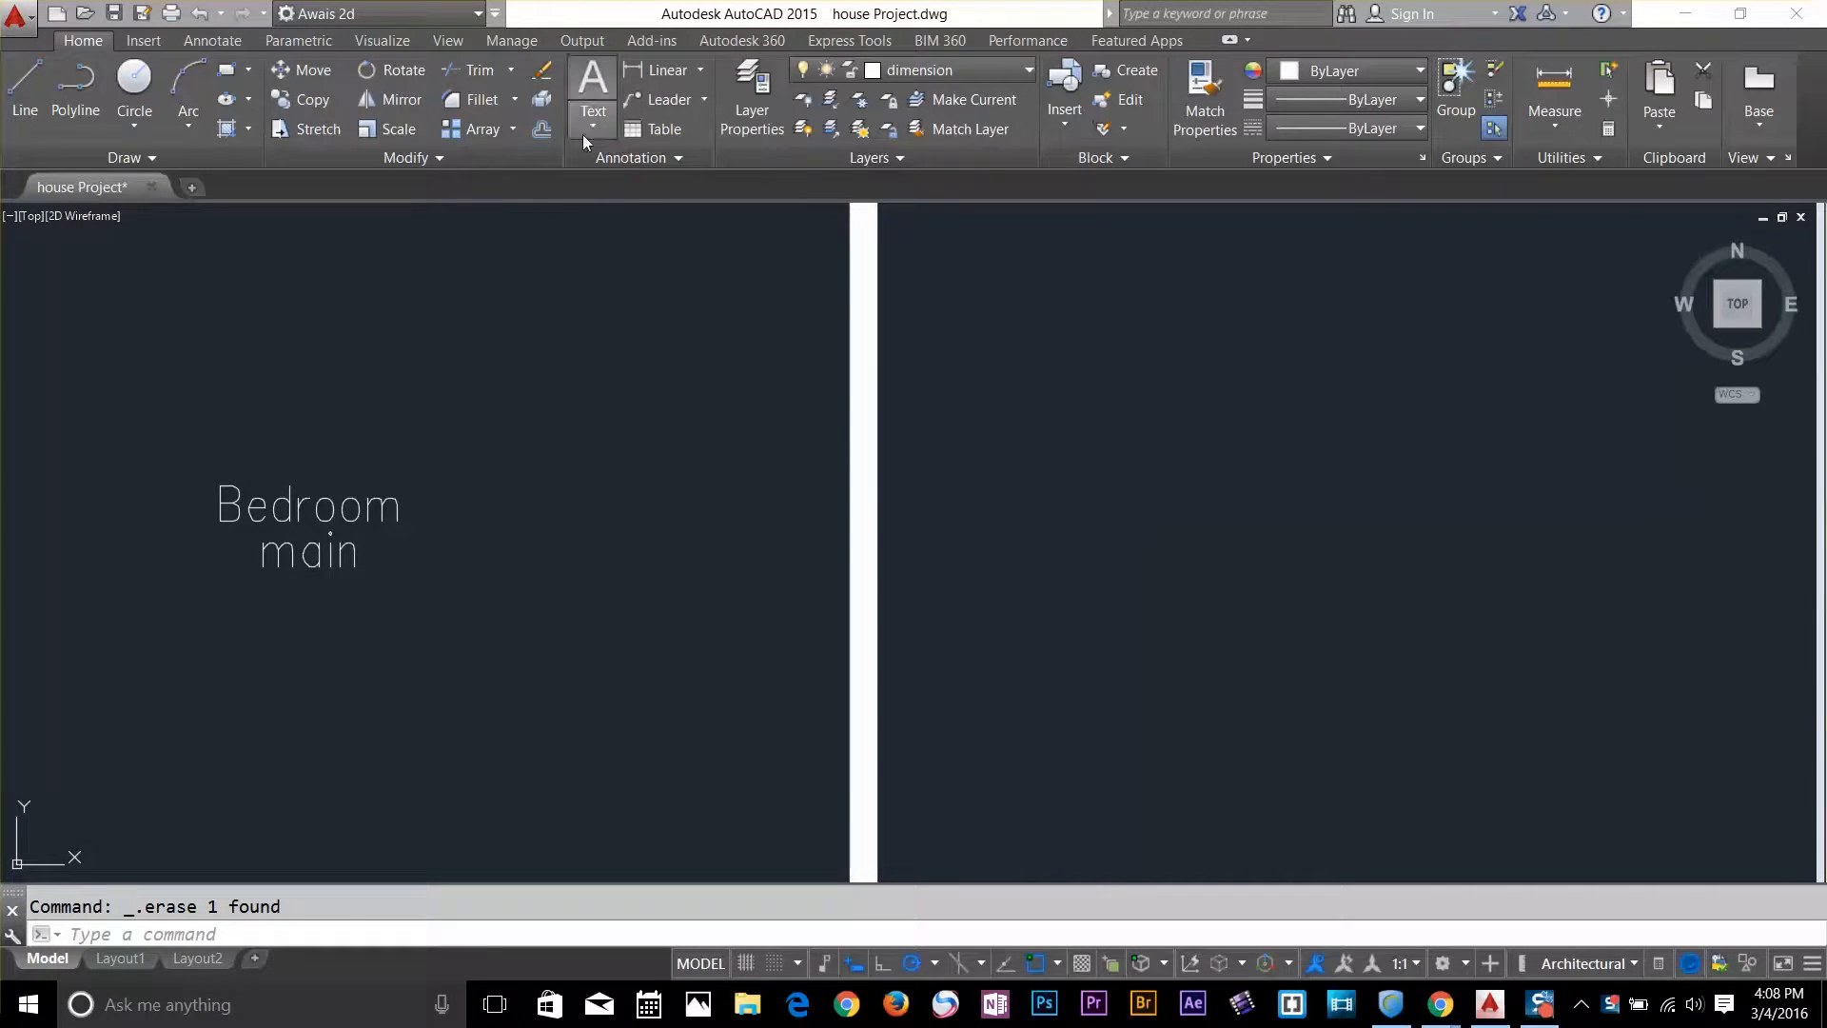
Step: Start a Multiline Text block from the Annotation panel's Text dropdown
click(593, 128)
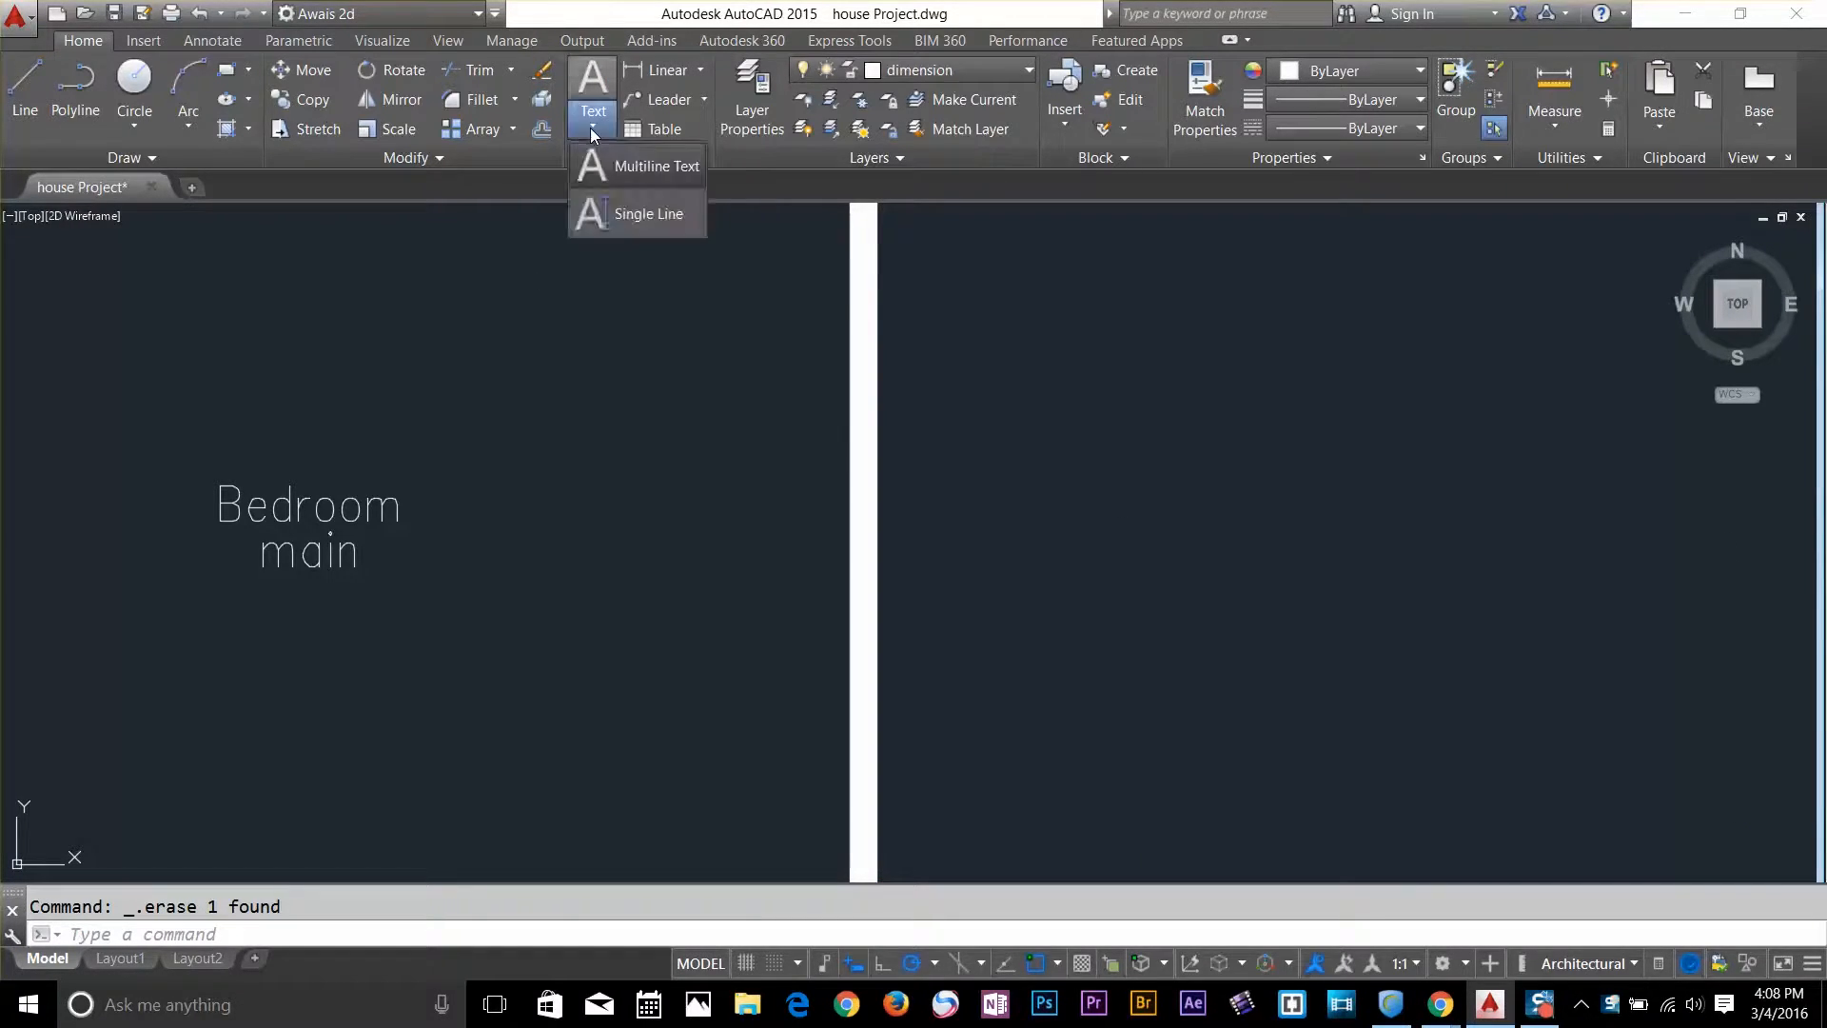
mouse_move(656, 166)
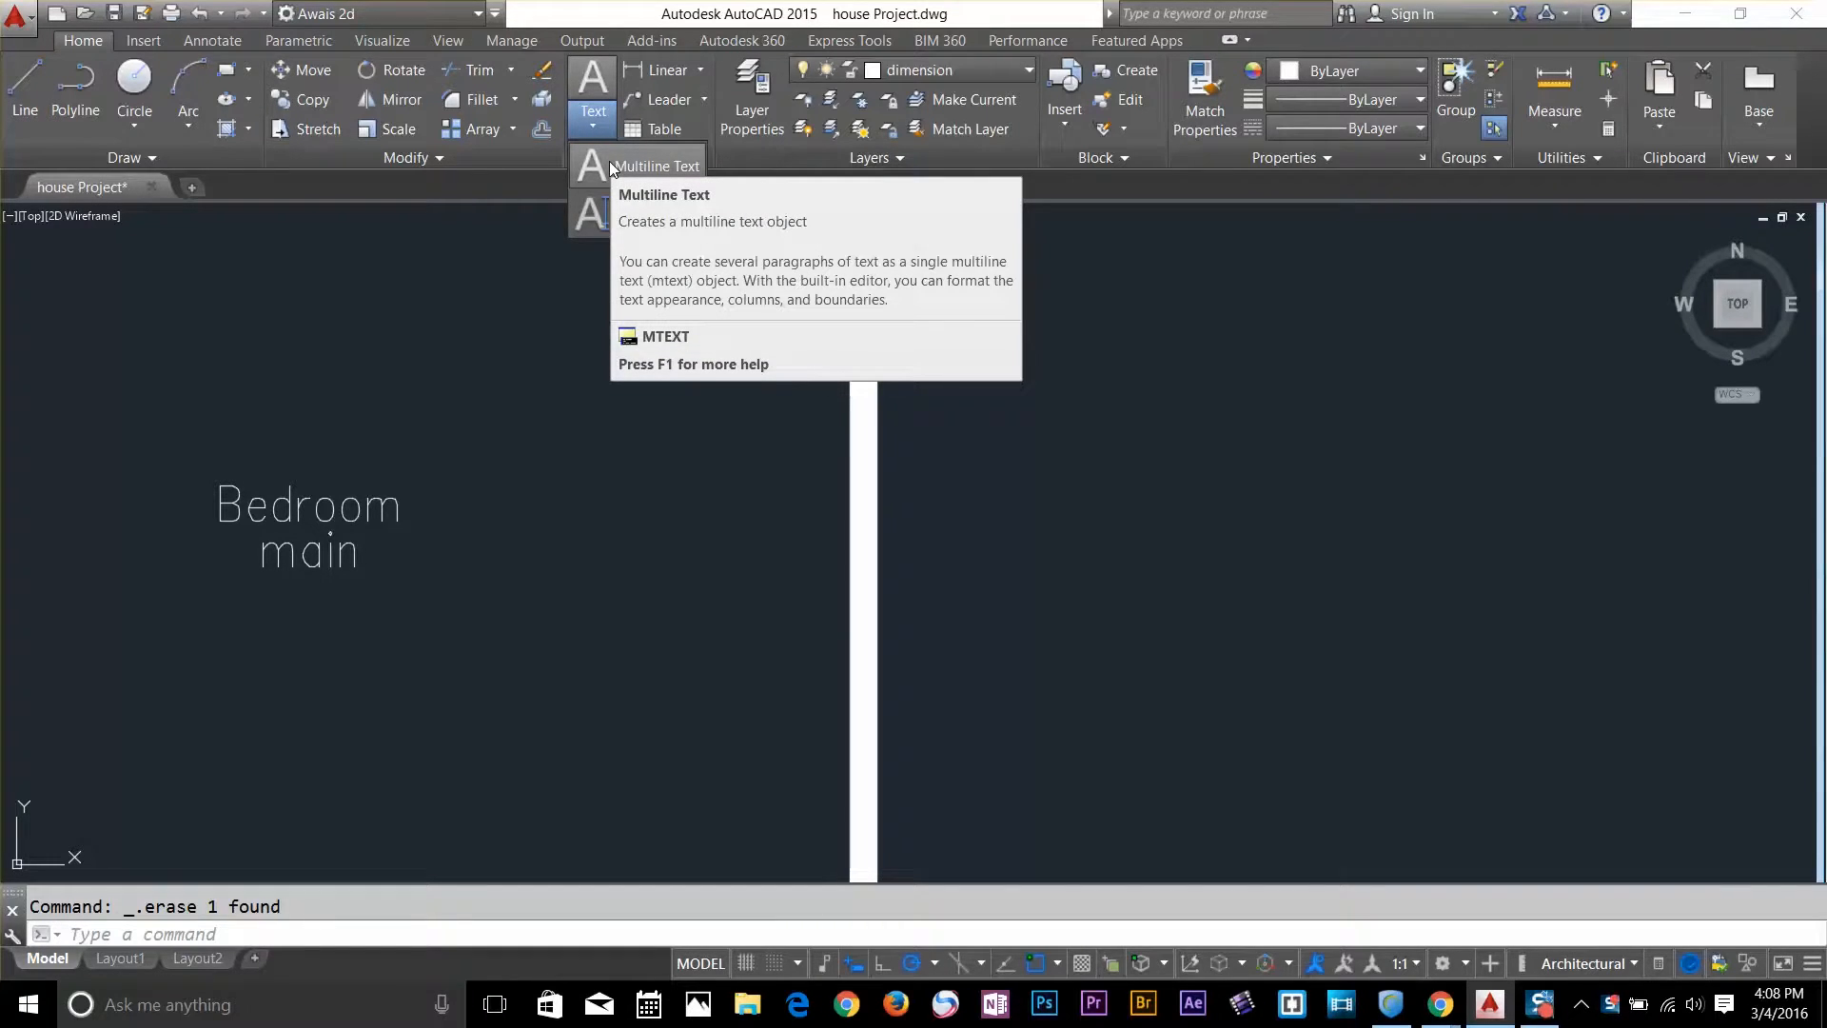
click(592, 84)
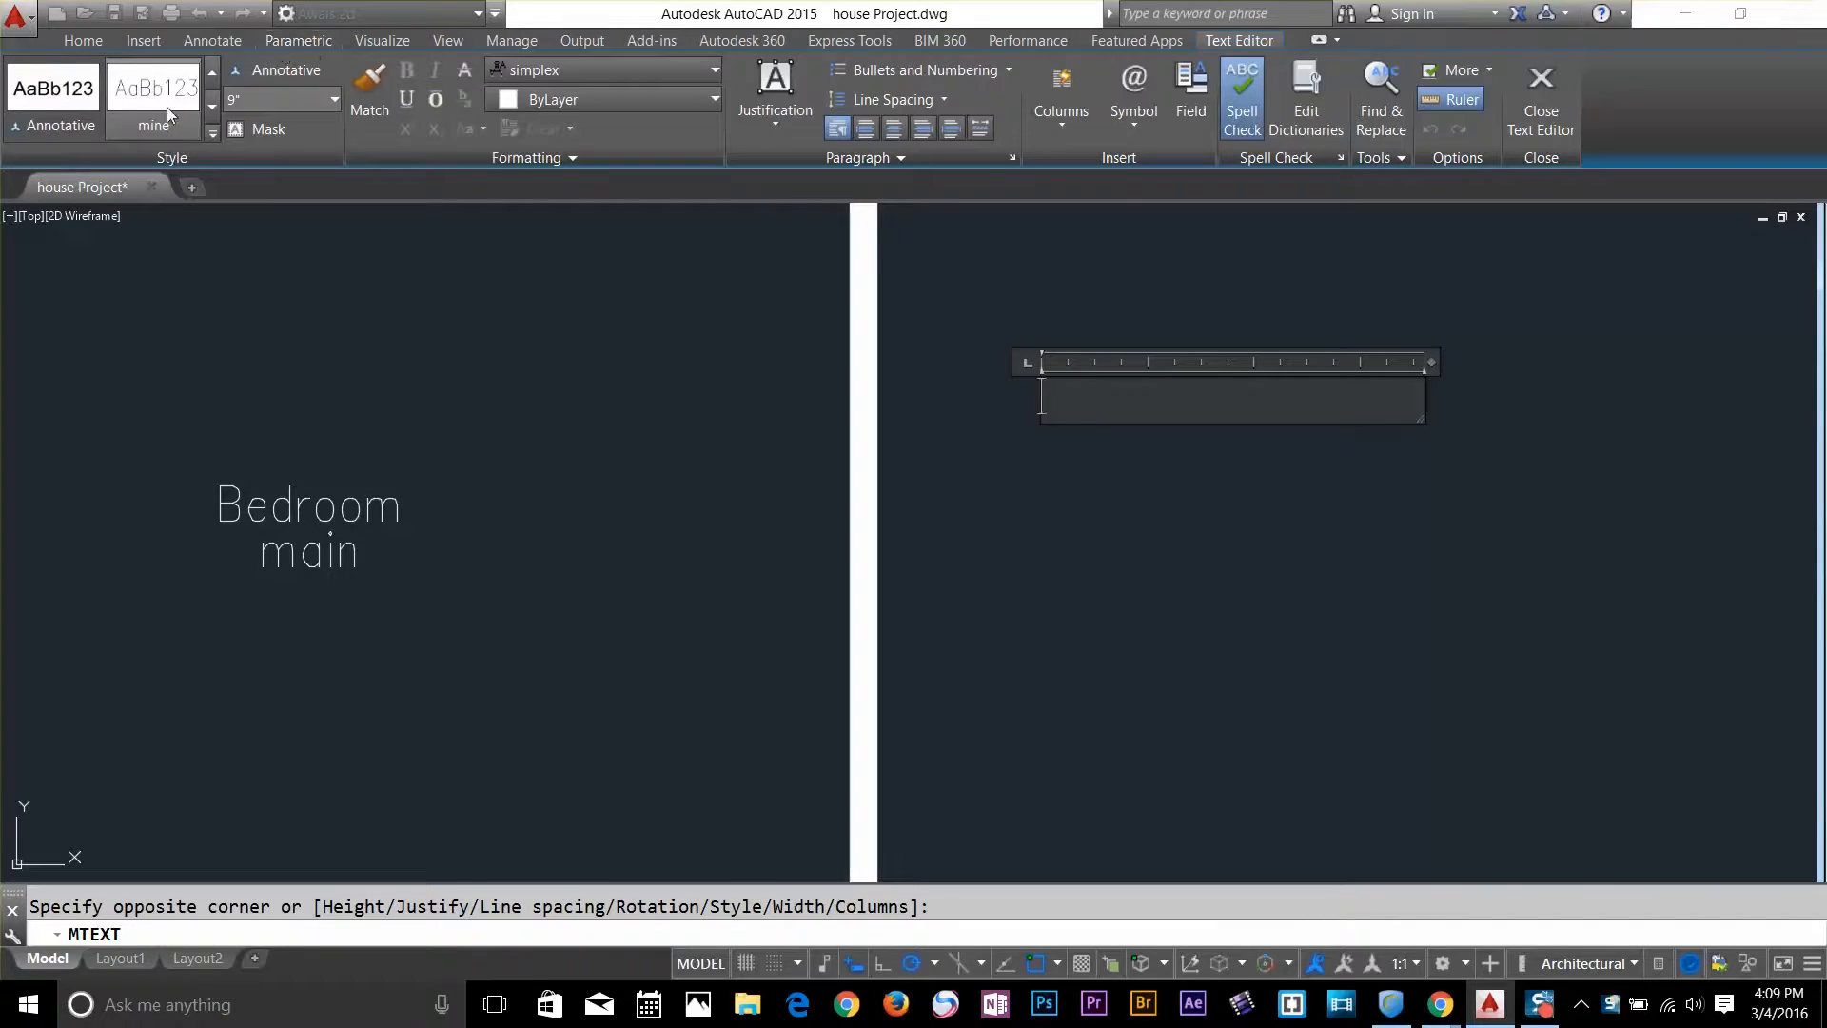
Step: Choose the mine text style with the simplex font for the new multiline text
click(210, 99)
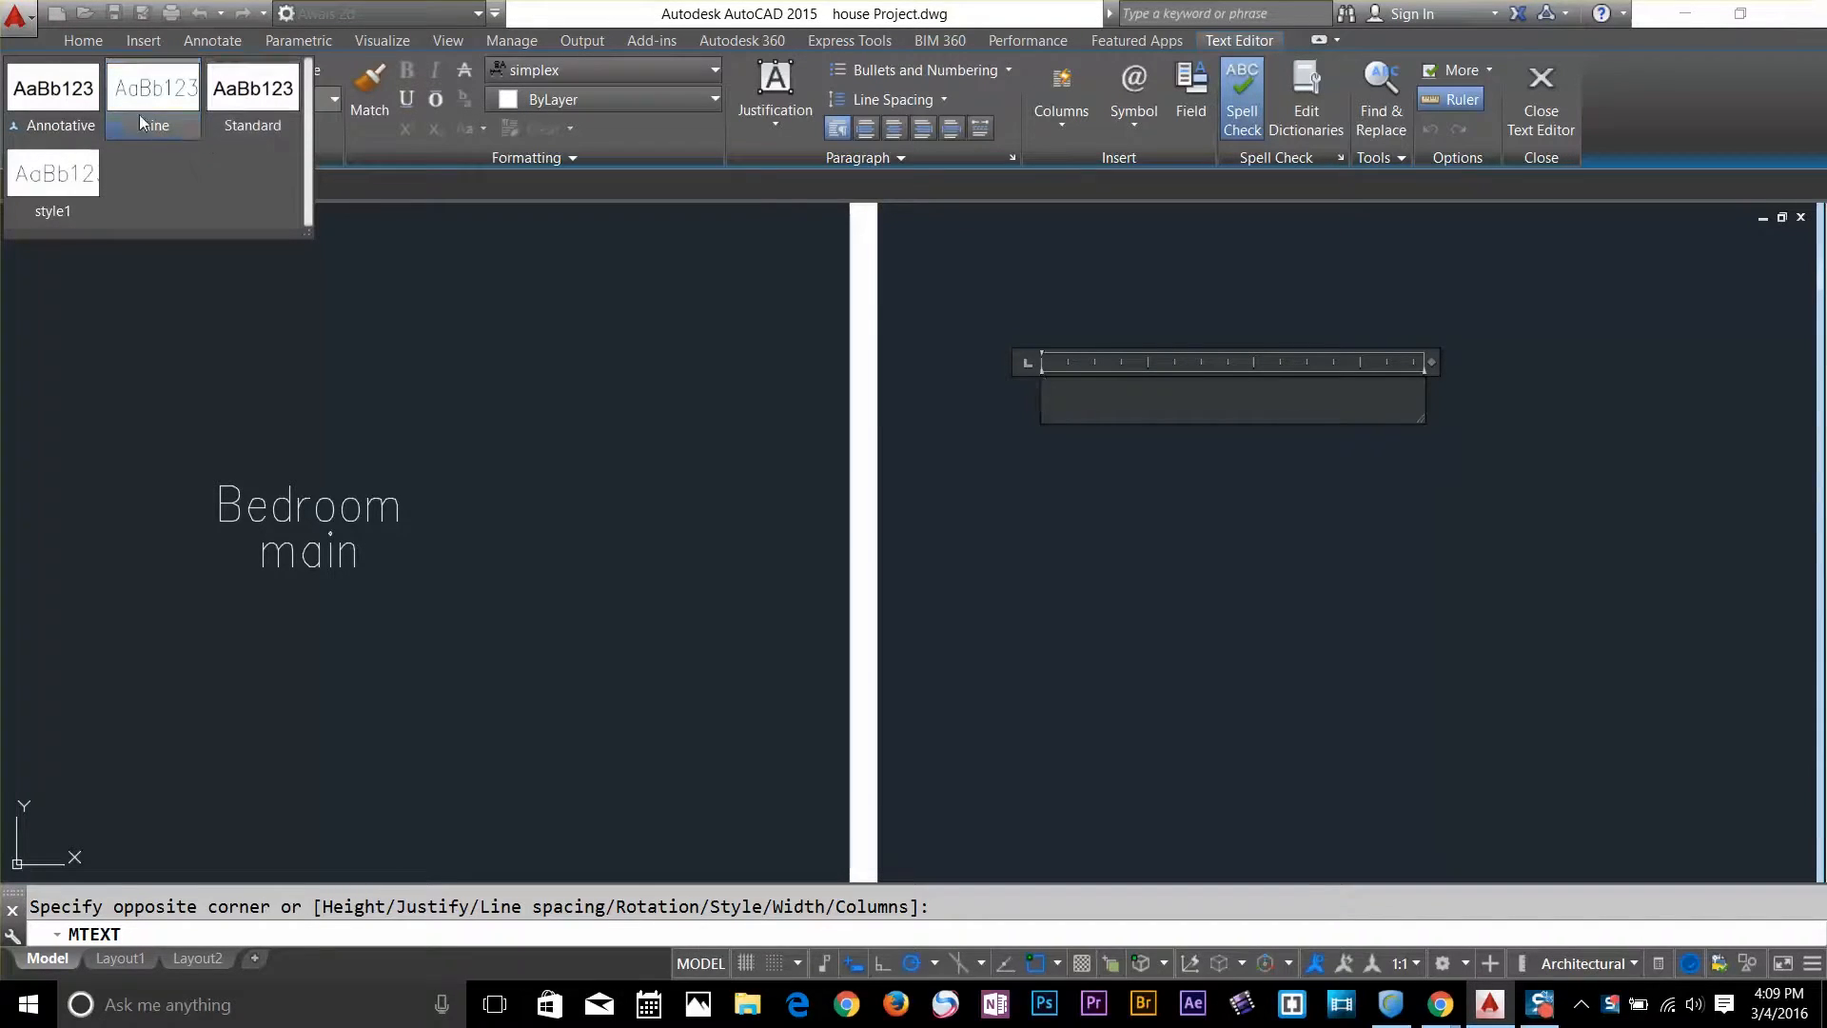
click(153, 126)
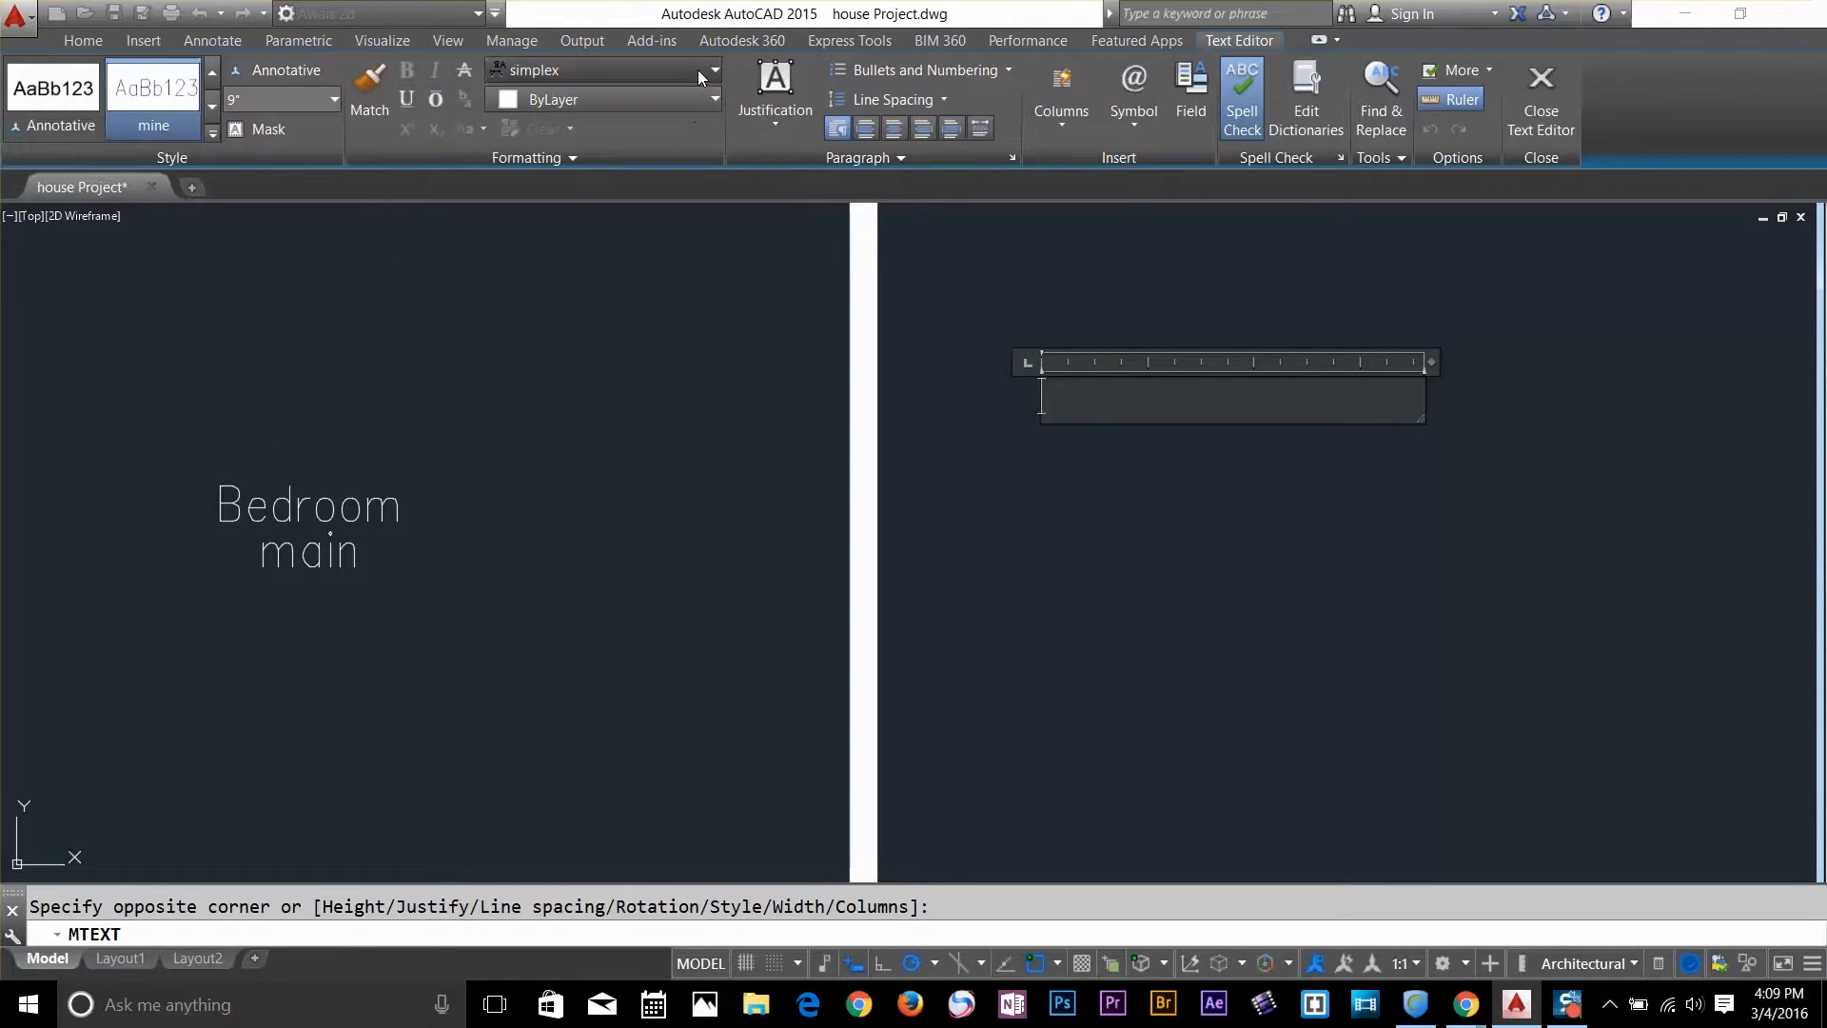
click(702, 70)
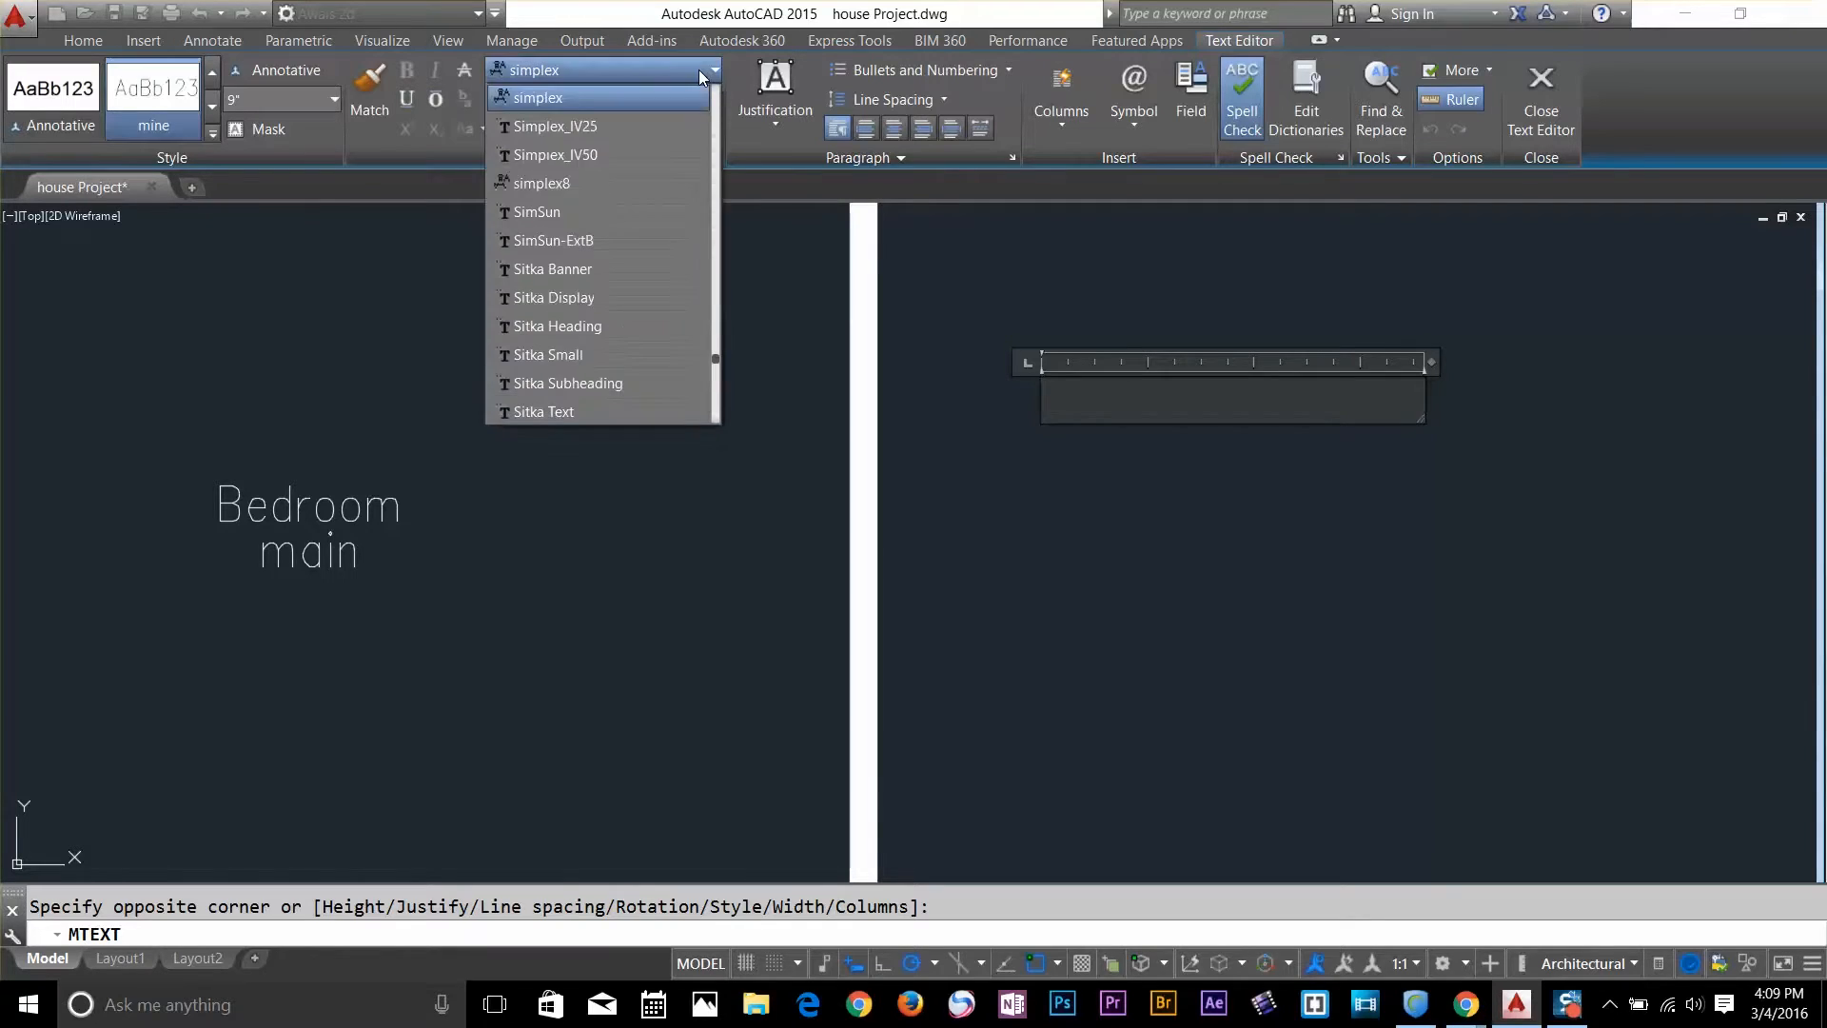
click(712, 99)
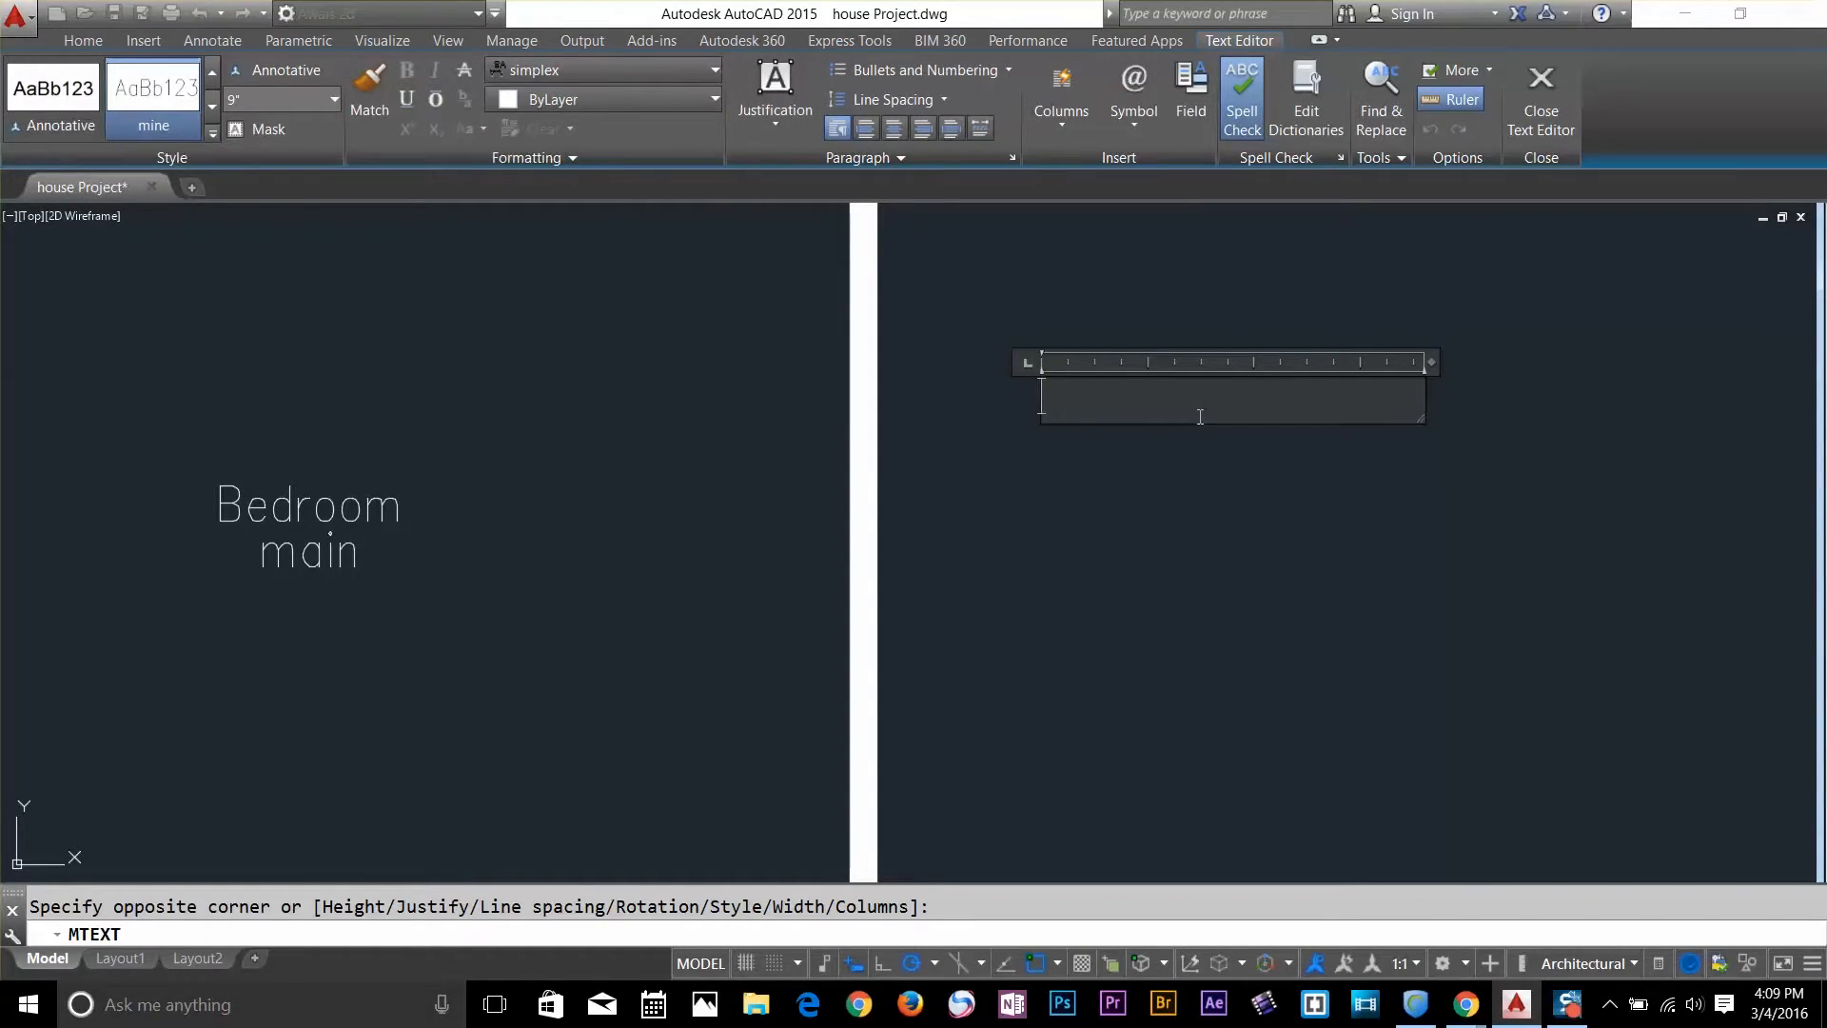
Step: Enter 'Living Area' and enlarge the text block by its corner grip
text(Living a)
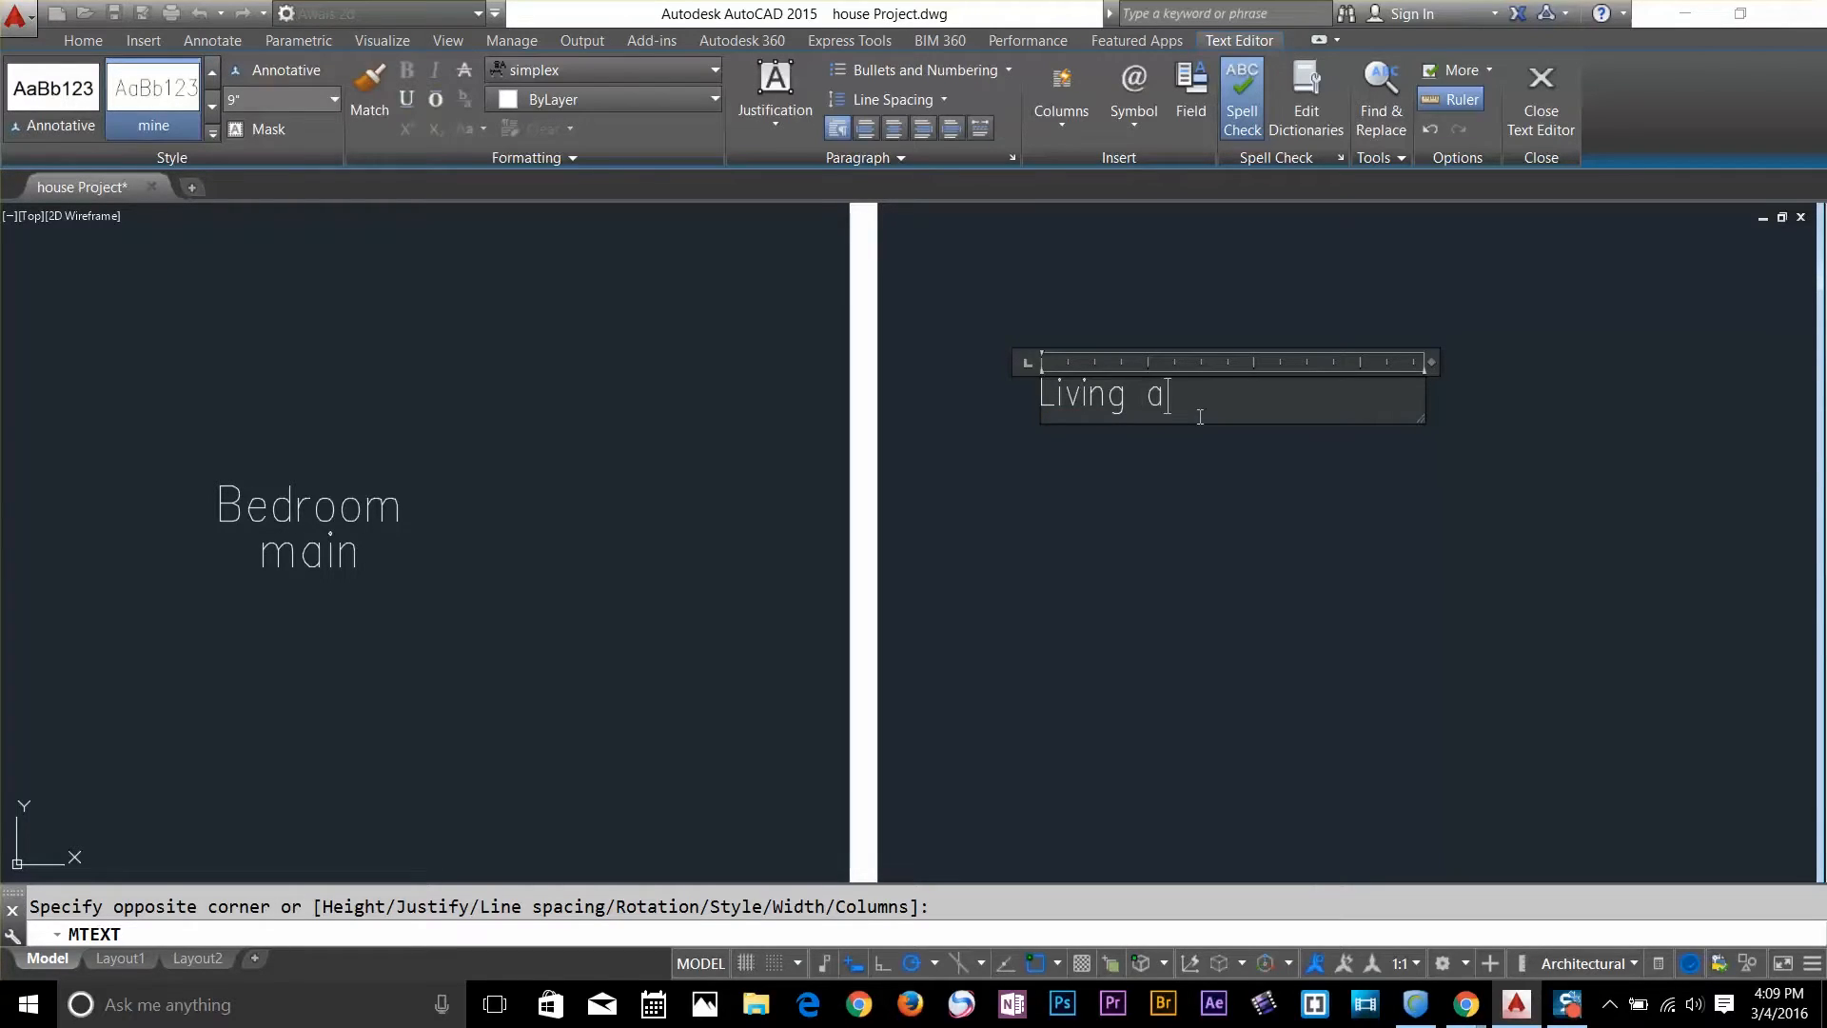
text(re)
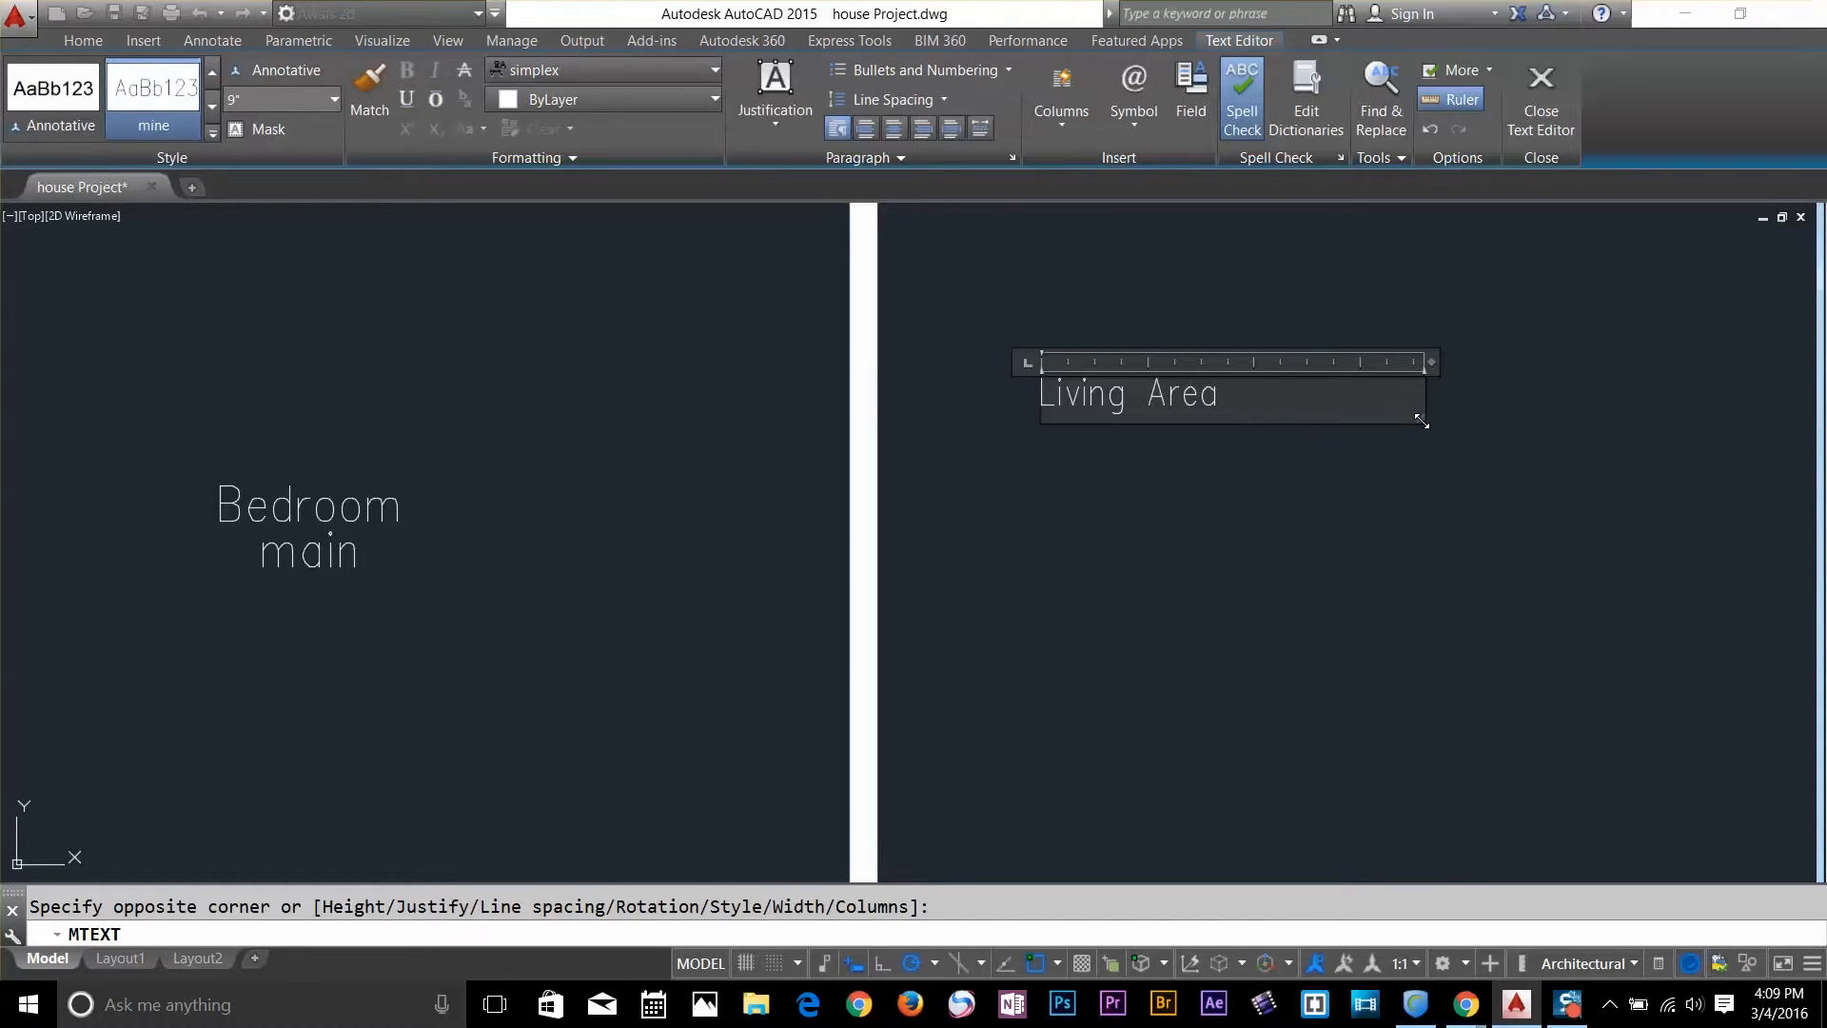
drag(1421, 419, 1486, 573)
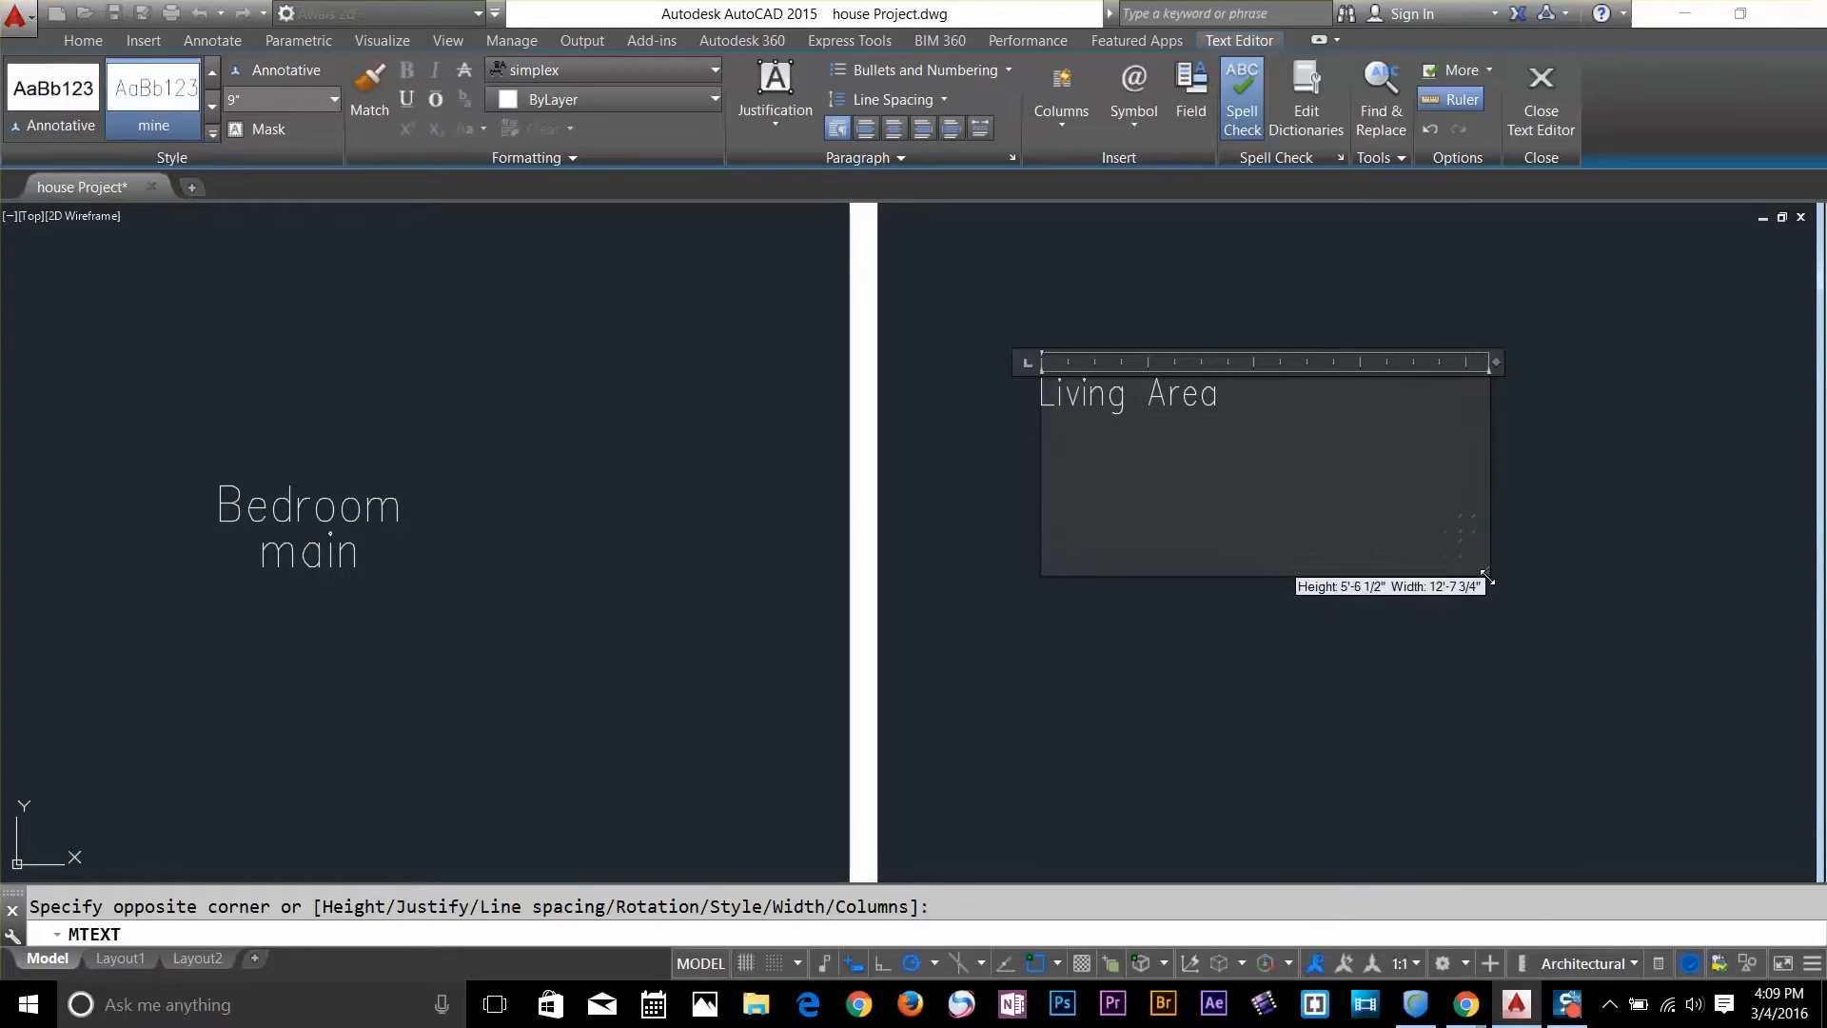
Step: Enlarge the text block further and justify the text Middle Center
drag(1486, 571, 1602, 674)
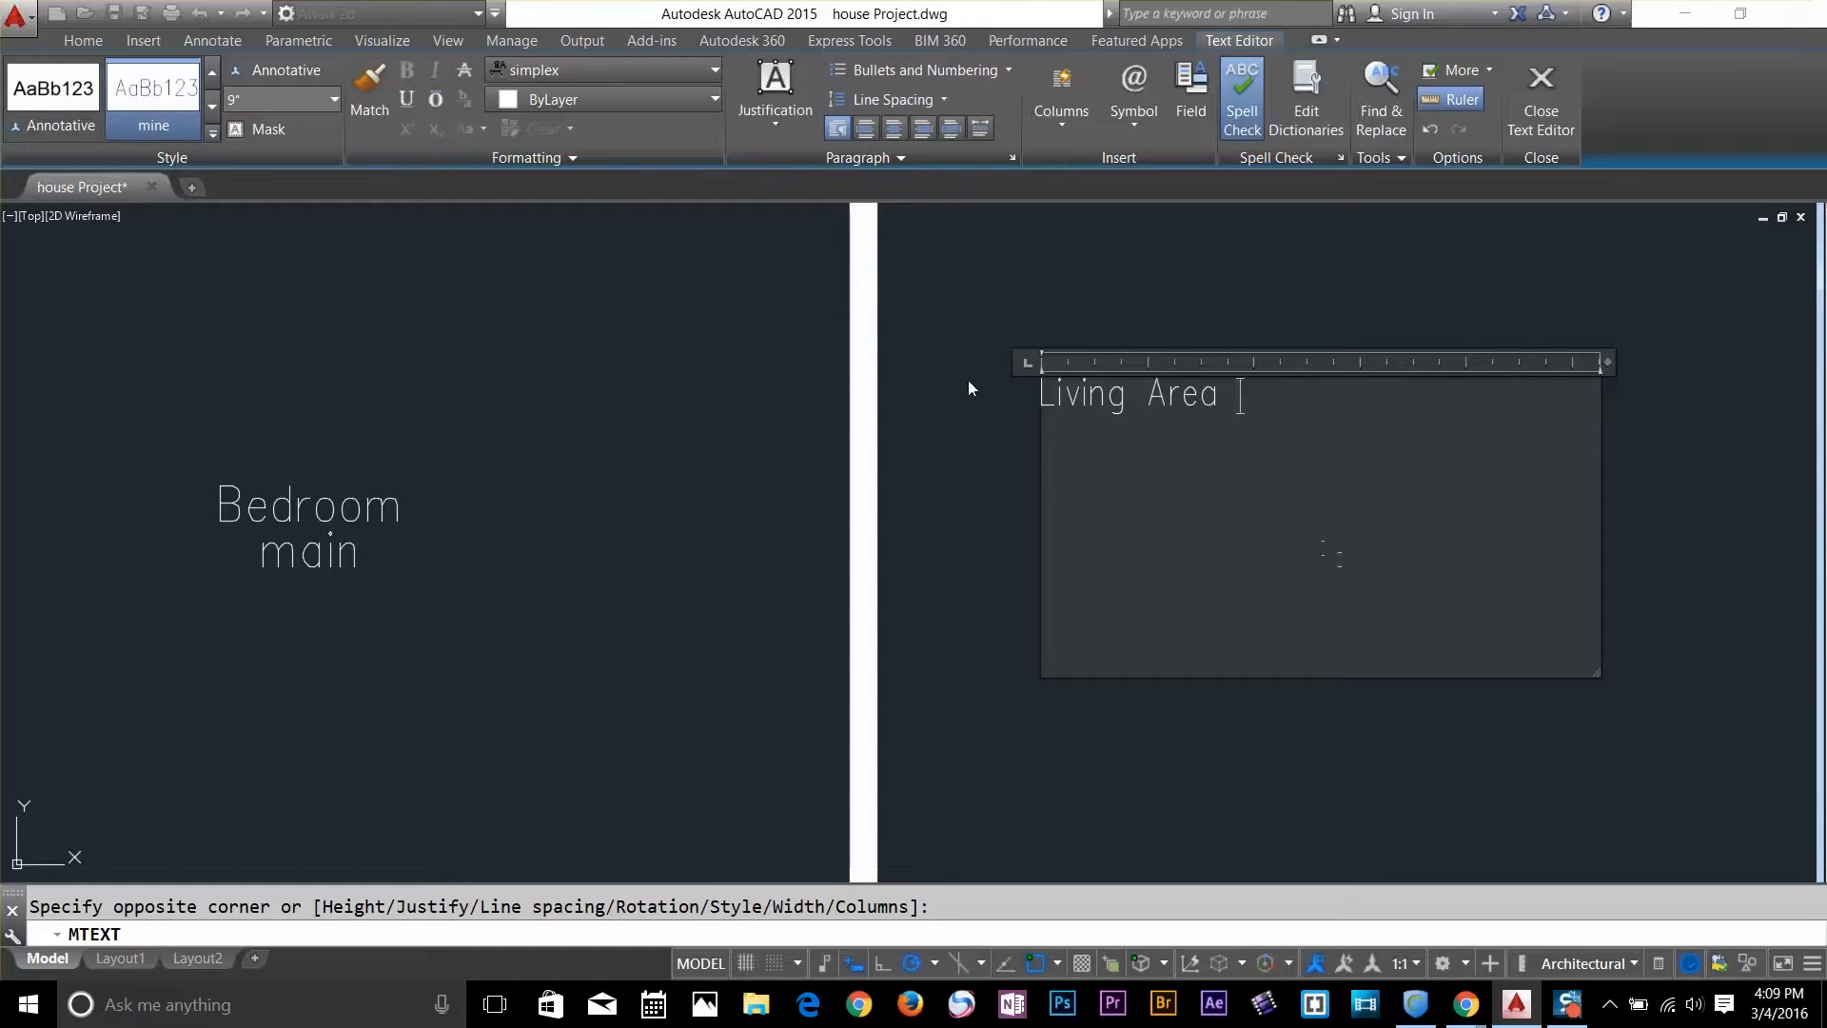
mouse_move(775, 91)
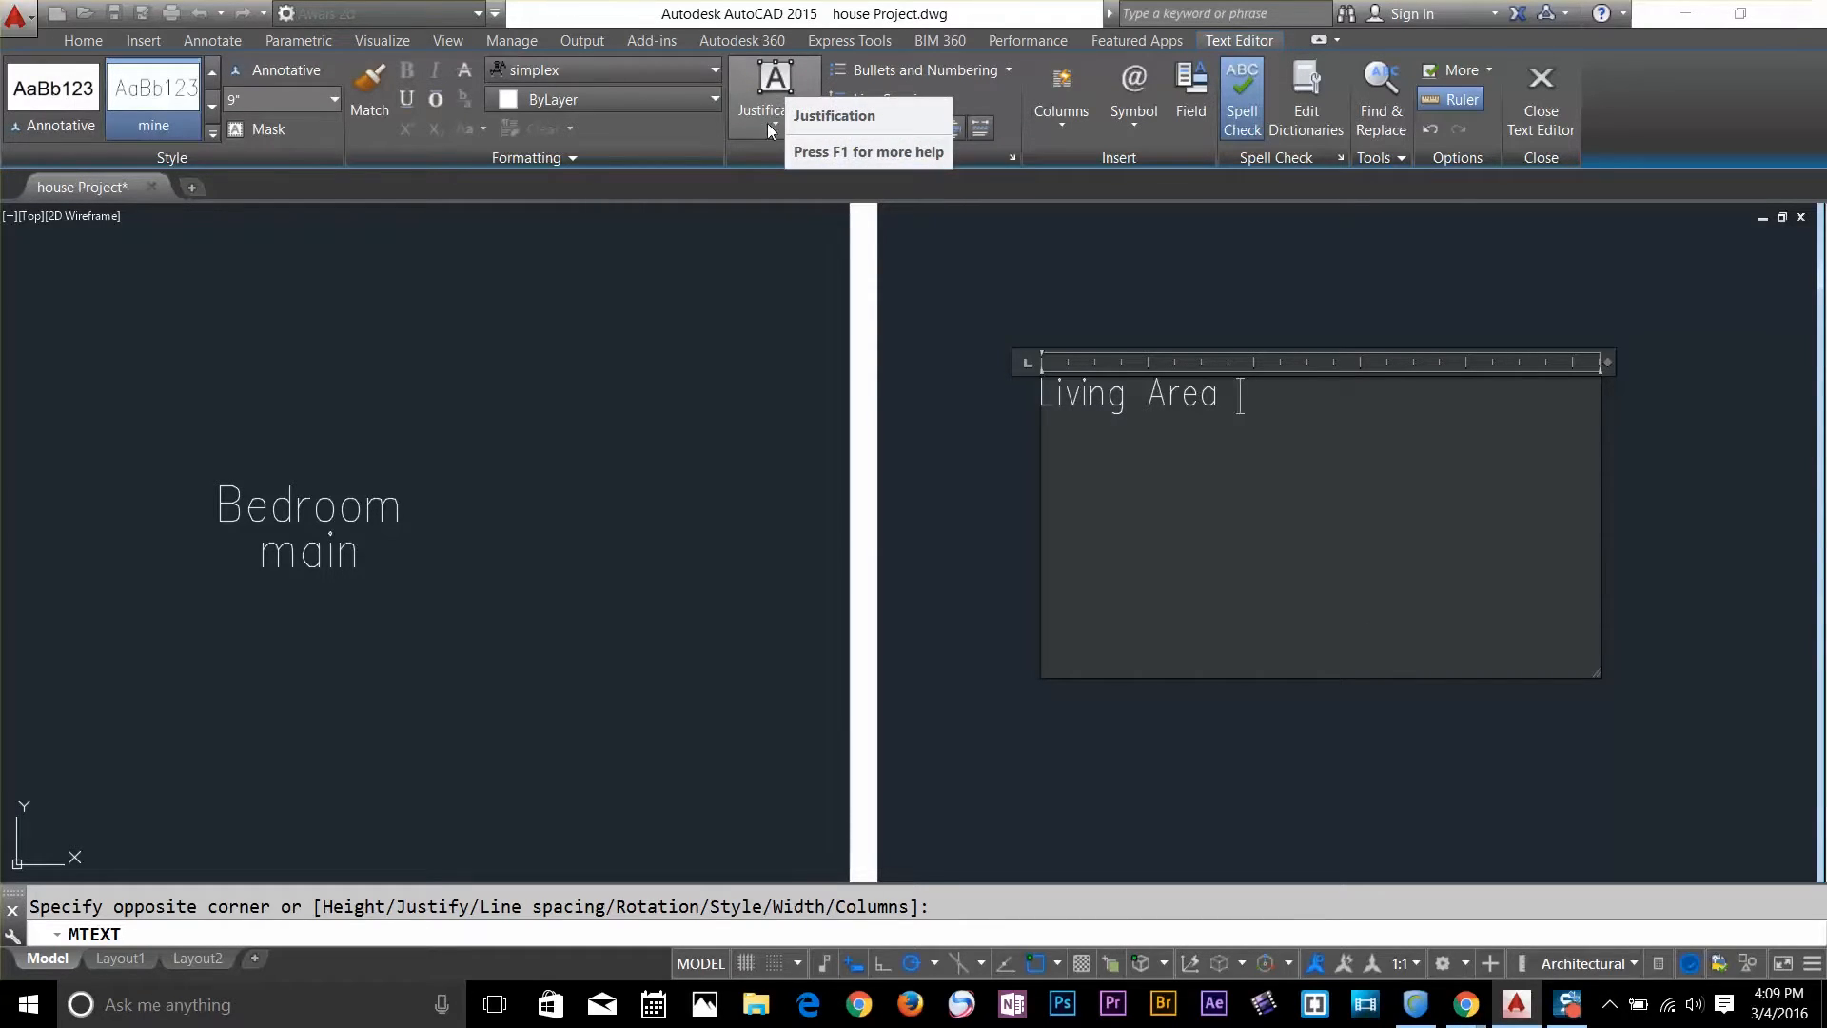
click(773, 94)
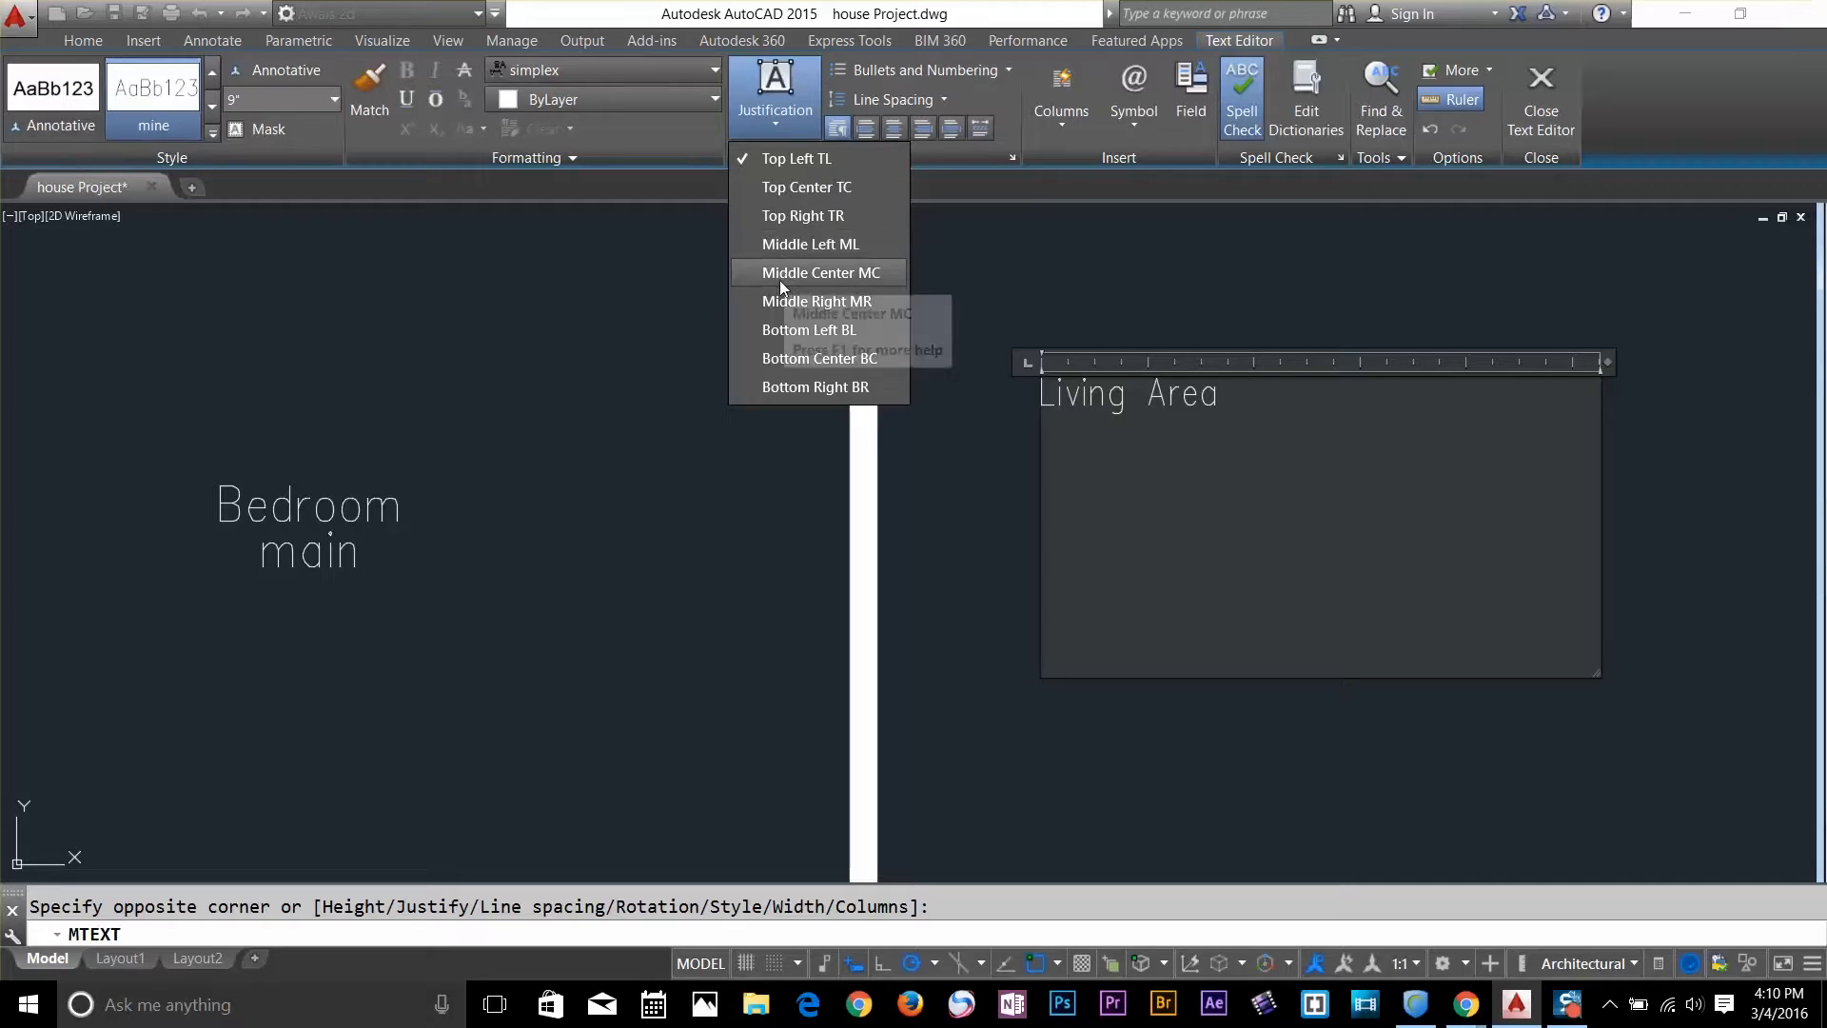
click(820, 272)
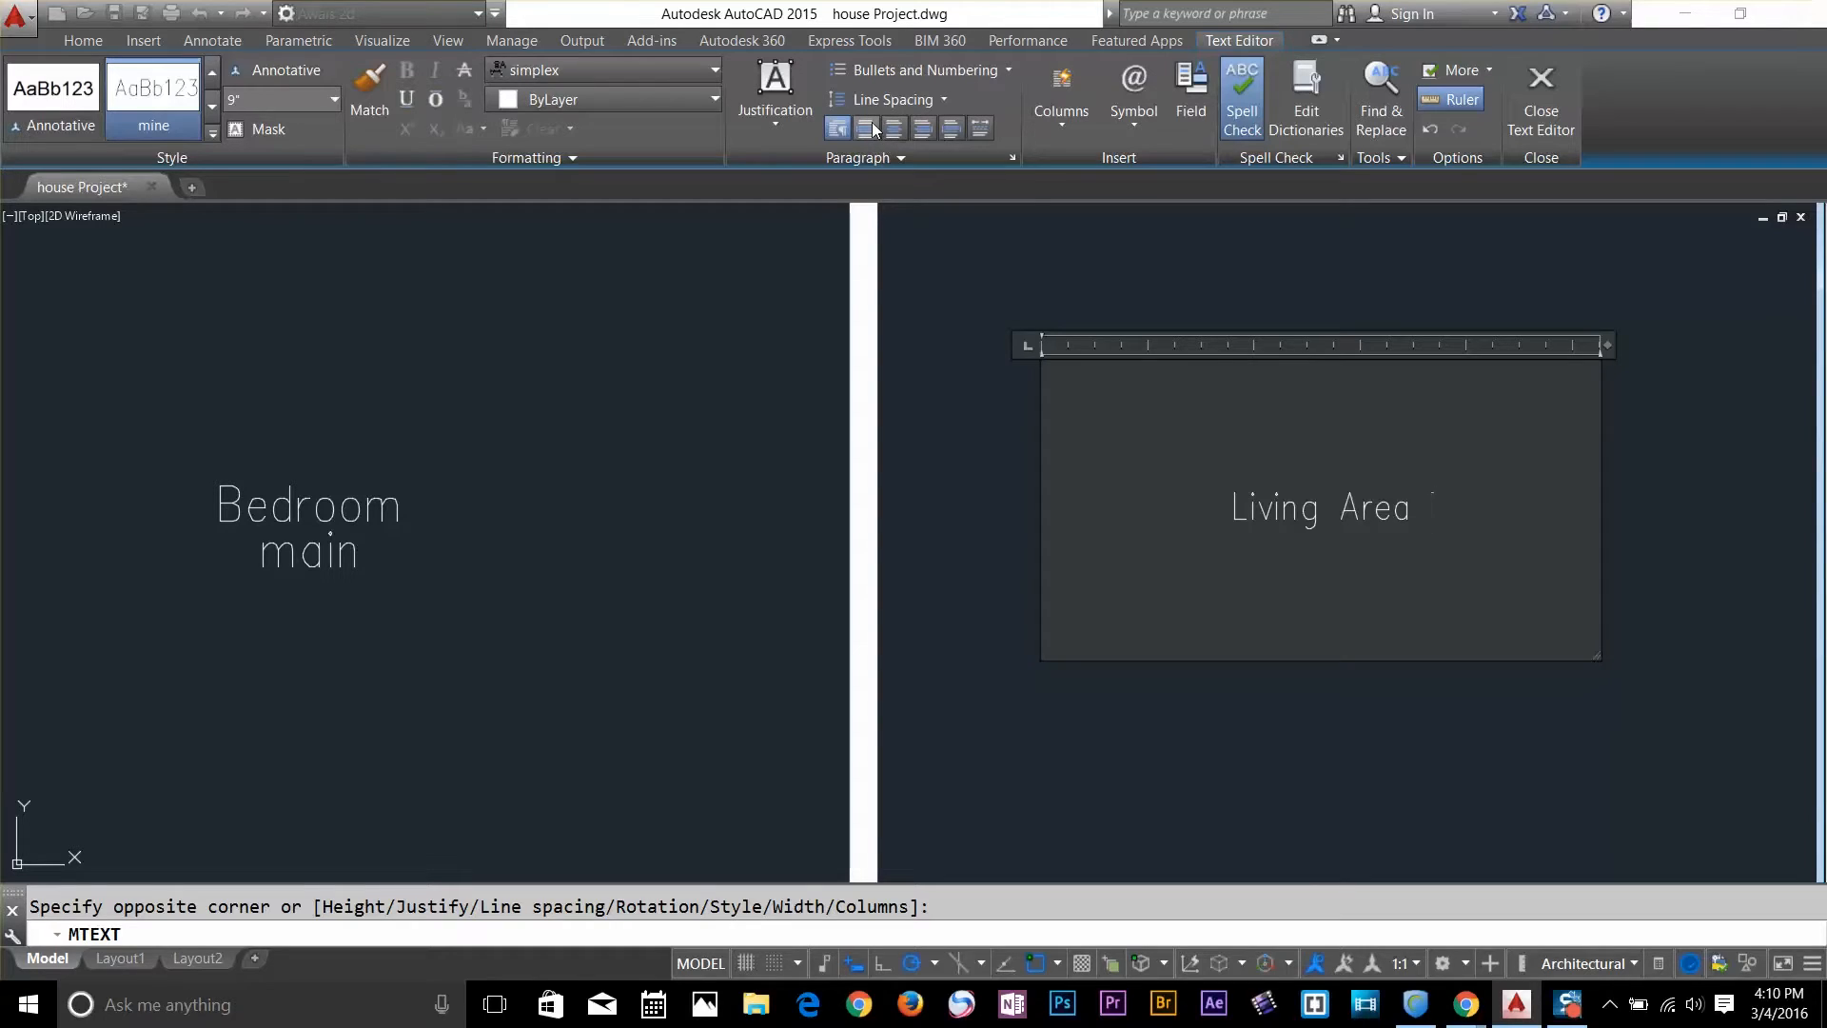
Step: Toggle the Living Area paragraph between Left and Center alignment, ending on Center
click(837, 127)
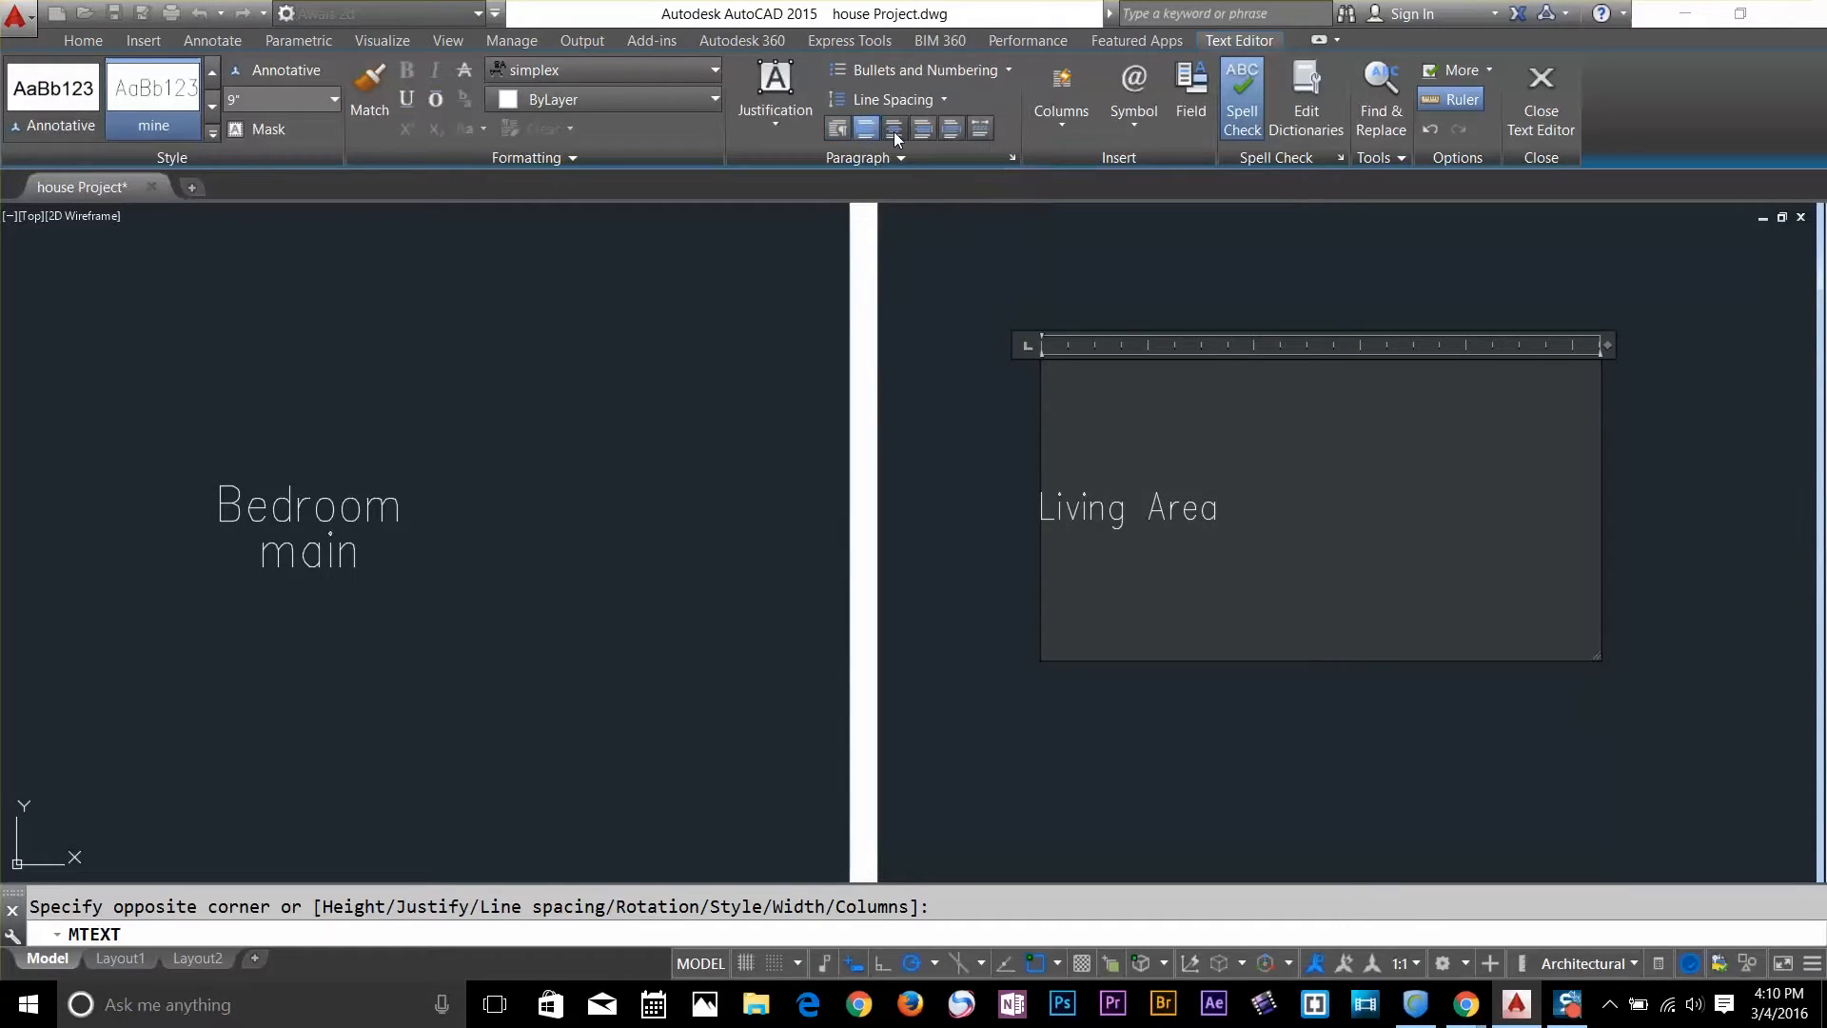
click(952, 128)
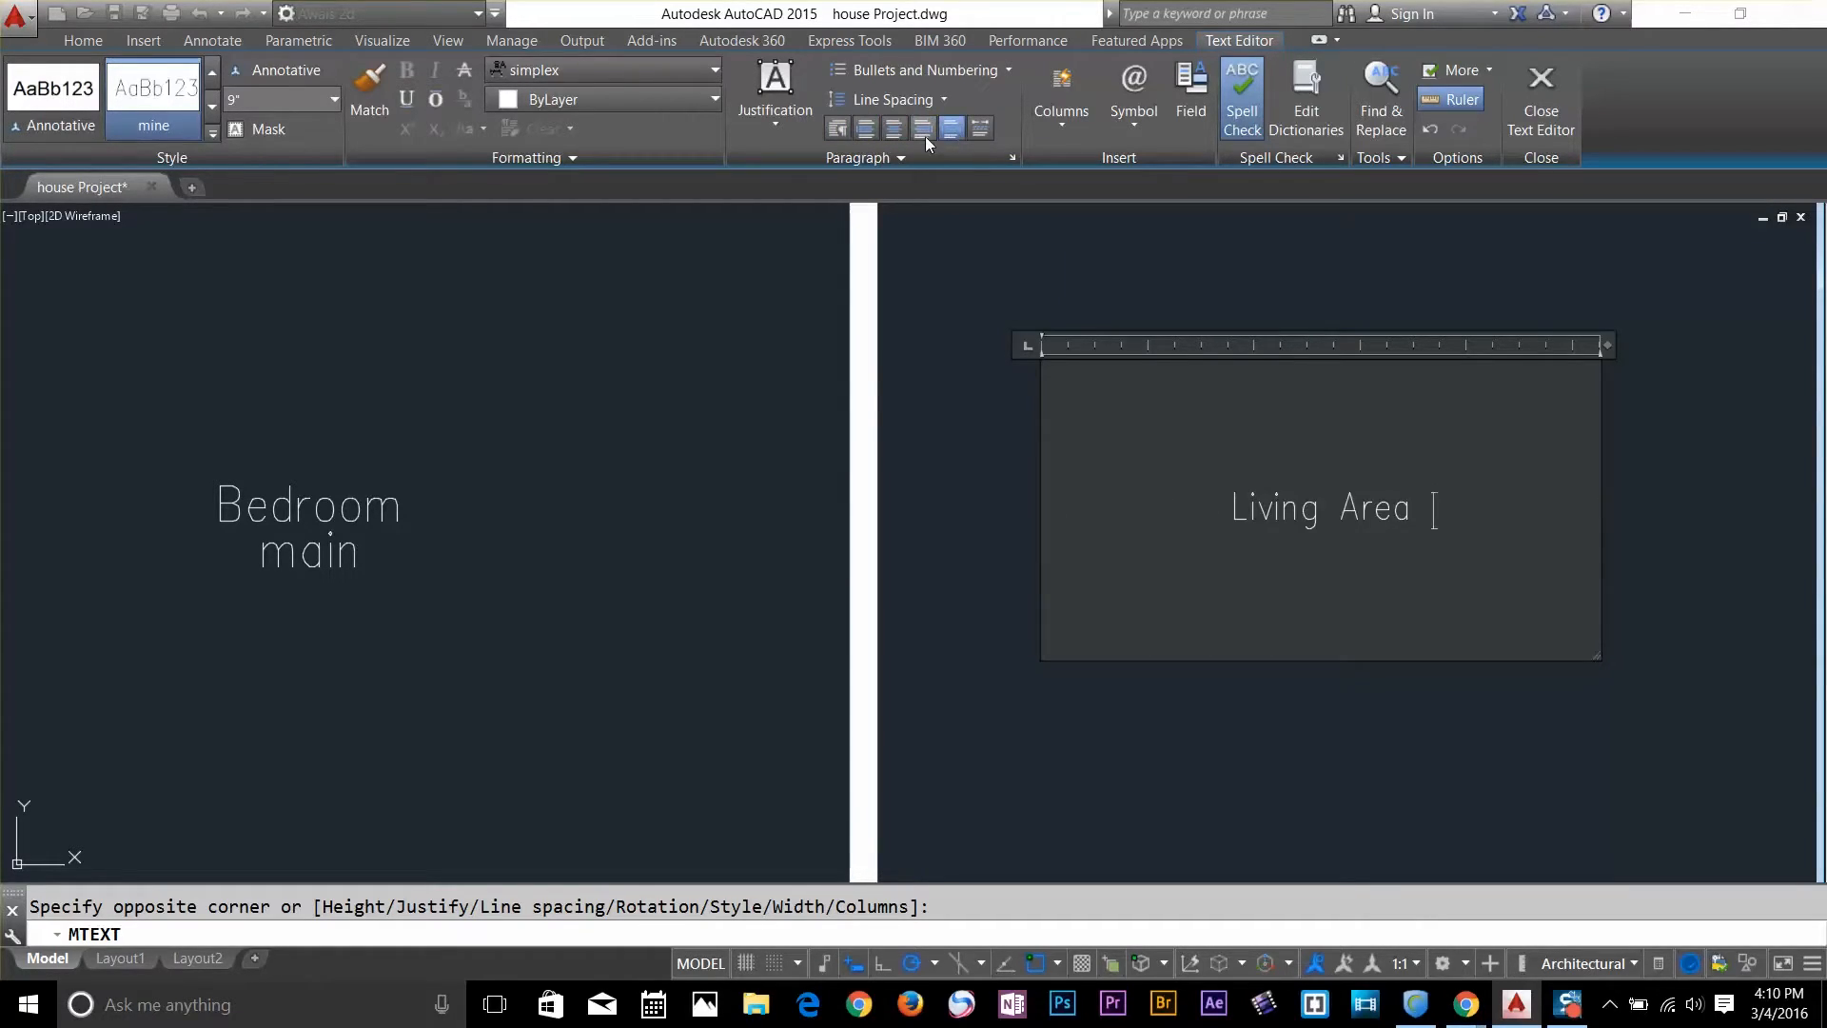
click(835, 128)
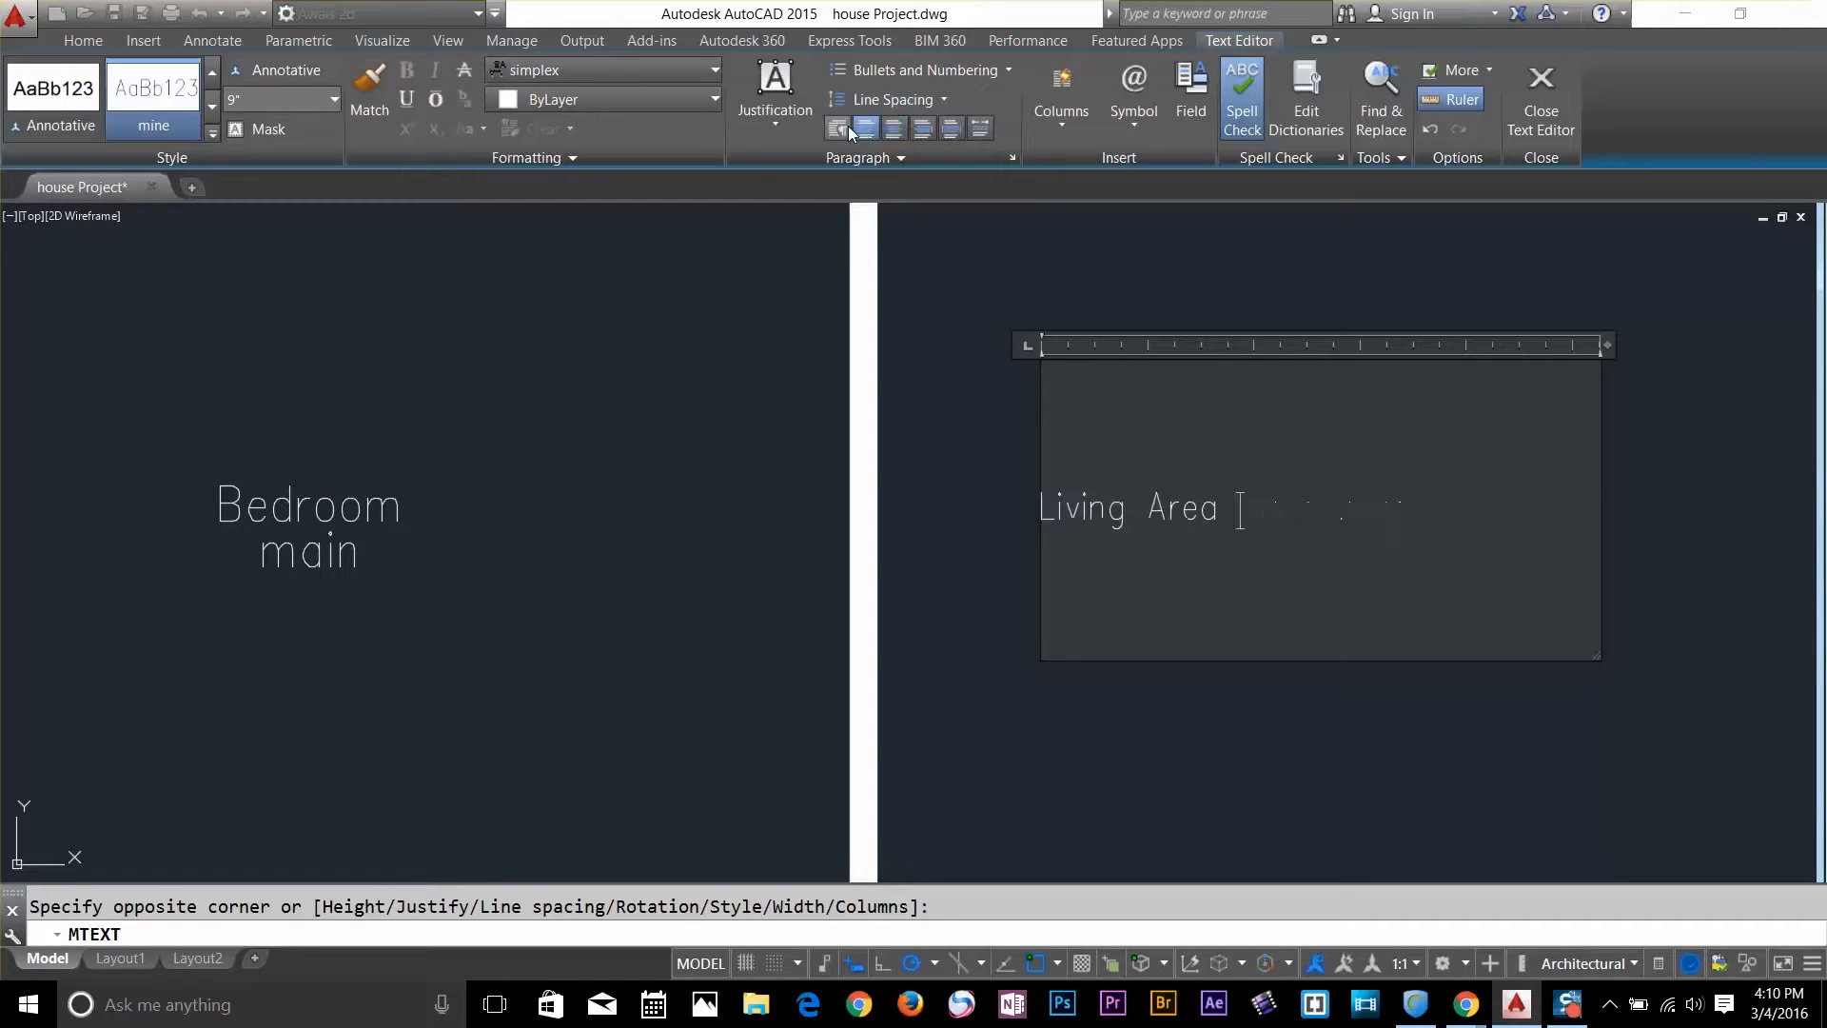
click(895, 127)
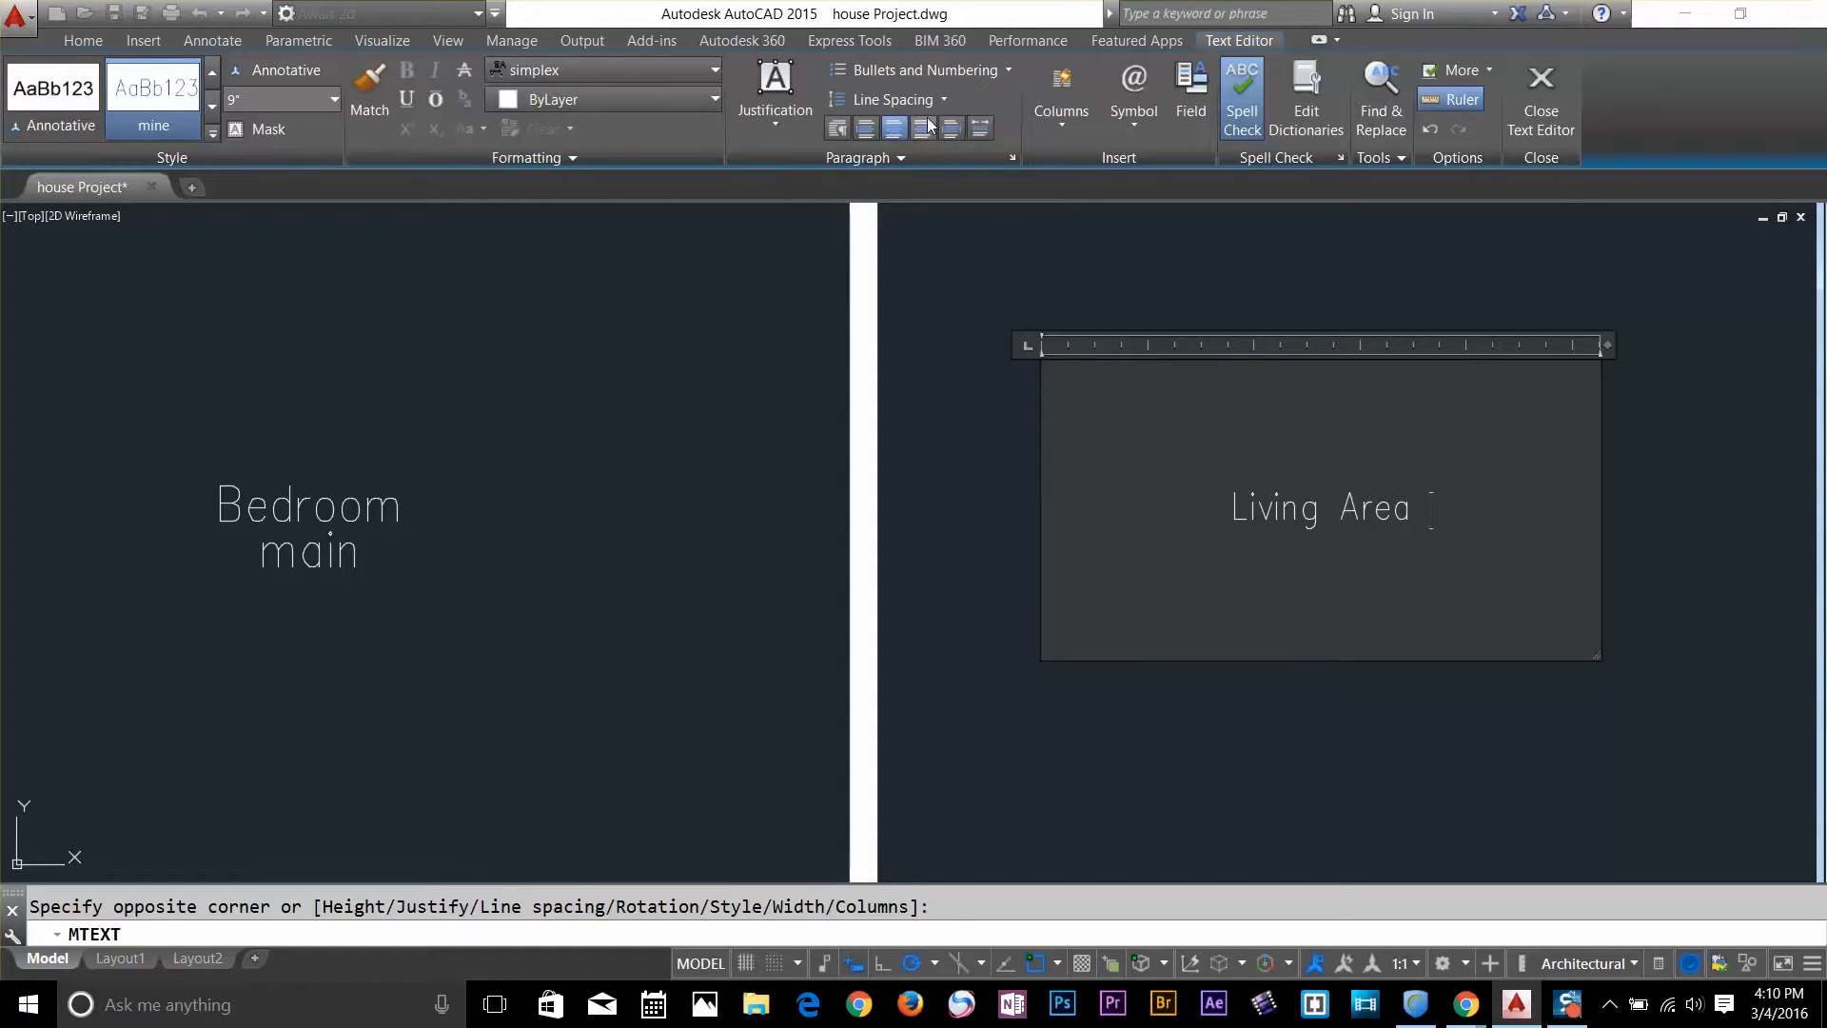
click(921, 71)
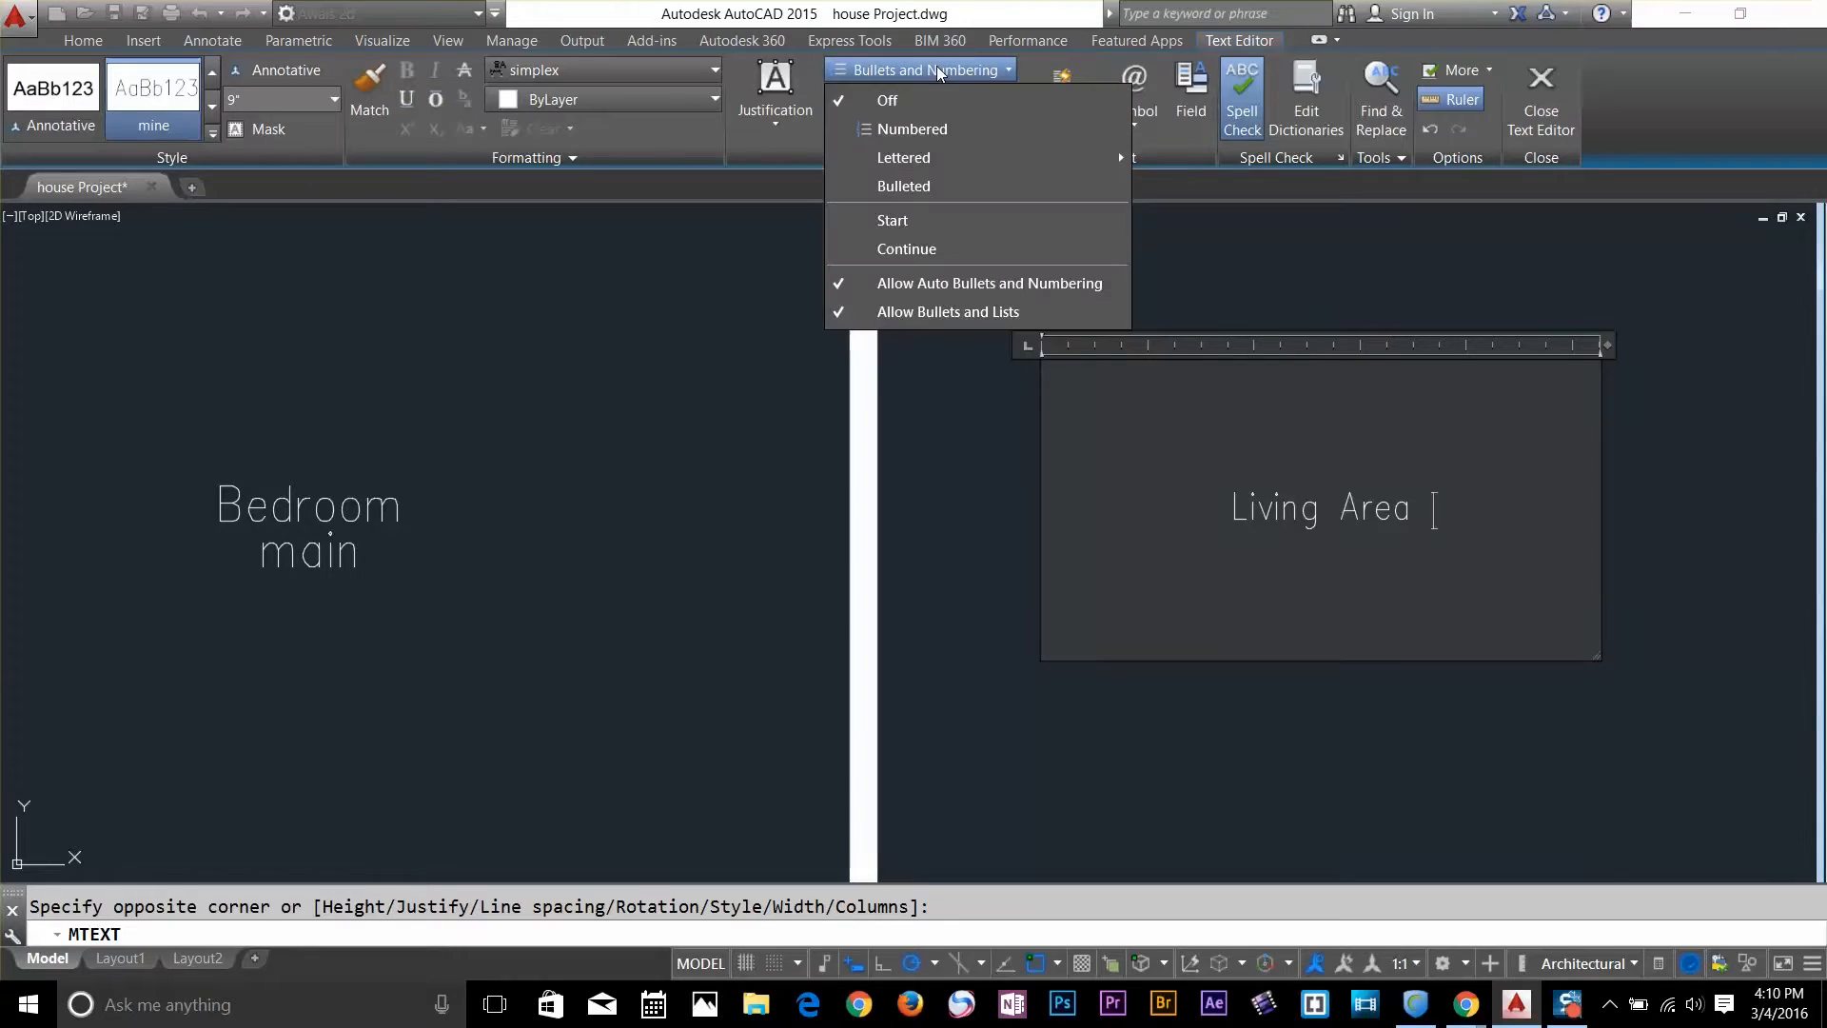
Step: Leave bullets and numbering off and commit the Living Area text from the editor
click(918, 70)
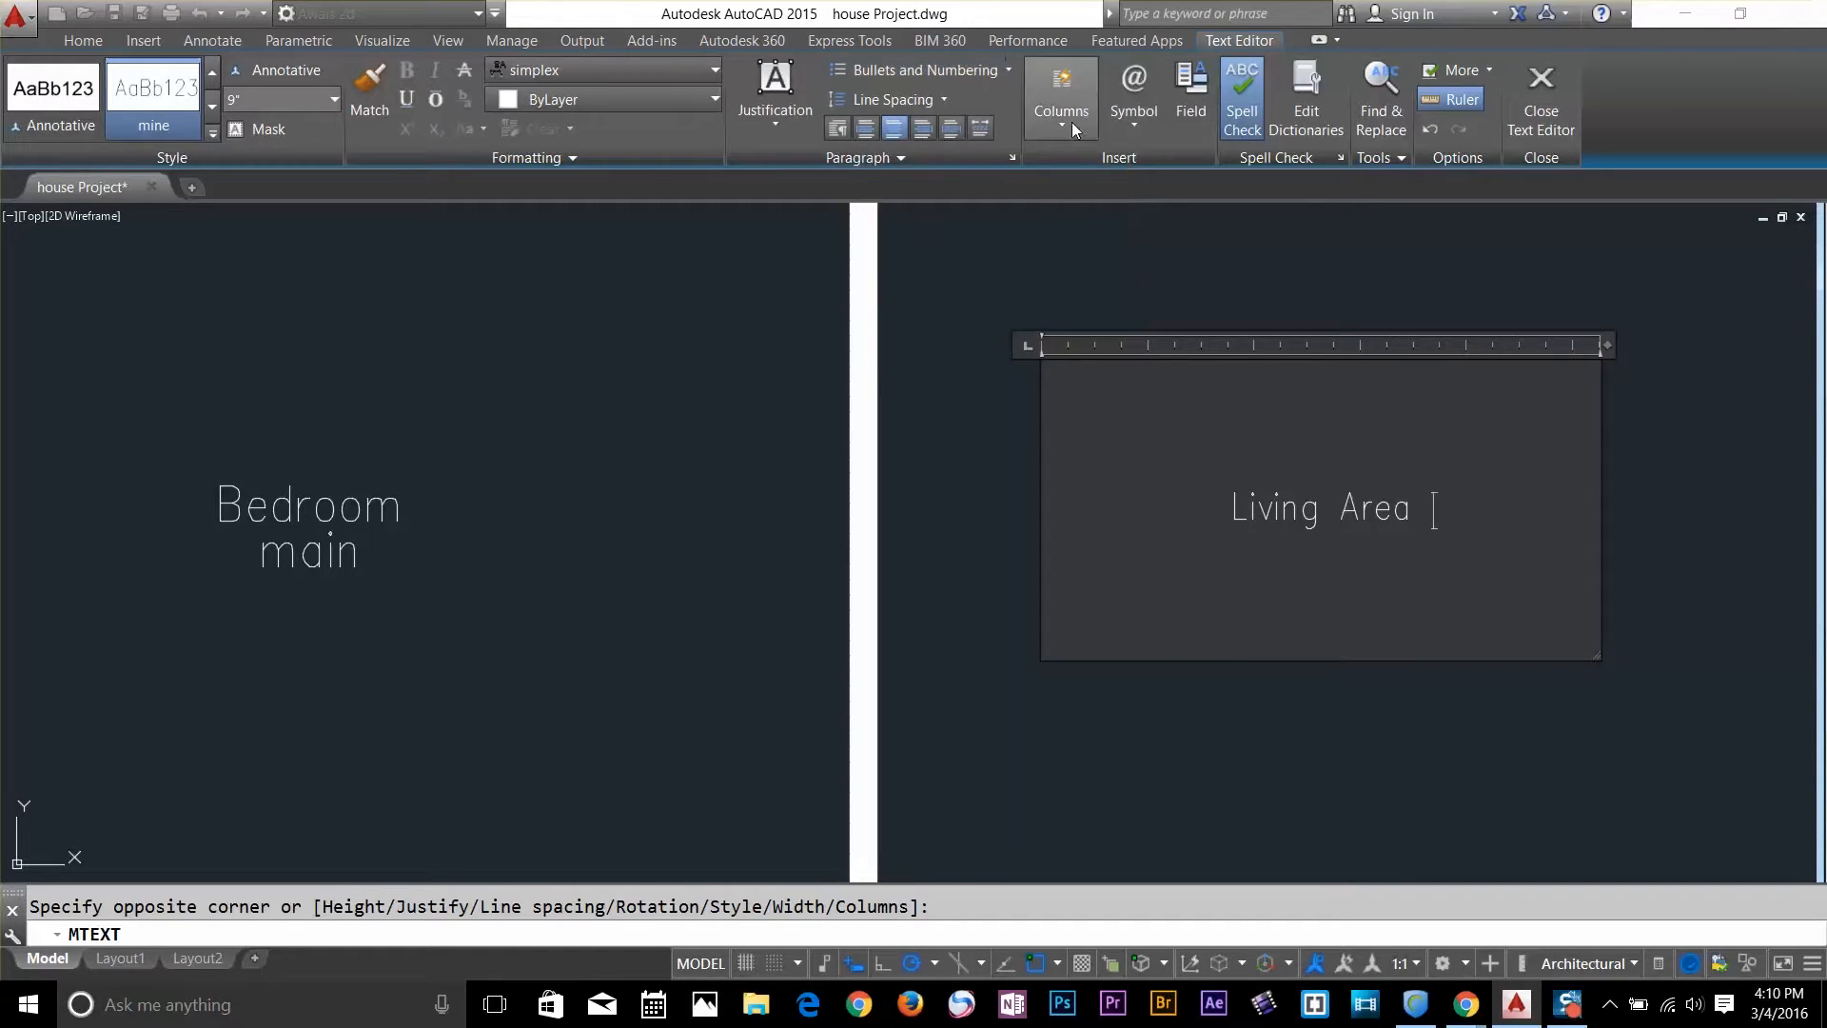
click(1060, 99)
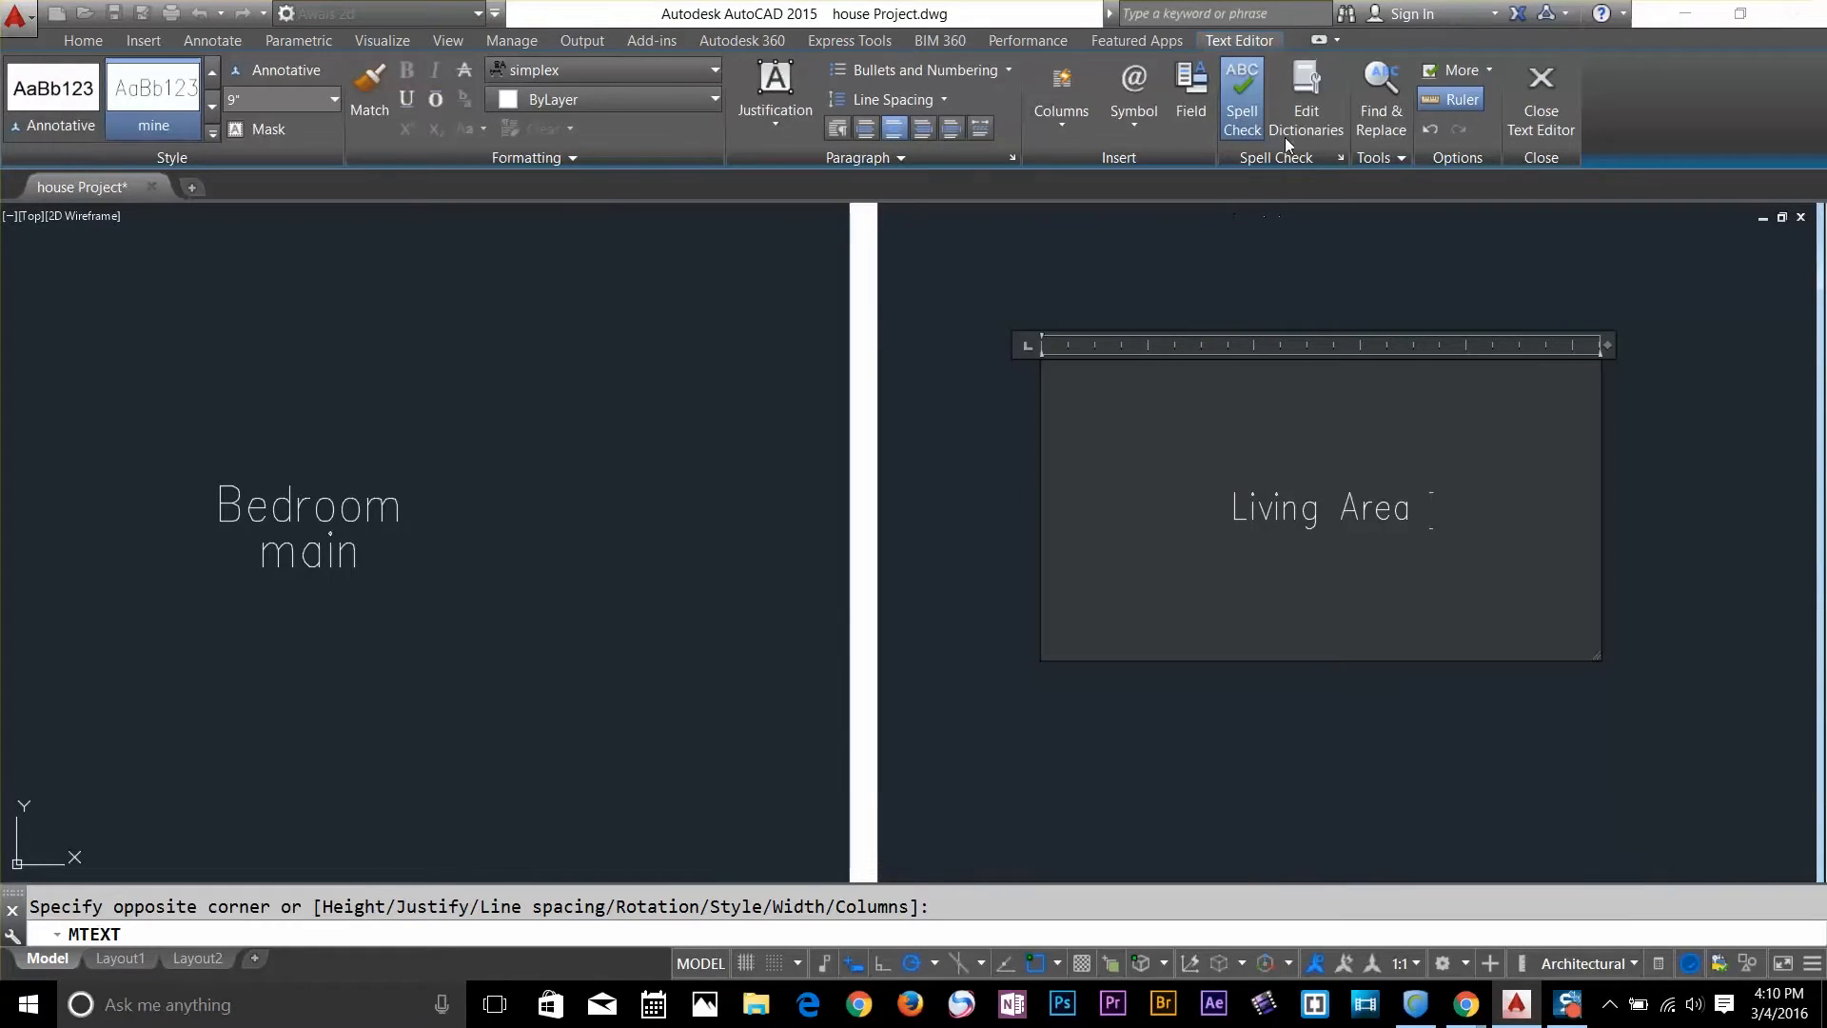
mouse_move(1306, 99)
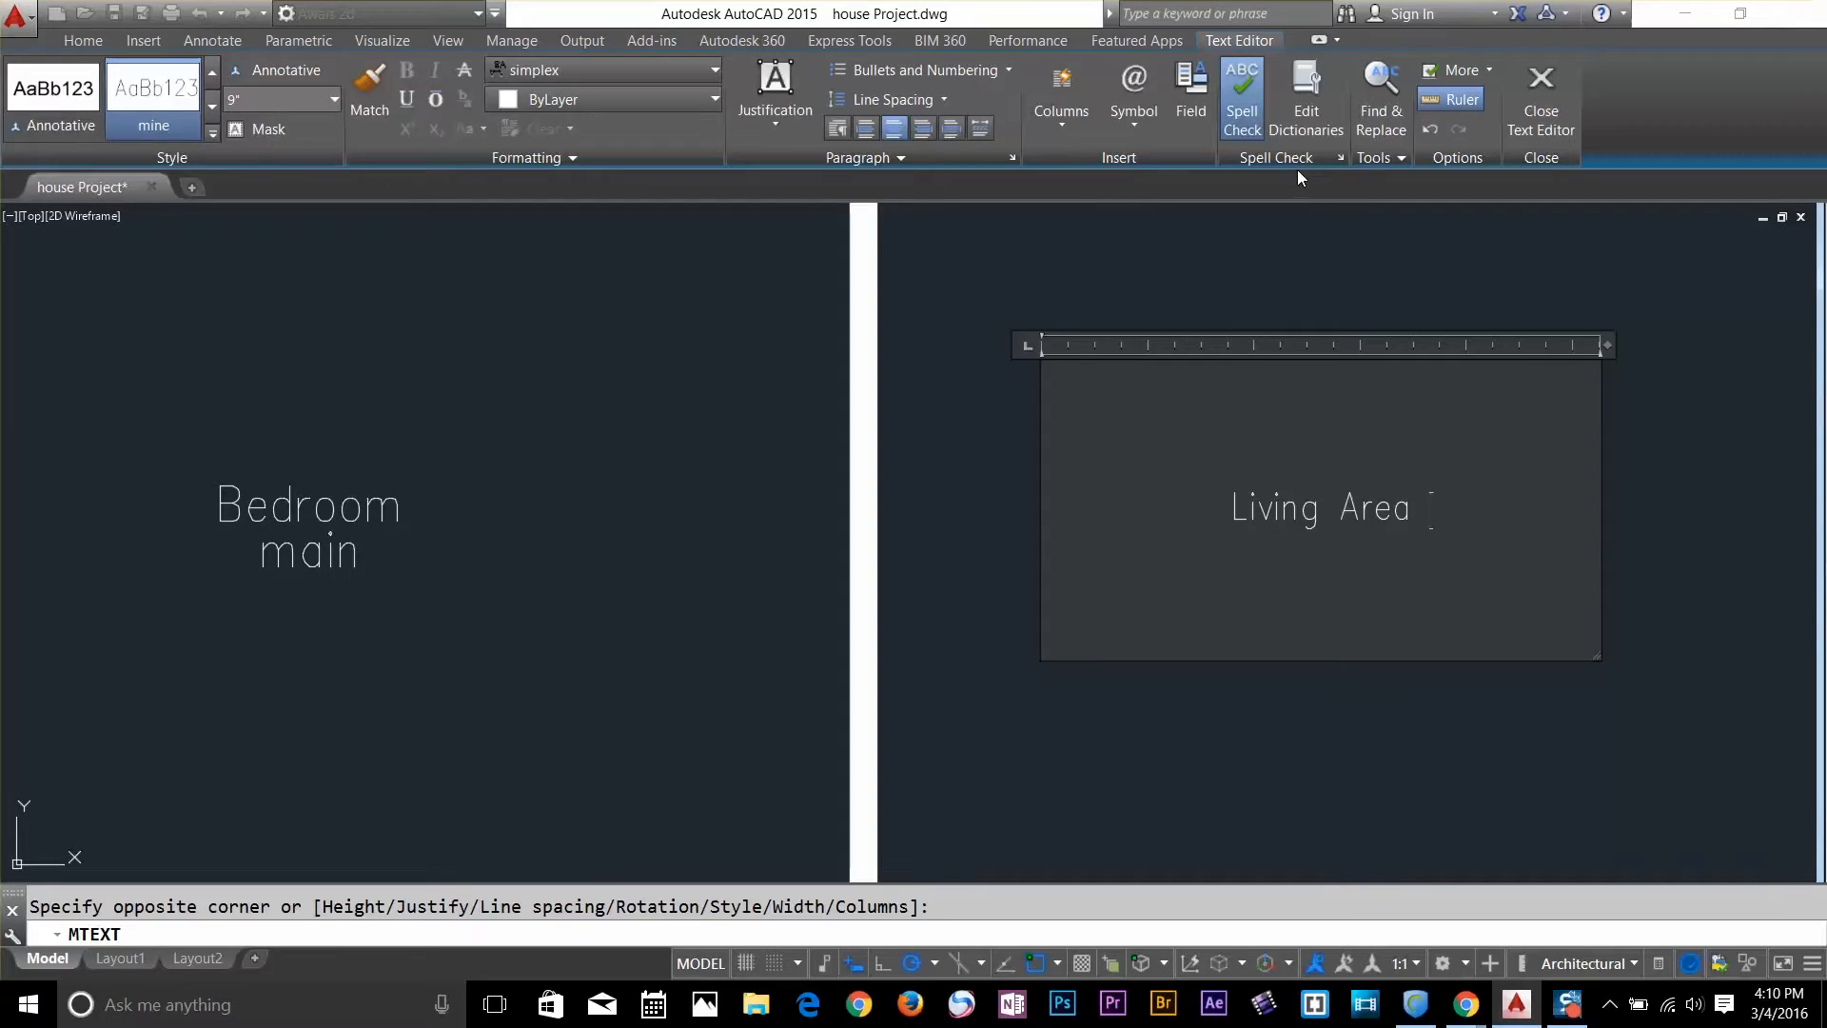
mouse_move(1380, 93)
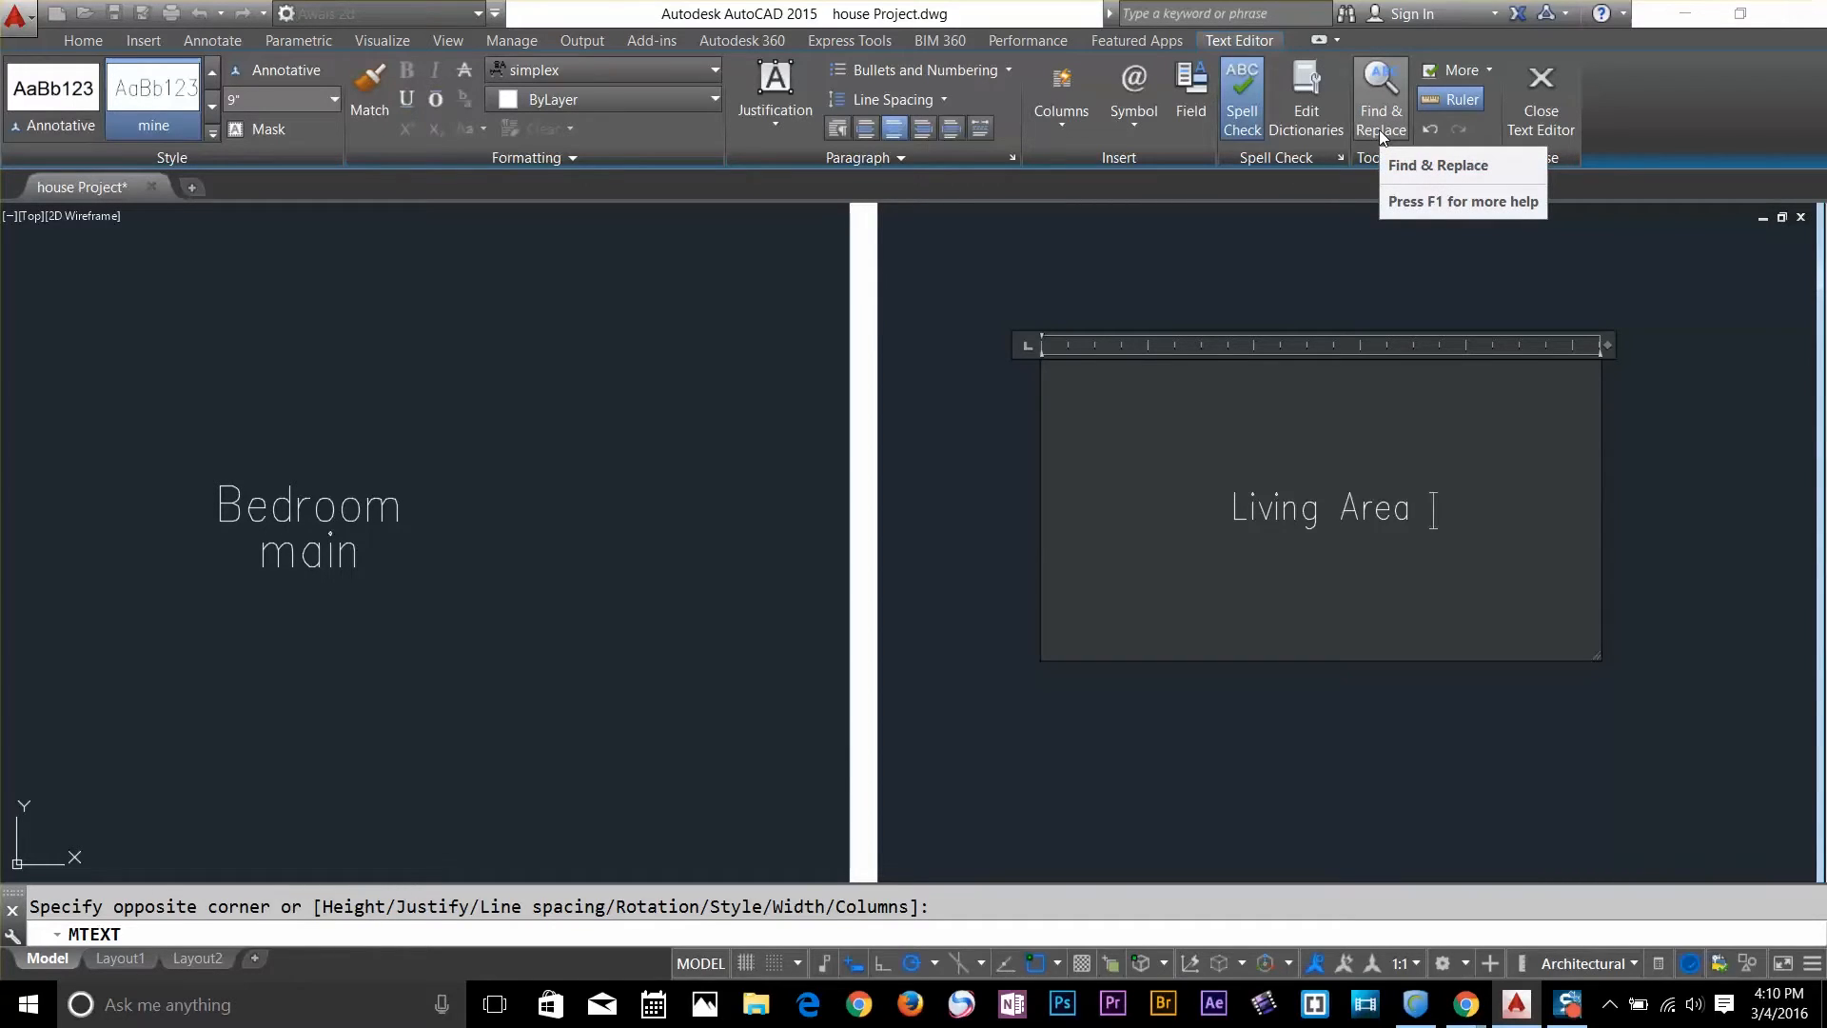
mouse_move(1342, 660)
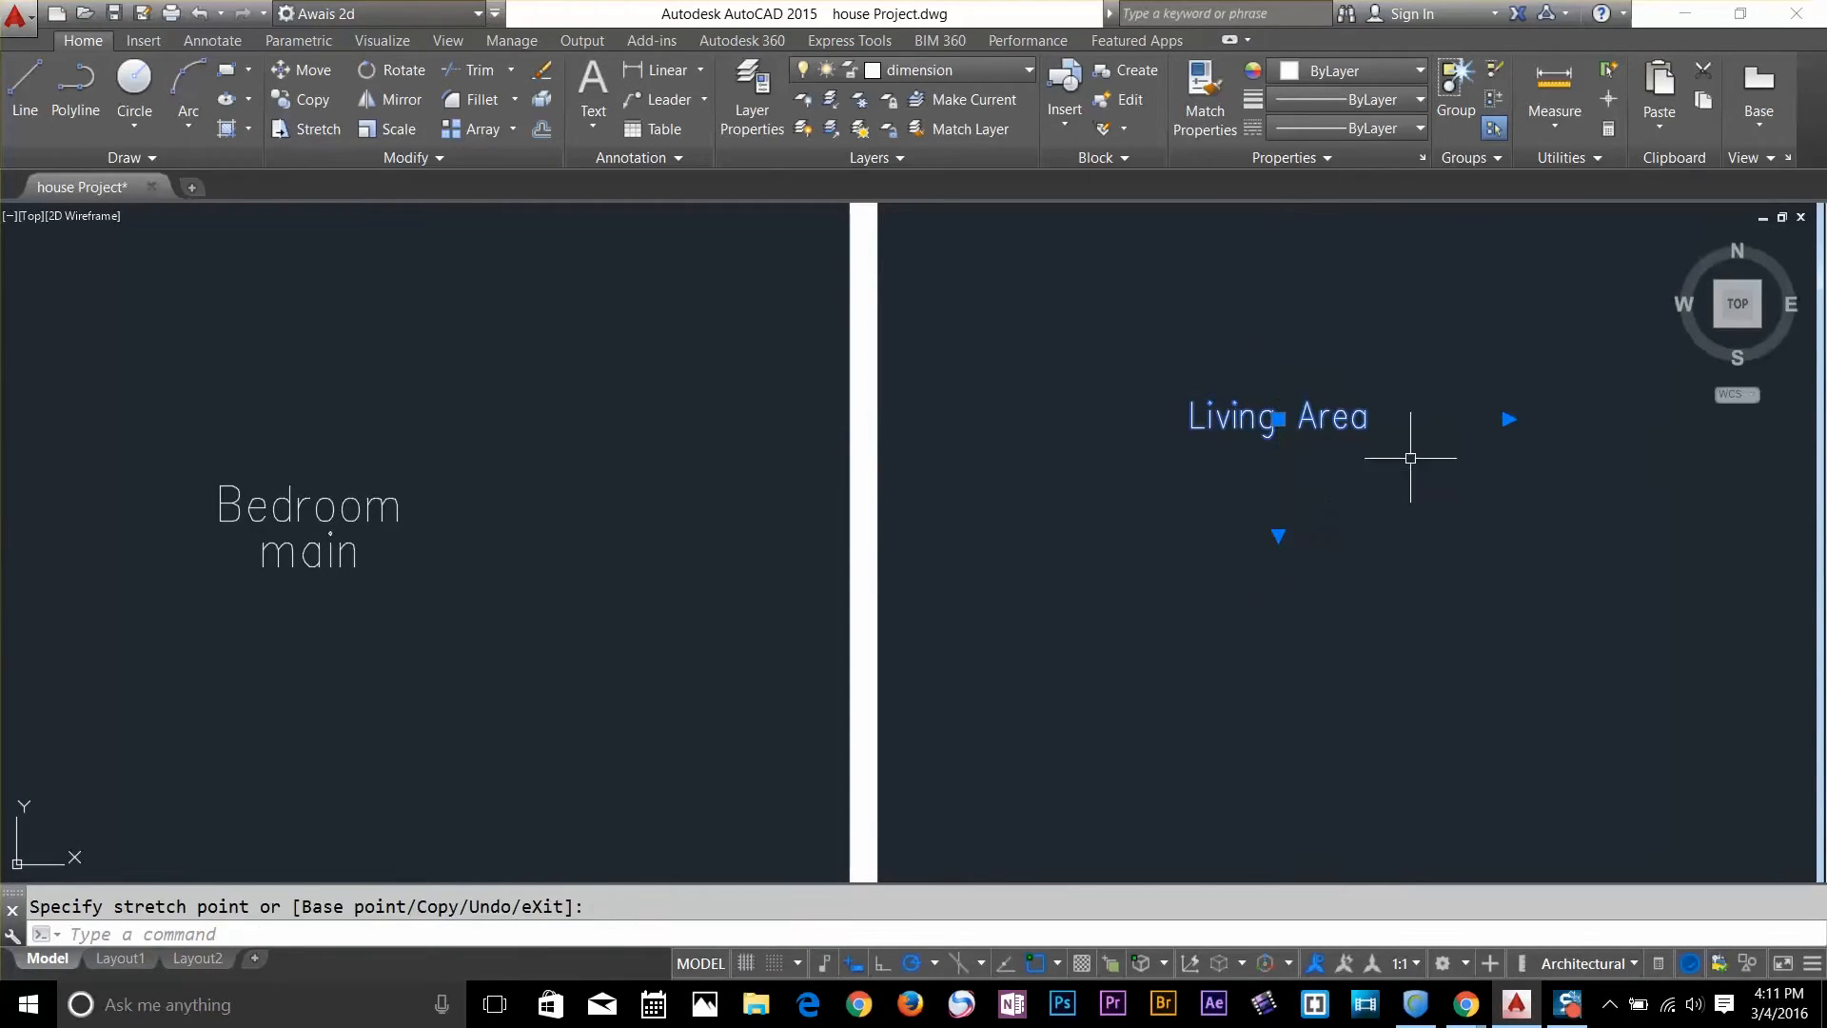
Step: Reopen the Living Area text and add several lines of filler text beneath it
double_click(1277, 417)
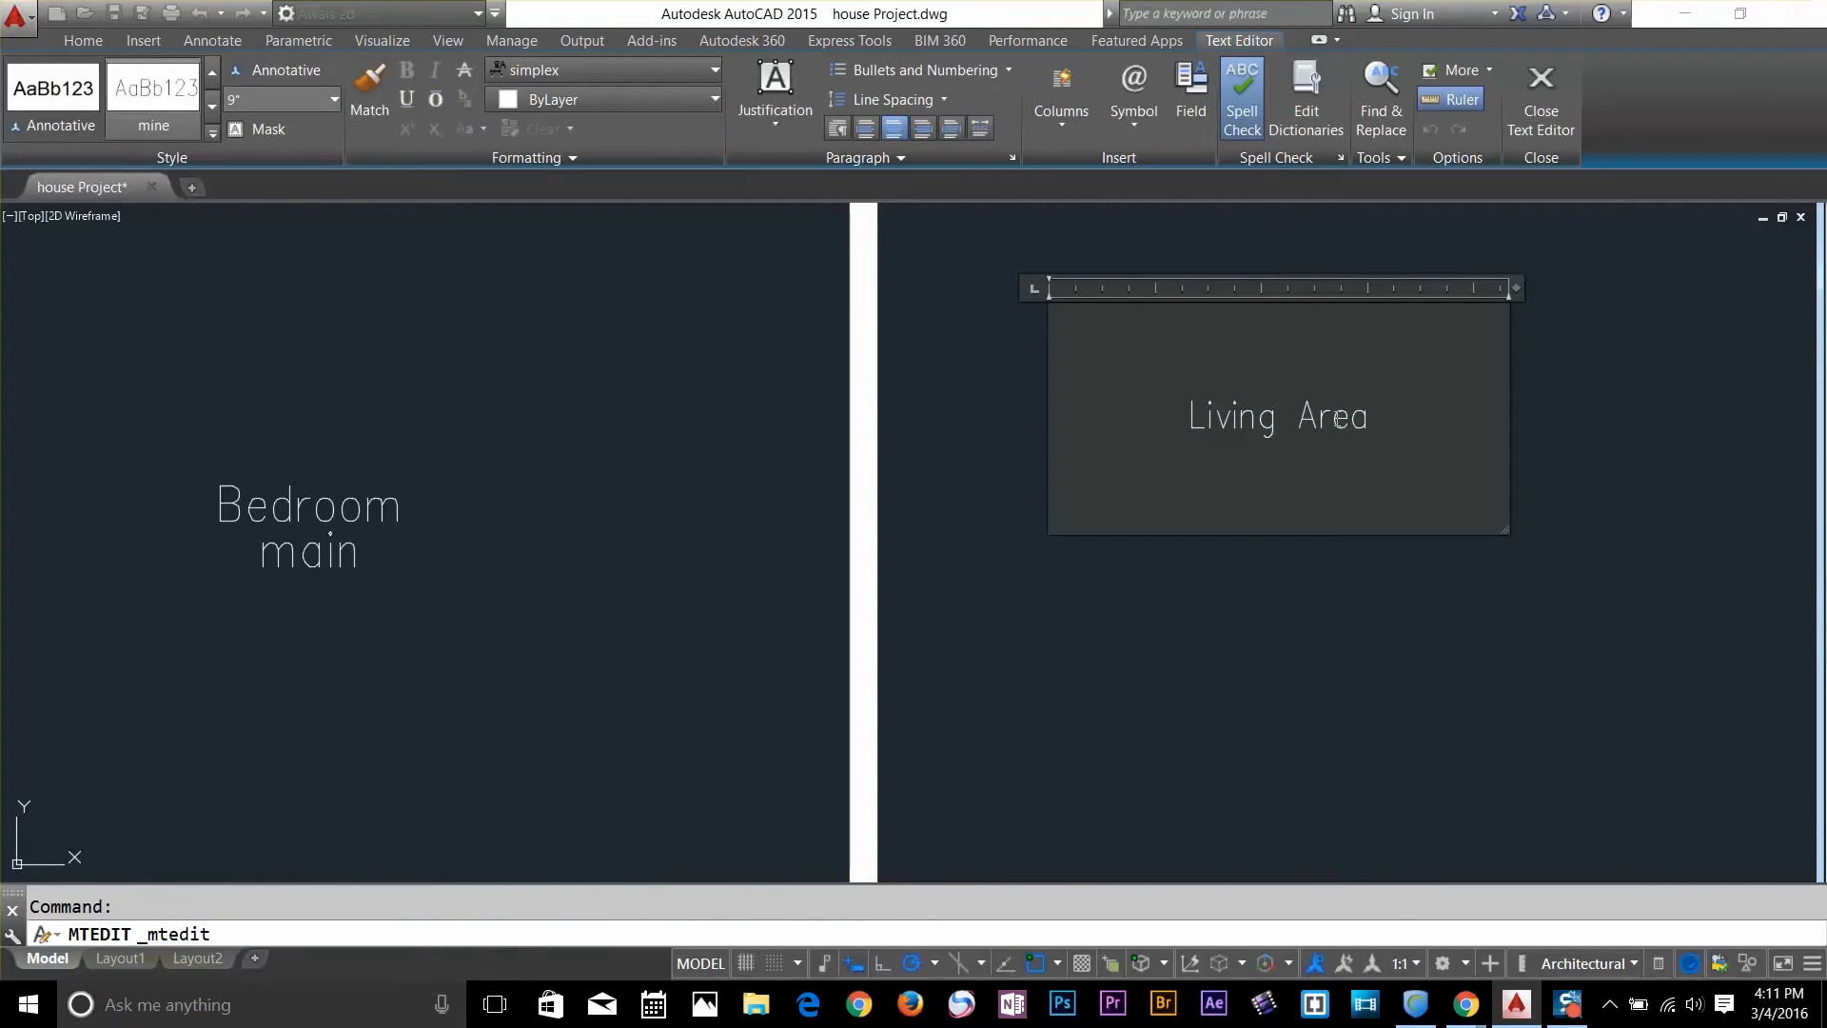
mouse_move(1614, 455)
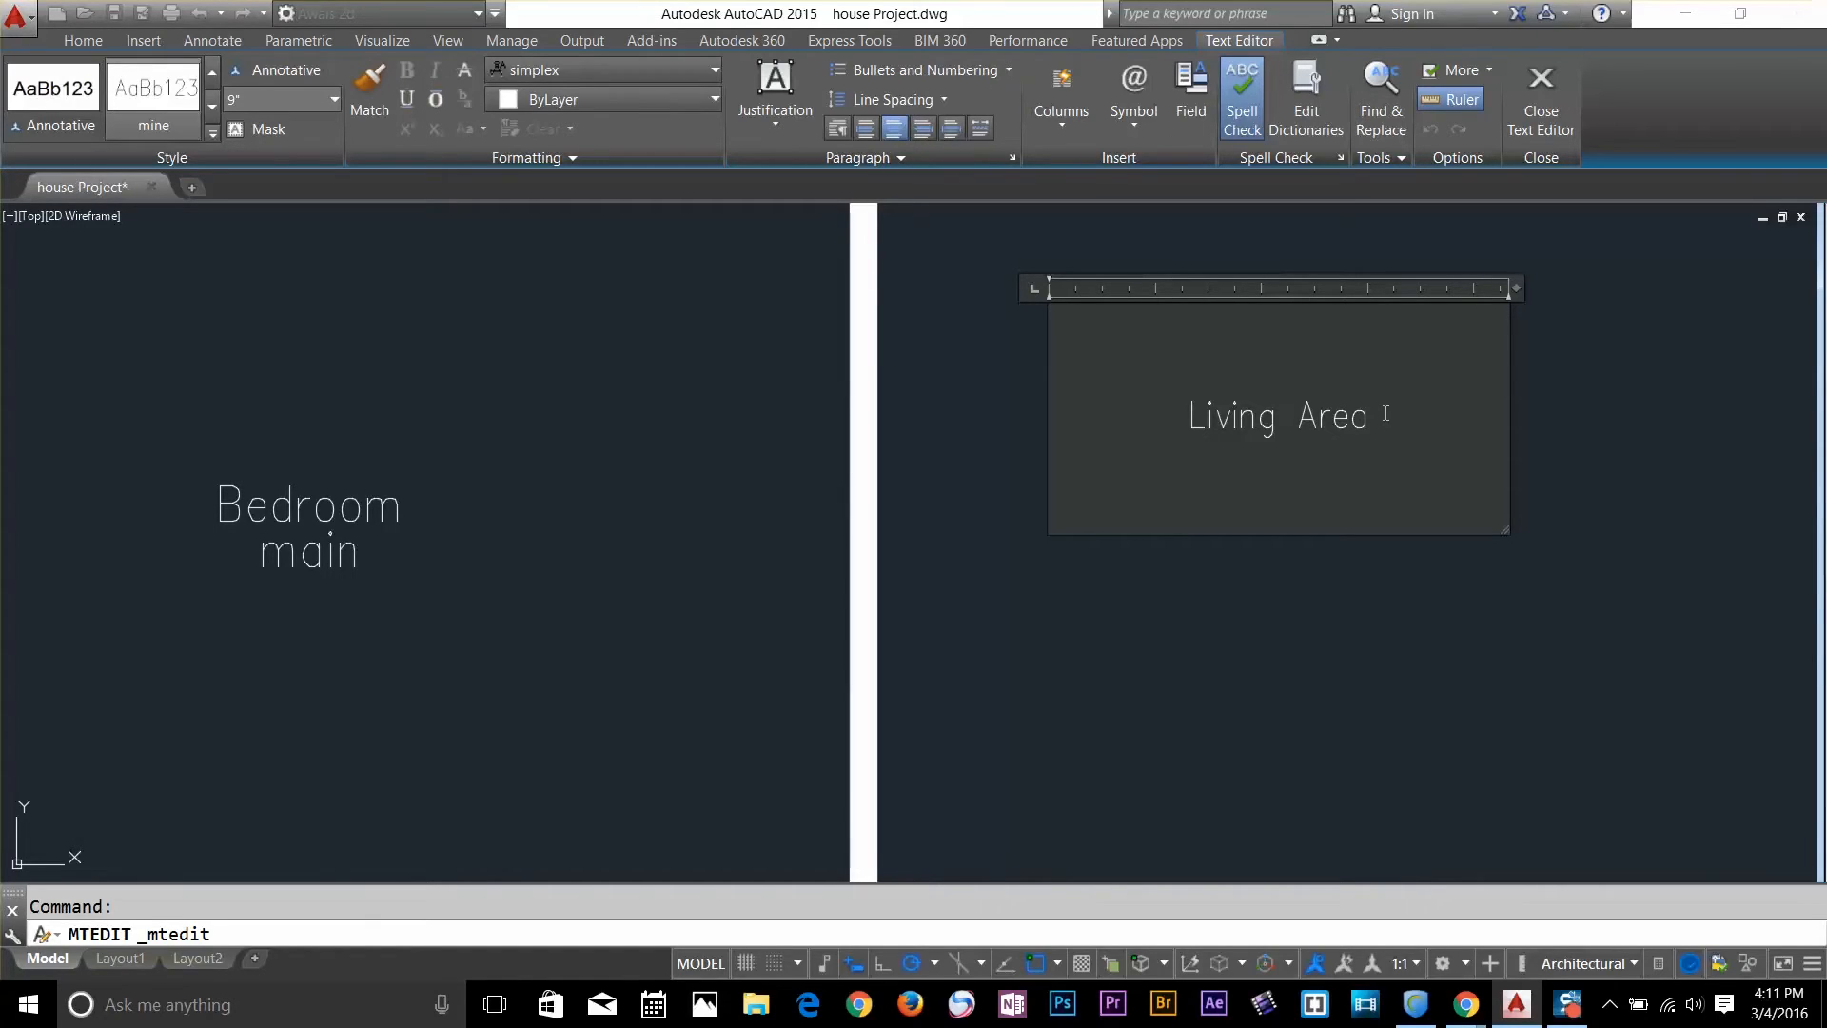
text(lkjsdalkfja sdfaslkdjhf;aklsdf asdflkjahsd;jfha dsf;kajshdf;ahjsdf asdkljfhalskjdhf'asd fahslkdfh;kasjdhf;jahsdk;jfhas dofjgaklsjdhgkjfahsdk;jgha;skjdhgk;jahsd;kjg)
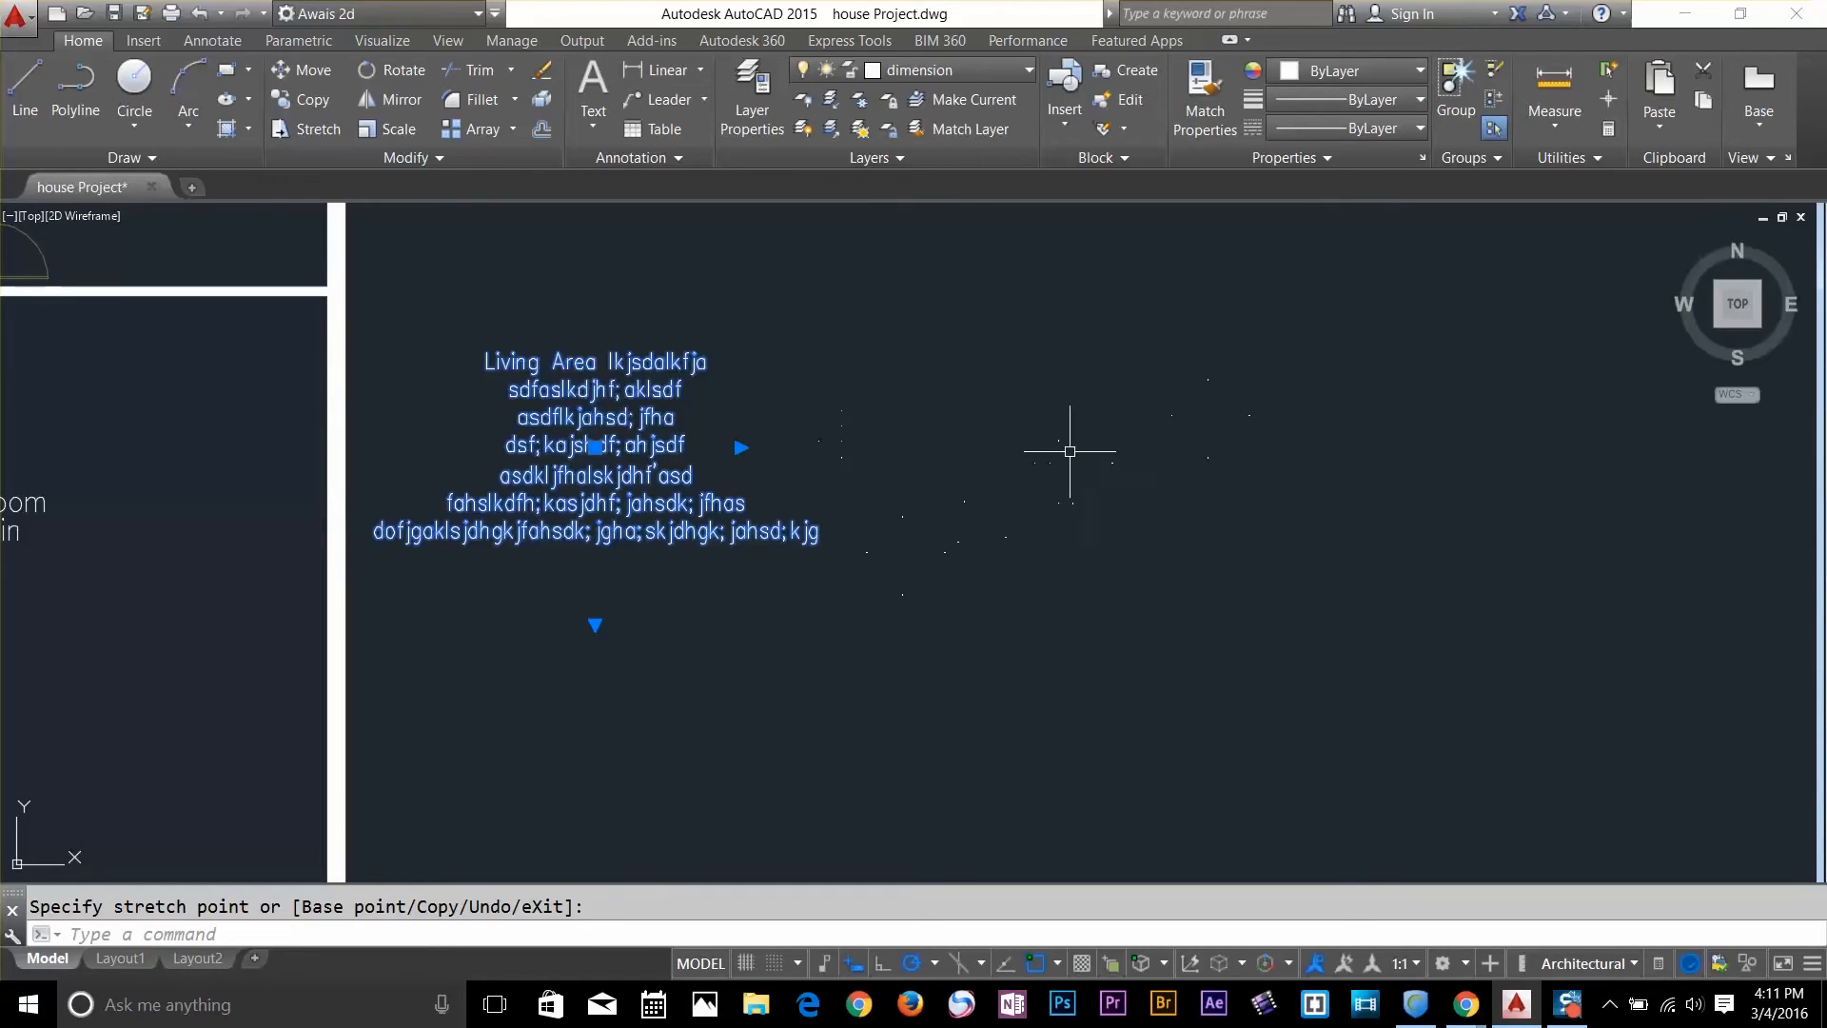
mouse_move(179, 345)
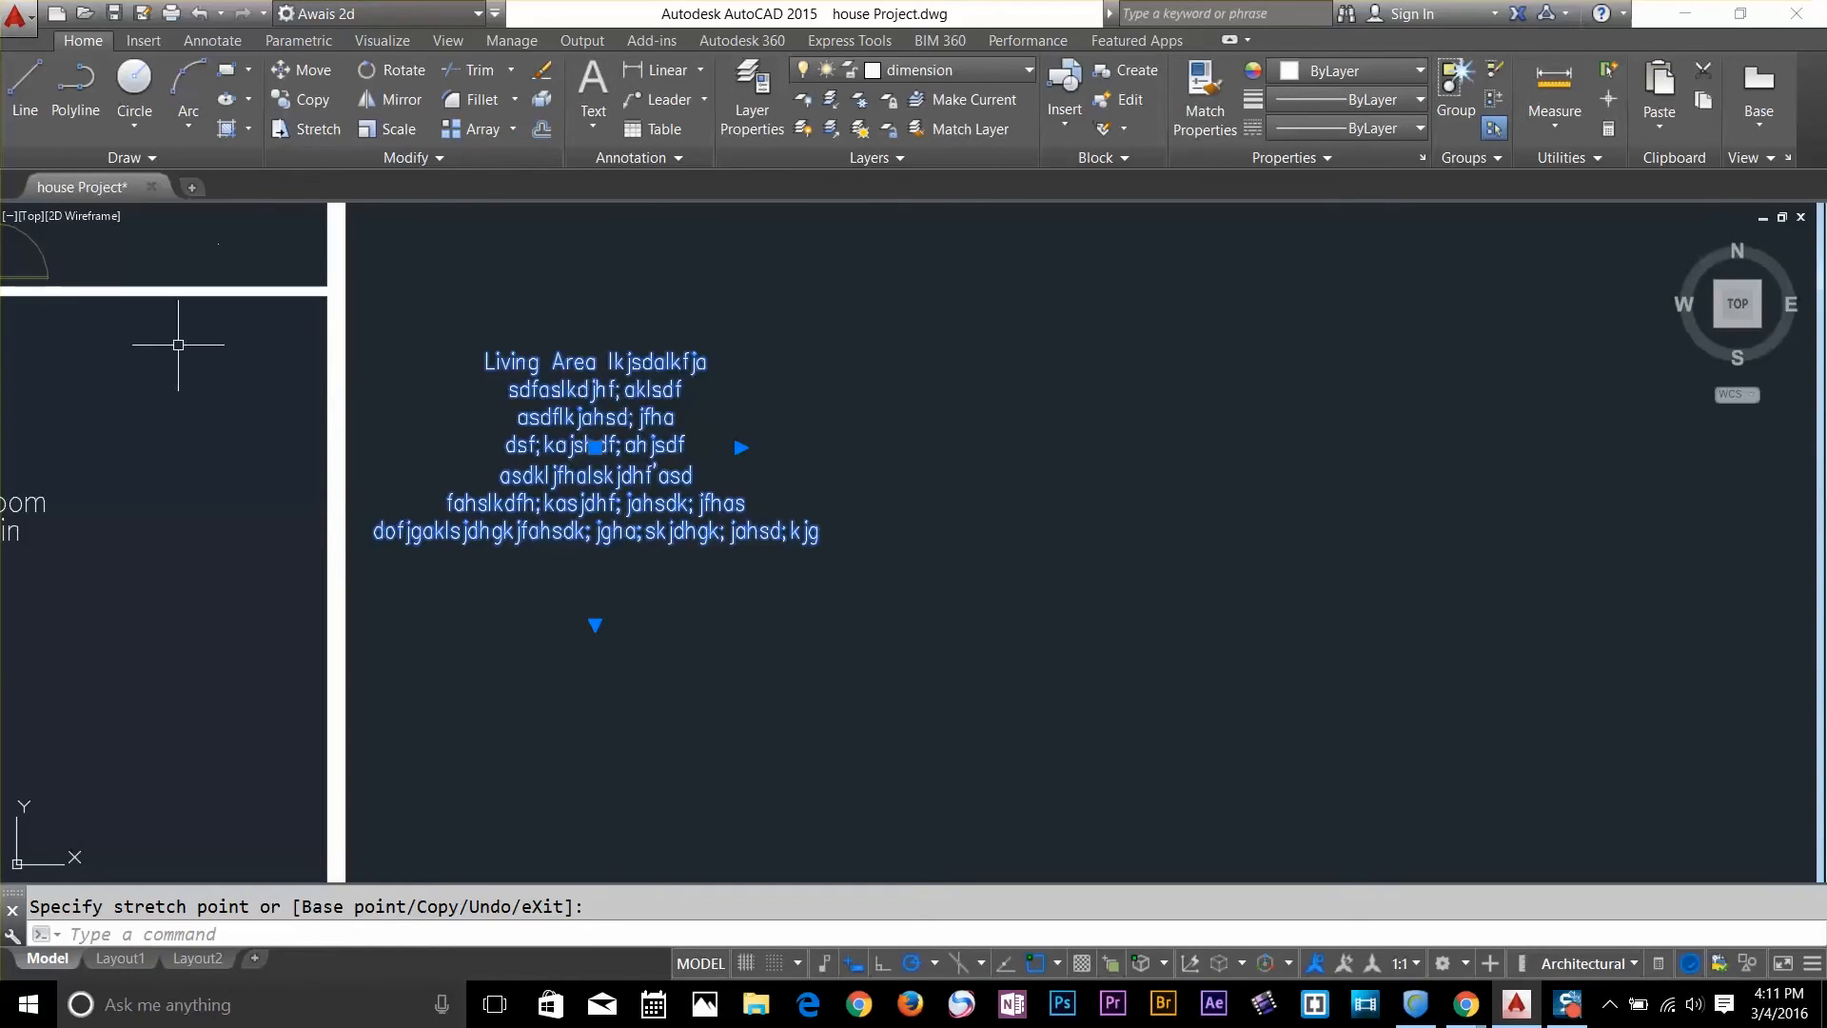